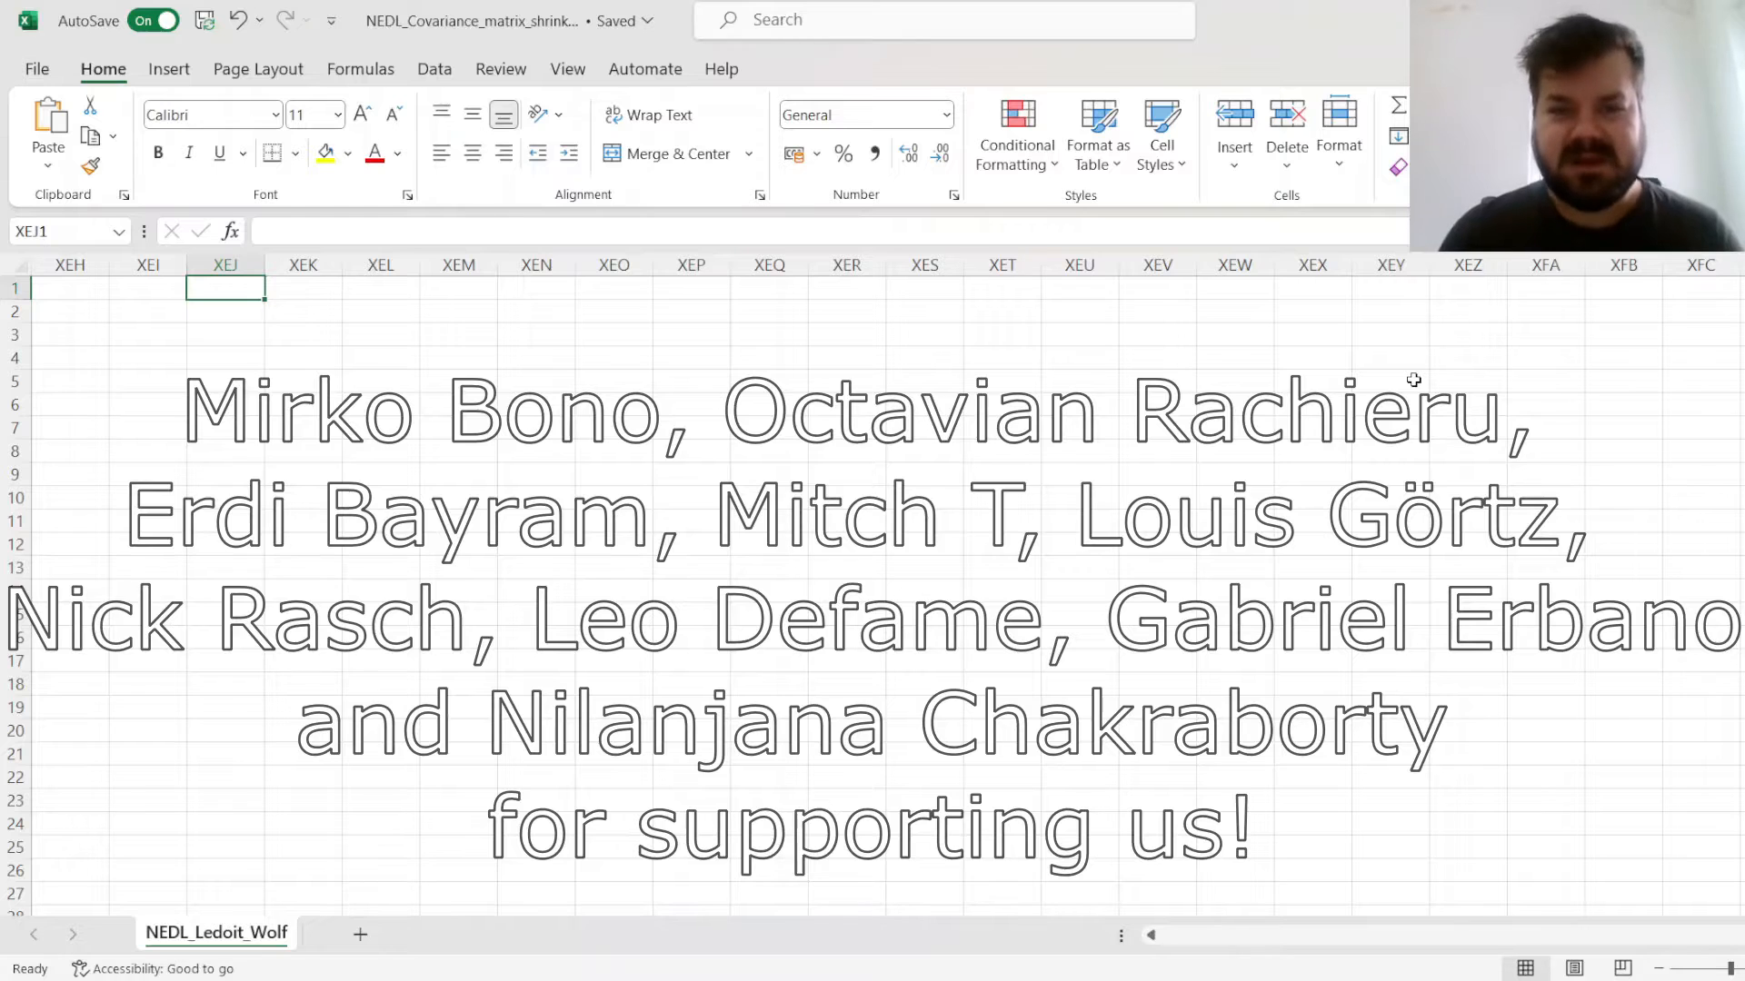
Jump back to cell A1 so the monthly price table and tickers are in view
{"action": "key", "text": "ctrl+Home"}
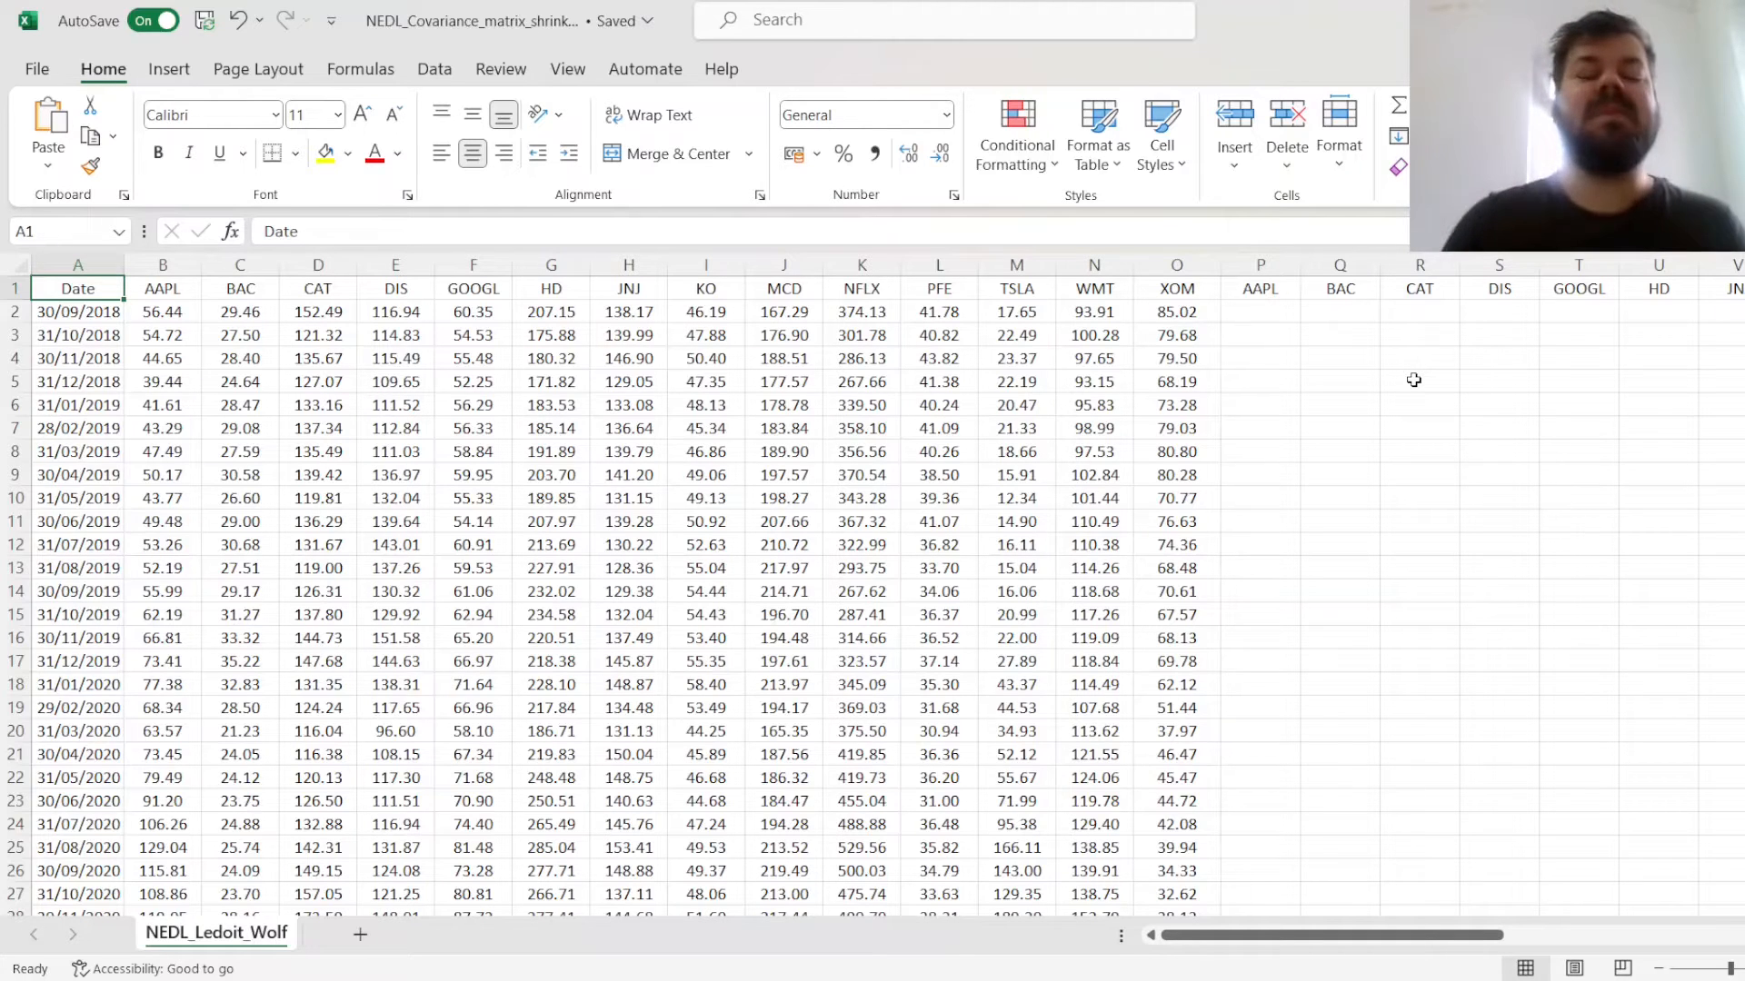
{"action": "mouse_move", "coordinate": [550, 437]}
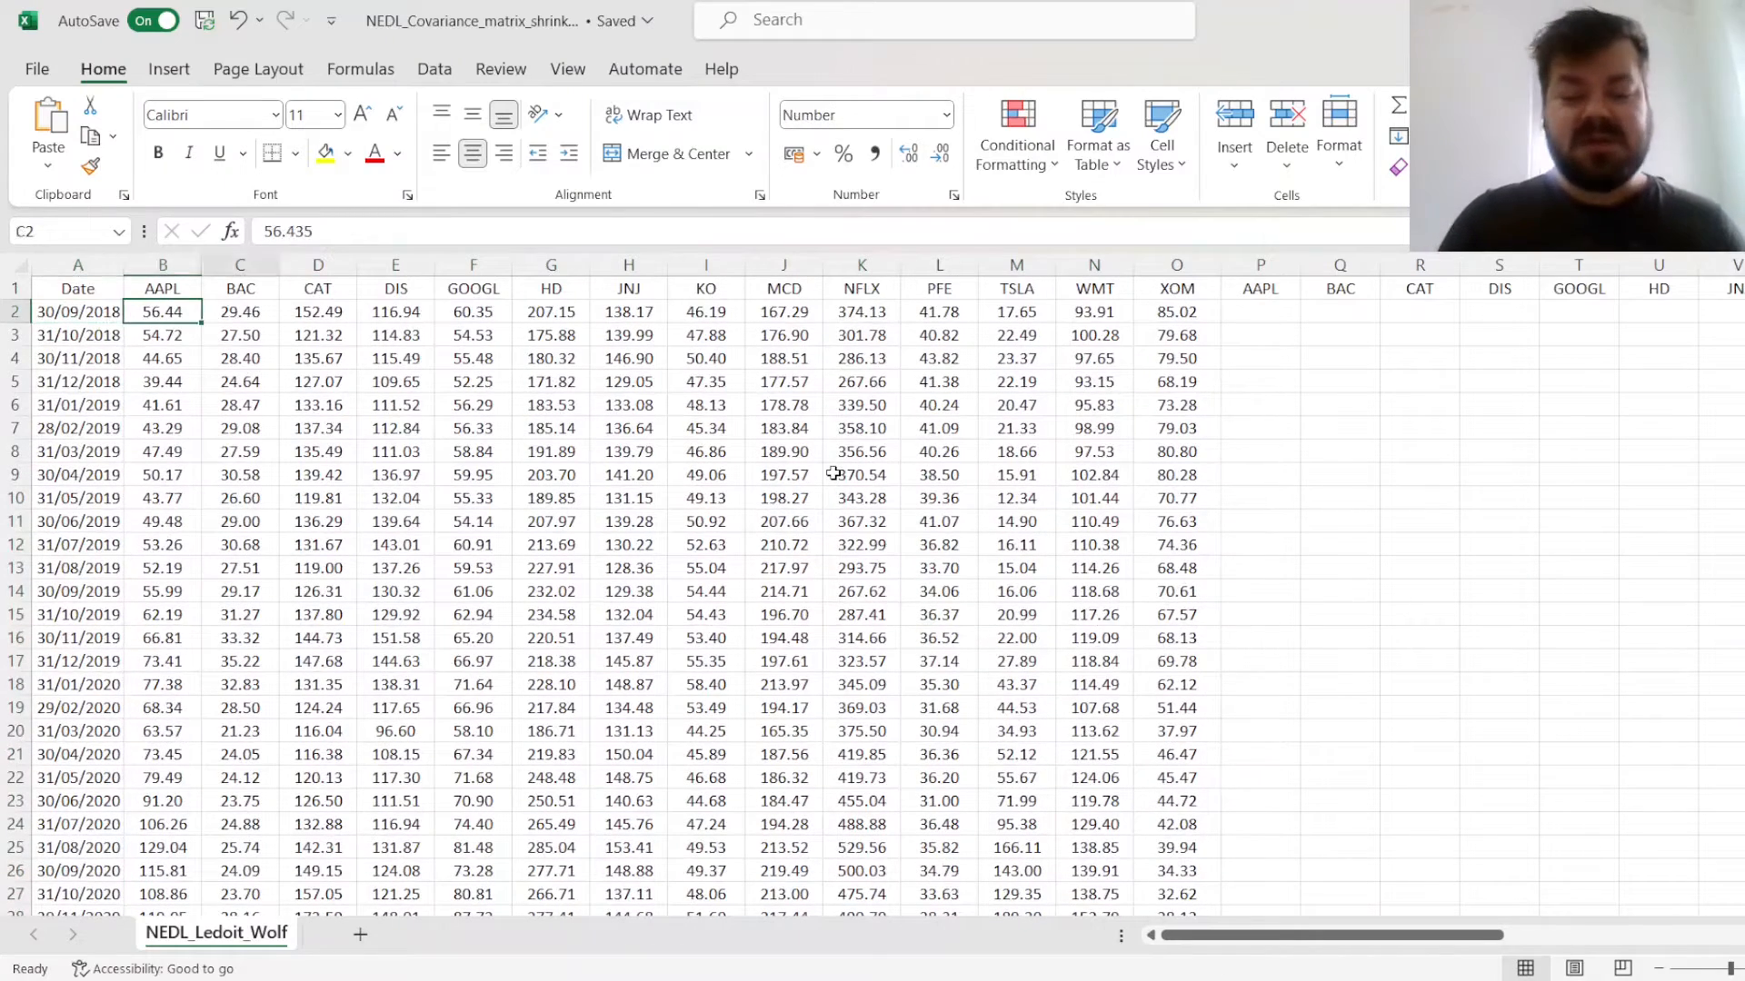
Start the first AAPL return in P3 as current price divided by previous month's price
{"action": "left_click", "coordinate": [1259, 335]}
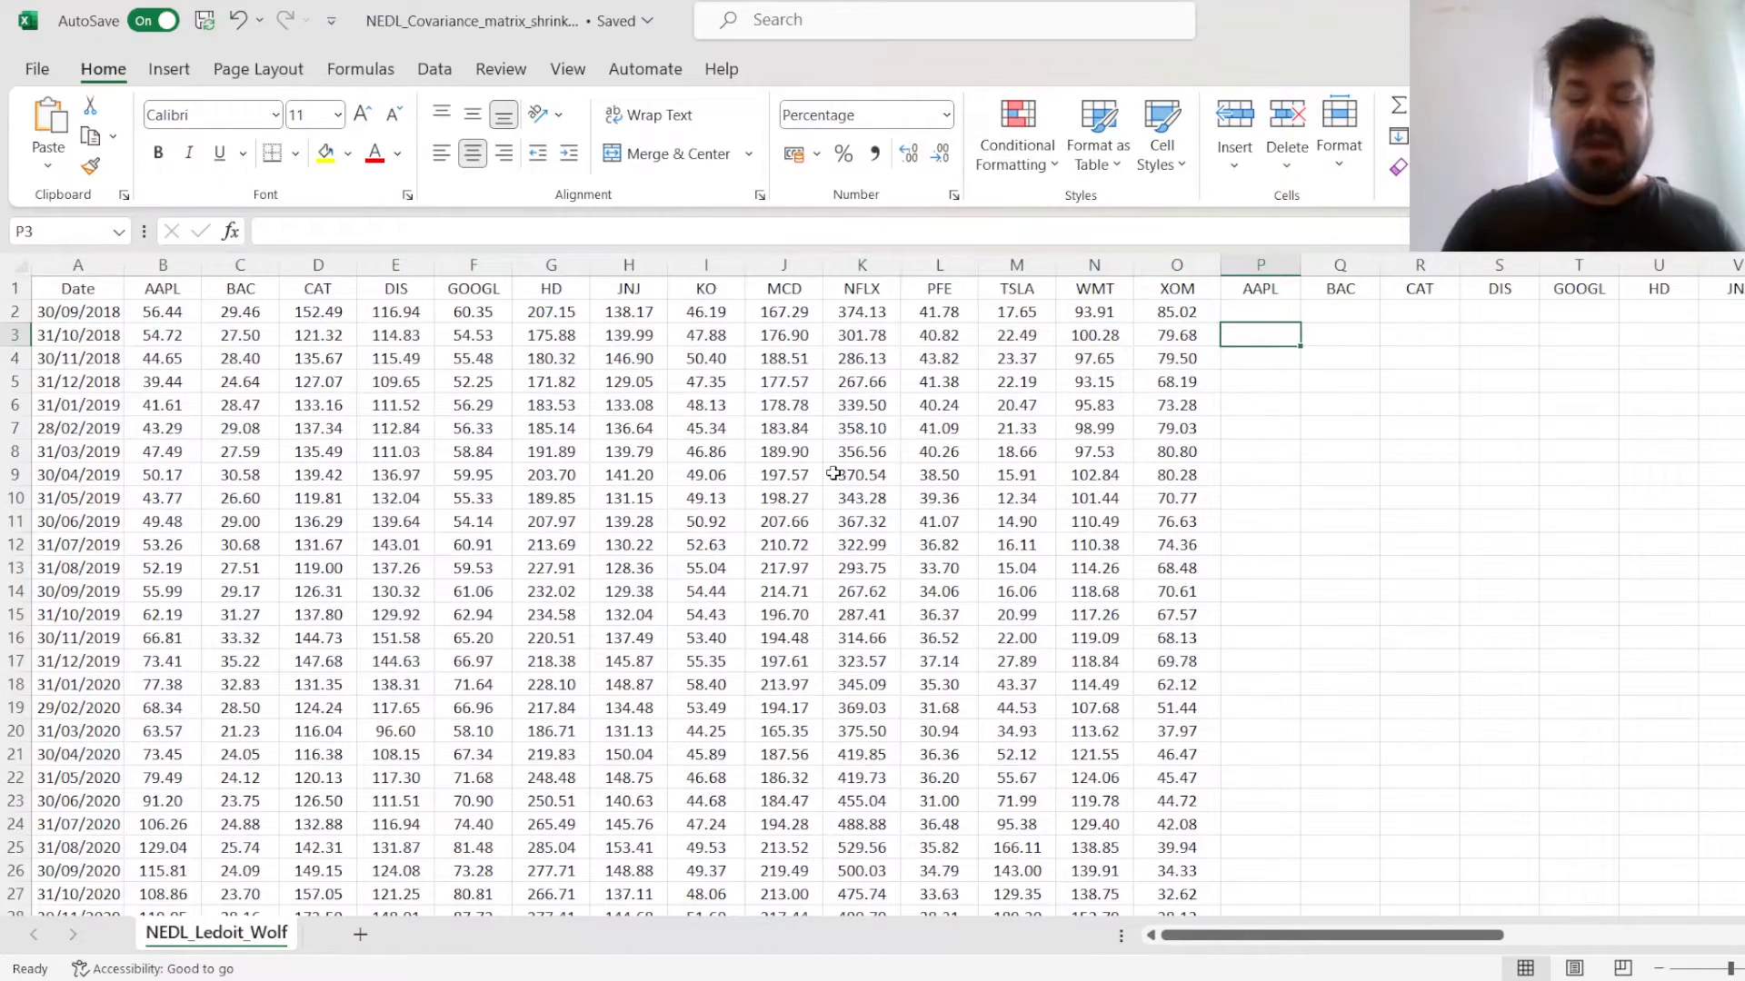
{"action": "left_click", "coordinate": [162, 335]}
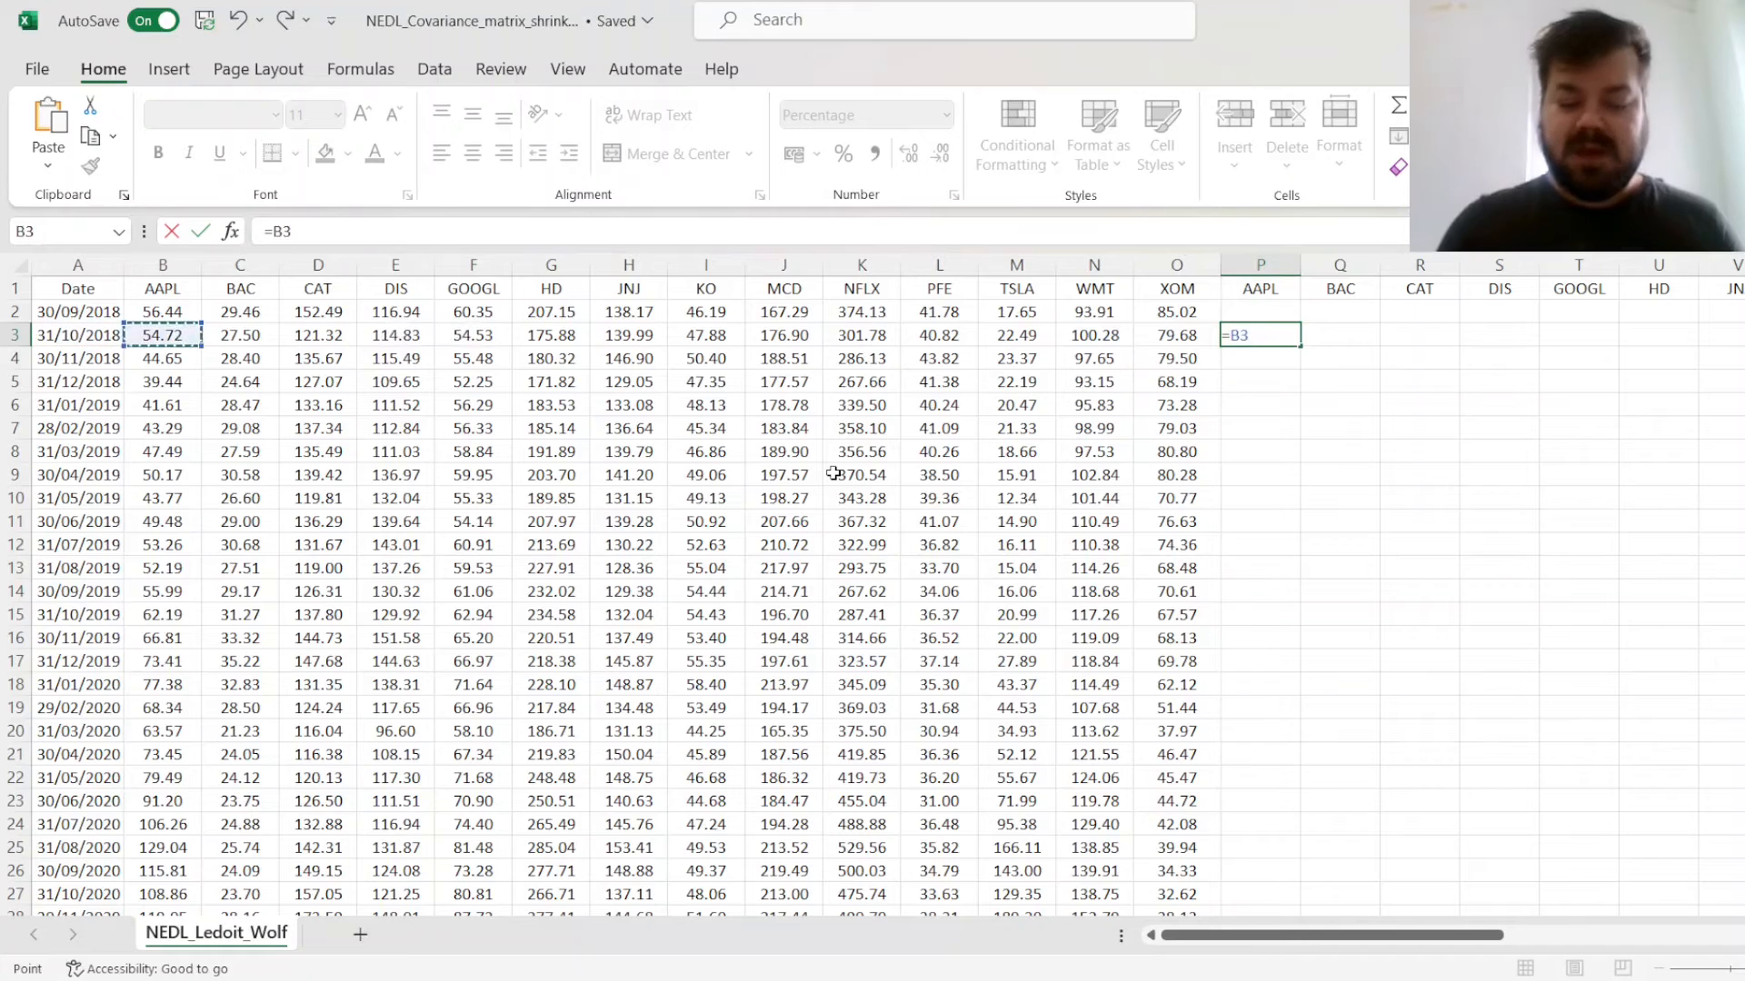
{"action": "type", "text": "/"}
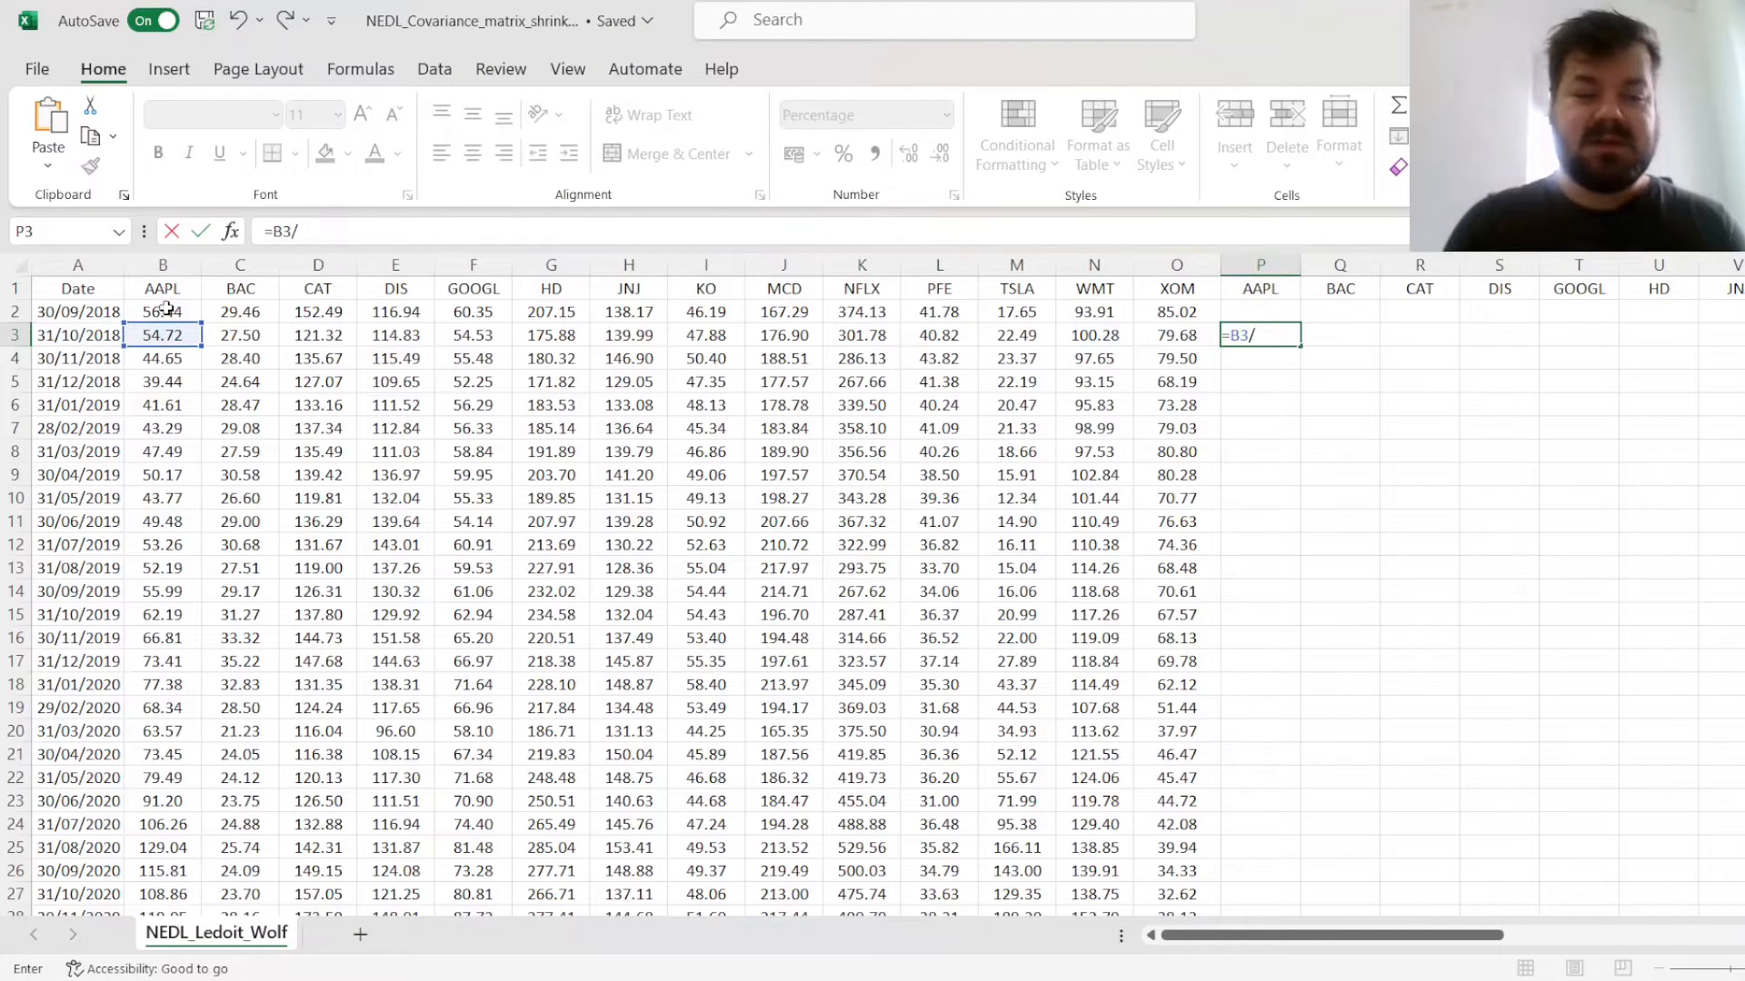
{"action": "left_click", "coordinate": [1175, 335]}
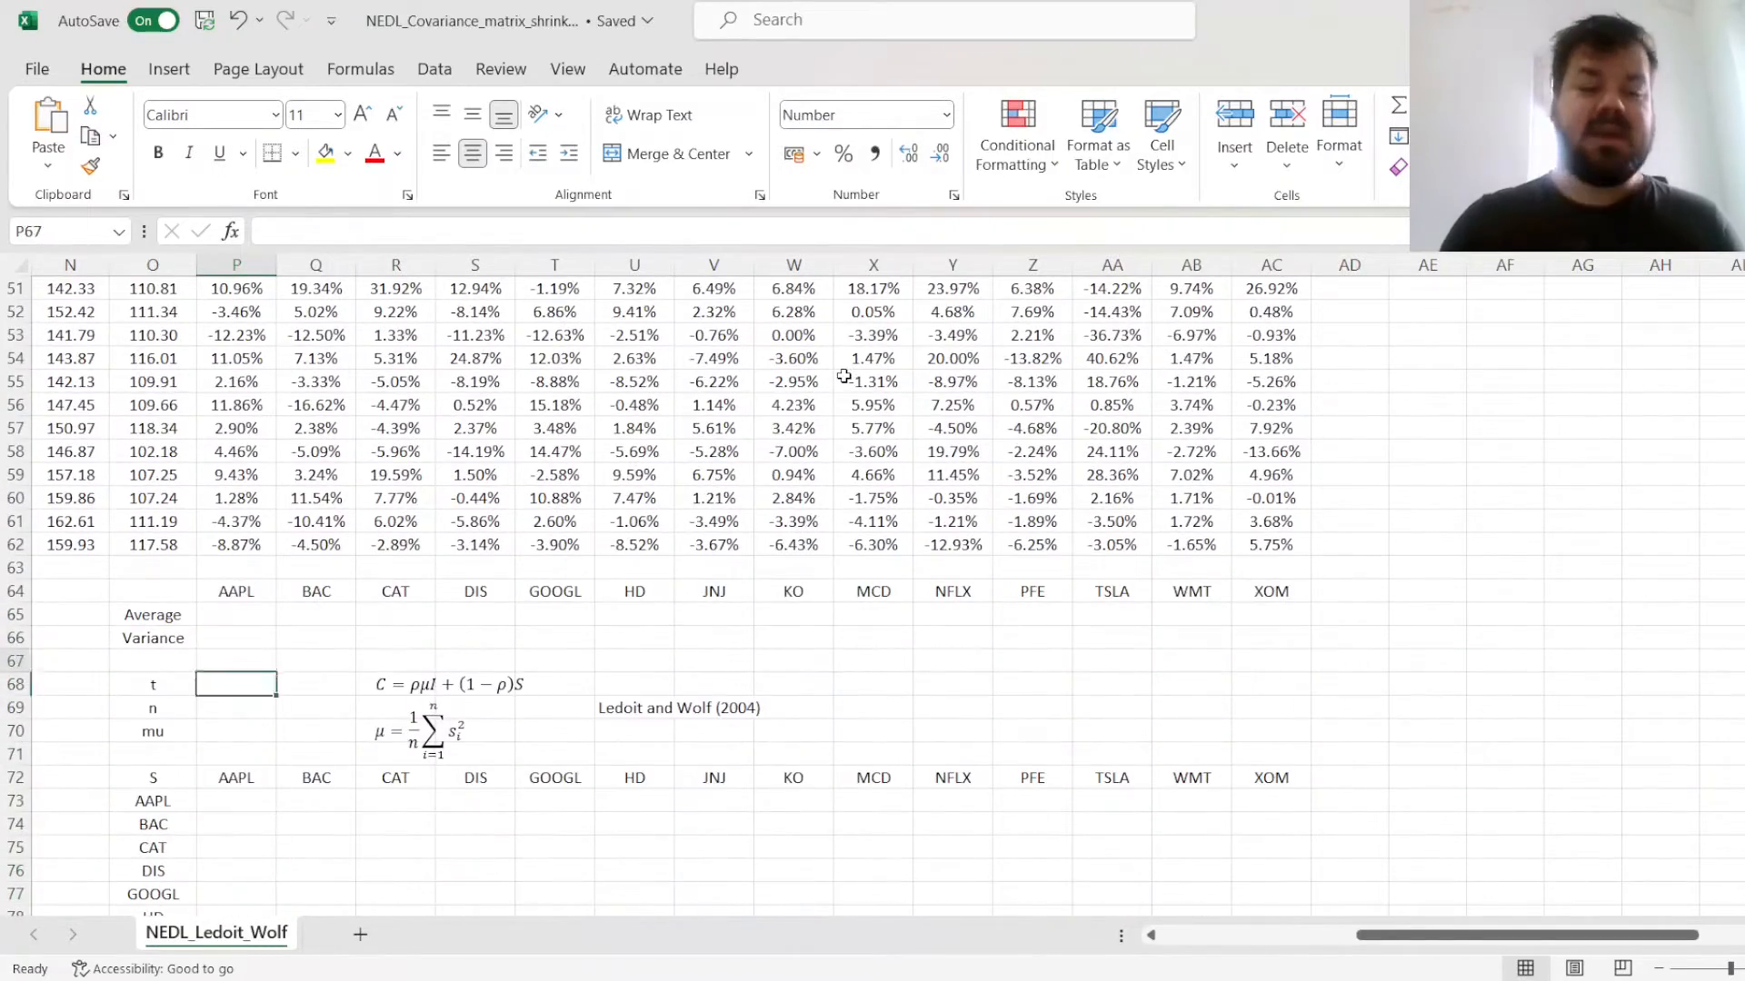
Count t = 60 observations down the AAPL returns and n = 14 stocks across row 3
{"action": "type", "text": "=COUY"}
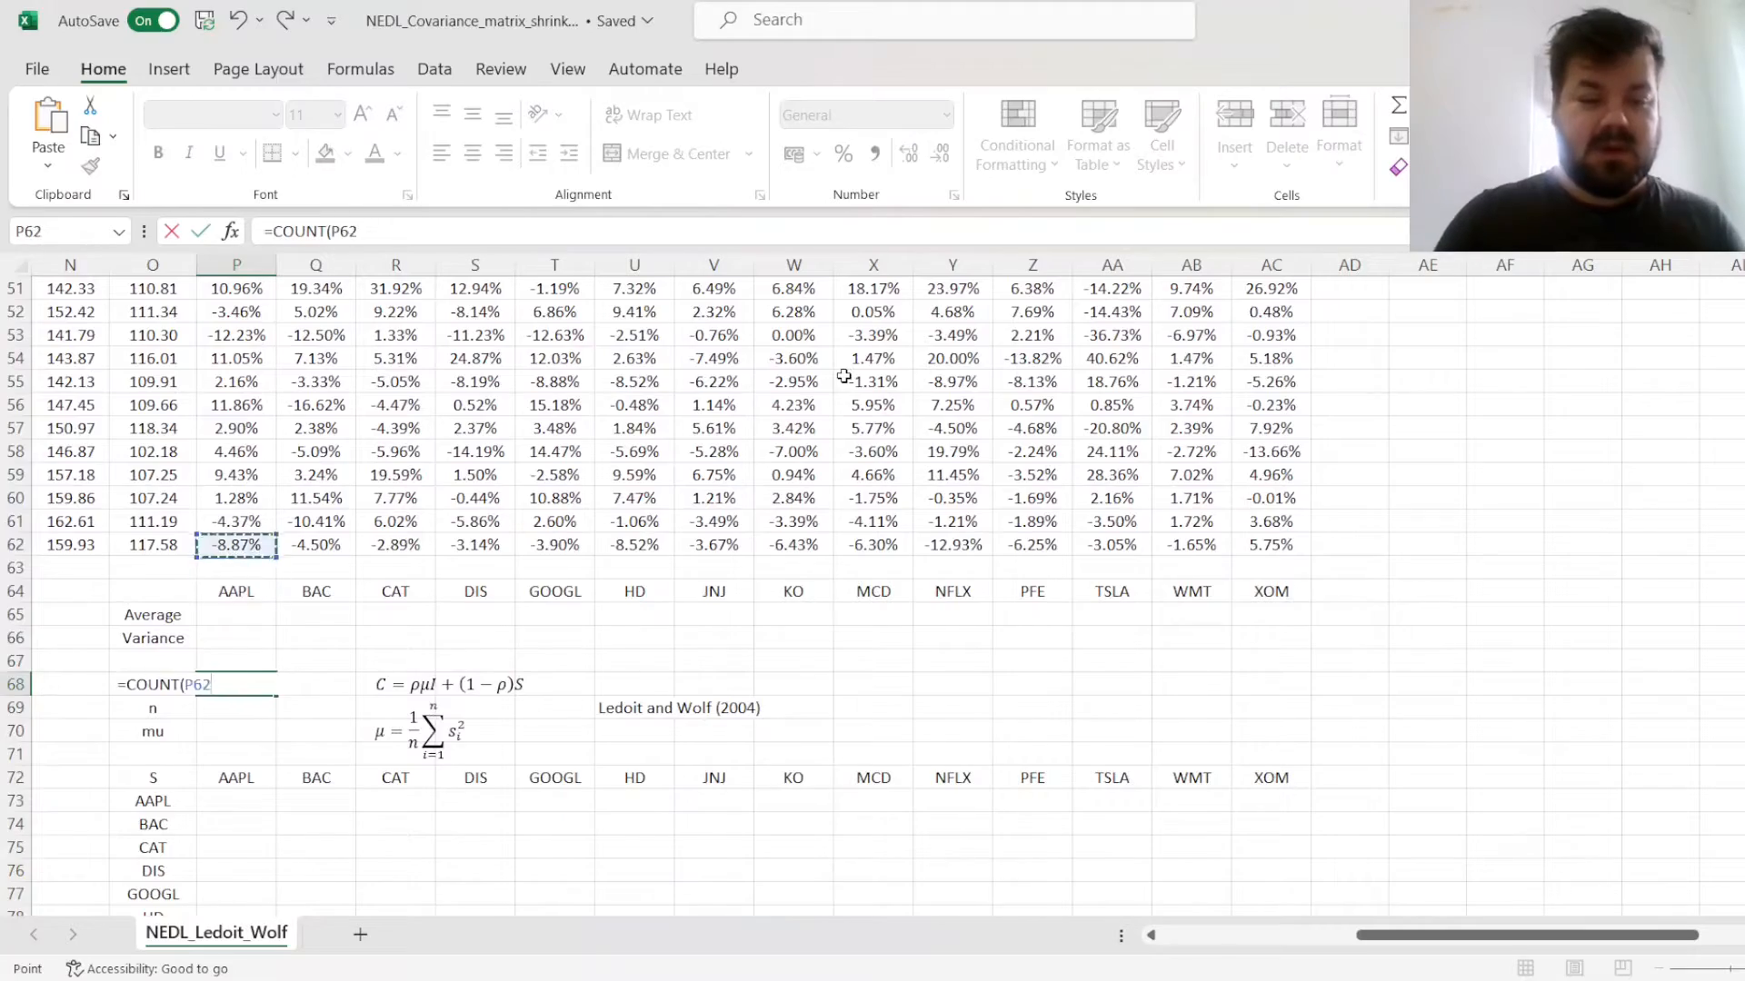
{"action": "key", "text": "Return"}
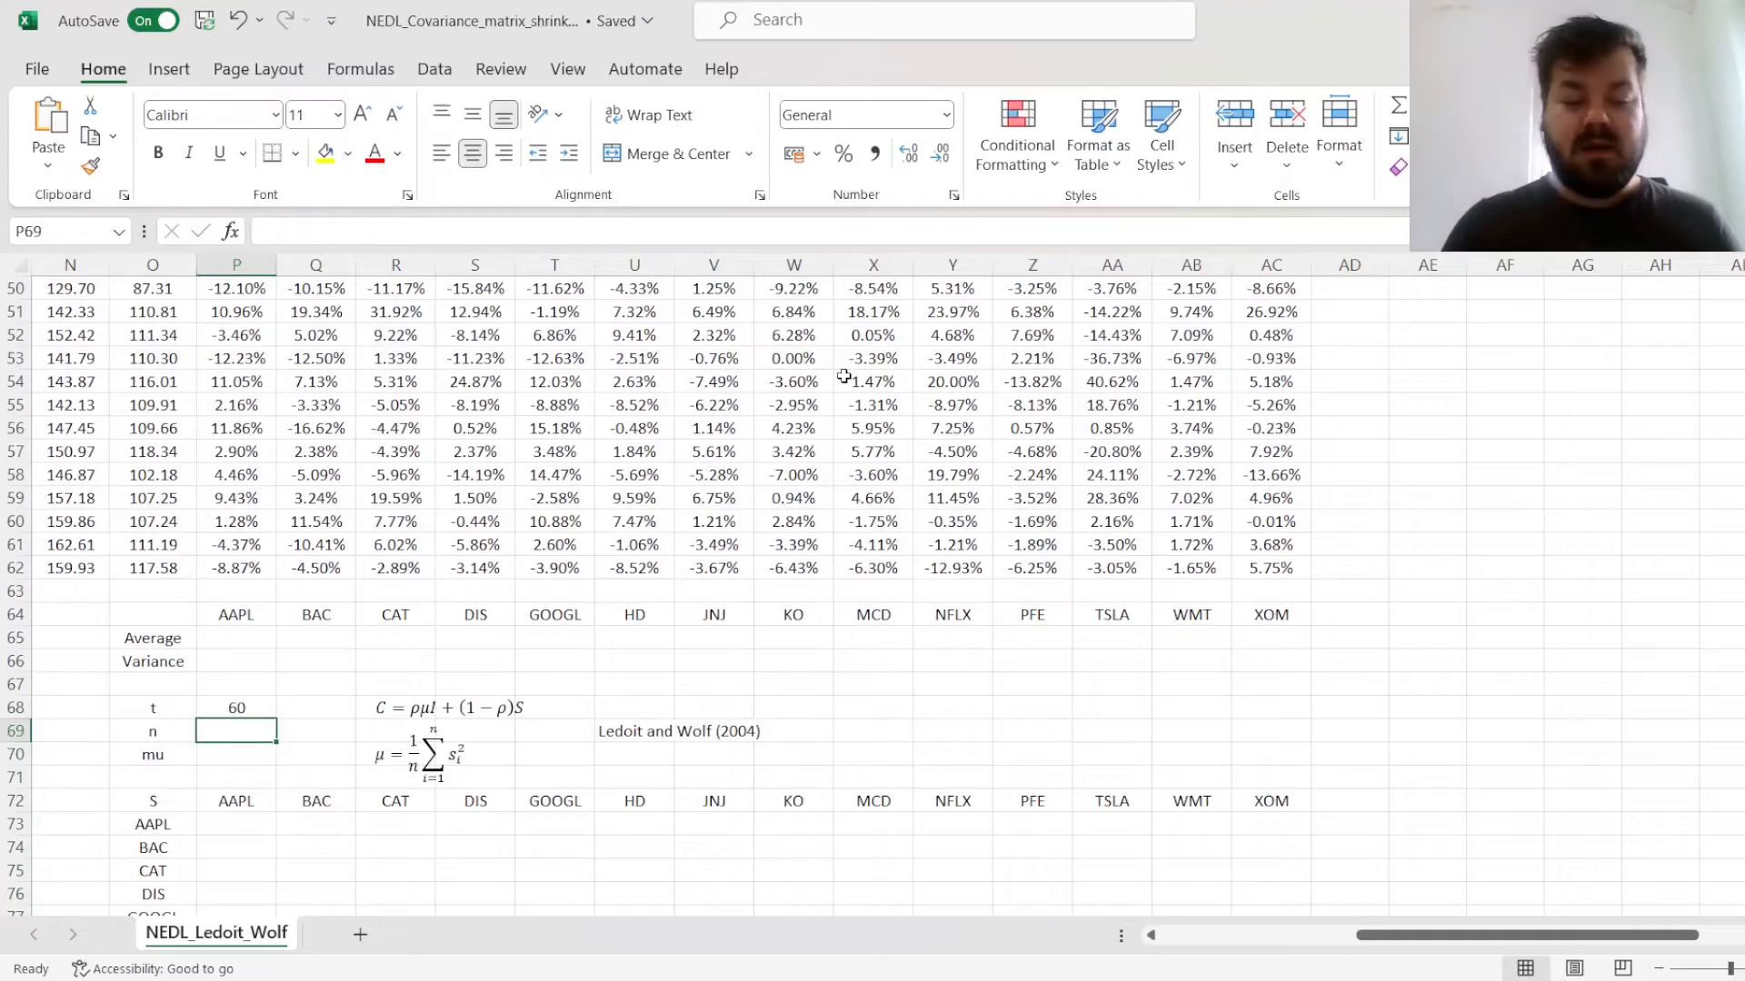
{"action": "type", "text": "=COUNTY"}
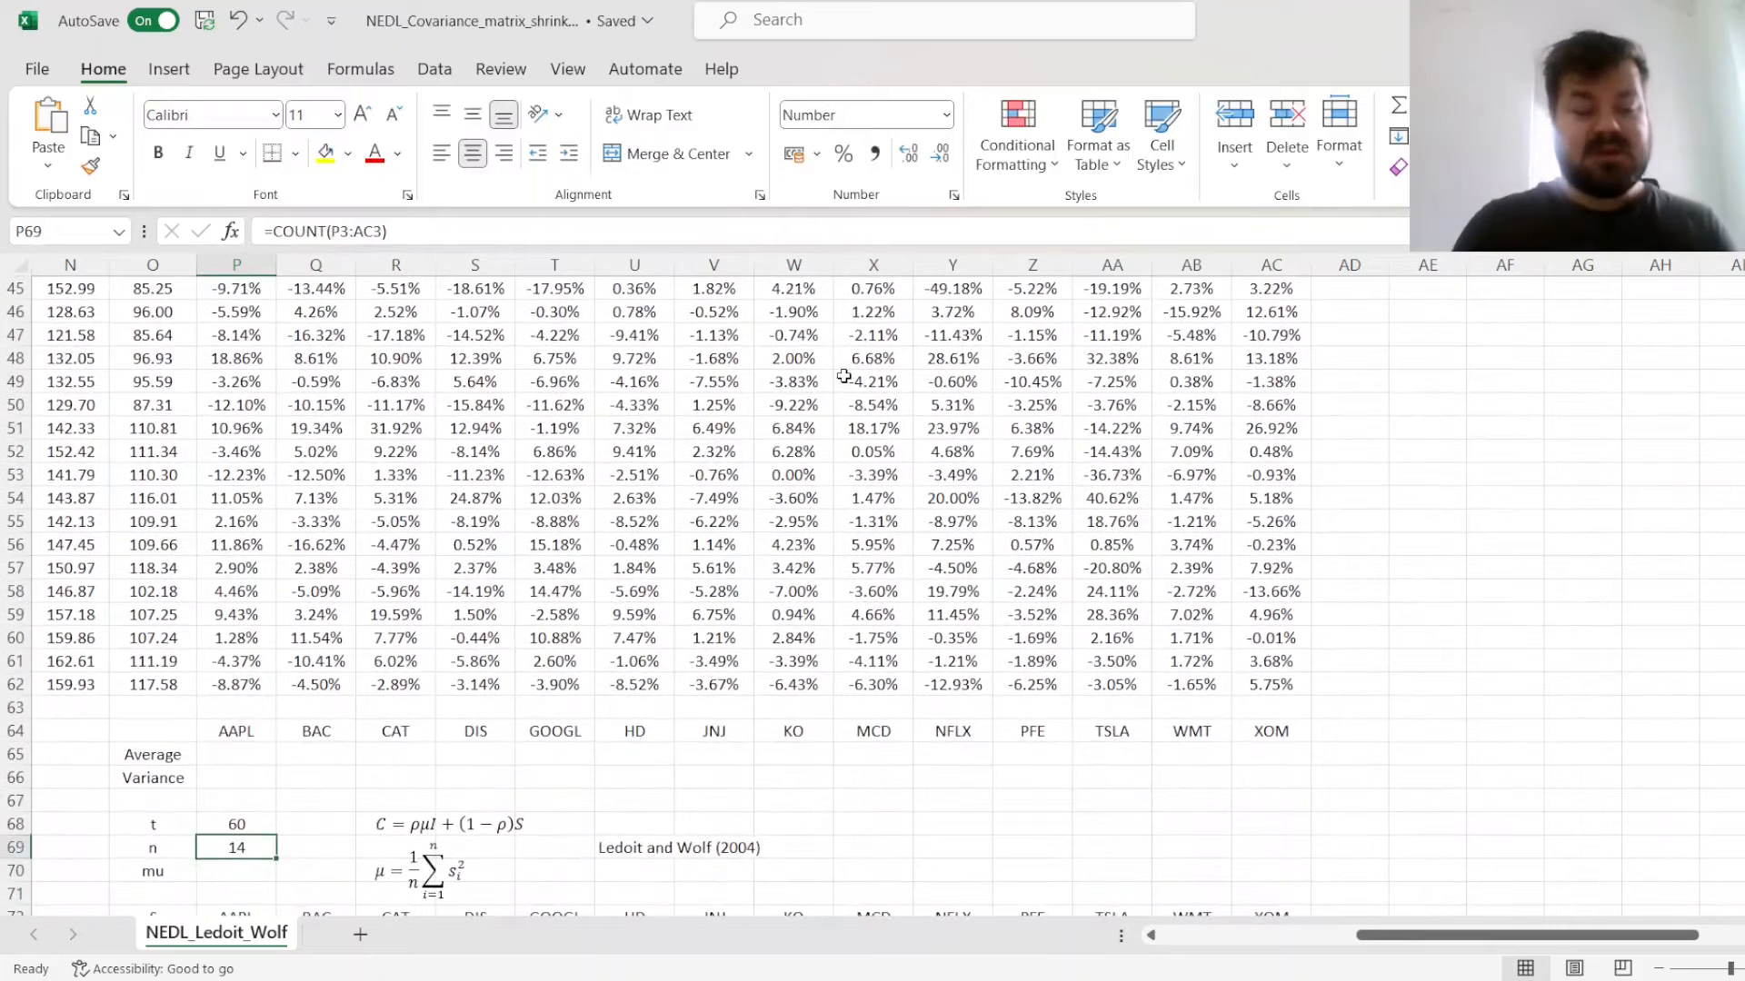
{"action": "left_click", "coordinate": [237, 823]}
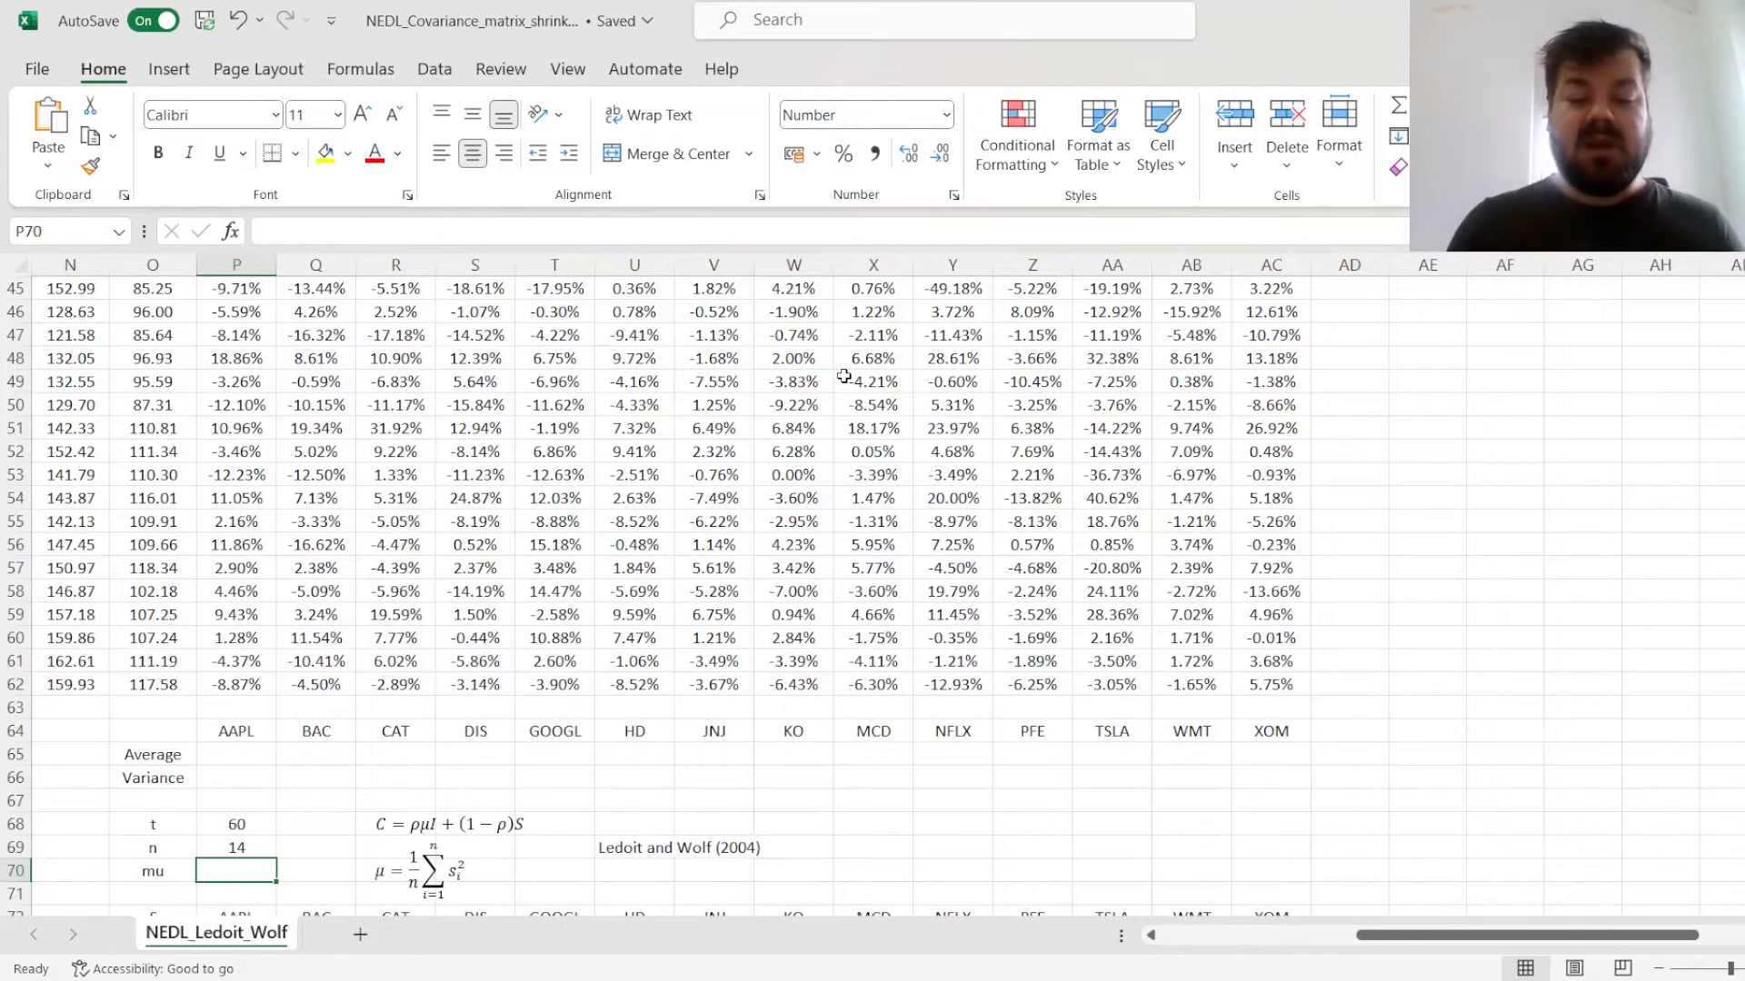
Scroll to the empty 14×14 S covariance matrix and point inside it
{"action": "scroll", "scroll_direction": "down", "scroll_amount": 3}
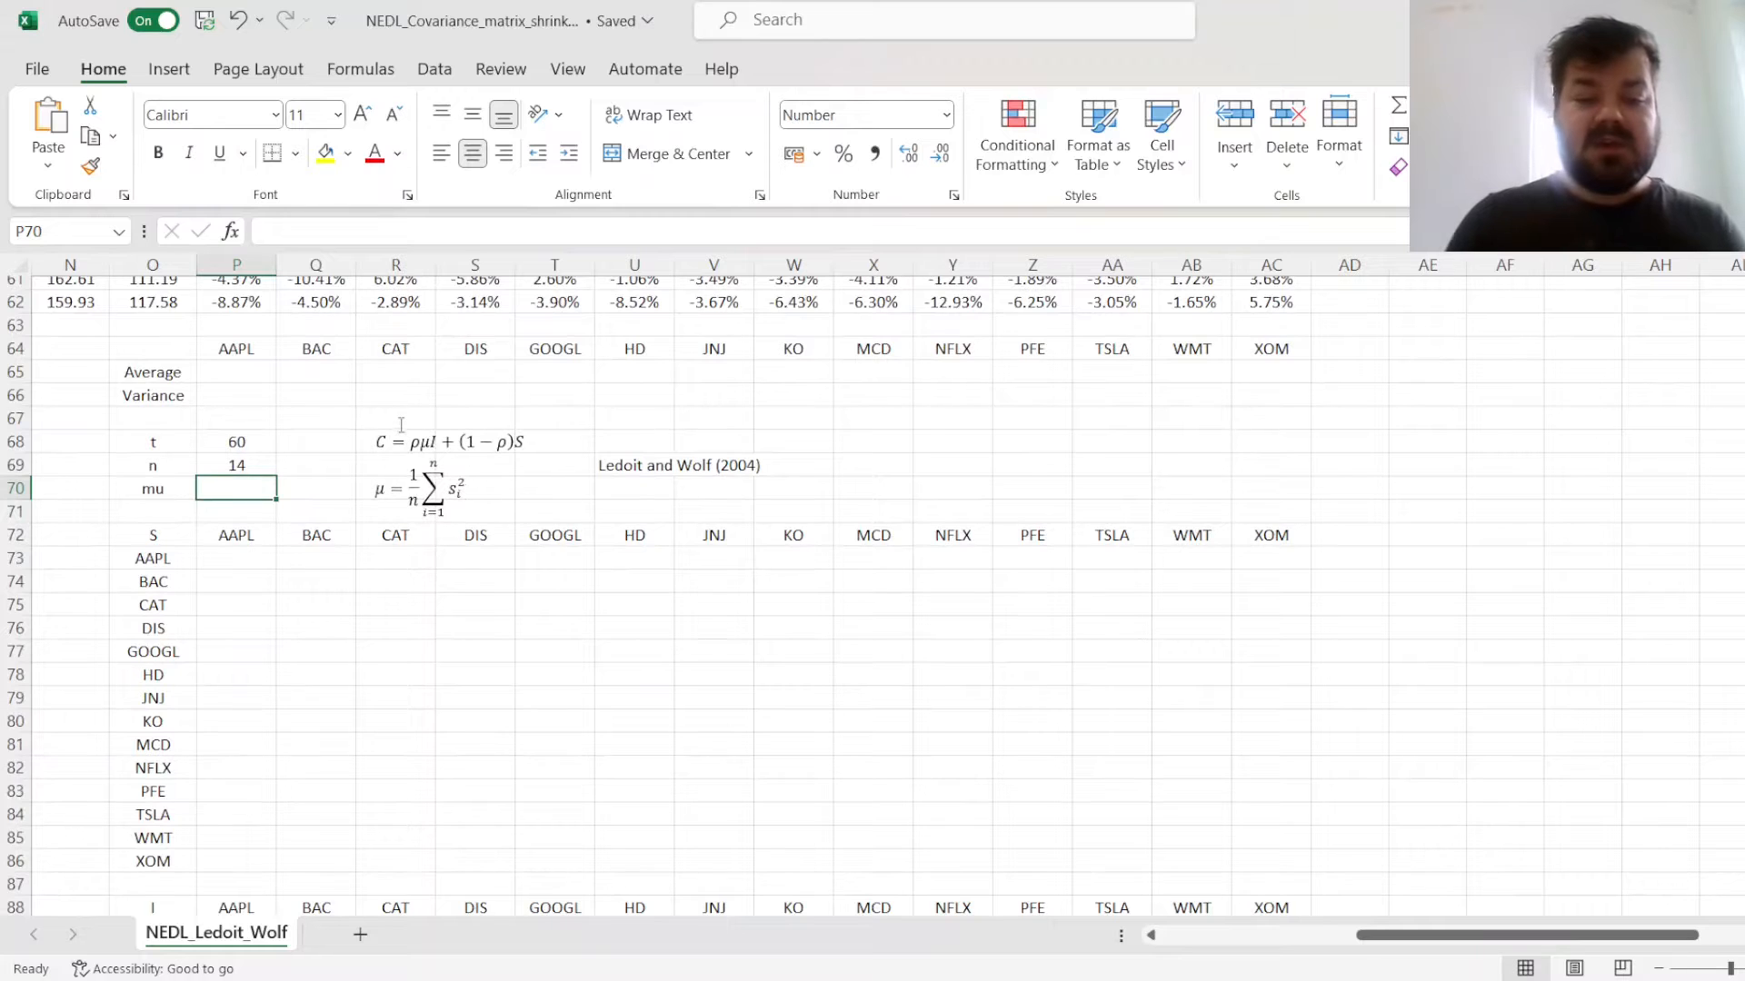
{"action": "mouse_move", "coordinate": [515, 430]}
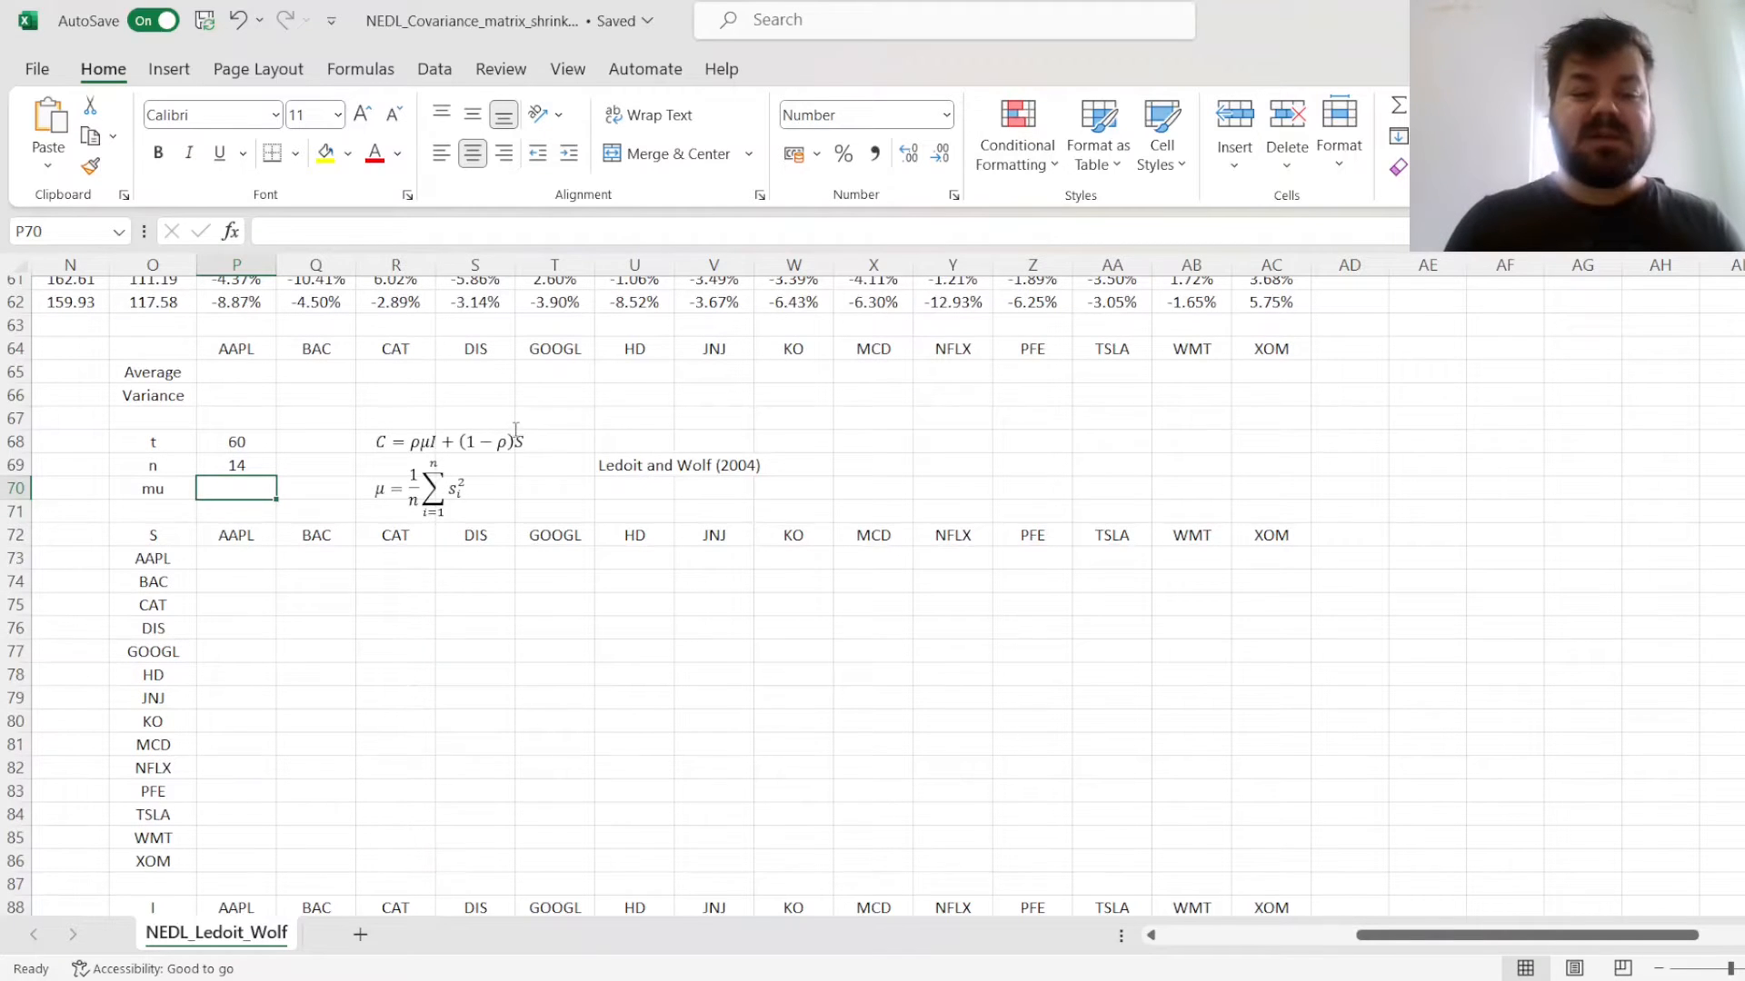
{"action": "left_click", "coordinate": [554, 650]}
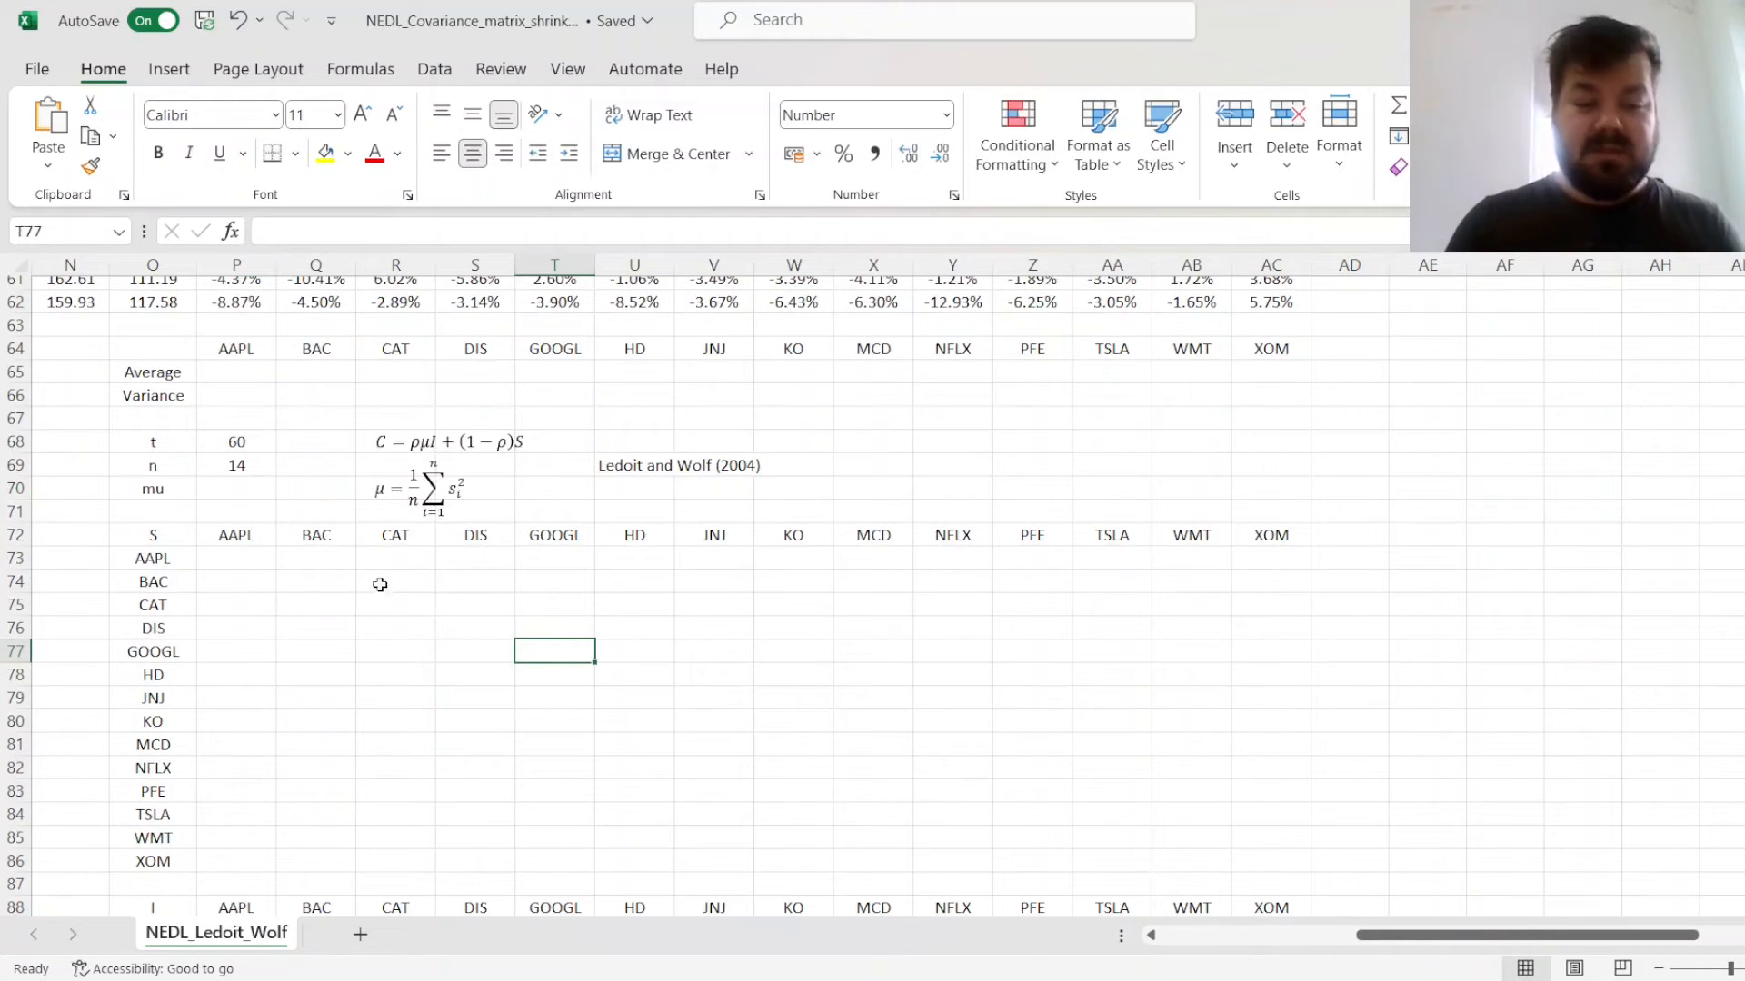
{"action": "mouse_move", "coordinate": [435, 595]}
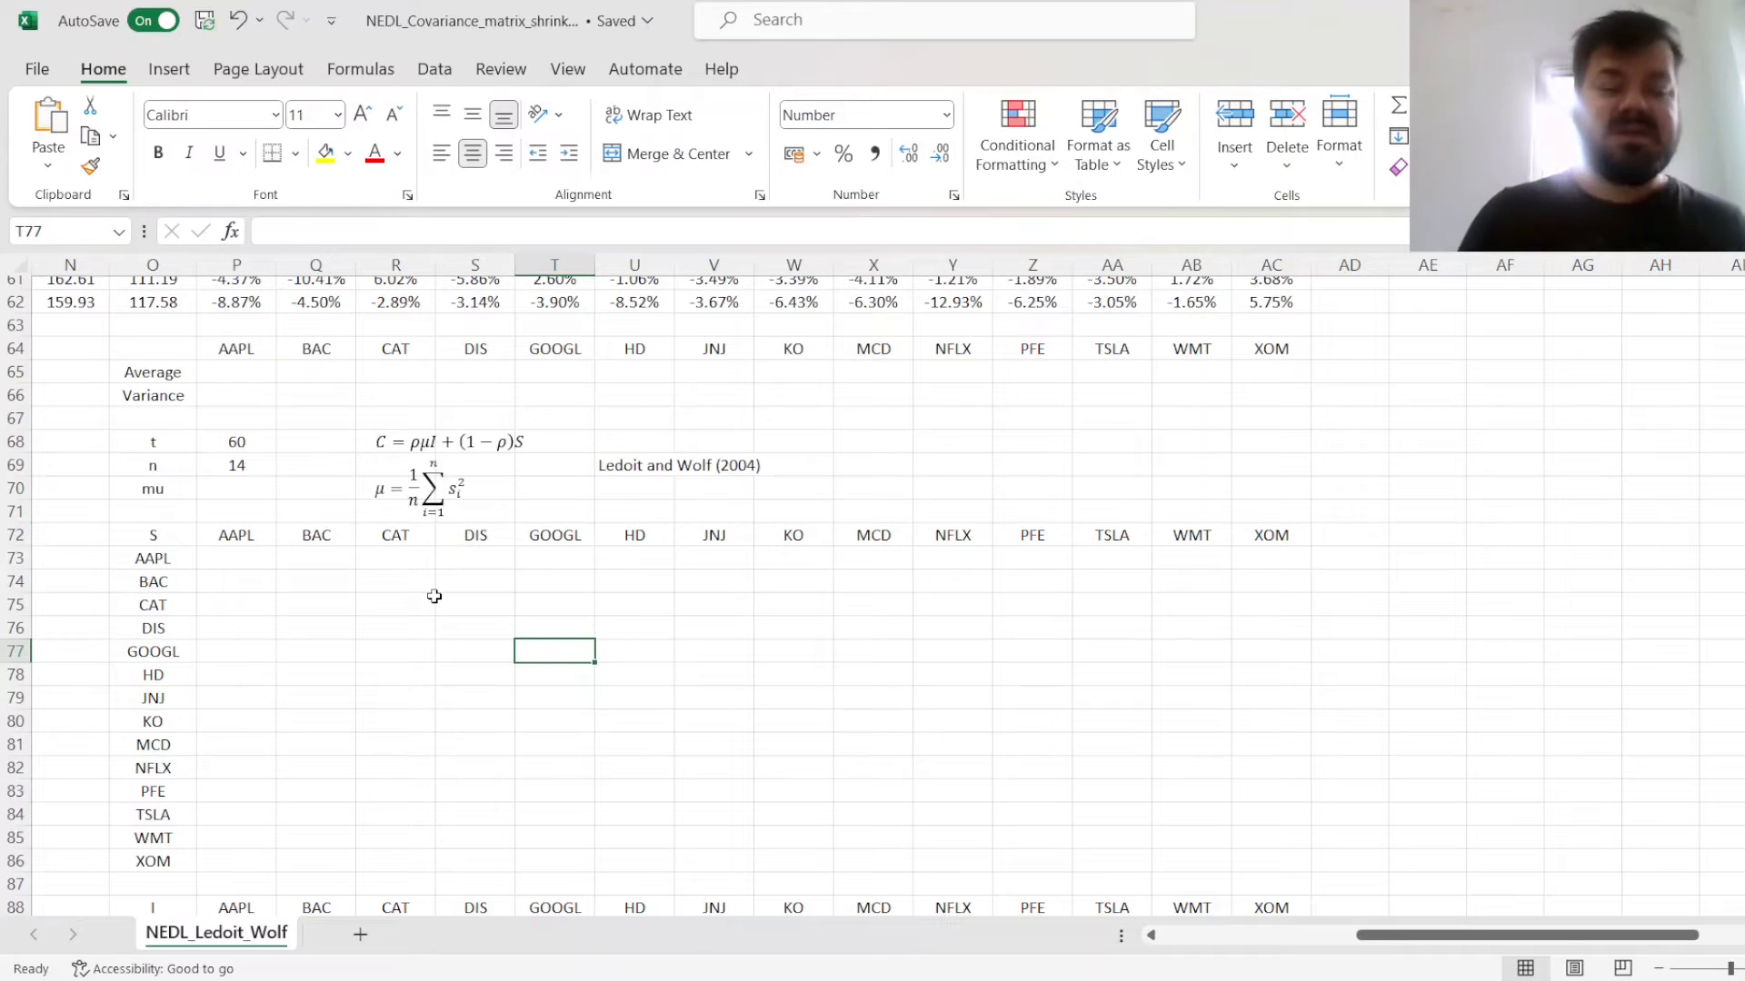
{"action": "mouse_move", "coordinate": [264, 515]}
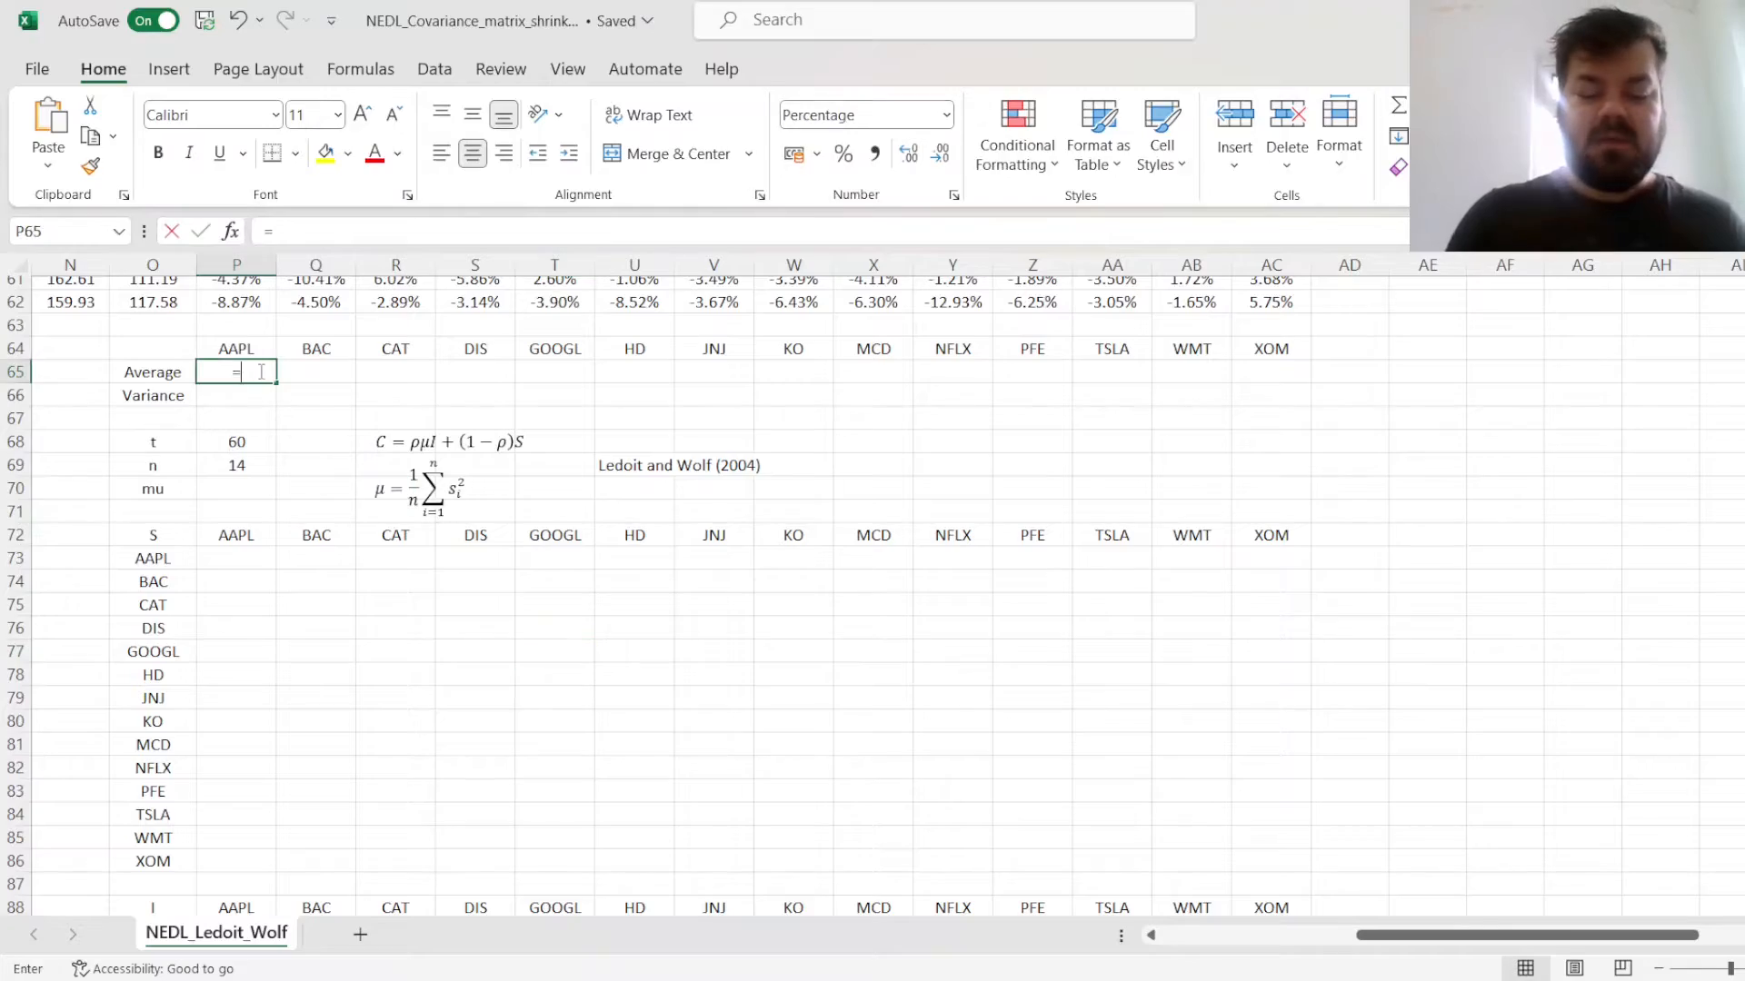
Enter =AVERAGE over the AAPL returns P3:P62 for the Average row
{"action": "type", "text": "=AVERAGE("}
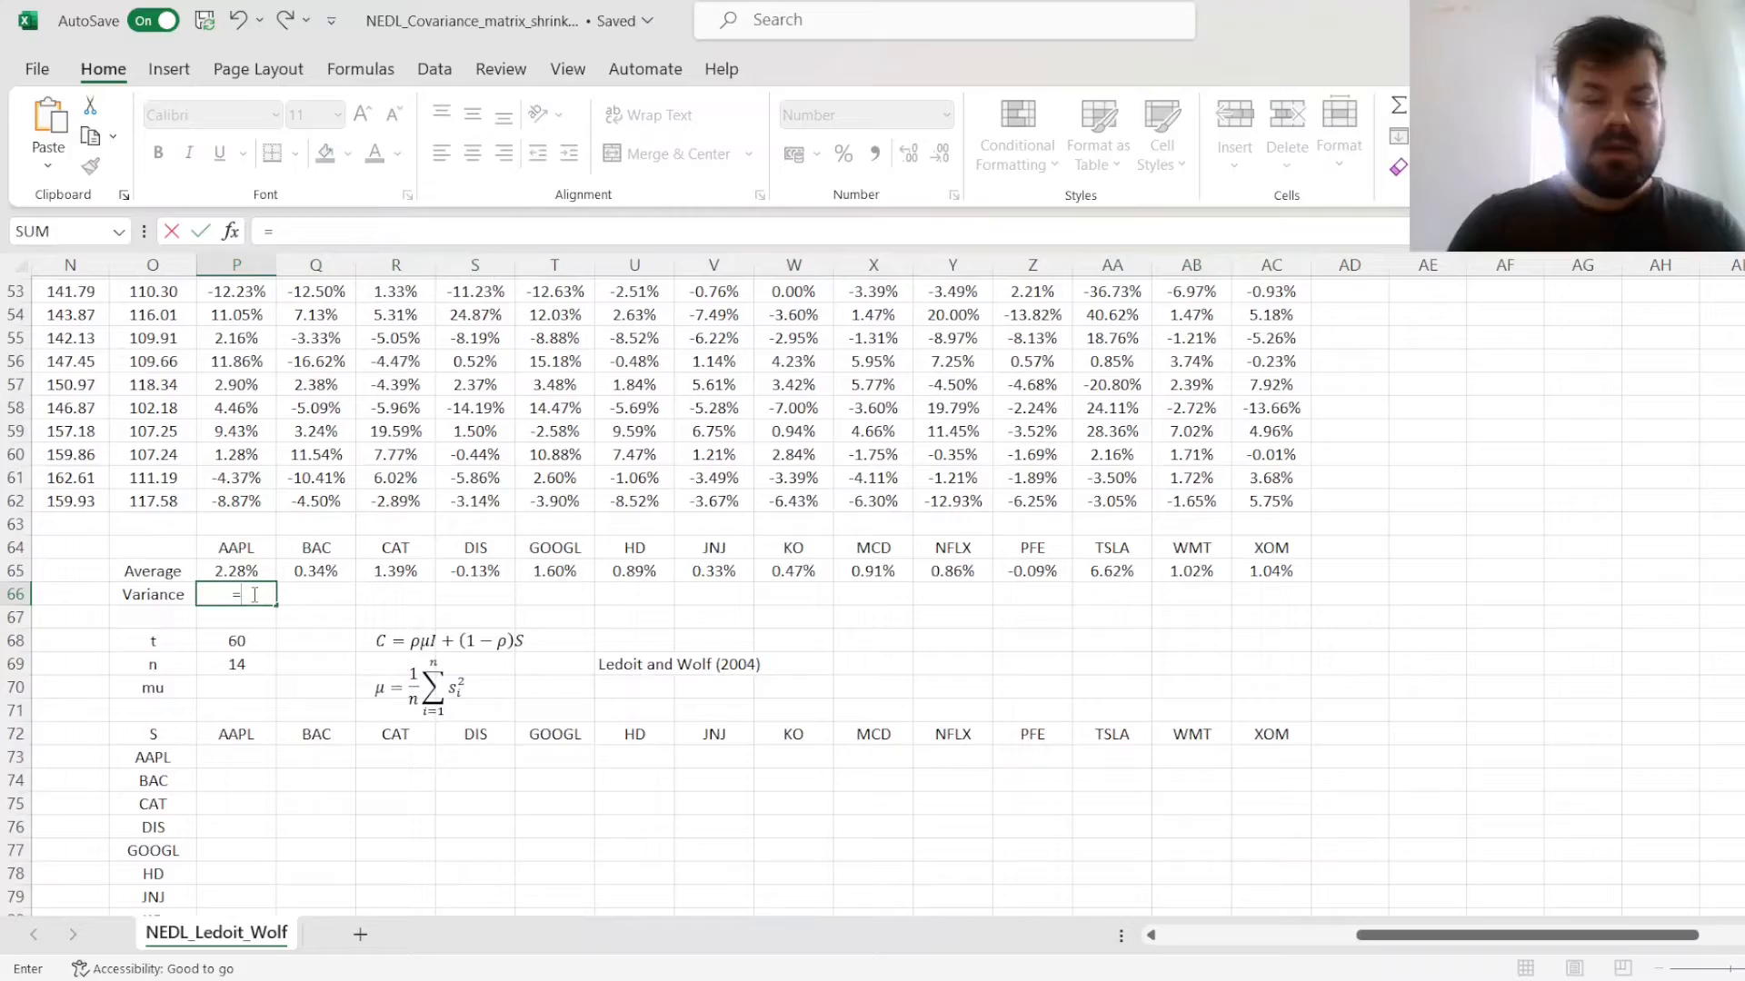
{"action": "left_click", "coordinate": [236, 547]}
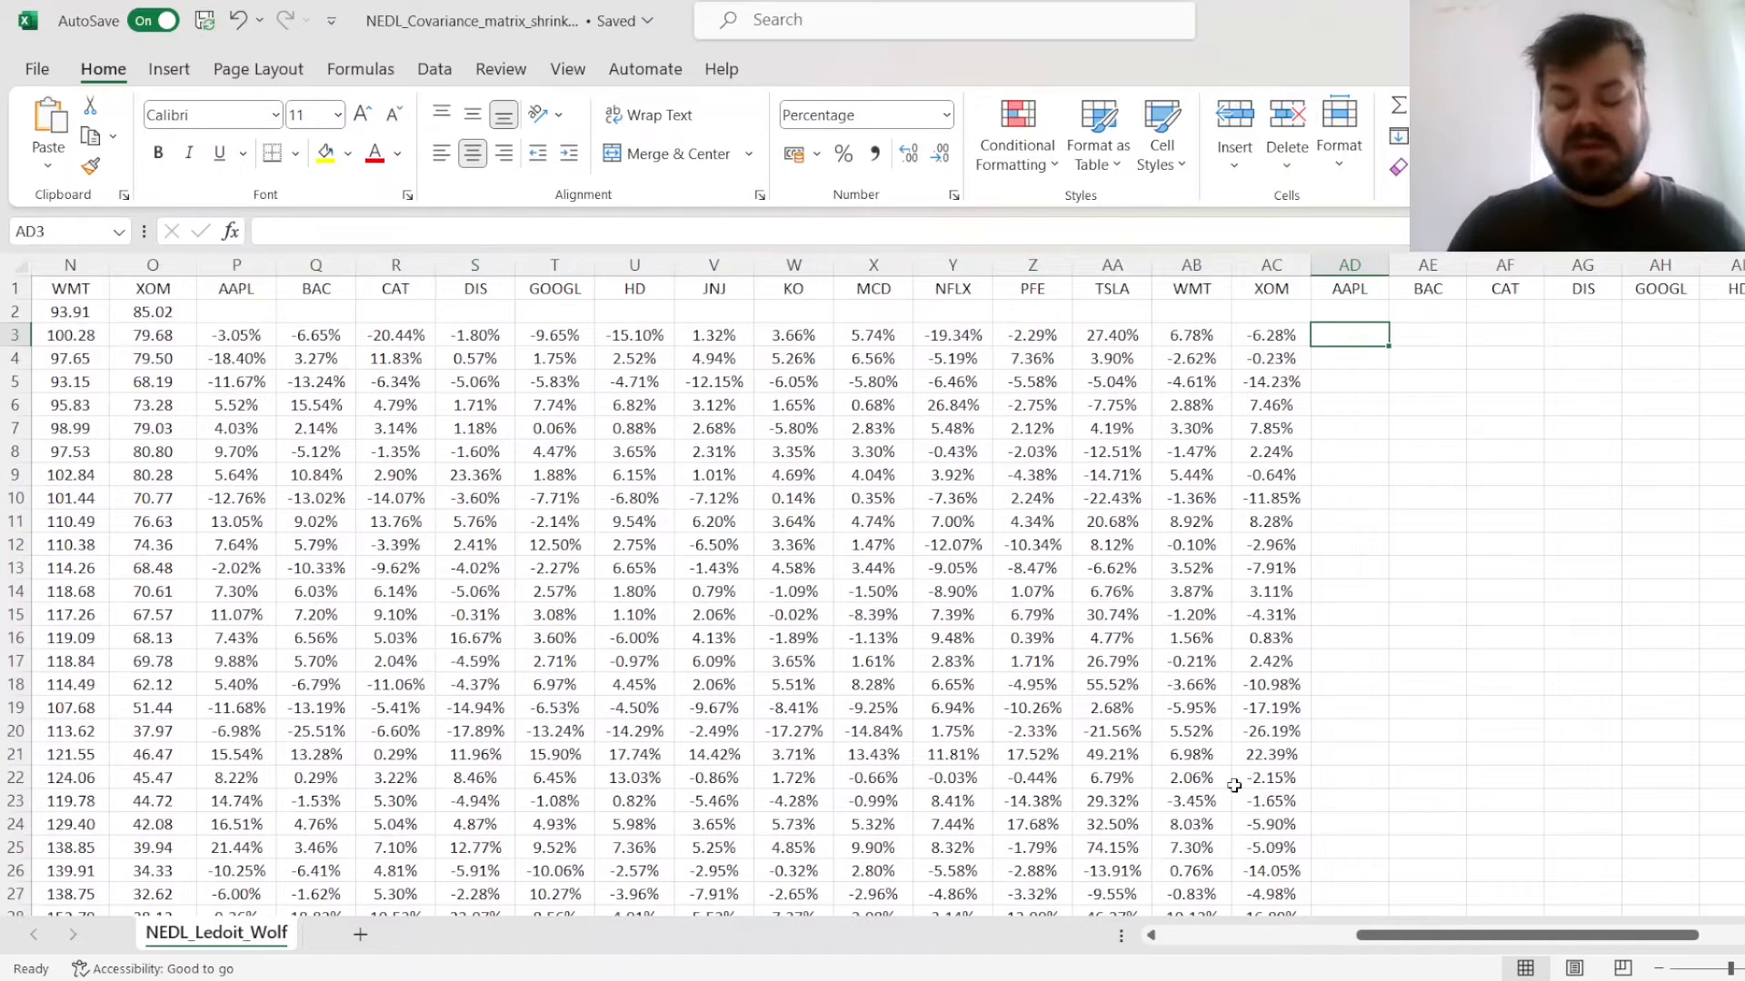
Begin the de-meaned return in AD3 by referencing the first AAPL return P3
{"action": "type", "text": "="}
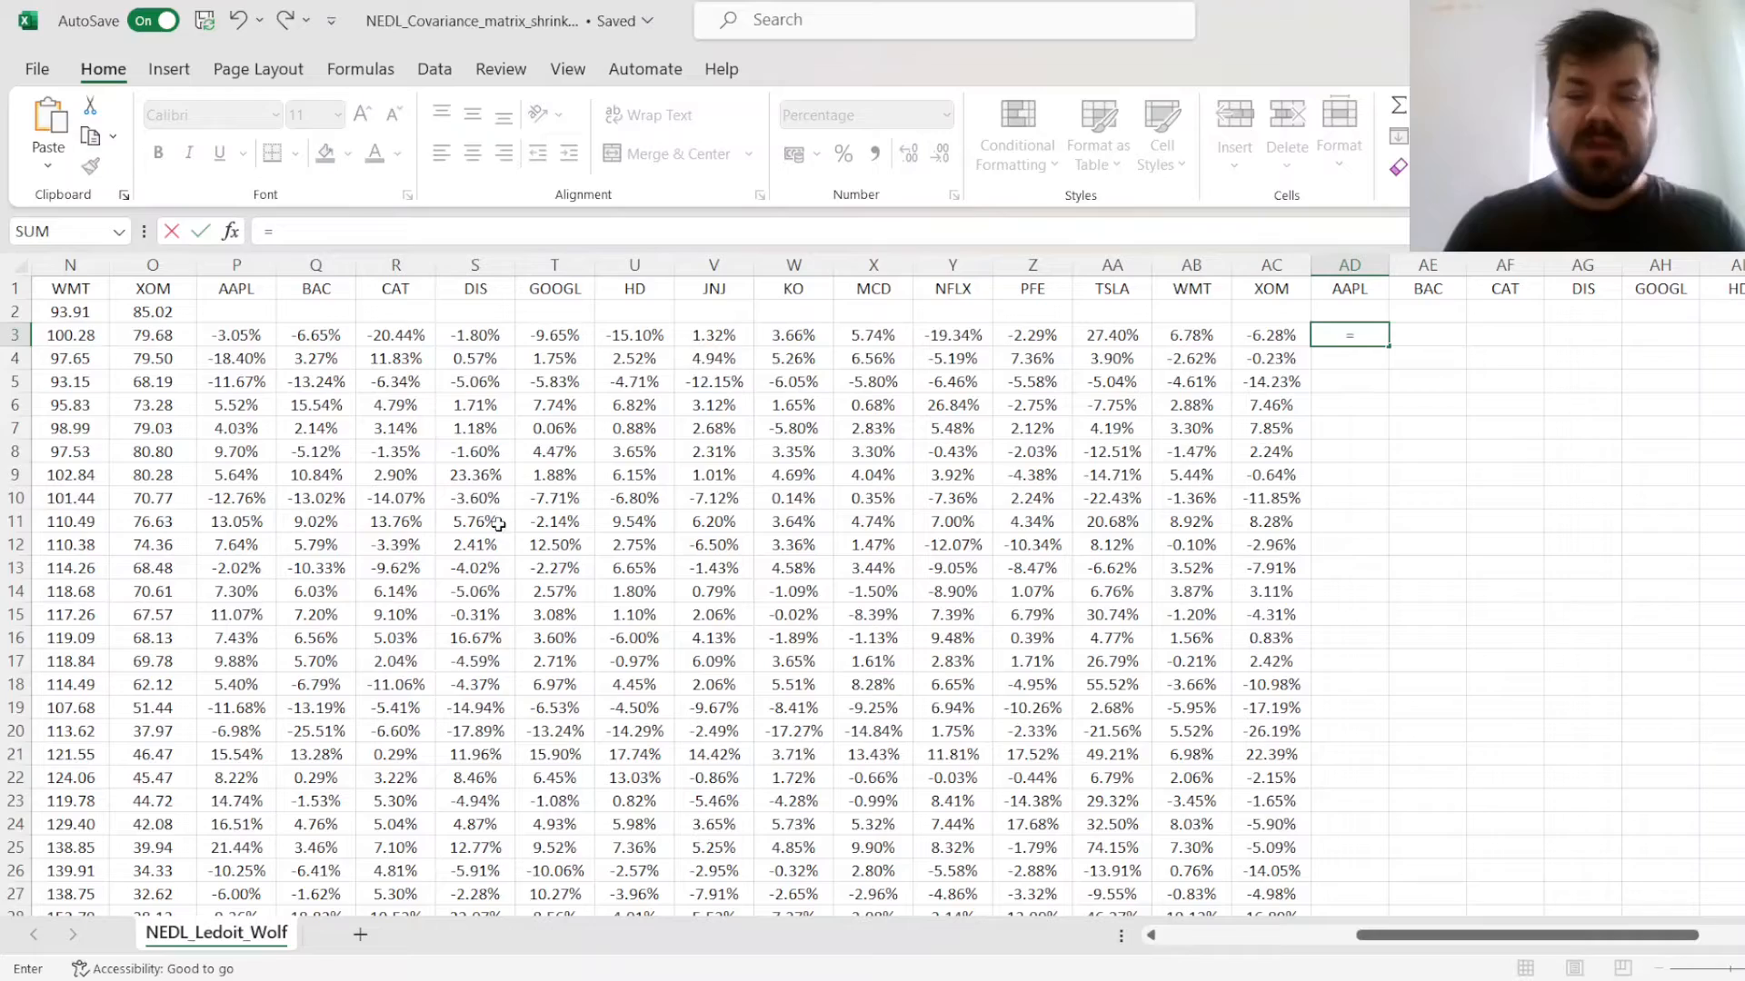
{"action": "left_click", "coordinate": [234, 333]}
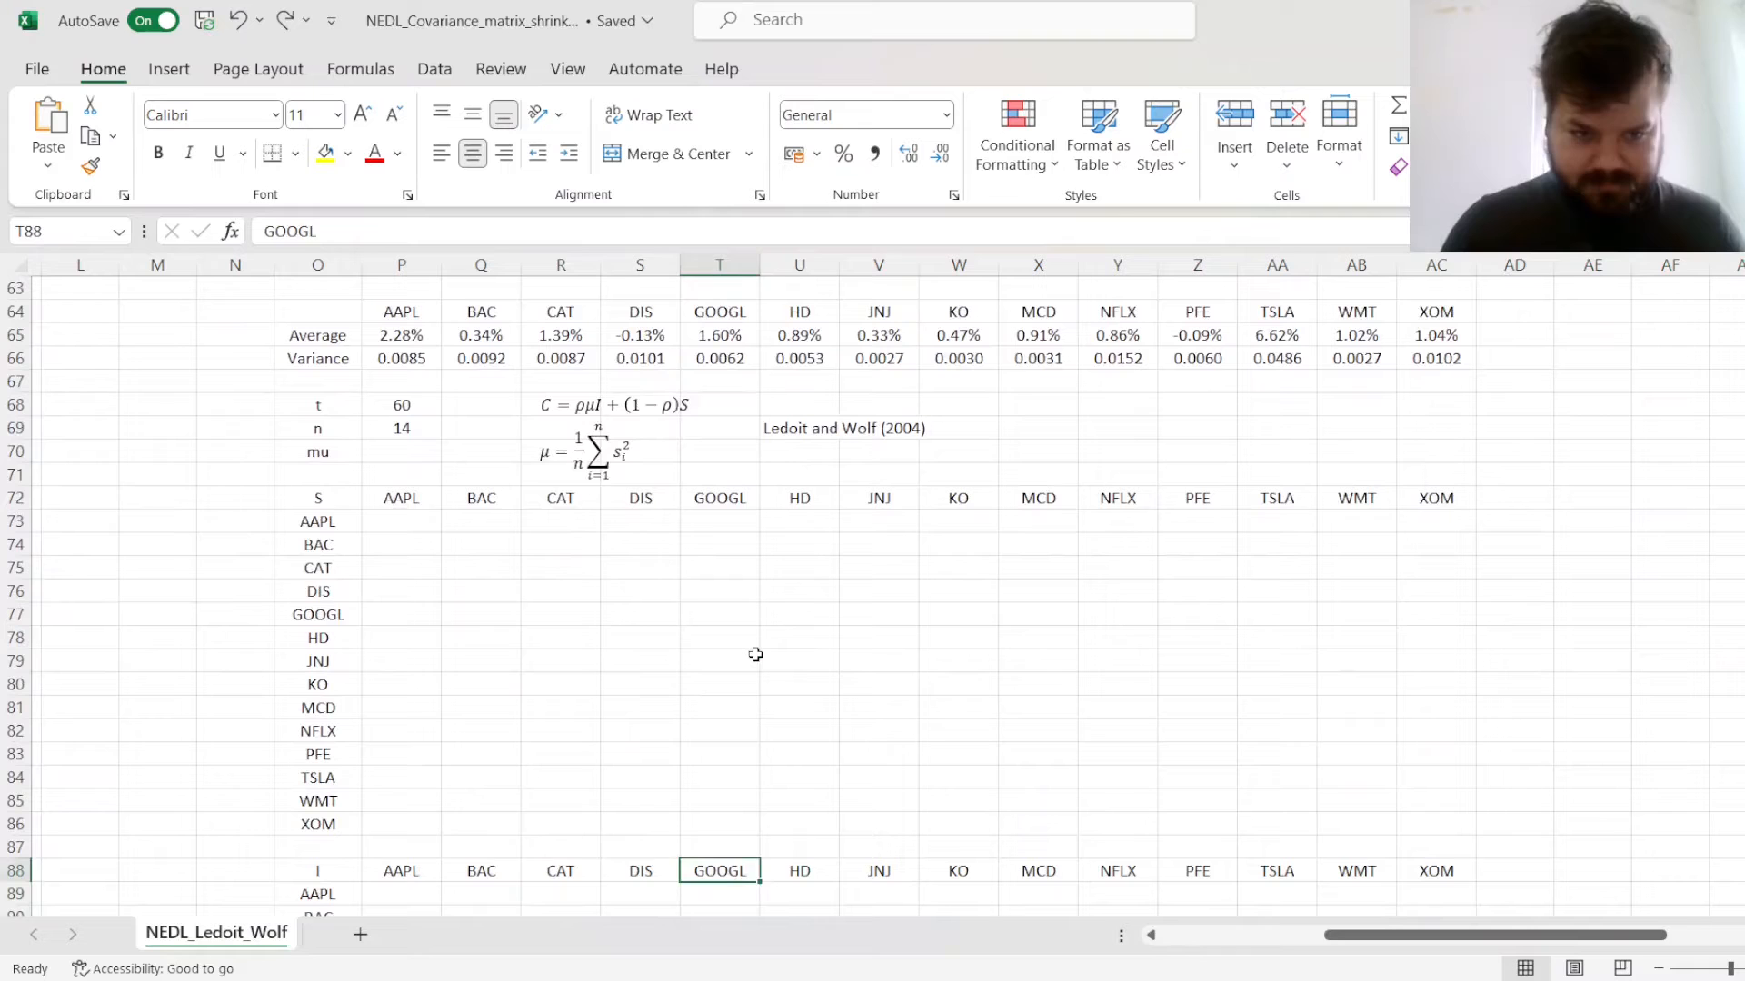
Fill S with =MMULT(TRANSPOSE(AD3:AQ62),AD3:AQ62)/(t-1) as an array formula
{"action": "left_click", "coordinate": [400, 497]}
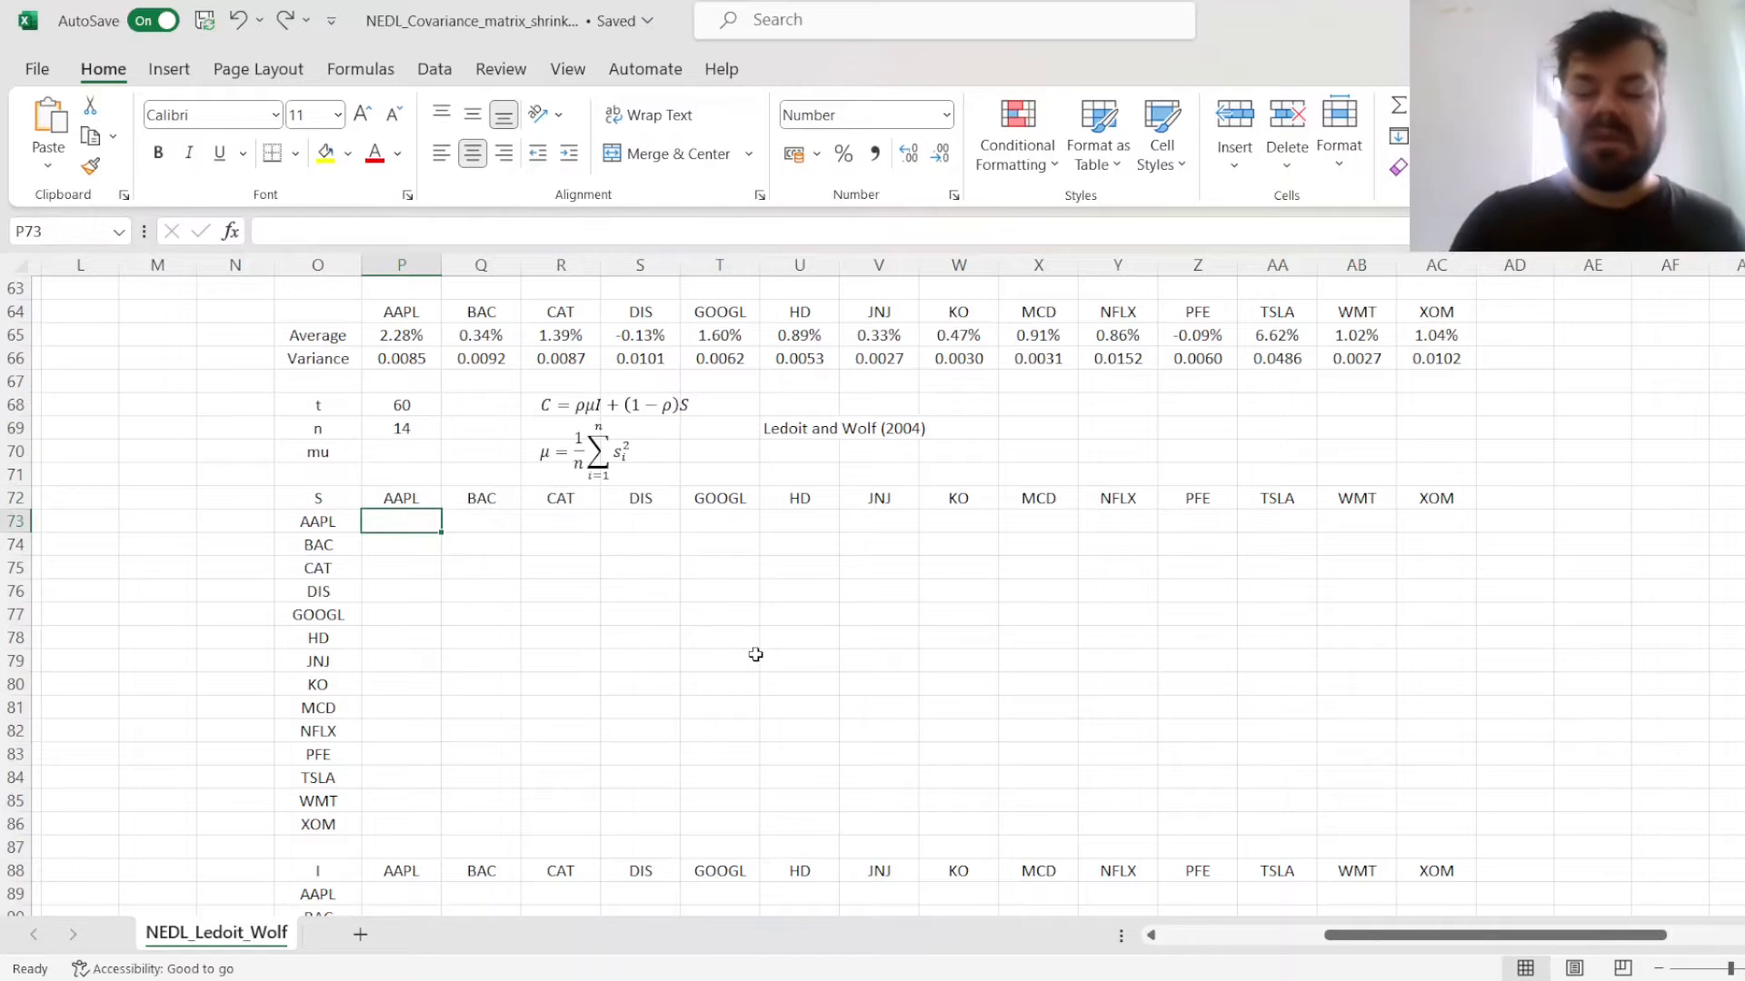
{"action": "type", "text": "=MMULT("}
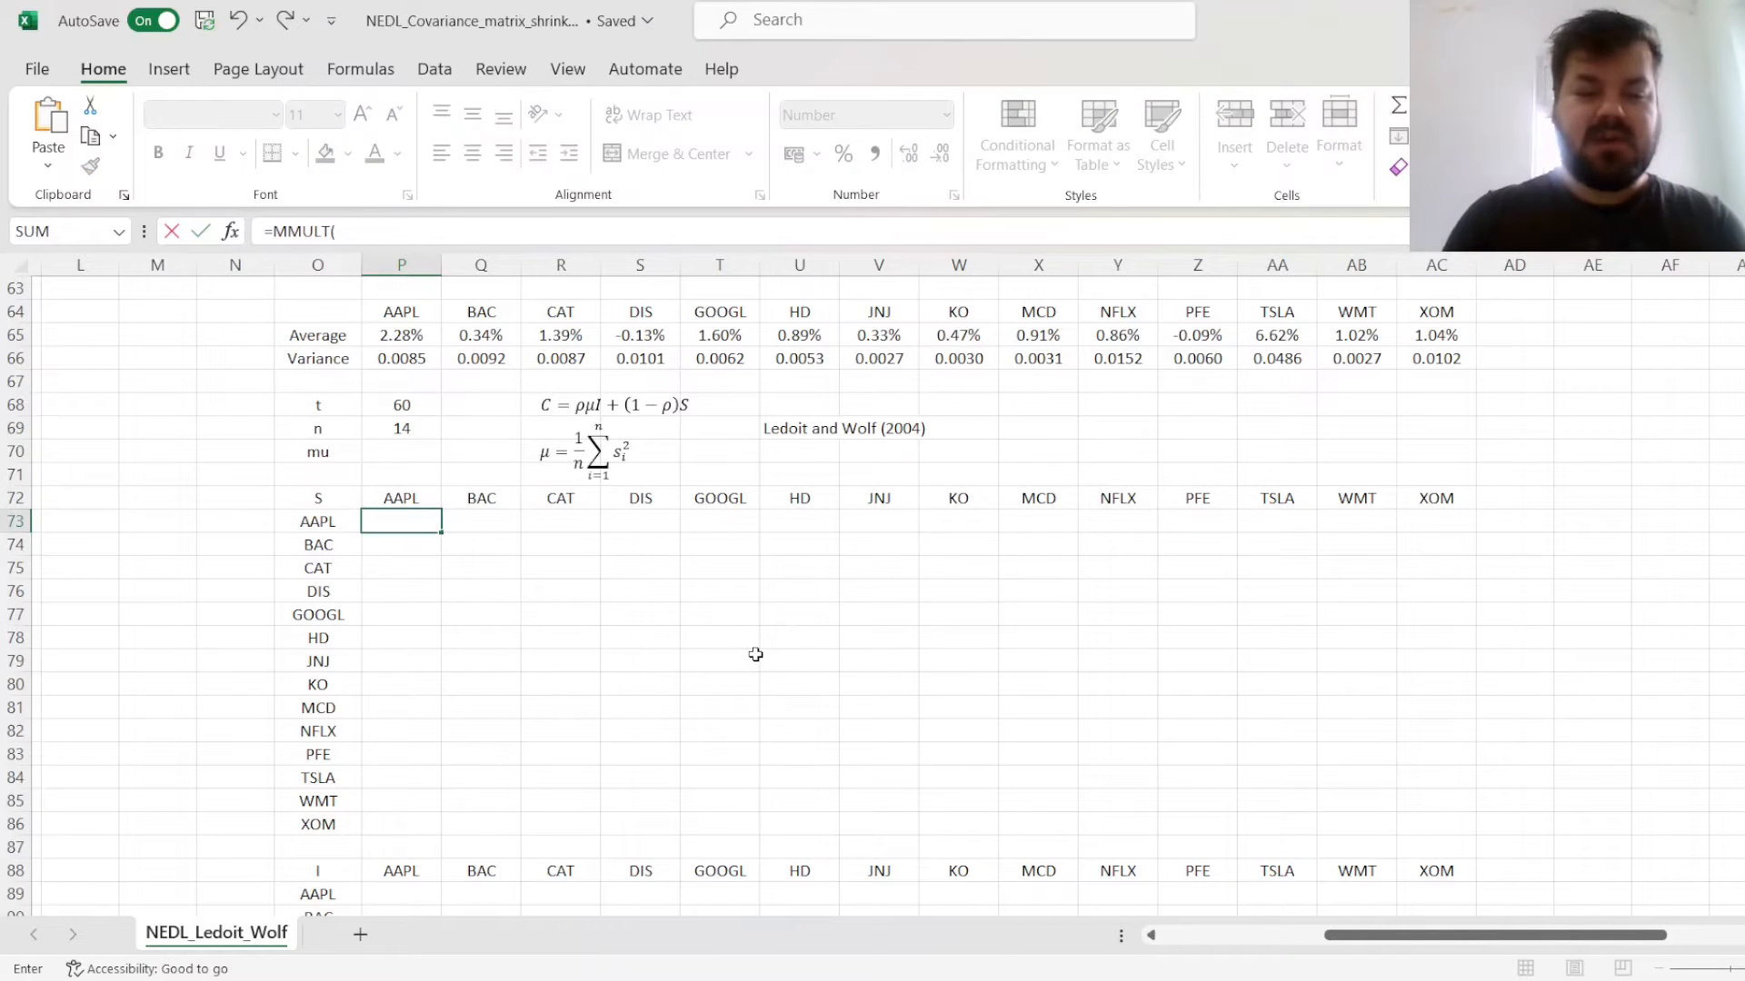
{"action": "type", "text": "TRANSPOSE(AD3:AQ62"}
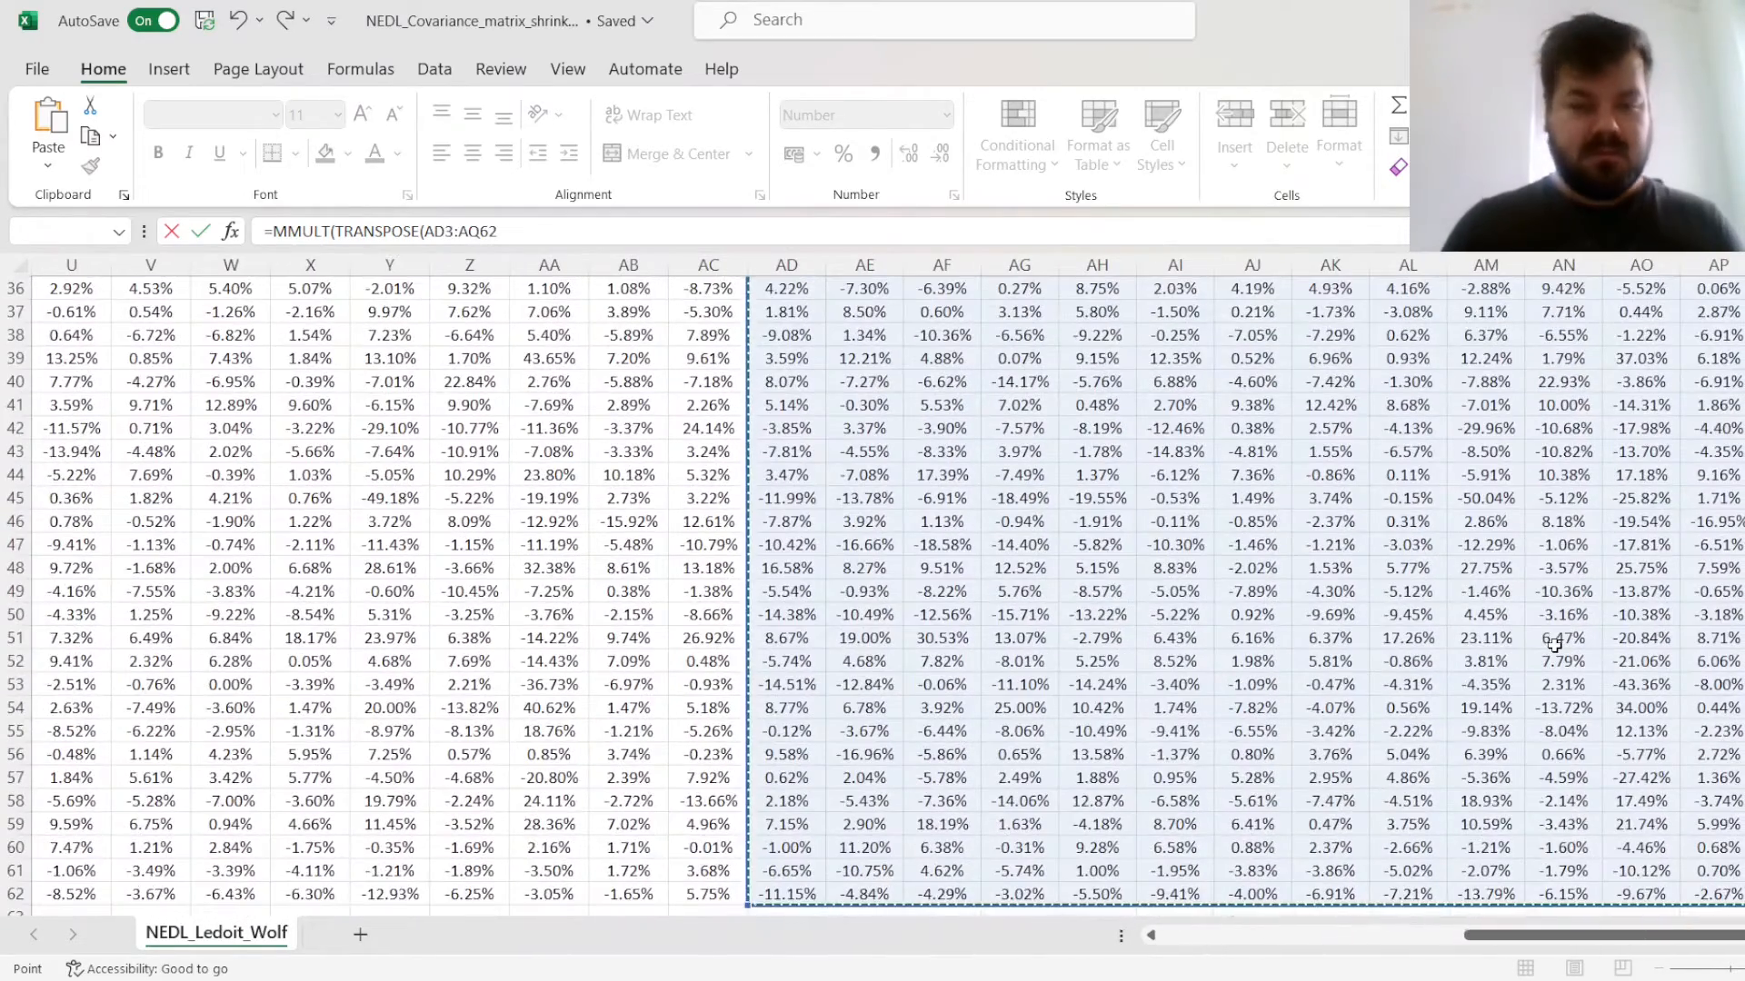
{"action": "left_click", "coordinate": [785, 567]}
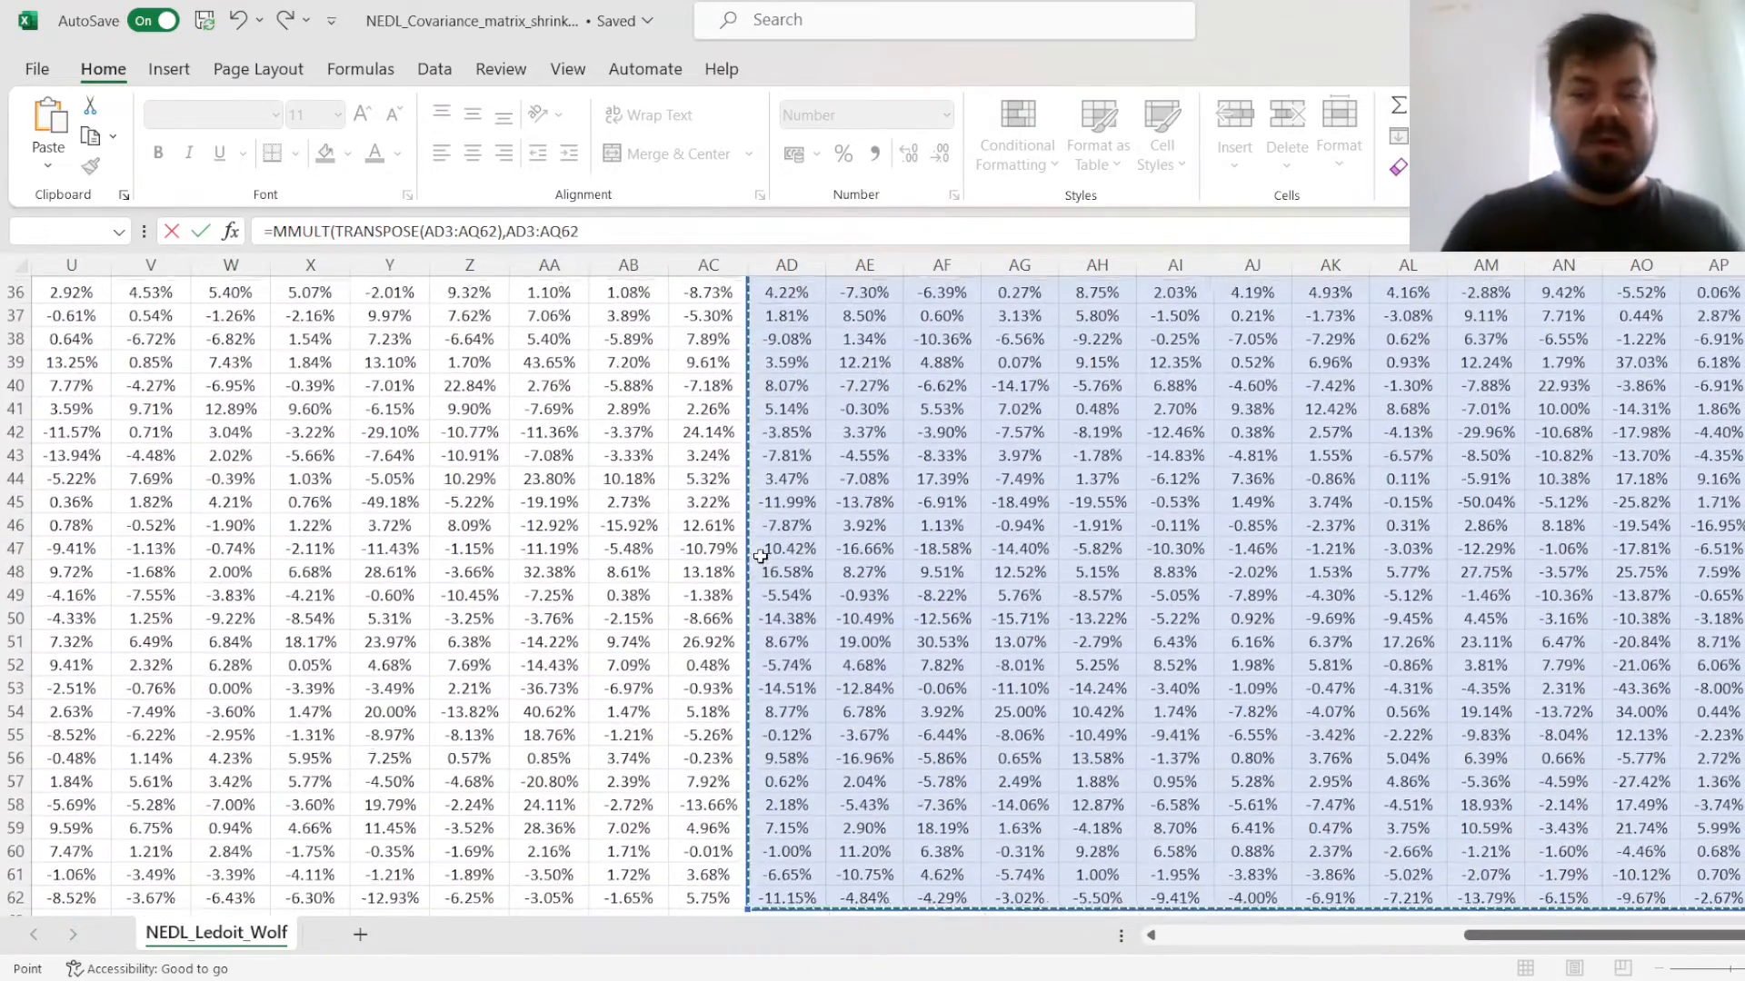
{"action": "type", "text": "/"}
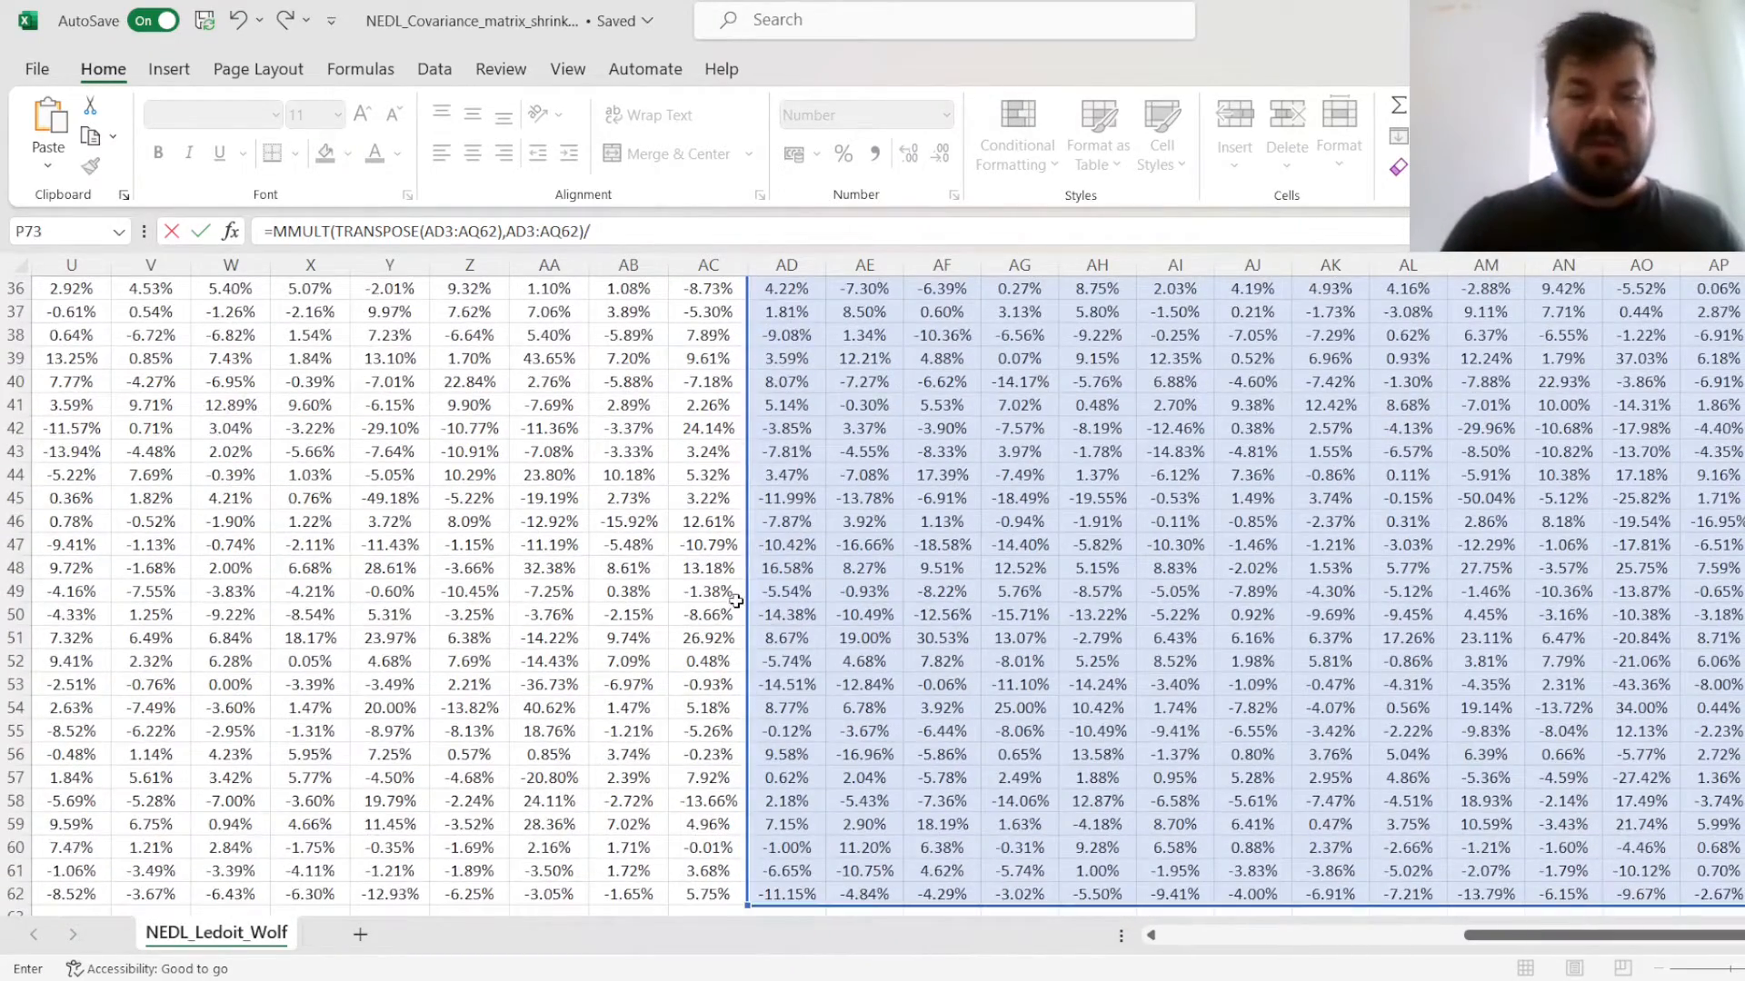
{"action": "scroll", "scroll_direction": "down", "scroll_amount": 3}
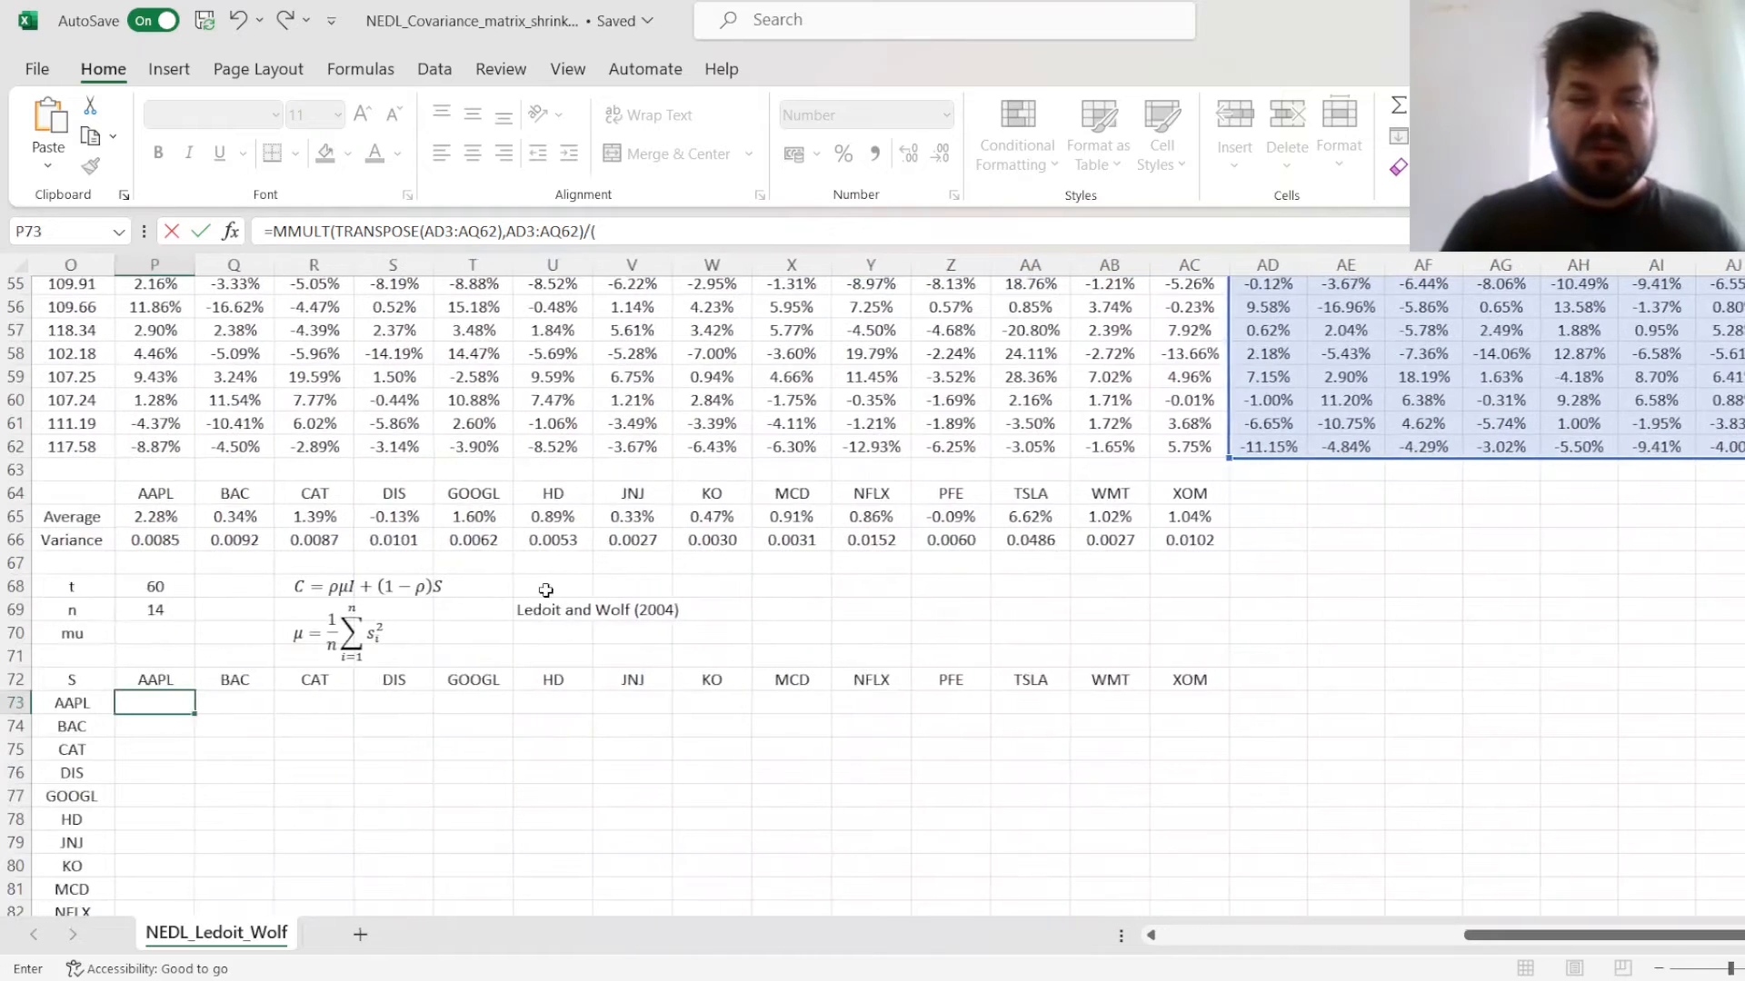
{"action": "left_click", "coordinate": [545, 586]}
{"action": "type", "text": "P68-1)"}
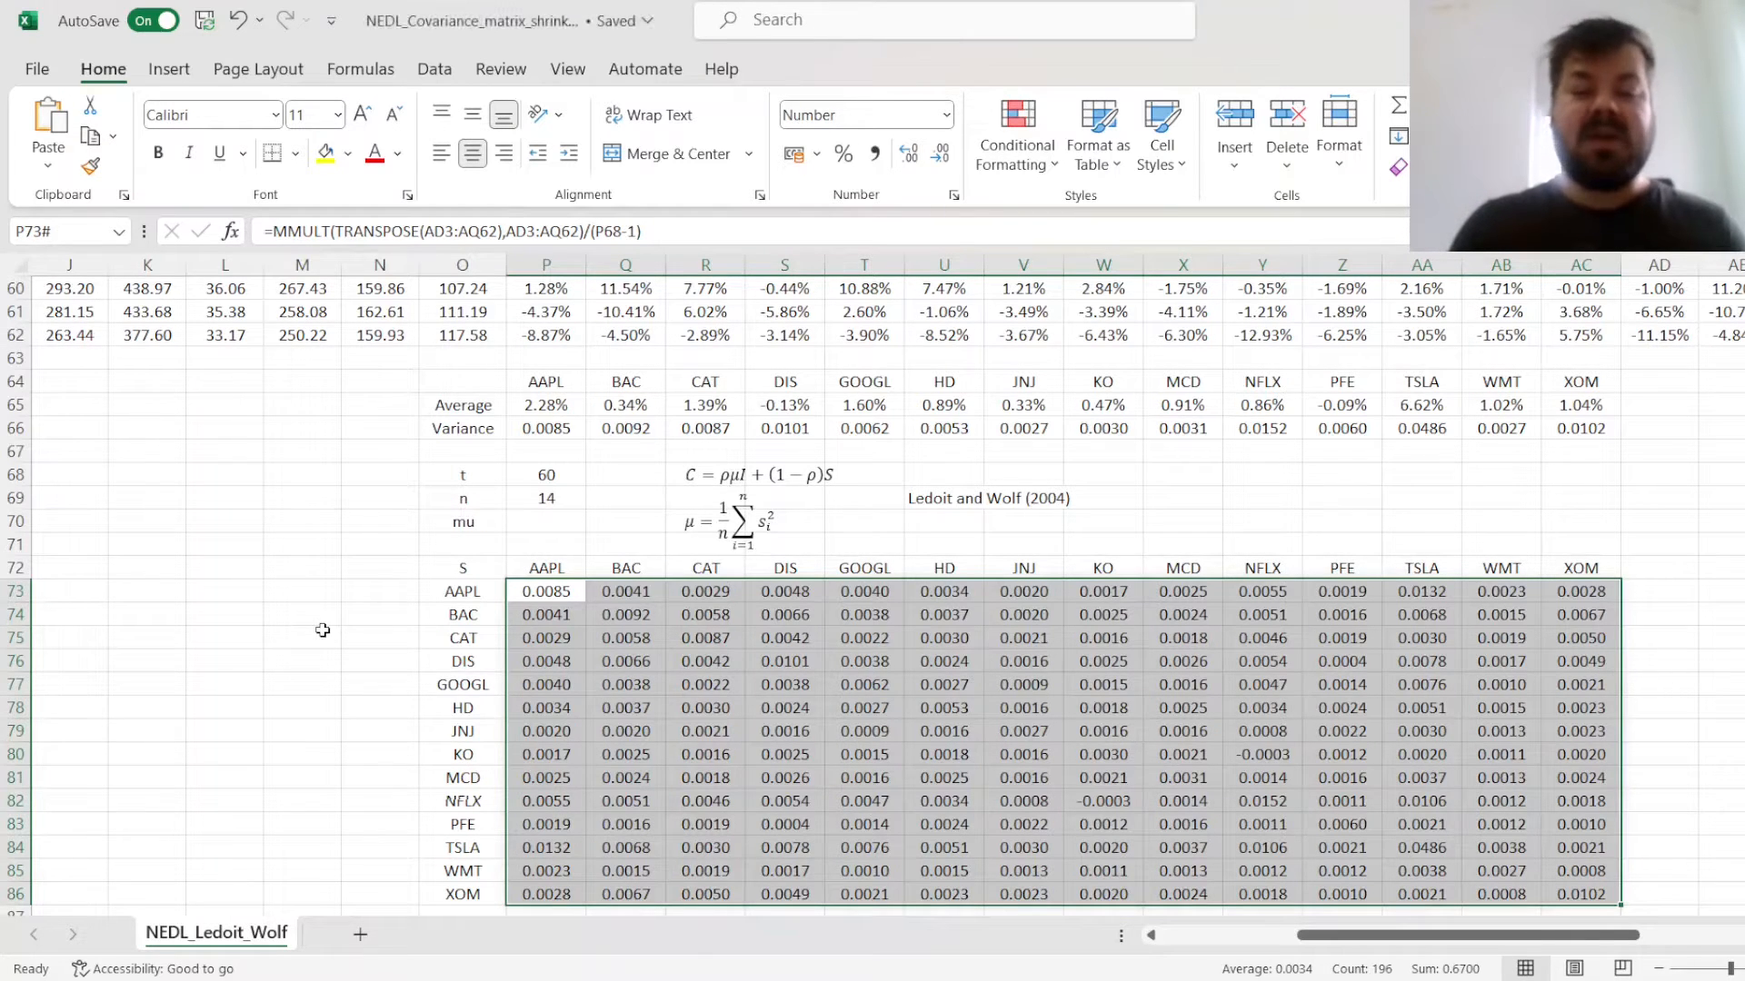
Check the S matrix diagonal entries against the Variance row
{"action": "left_click", "coordinate": [704, 638]}
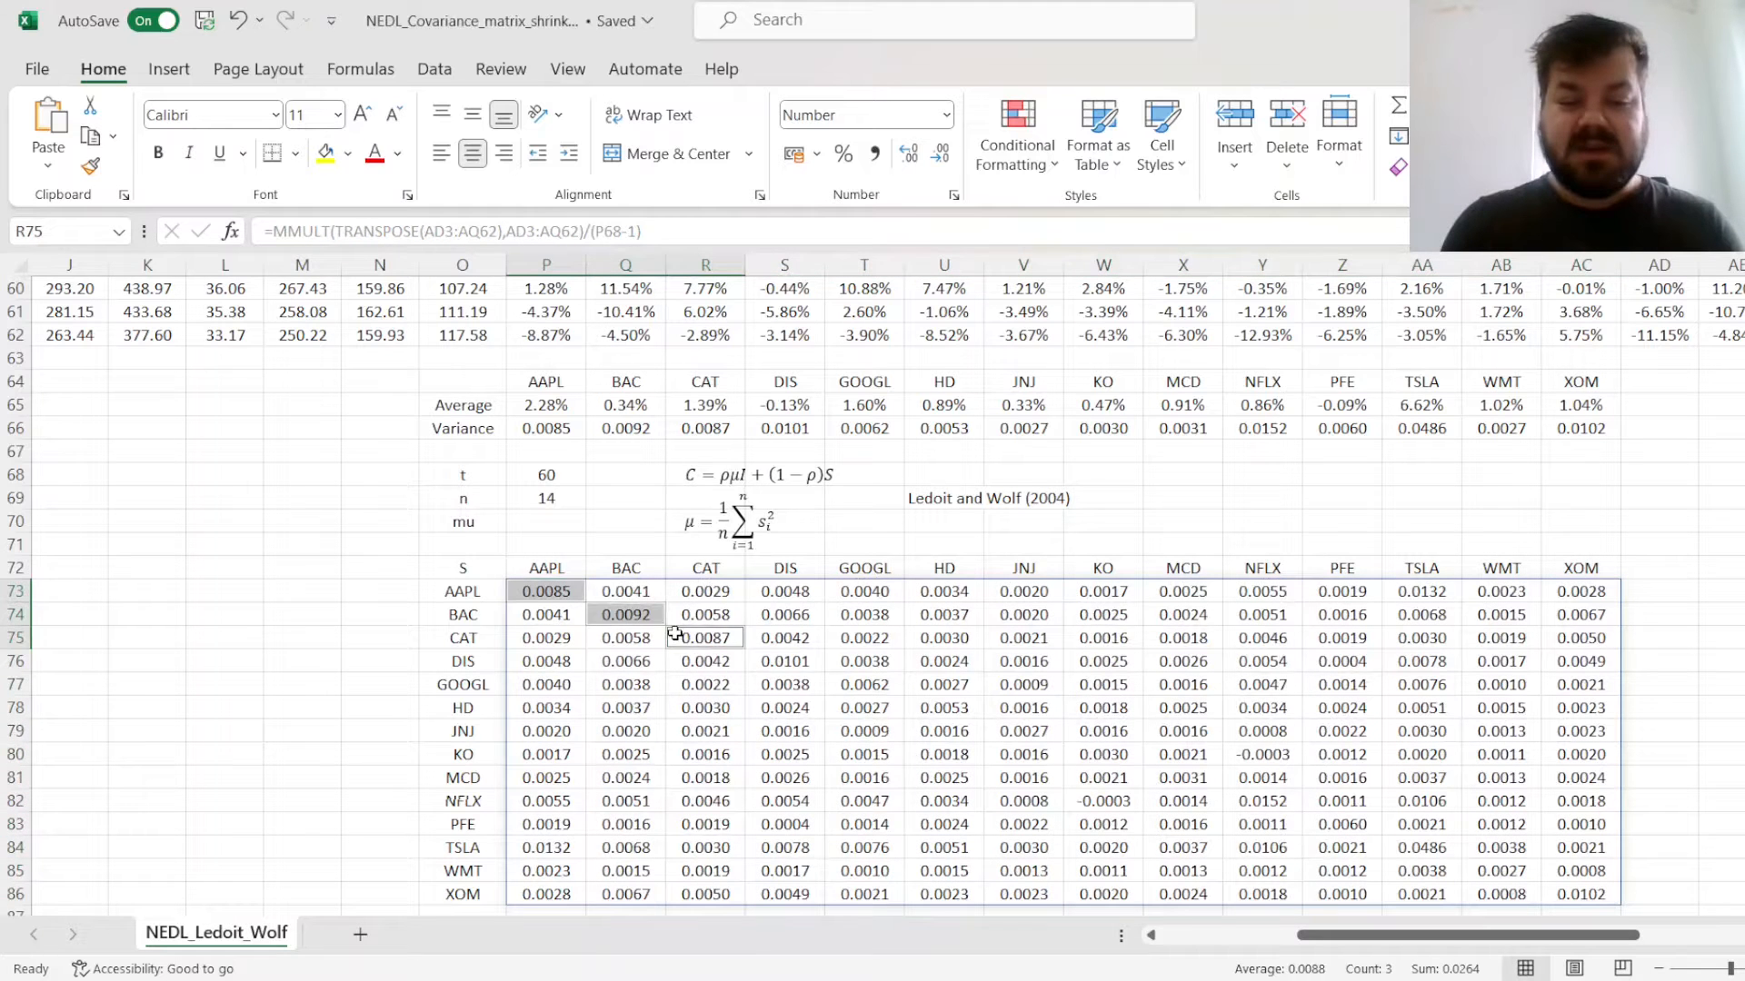
{"action": "left_click", "coordinate": [544, 708]}
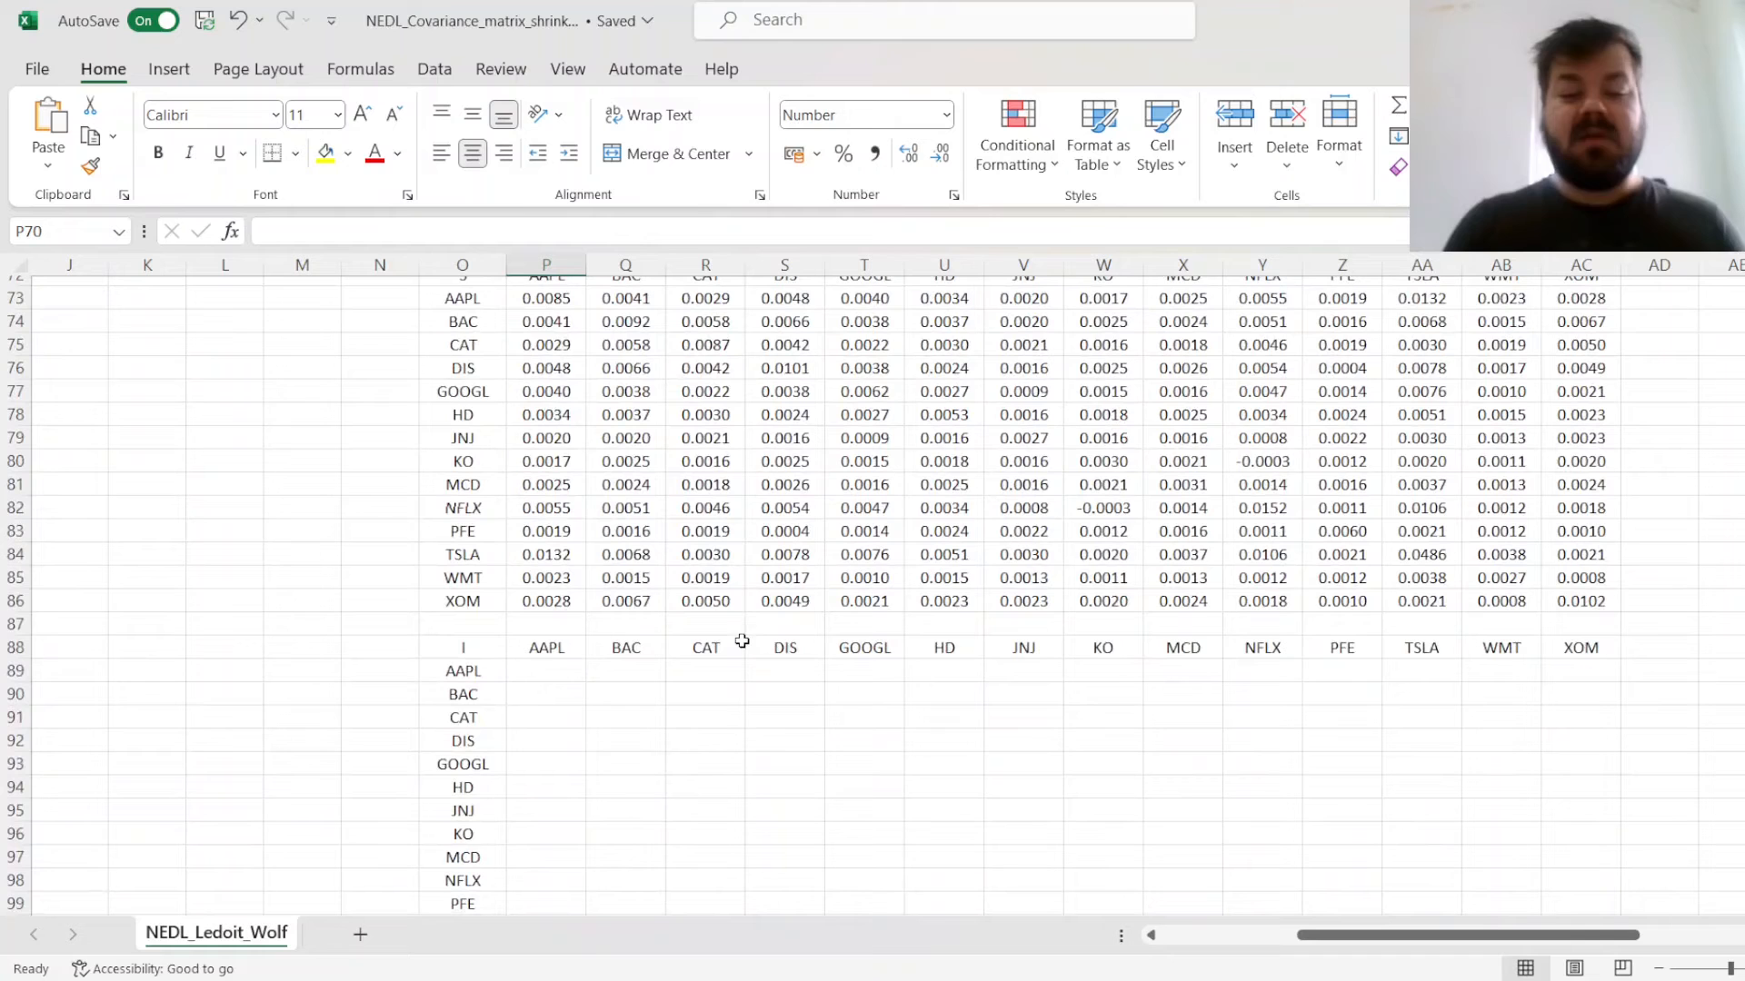
Compute mu in P70 as =AVERAGE(P66:AC66) of the fourteen variances, giving 0.0100
{"action": "scroll", "scroll_direction": "up", "scroll_amount": 3}
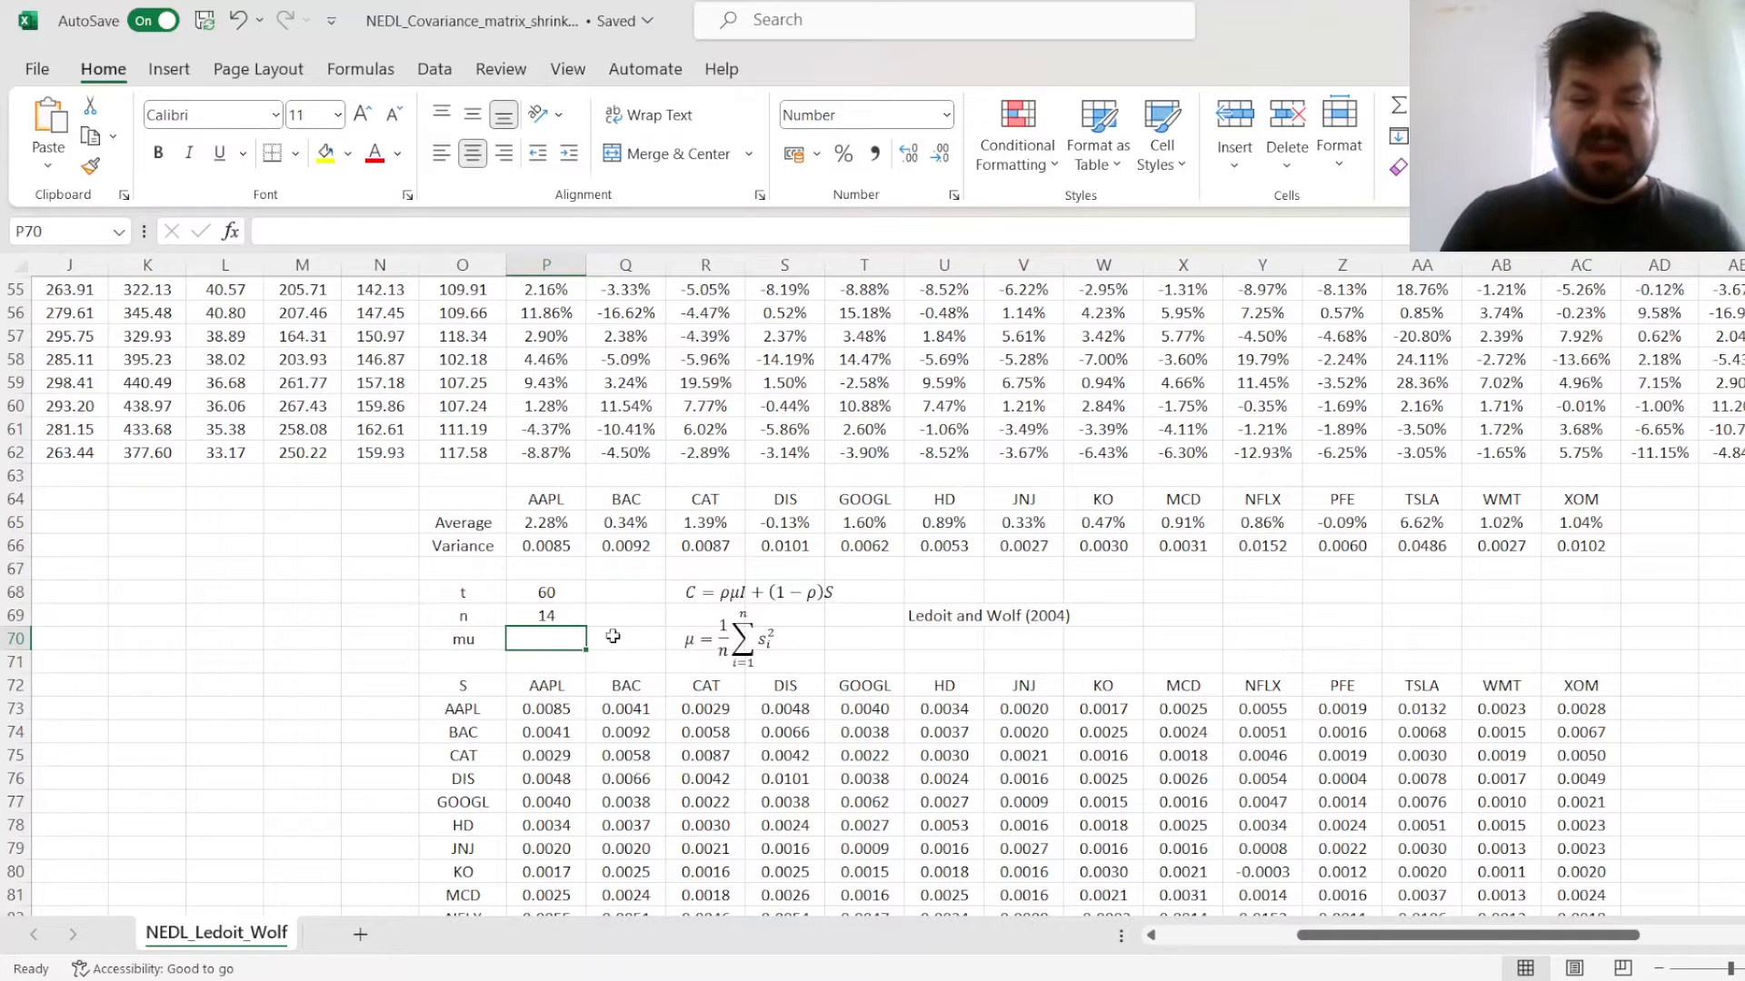
{"action": "type", "text": "=AVER"}
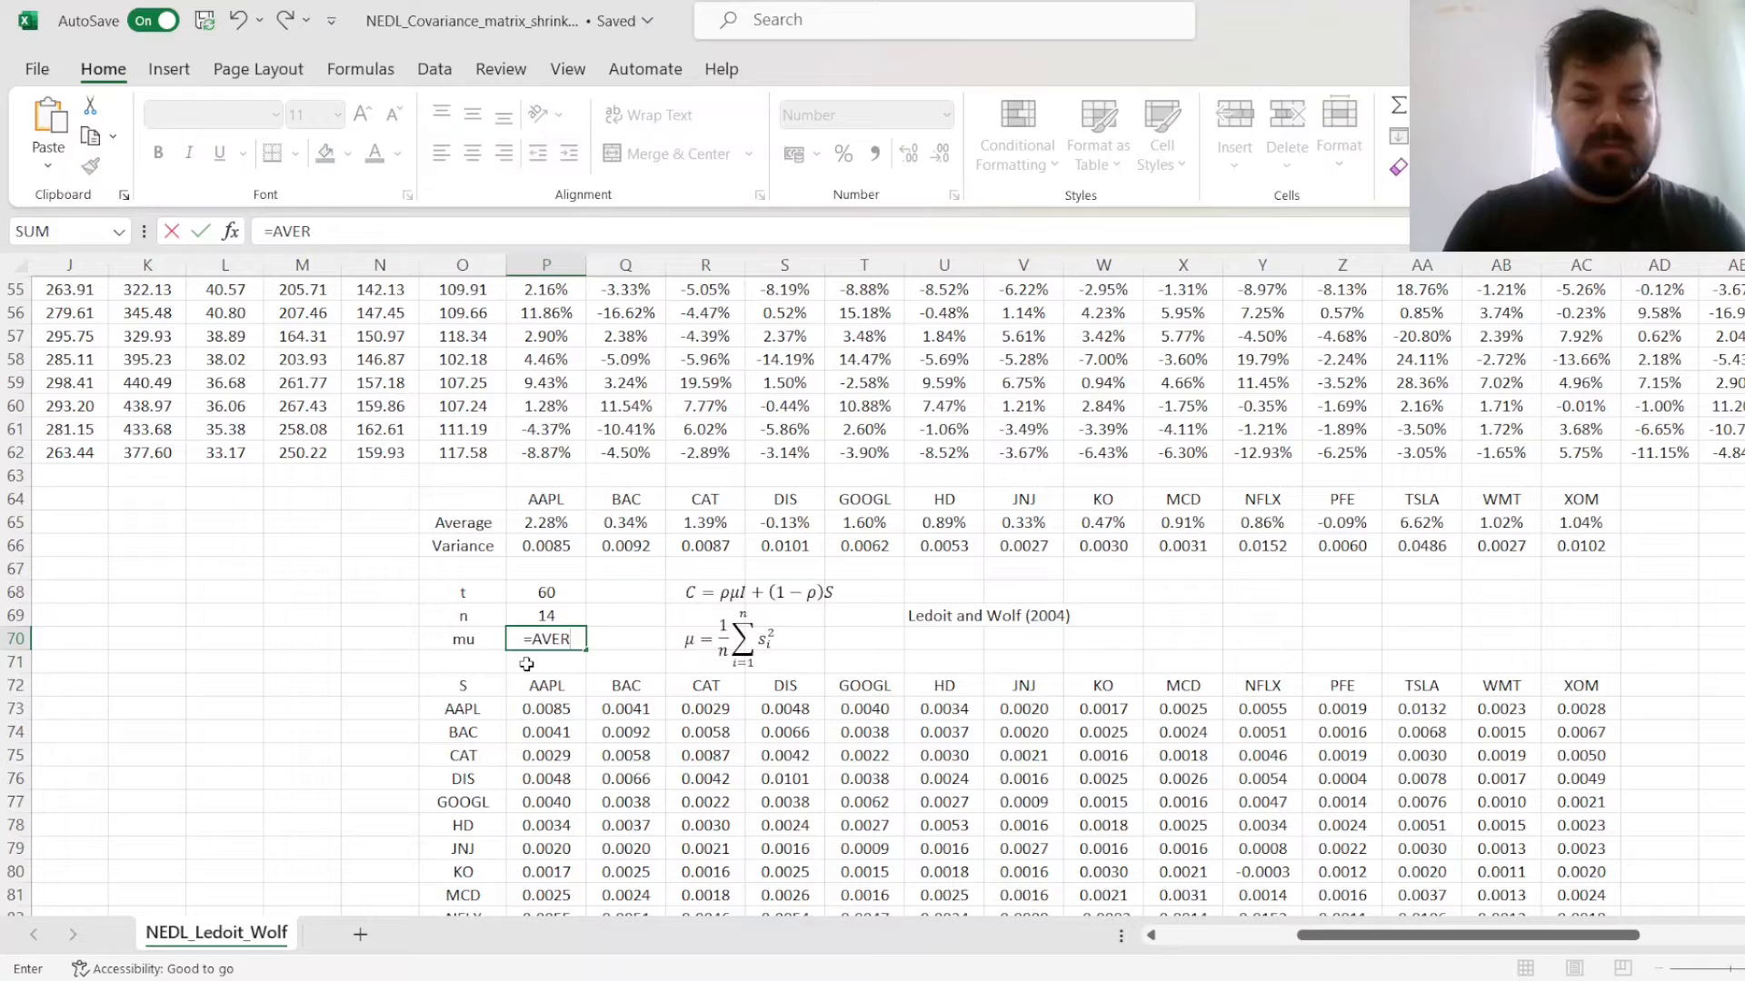
{"action": "left_click", "coordinate": [545, 545]}
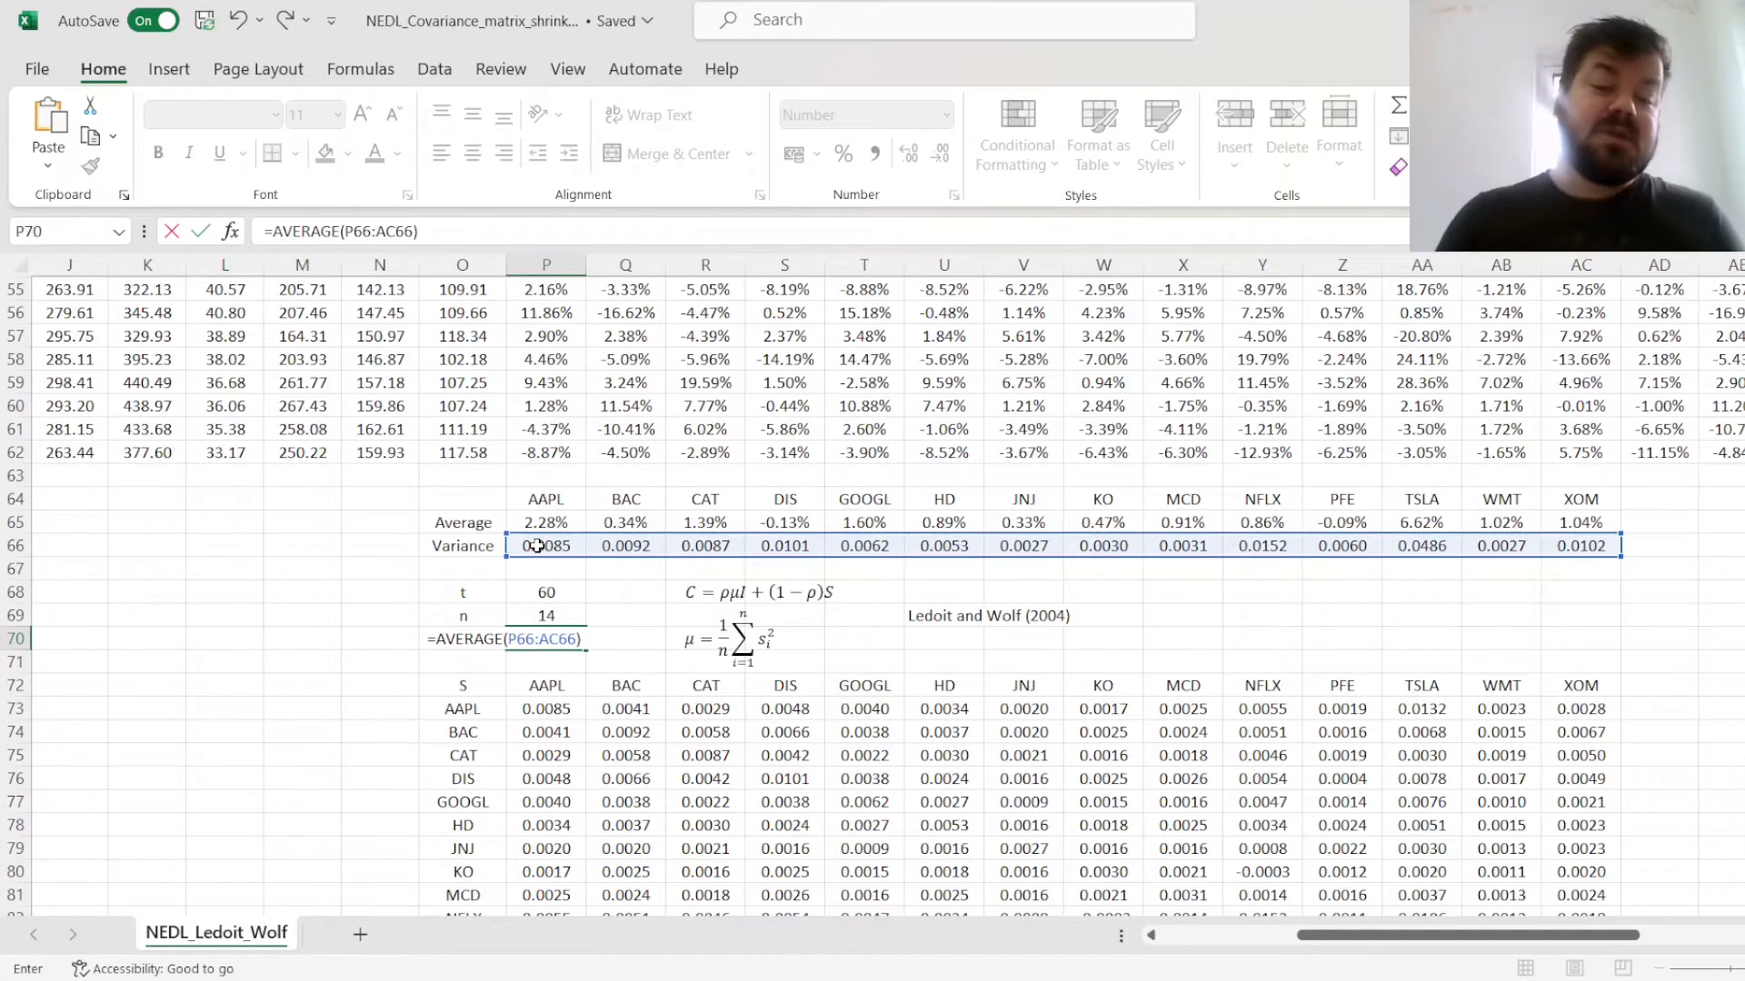
{"action": "key", "text": "Return"}
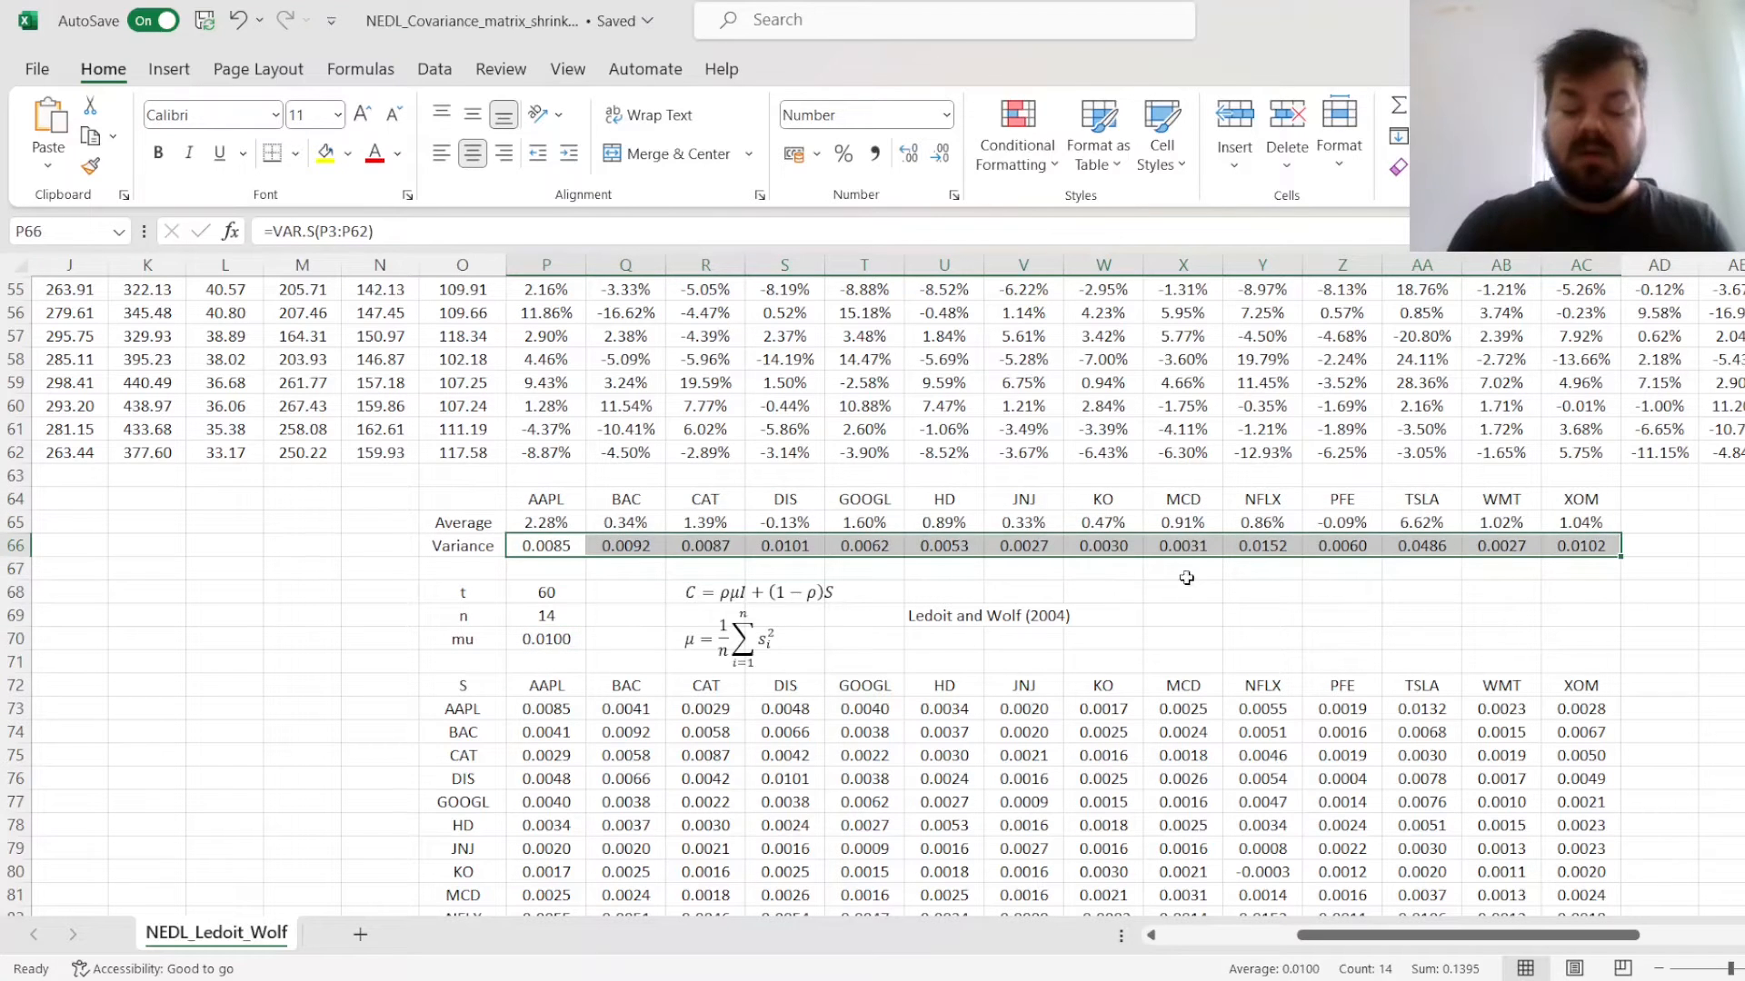
{"action": "left_click", "coordinate": [546, 638]}
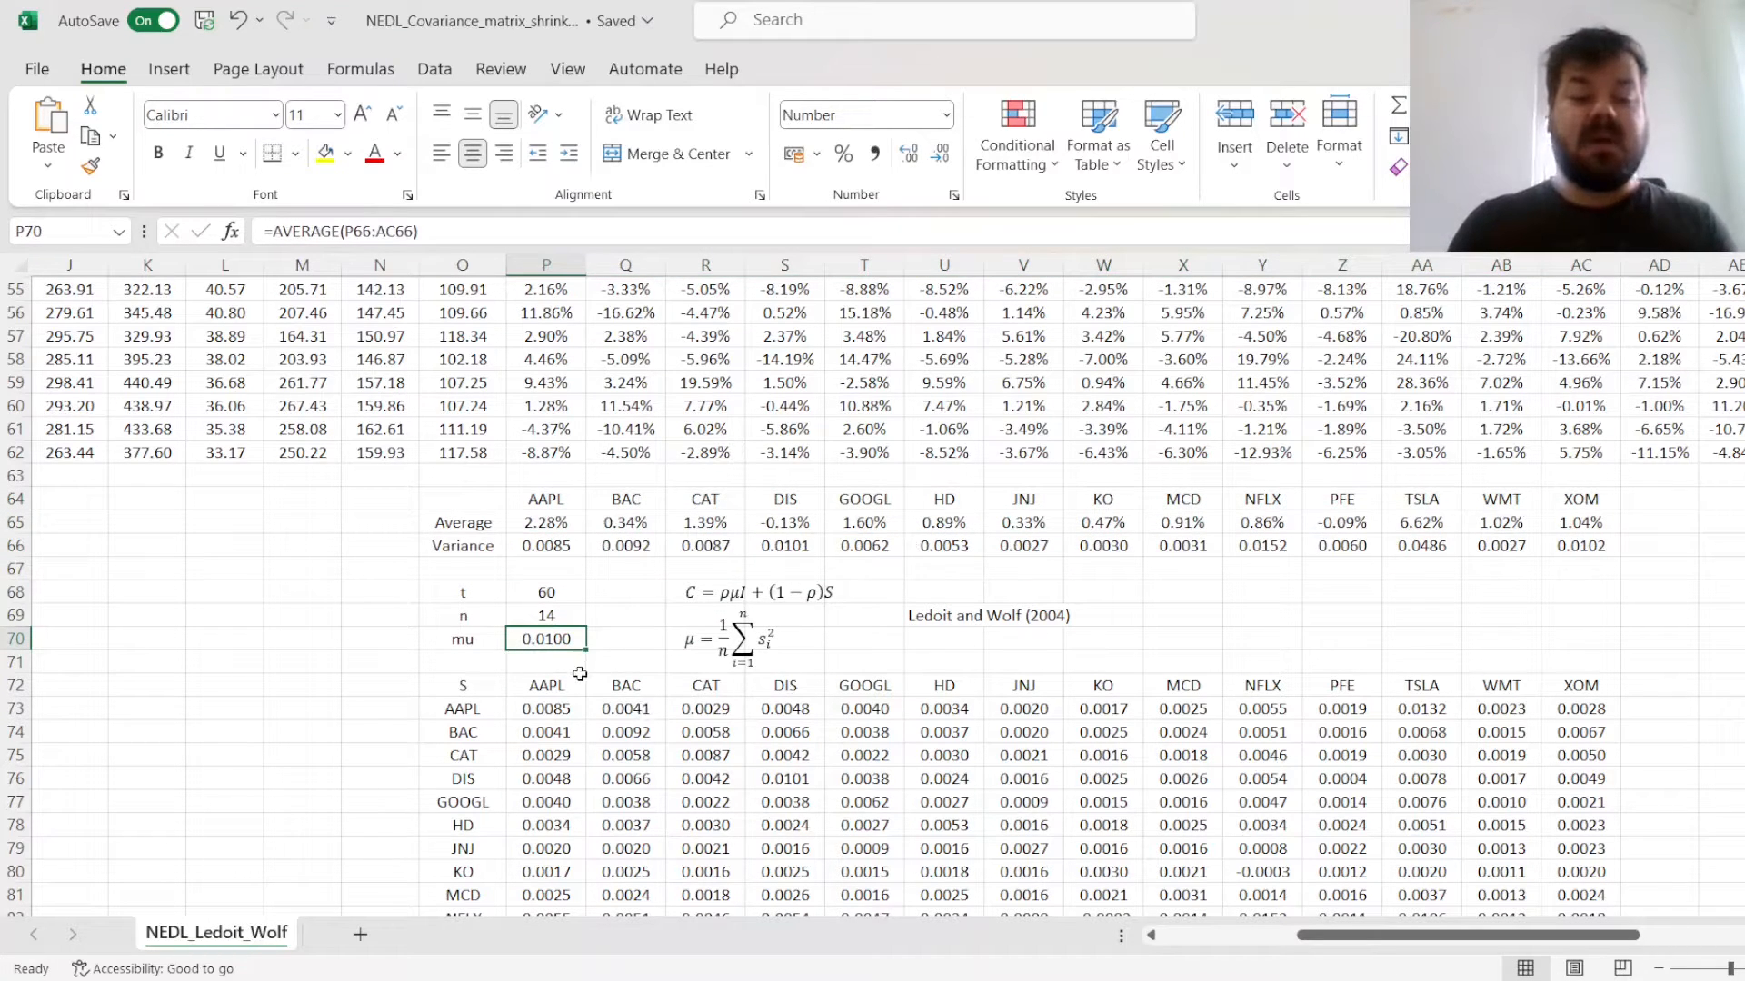
Move down to the top-left cell where the I matrix will begin
{"action": "scroll", "scroll_direction": "down", "scroll_amount": 3}
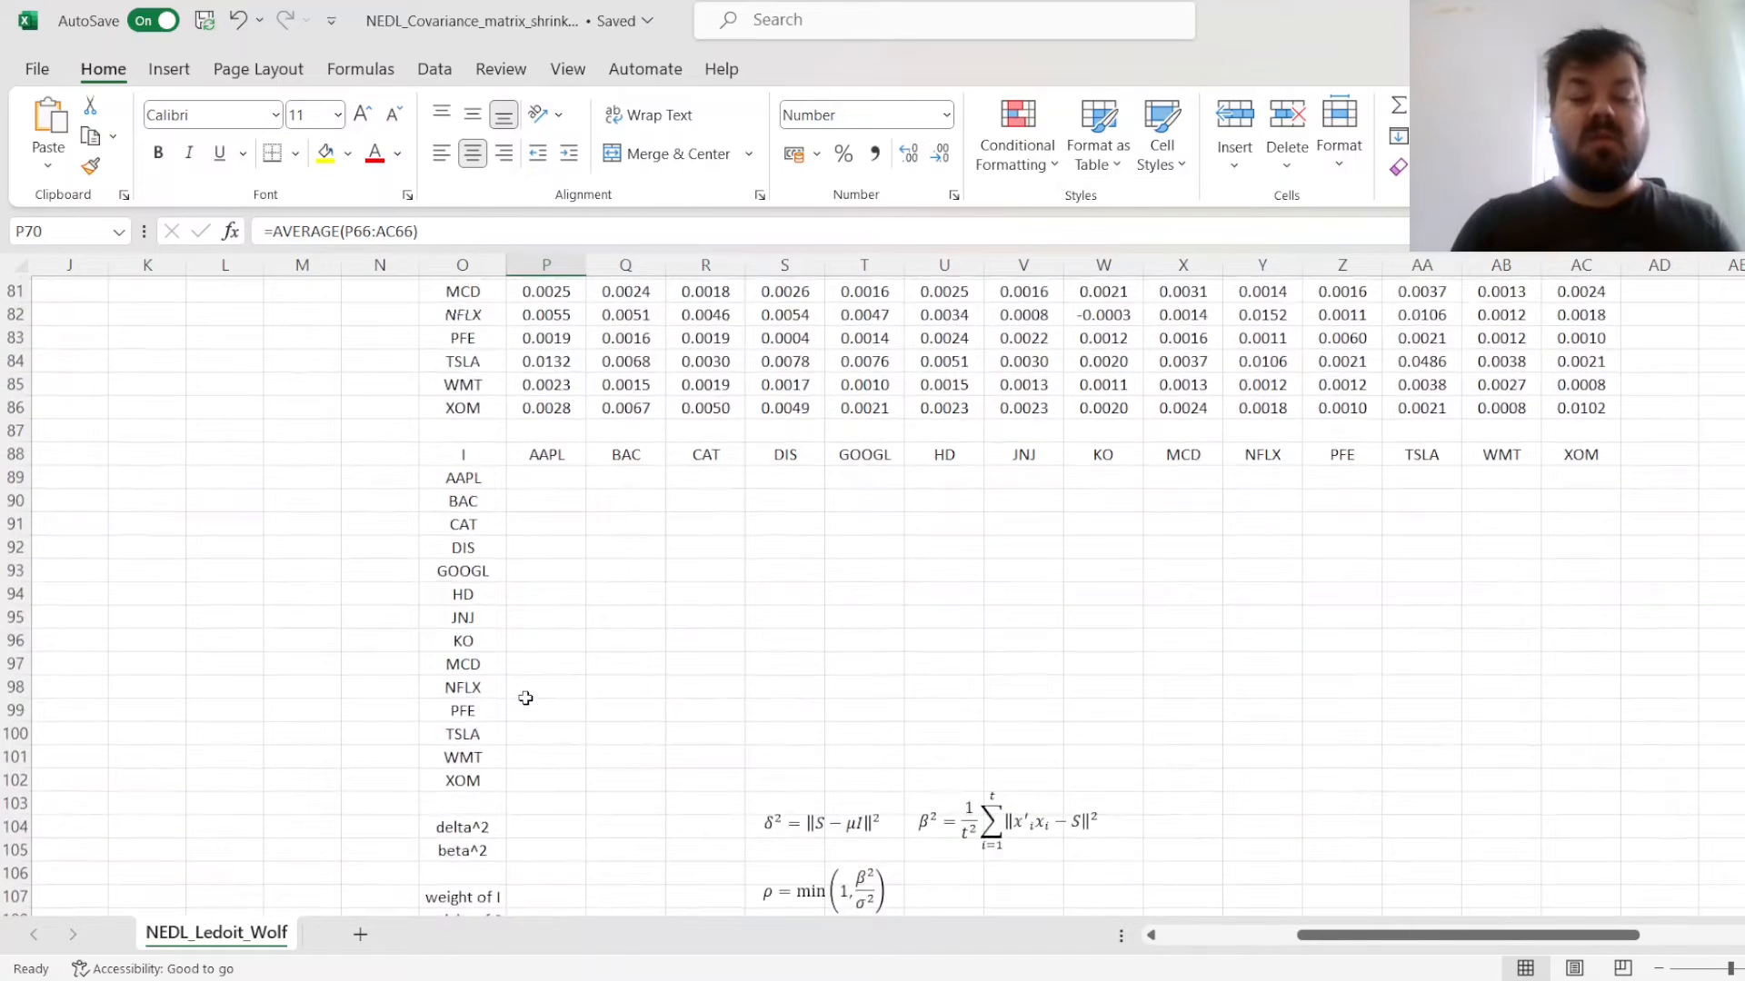
{"action": "left_click", "coordinate": [545, 544]}
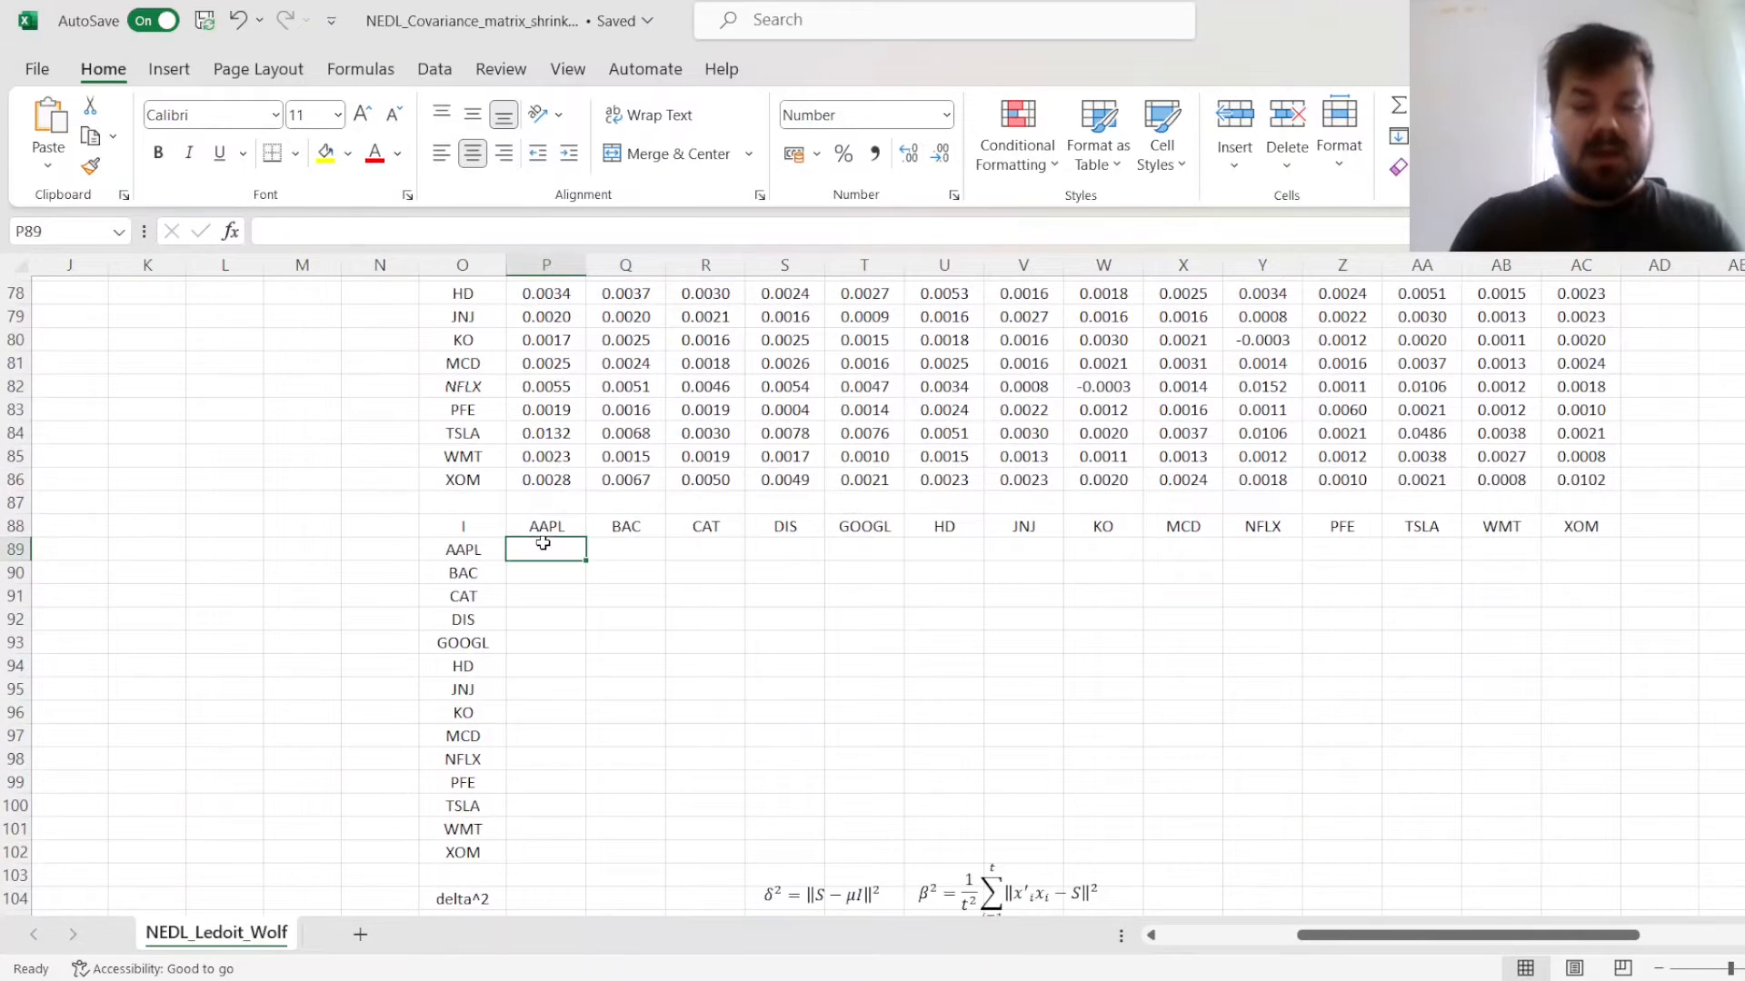
{"action": "mouse_move", "coordinate": [545, 656]}
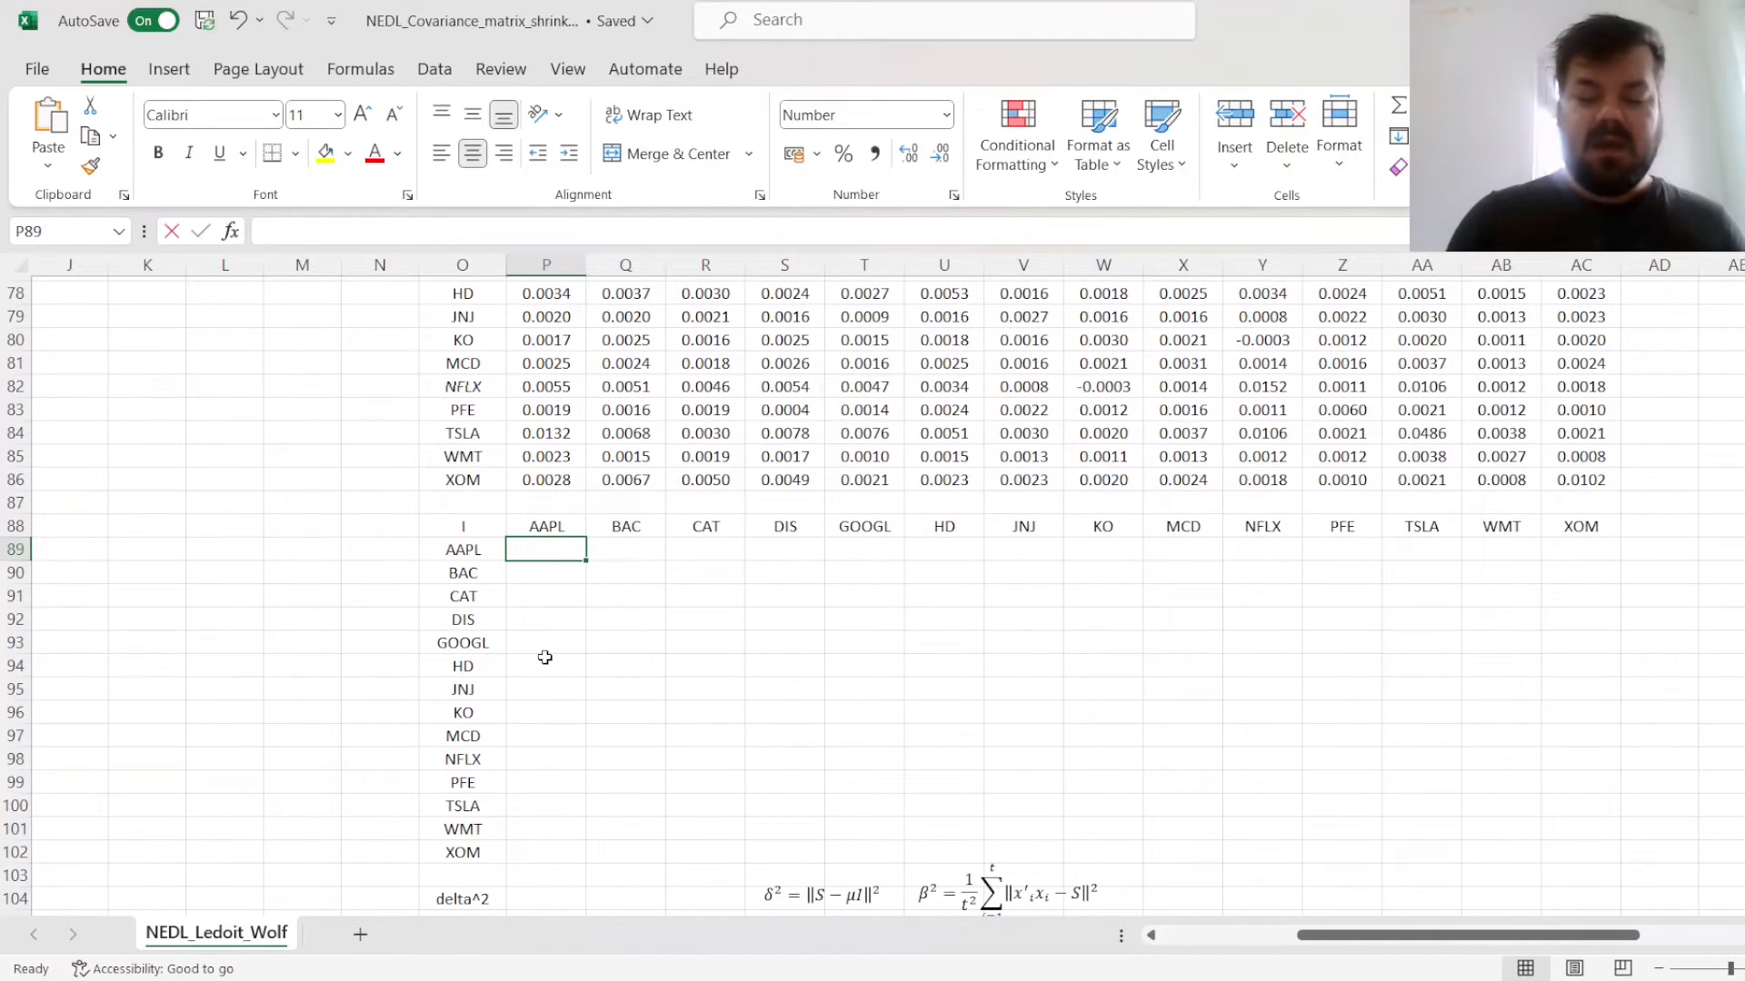
Spill =MUNIT(n)*mu into the I block, 0.0100 along the 14×14 diagonal
{"action": "type", "text": "=MUNIT("}
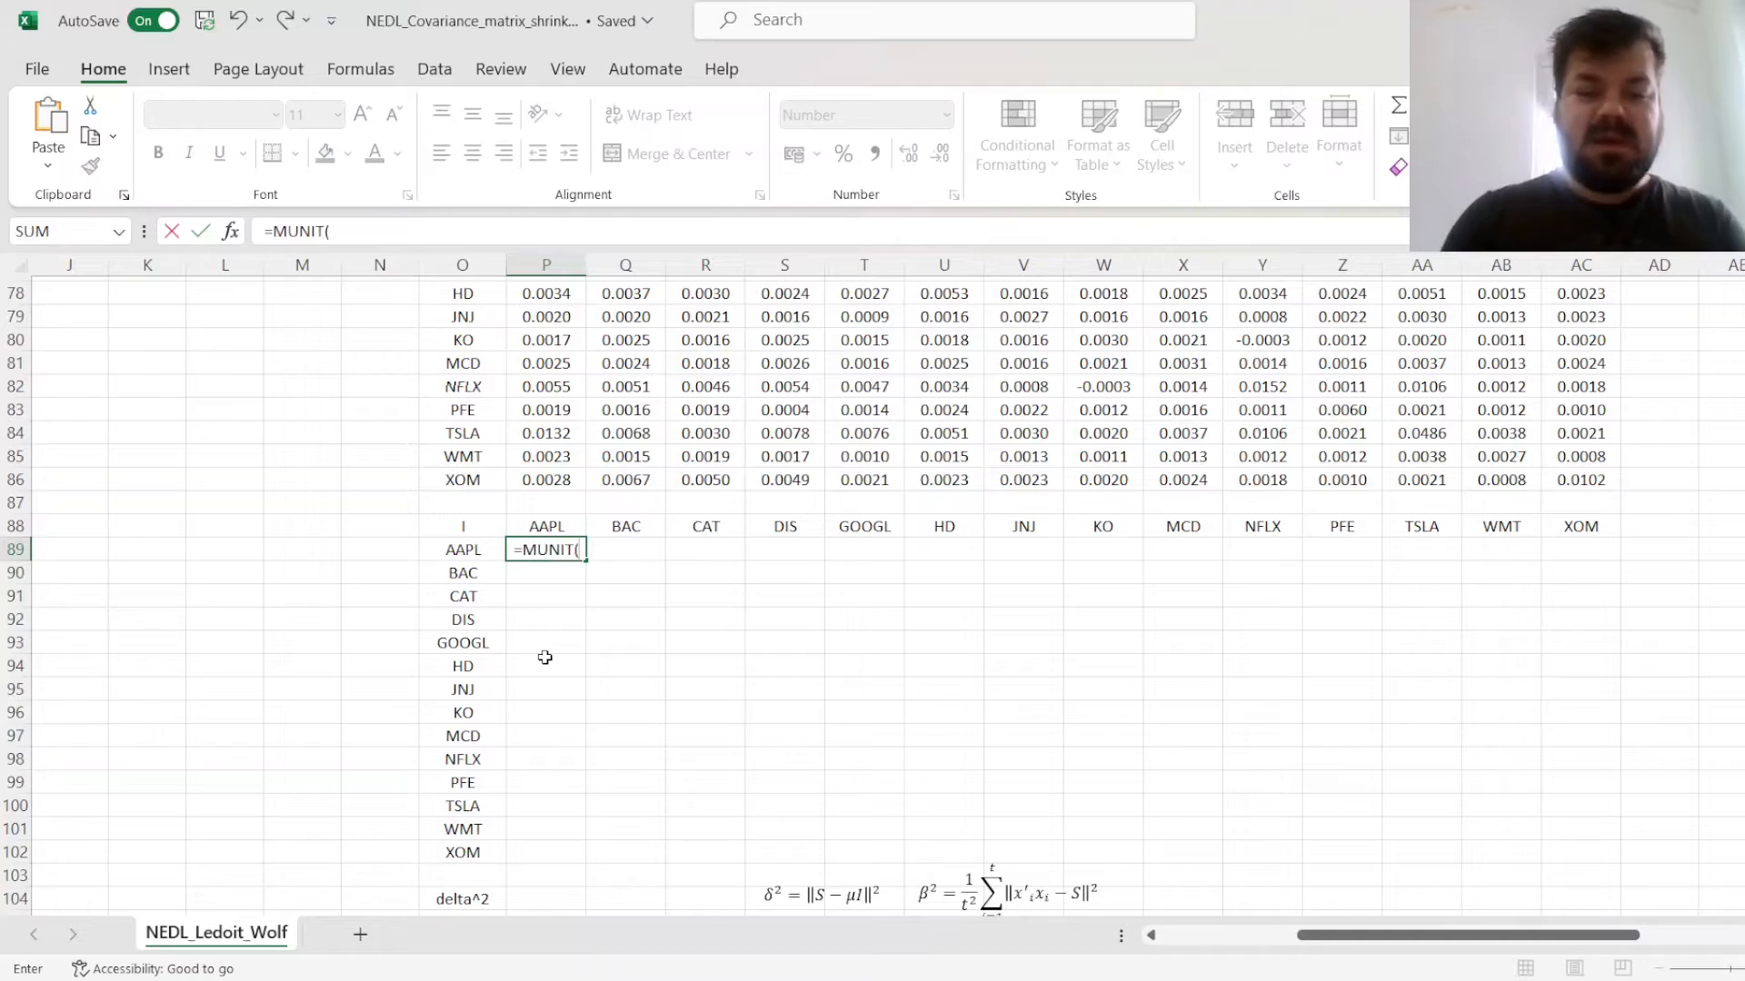
{"action": "scroll", "scroll_direction": "up", "scroll_amount": 3}
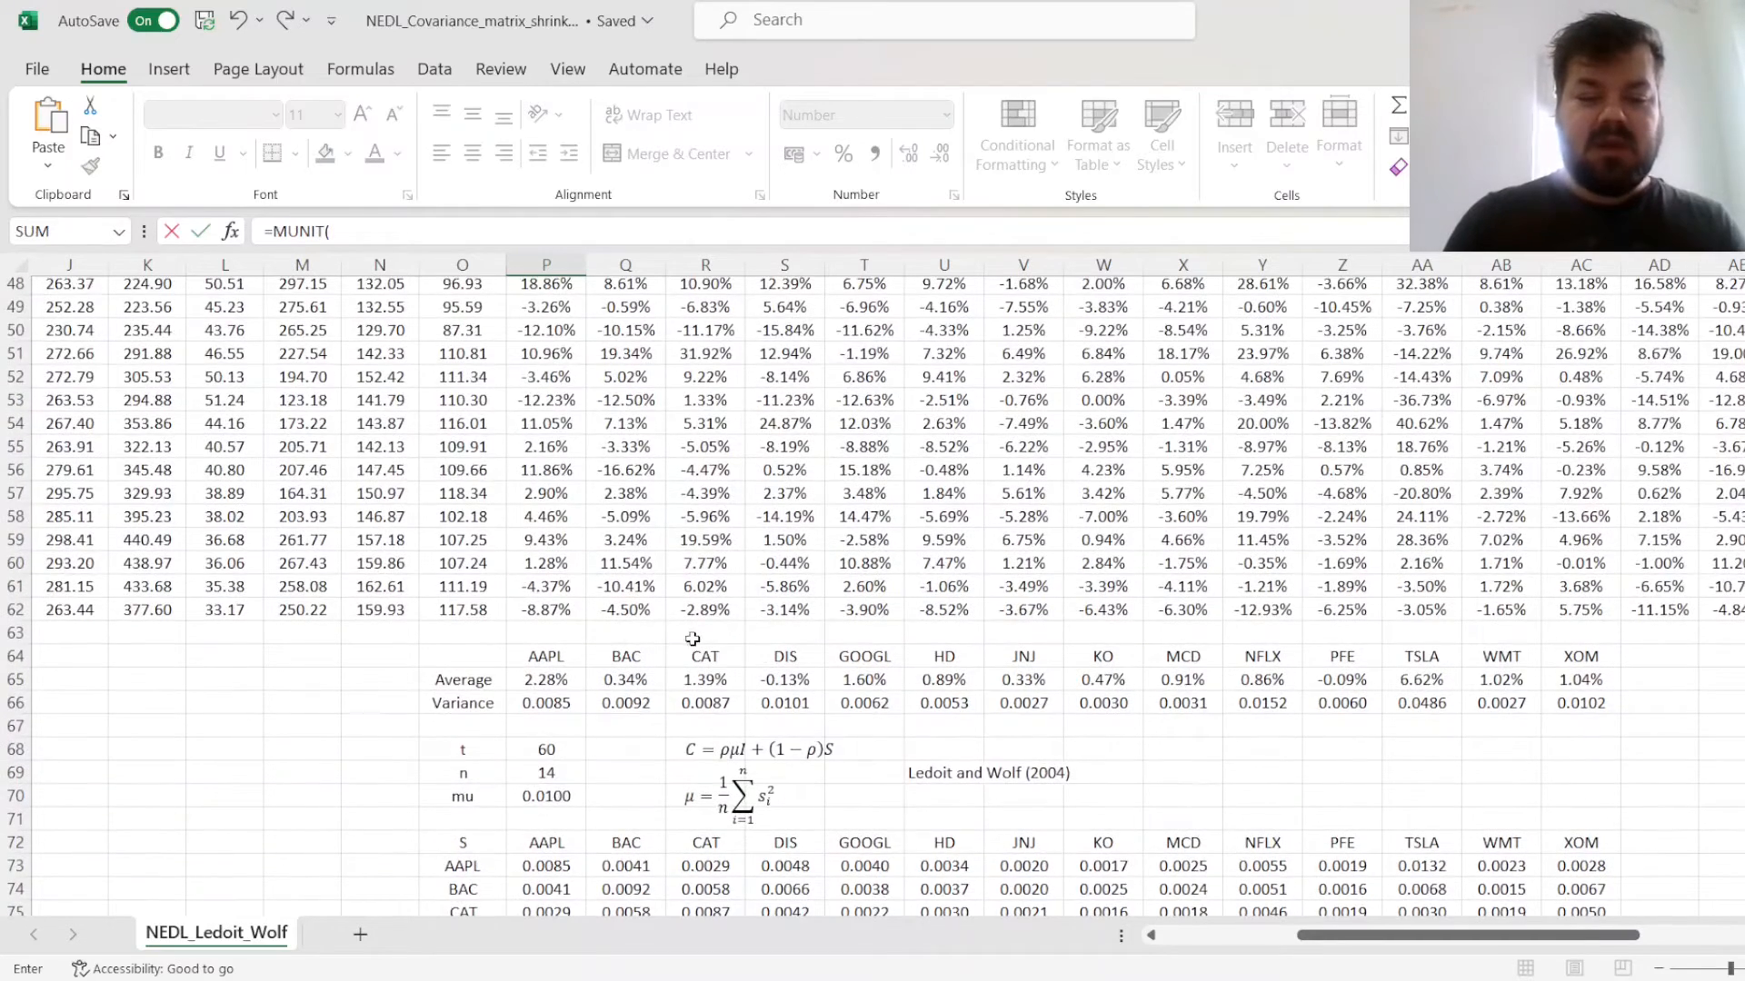
{"action": "left_click", "coordinate": [545, 772]}
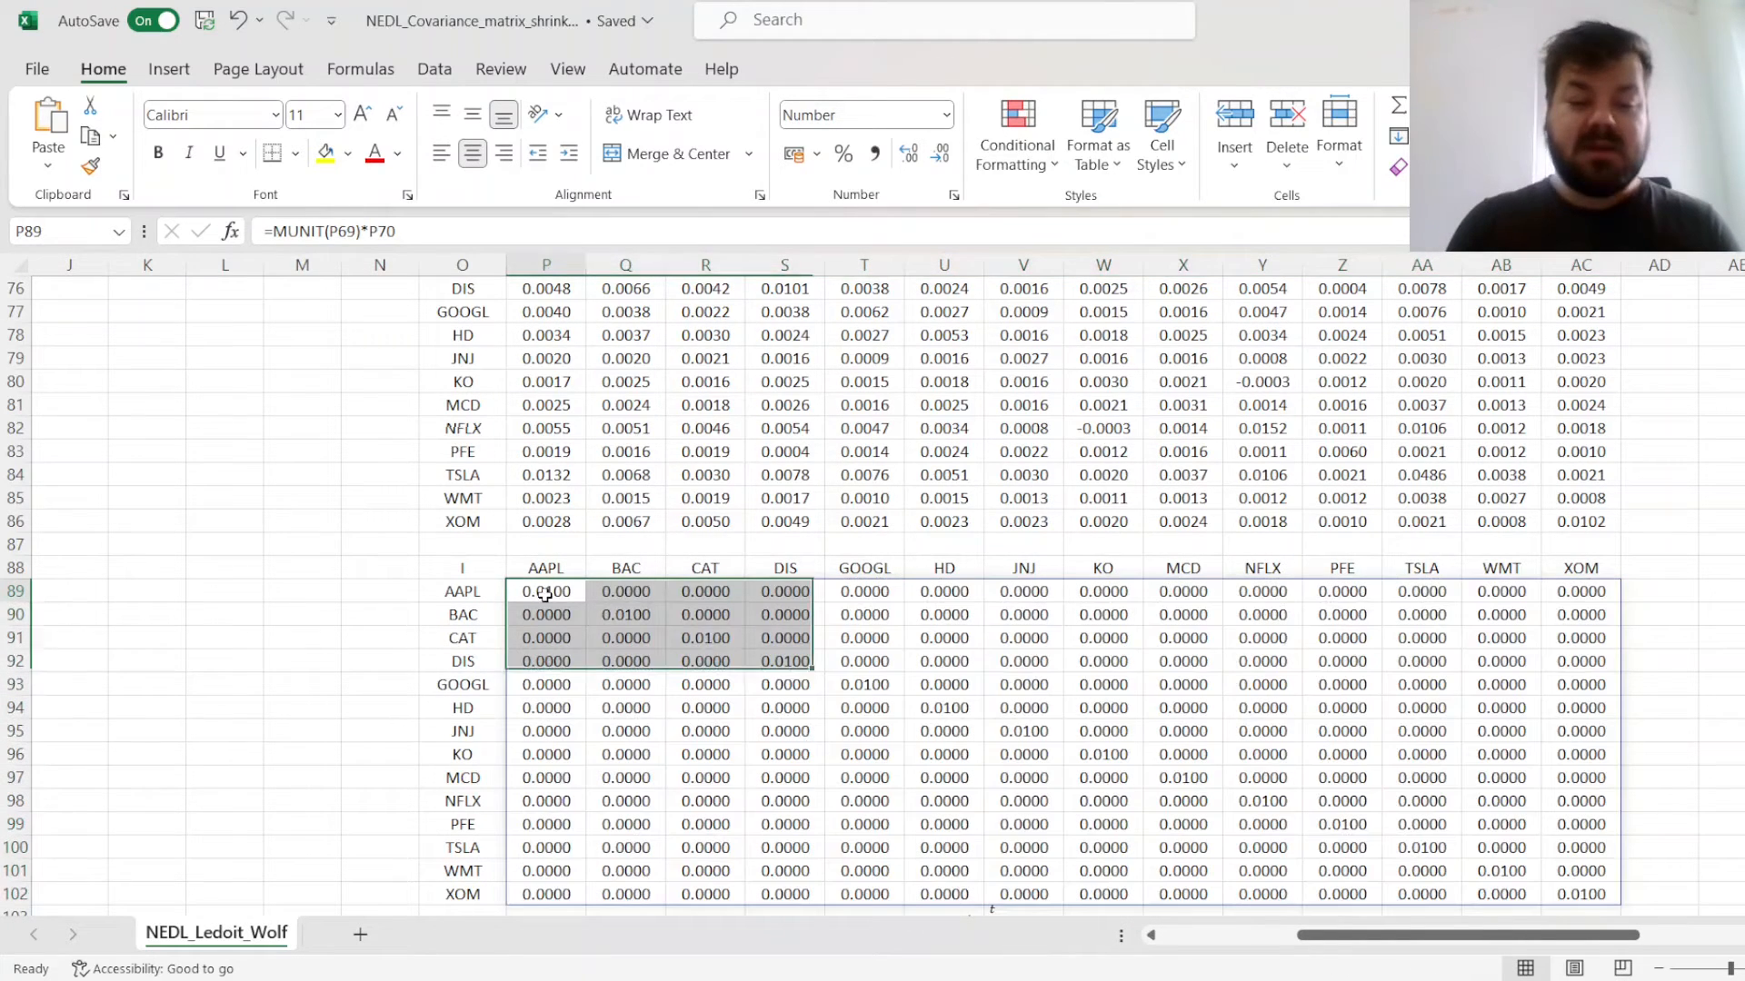
Inspect several diagonal mu values of the identity matrix, then clear the selection
{"action": "left_click", "coordinate": [864, 684]}
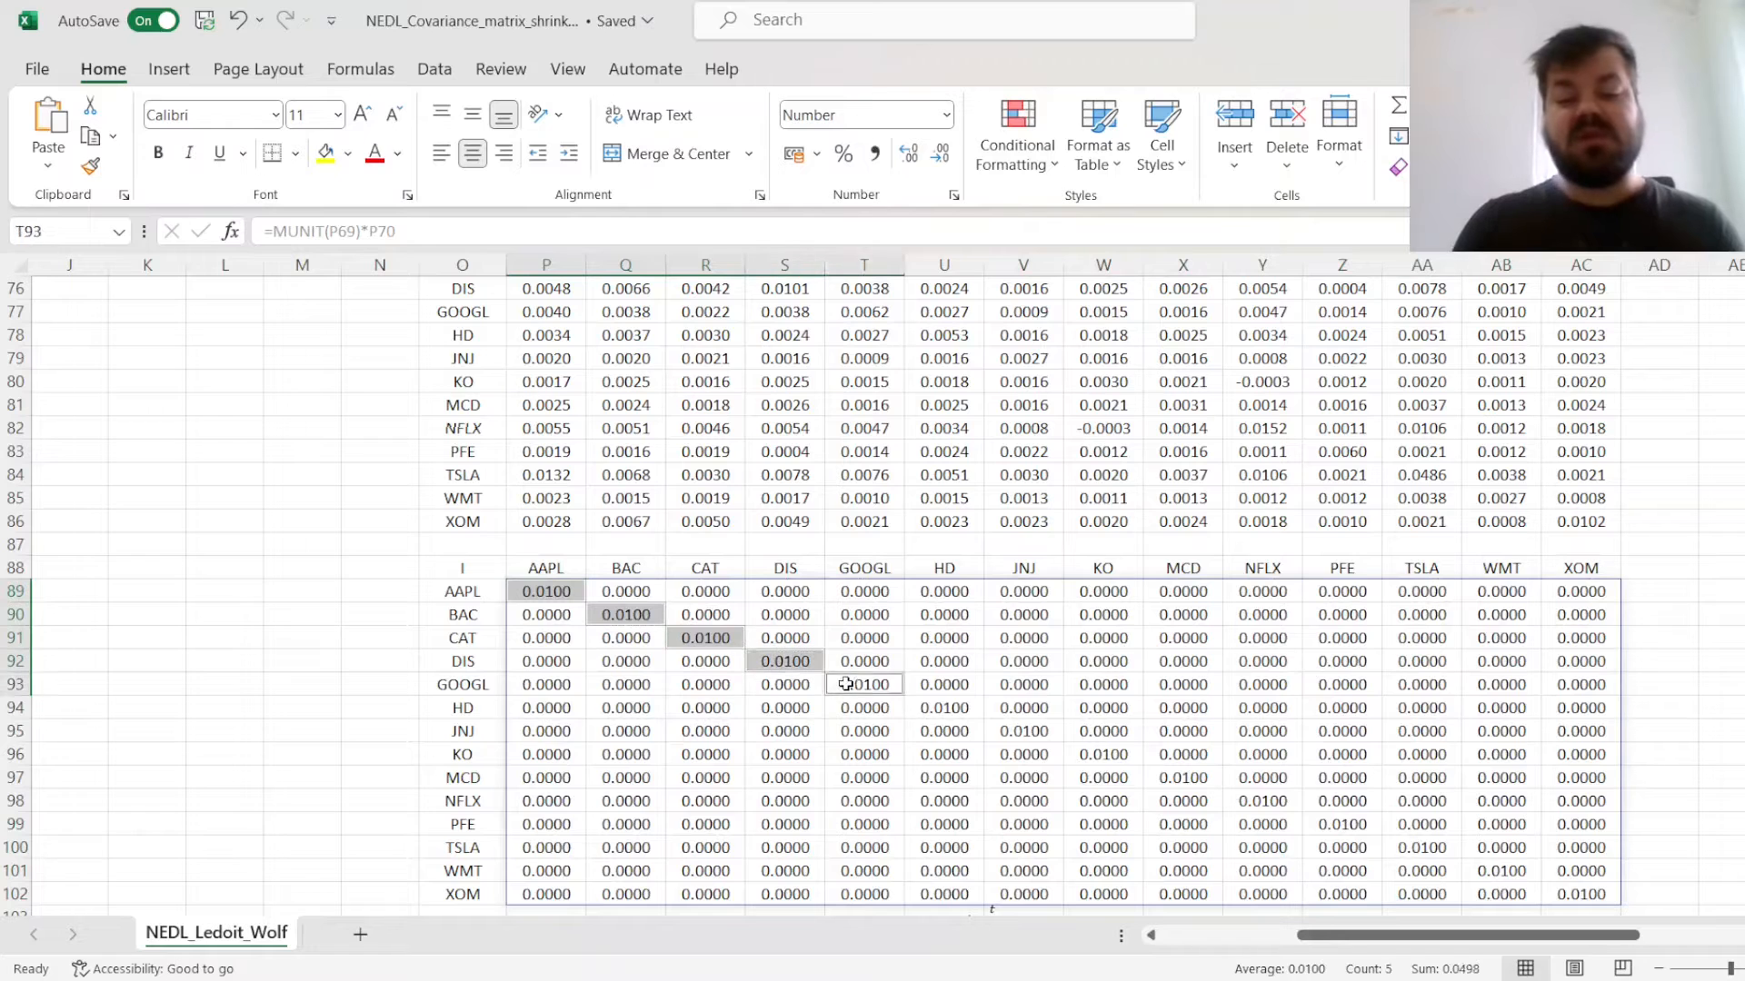
{"action": "left_click", "coordinate": [944, 708]}
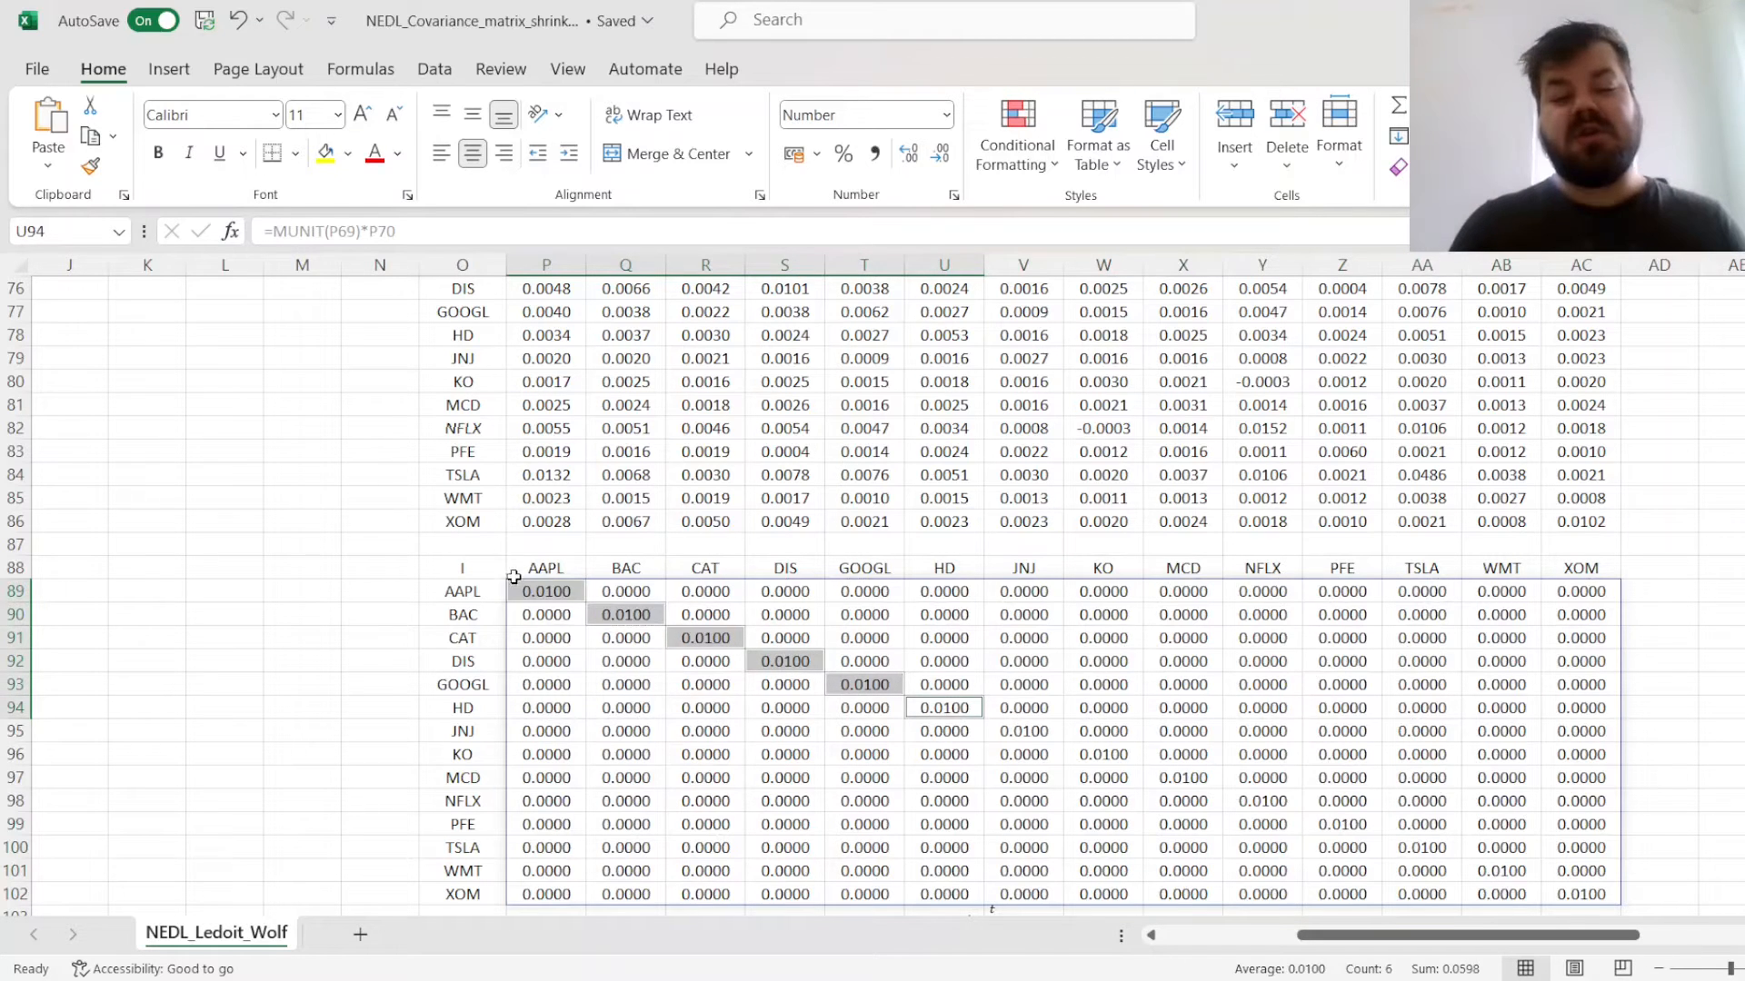
{"action": "left_click", "coordinate": [546, 567]}
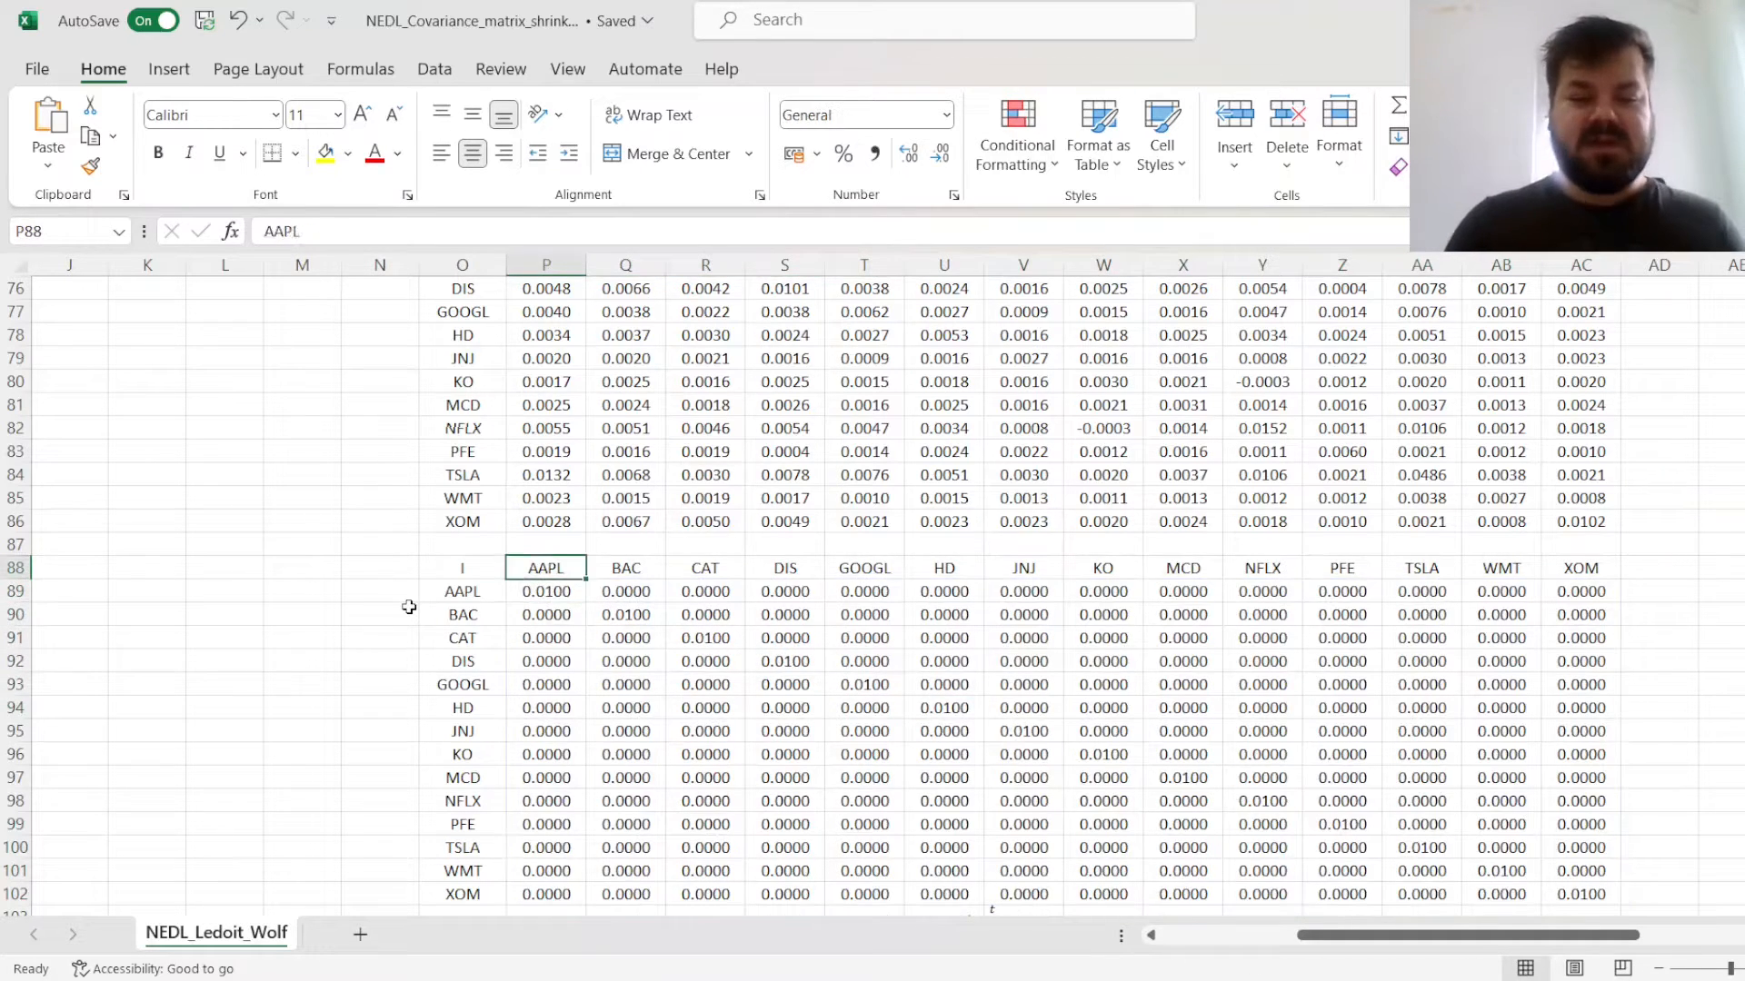
{"action": "left_click", "coordinate": [461, 893]}
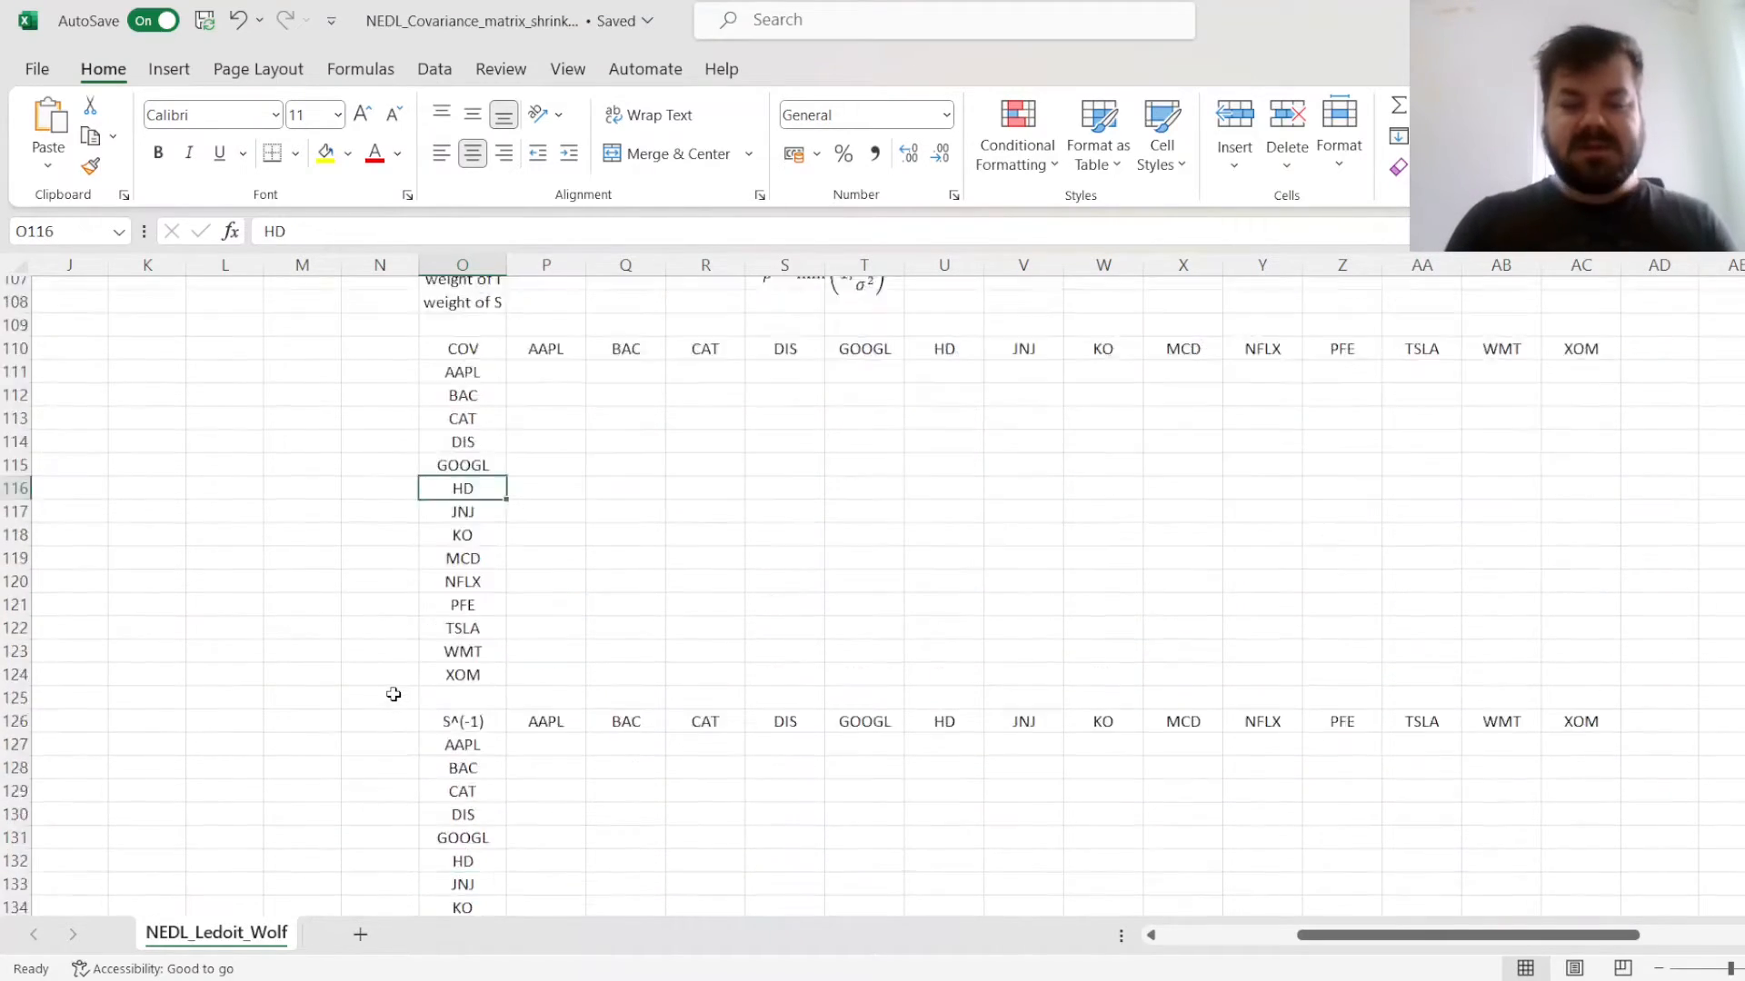
{"action": "scroll", "scroll_direction": "up", "scroll_amount": 3}
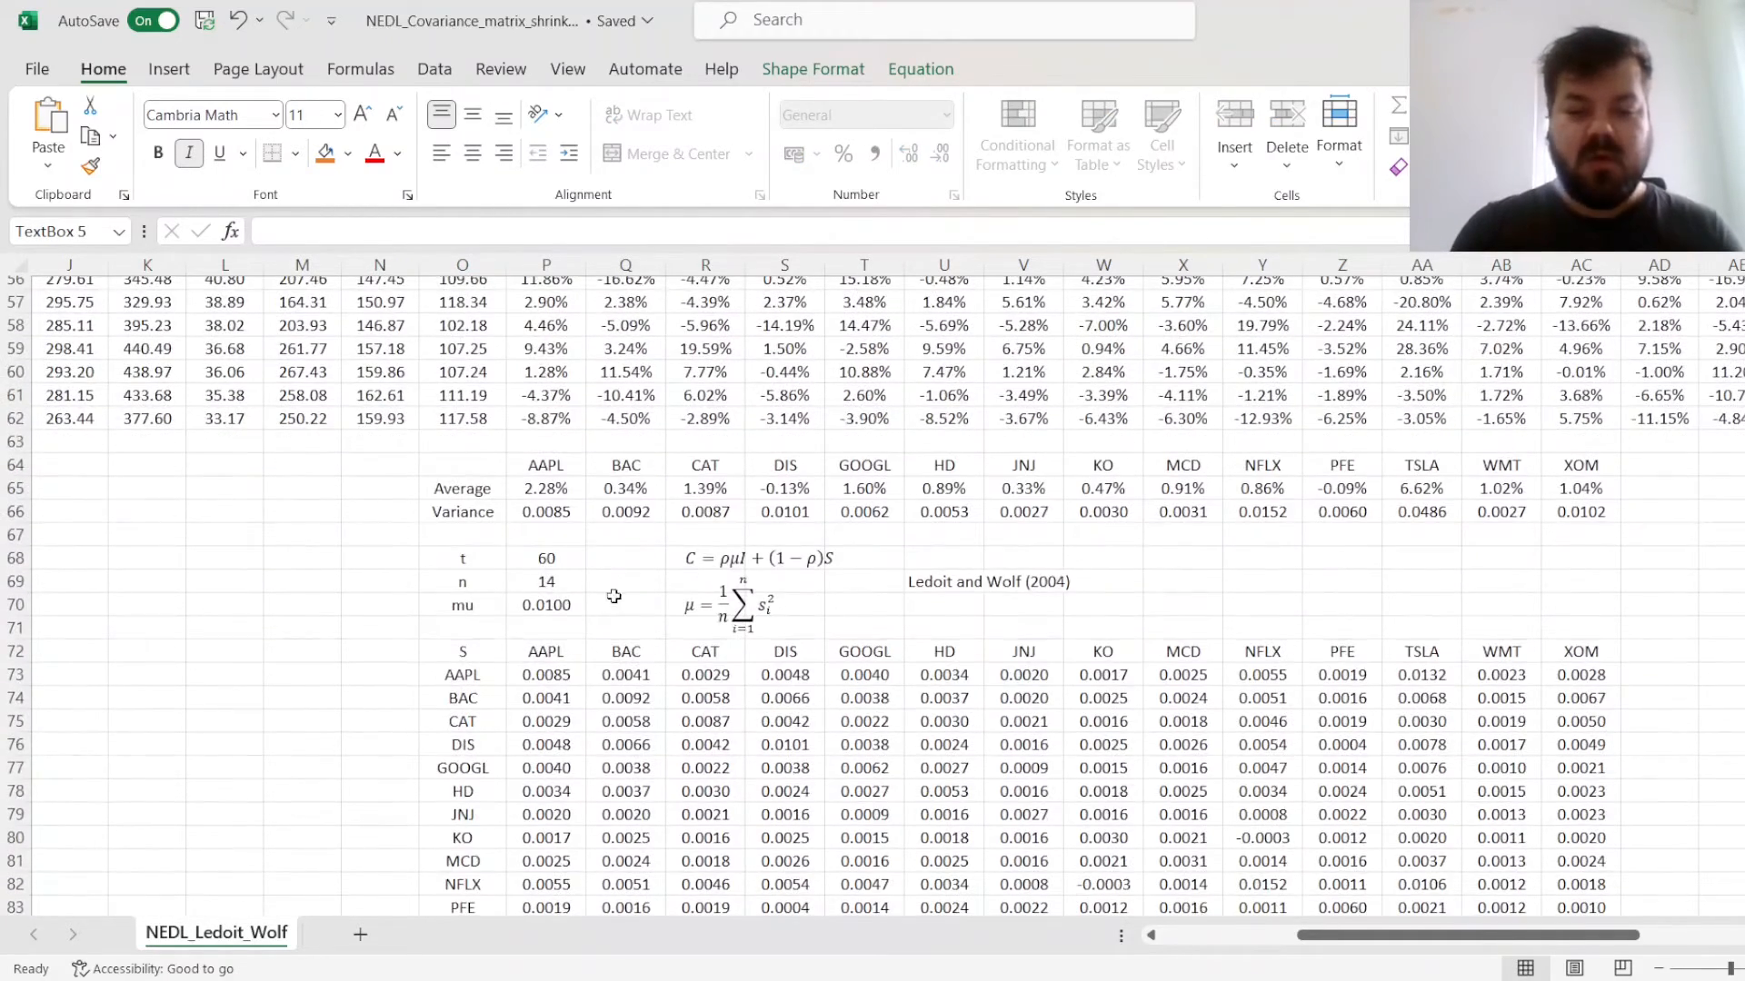
{"action": "scroll", "scroll_direction": "down", "scroll_amount": 3}
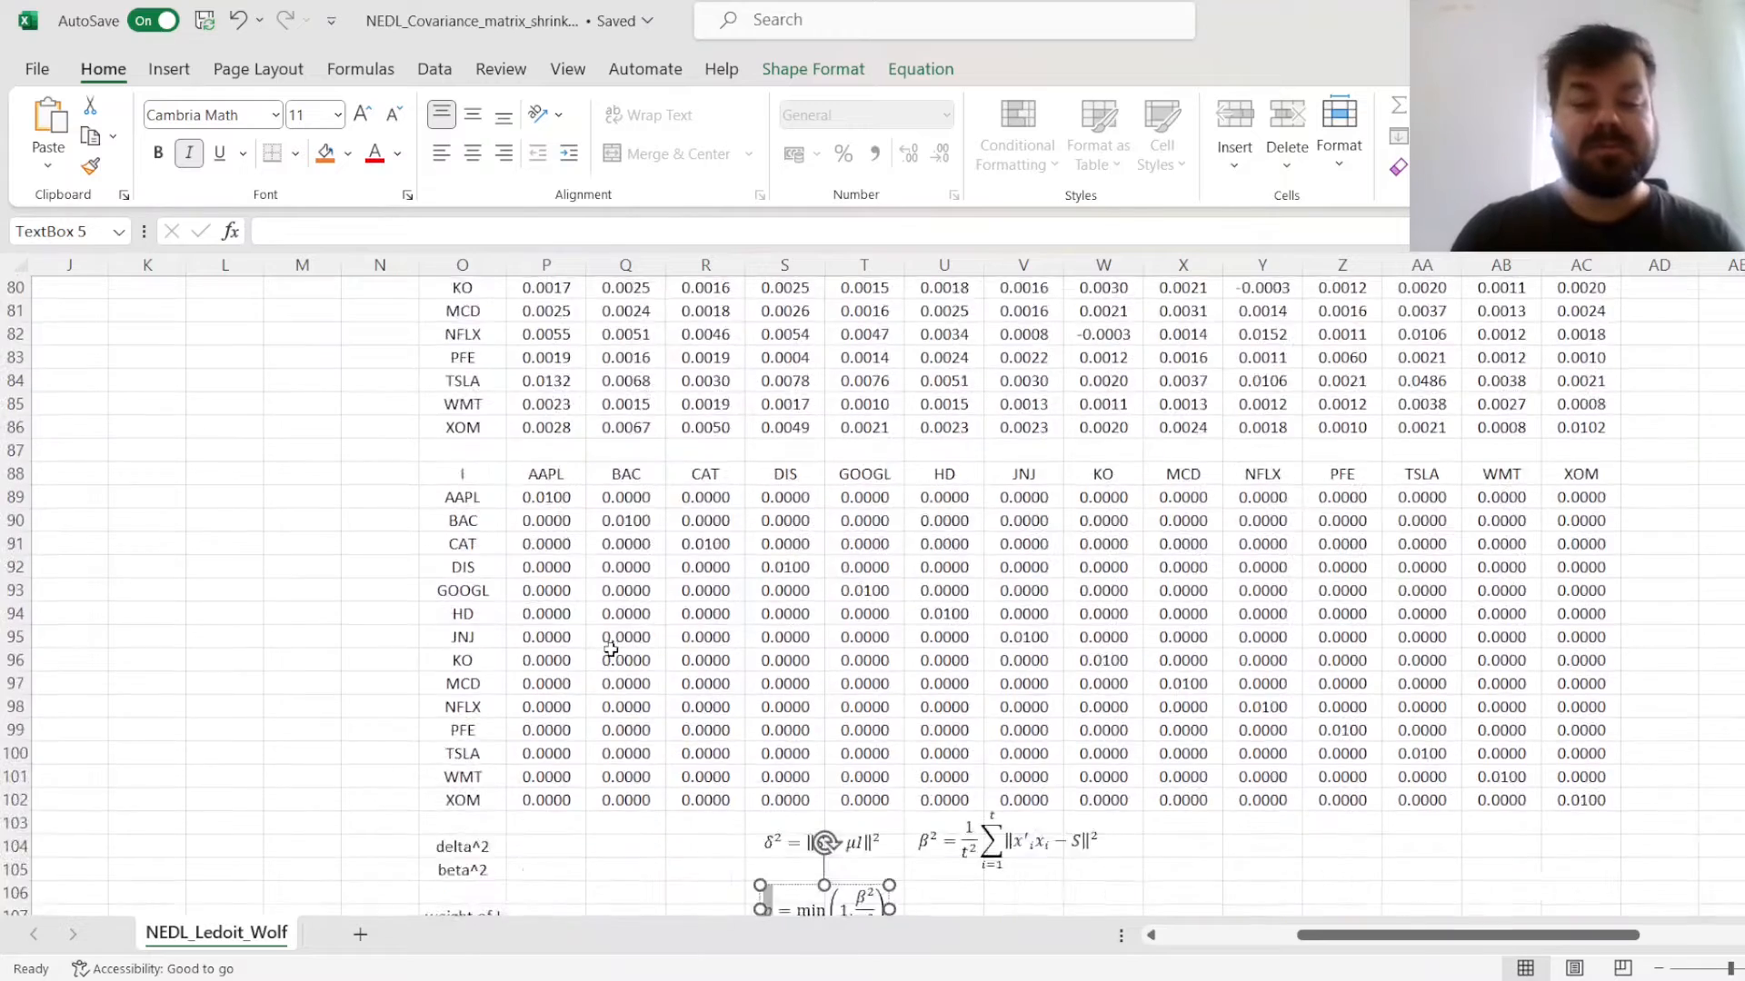
{"action": "scroll", "scroll_direction": "down", "scroll_amount": 3}
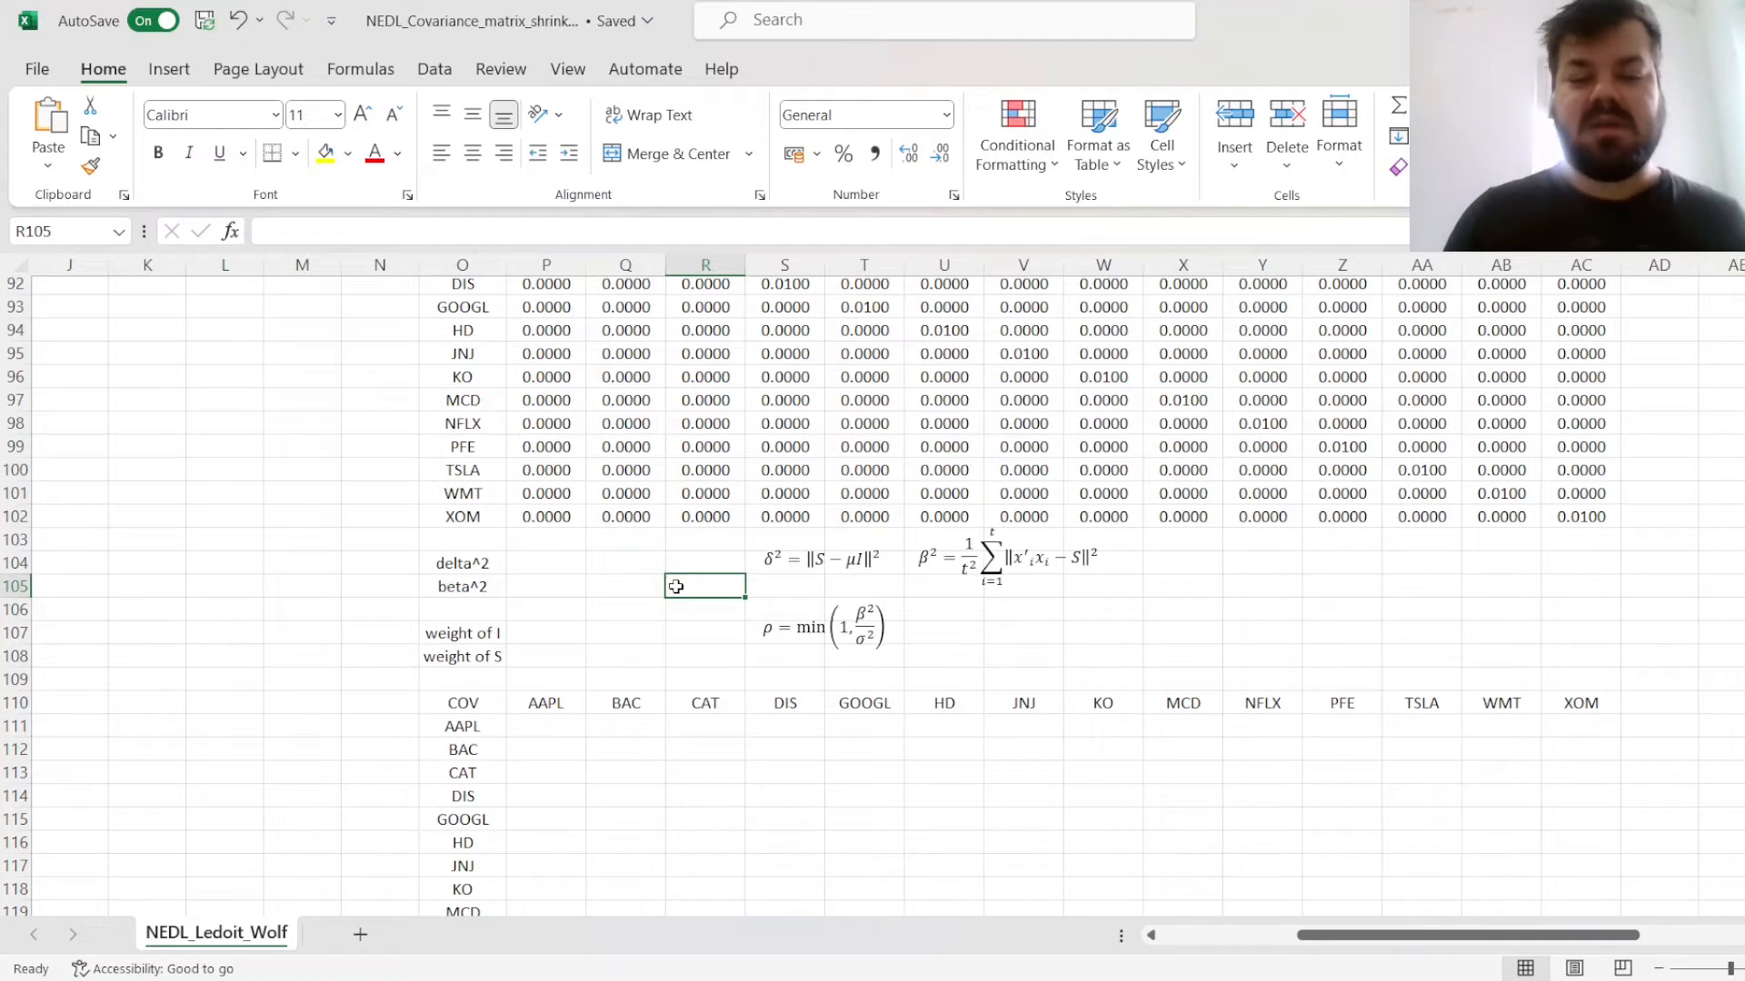
{"action": "left_click", "coordinate": [704, 562]}
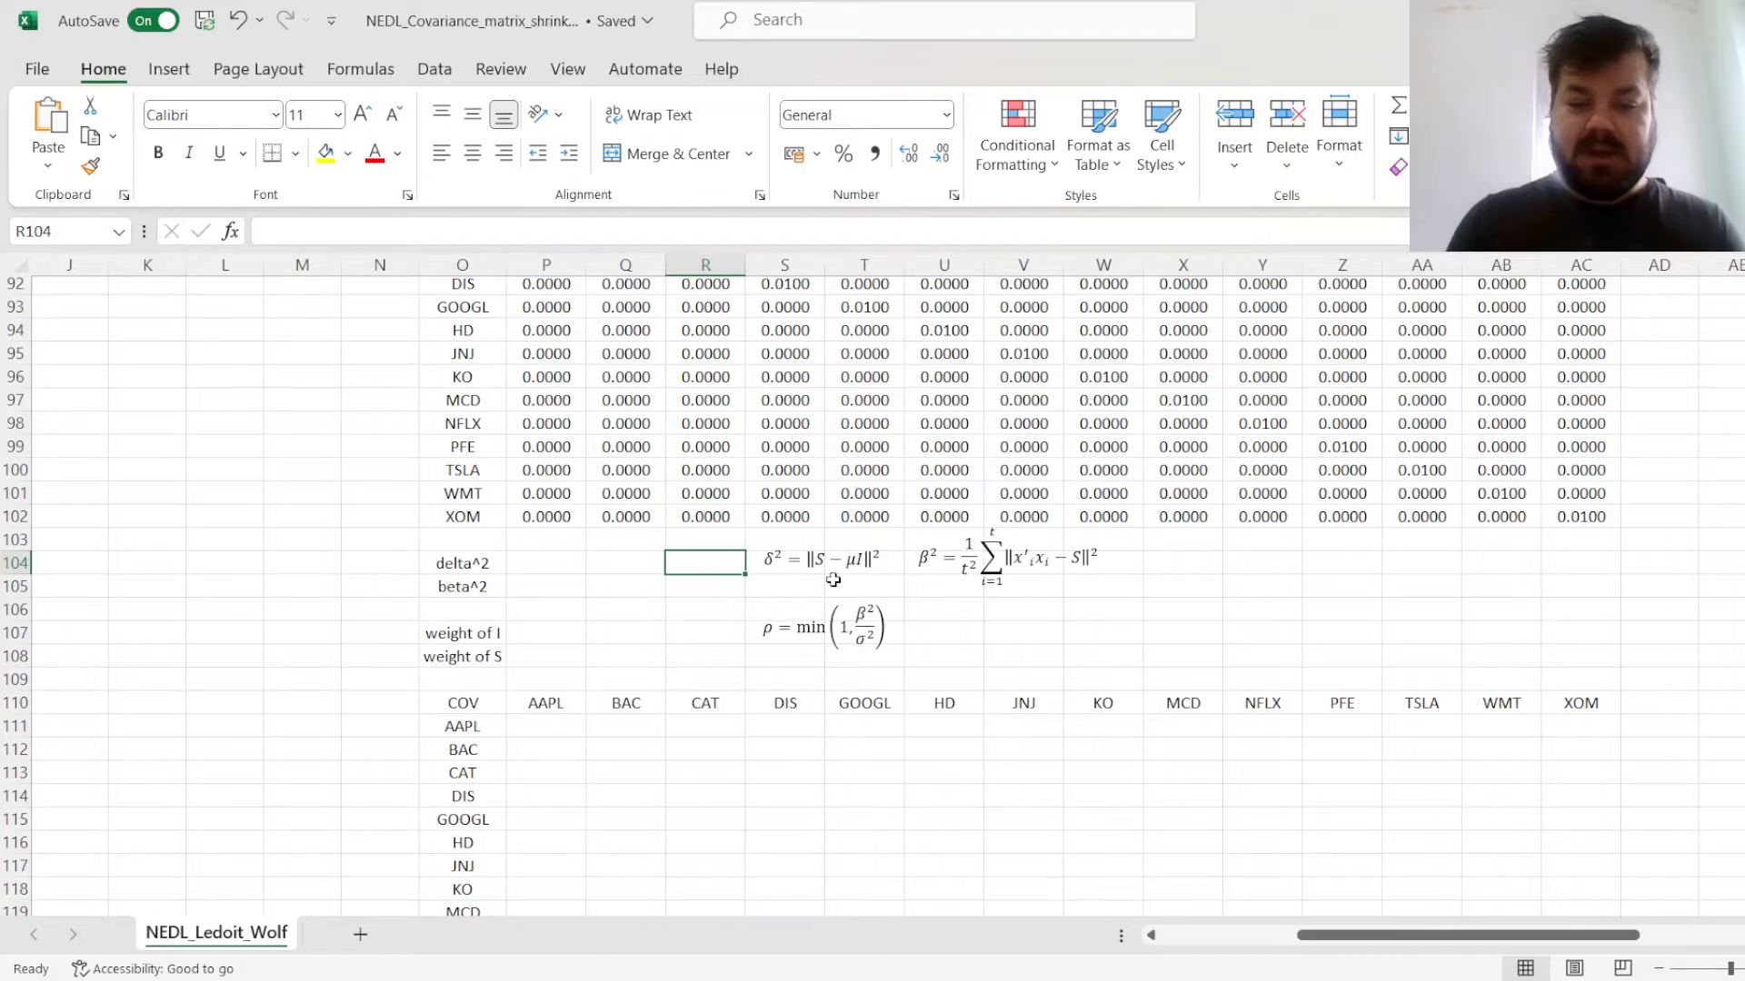
{"action": "left_click", "coordinate": [823, 557]}
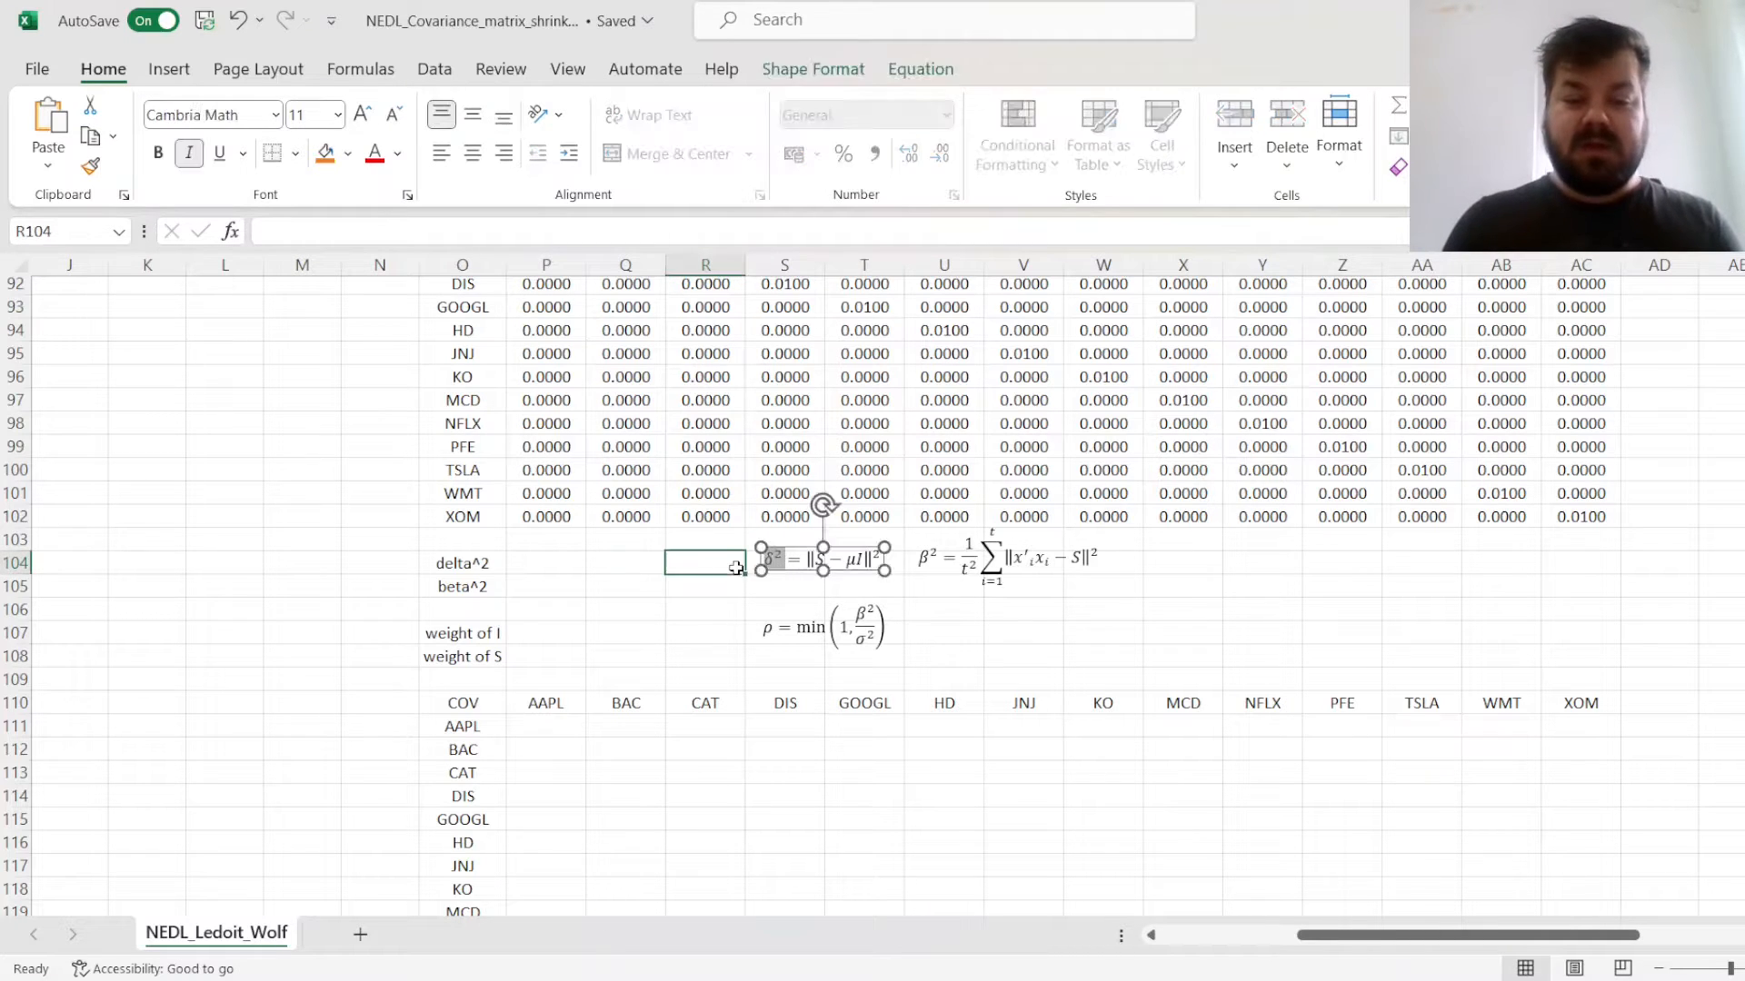
{"action": "left_click", "coordinate": [704, 562]}
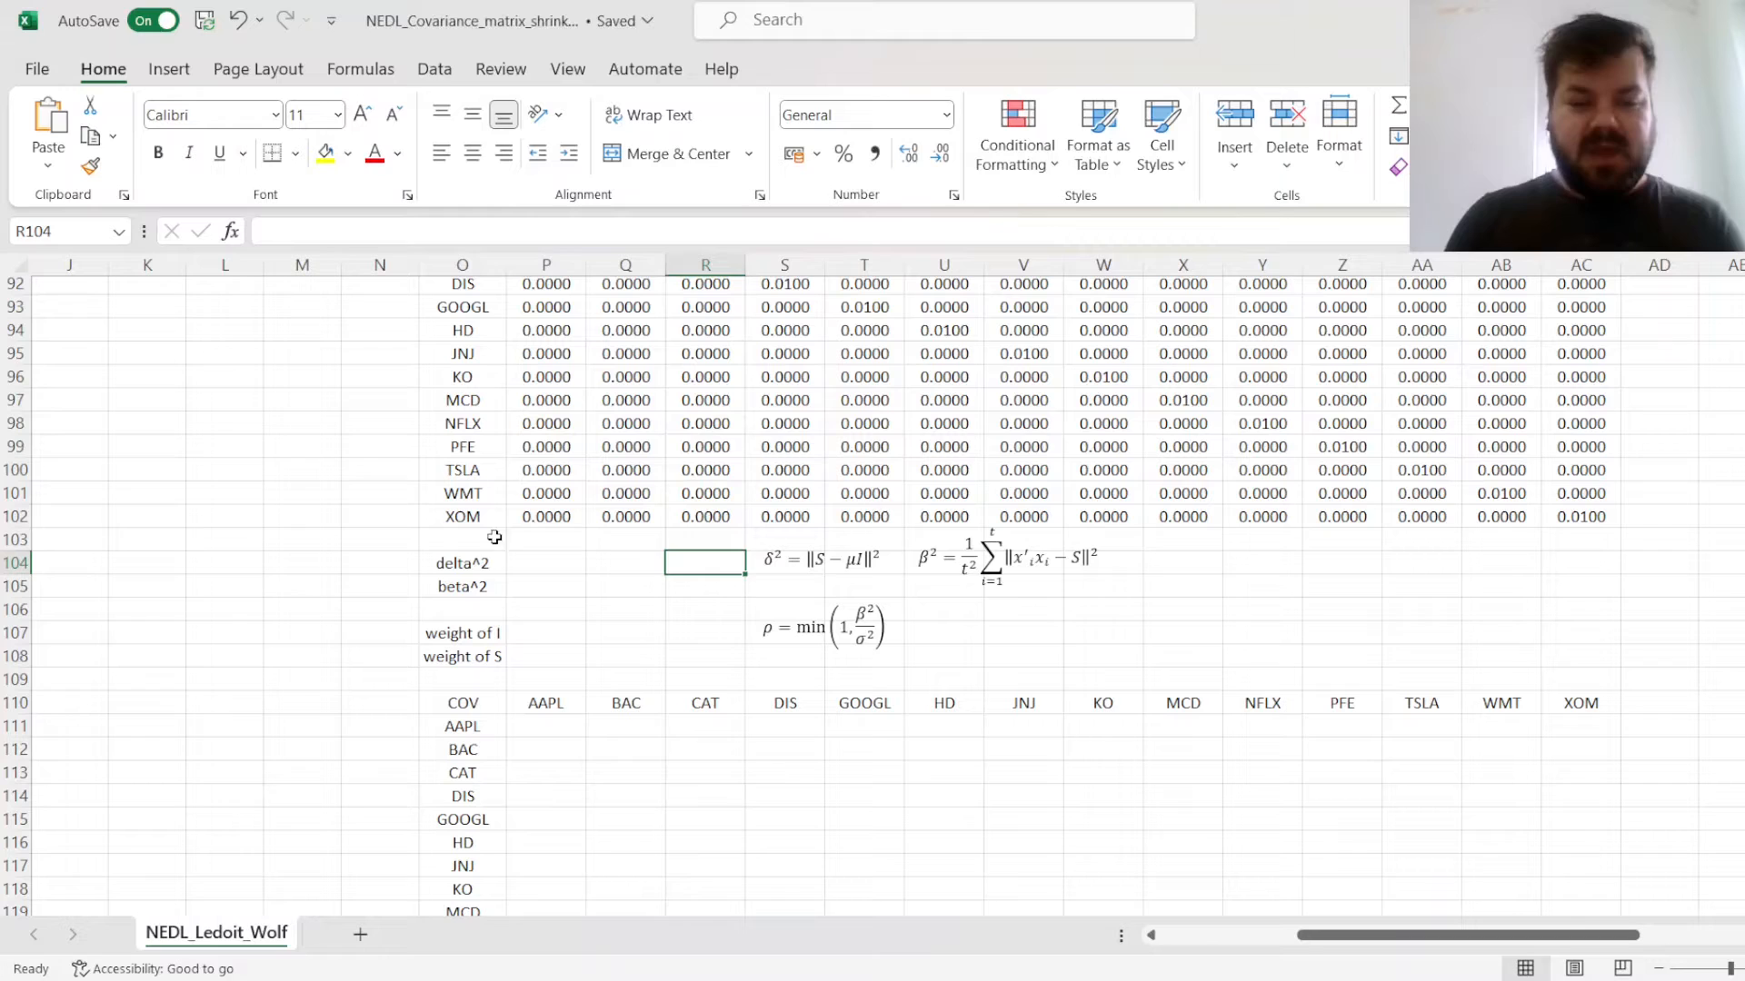
Build delta^2 in P104 as a SUM over the spilled I range P89# minus the S matrix
{"action": "type", "text": "=SUM"}
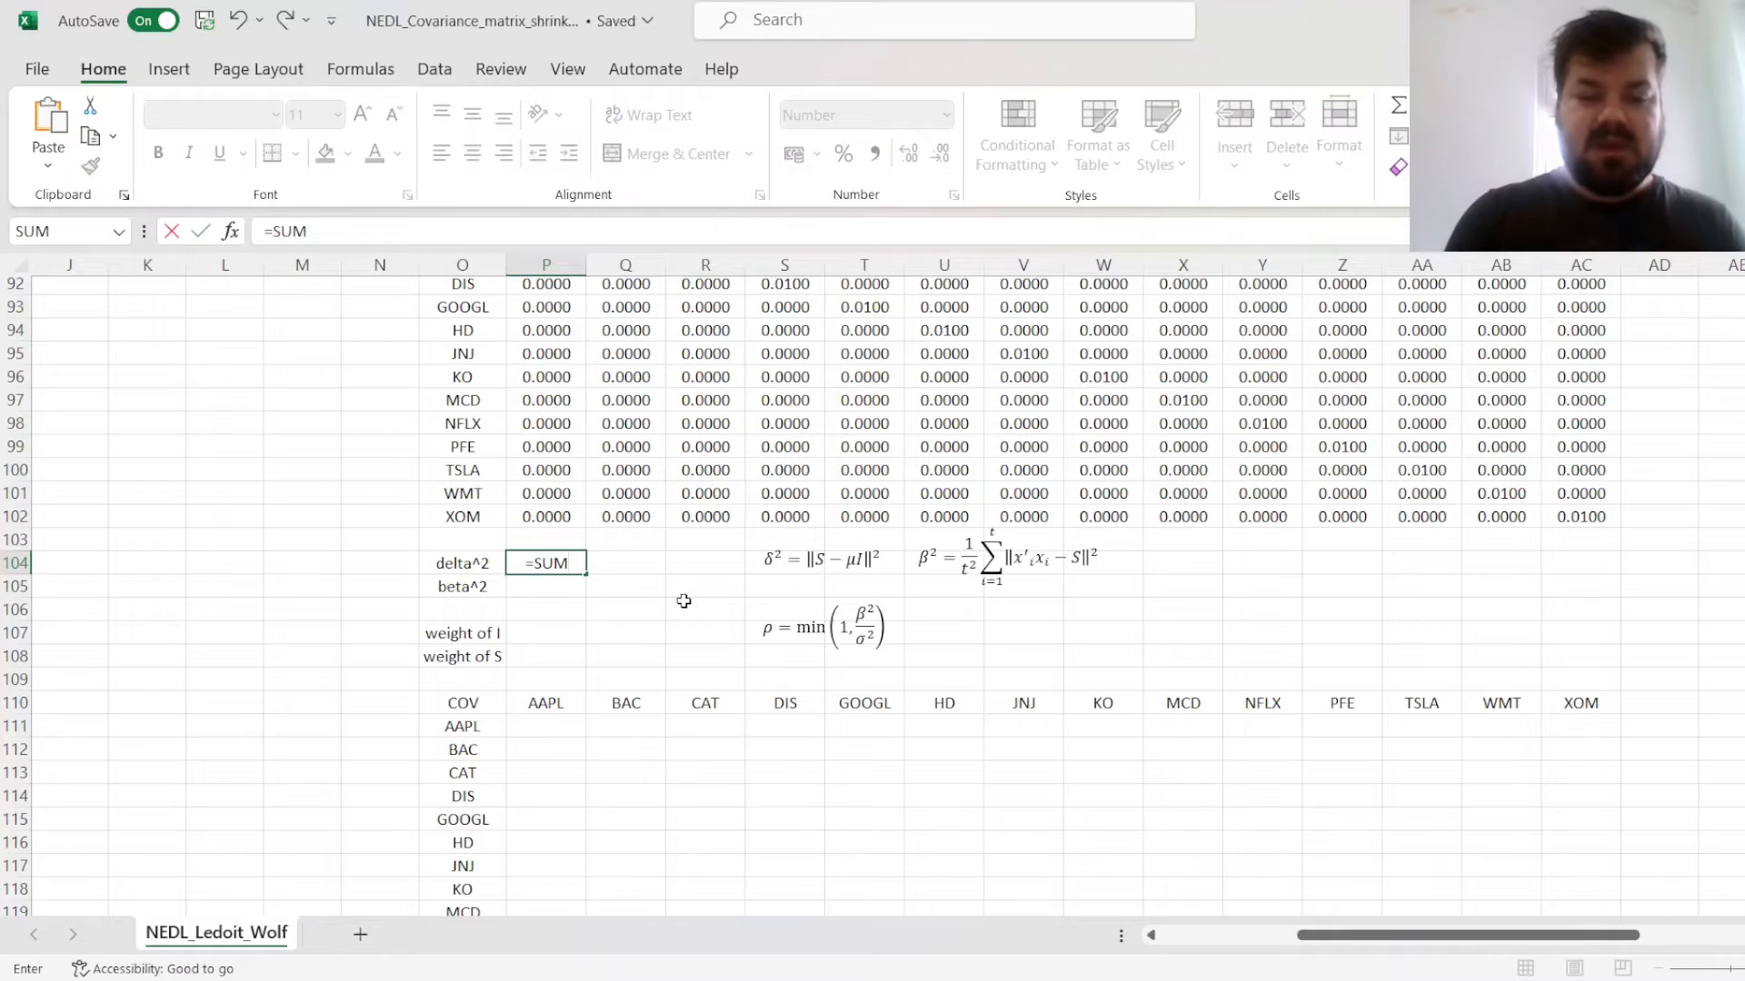
{"action": "type", "text": "(("}
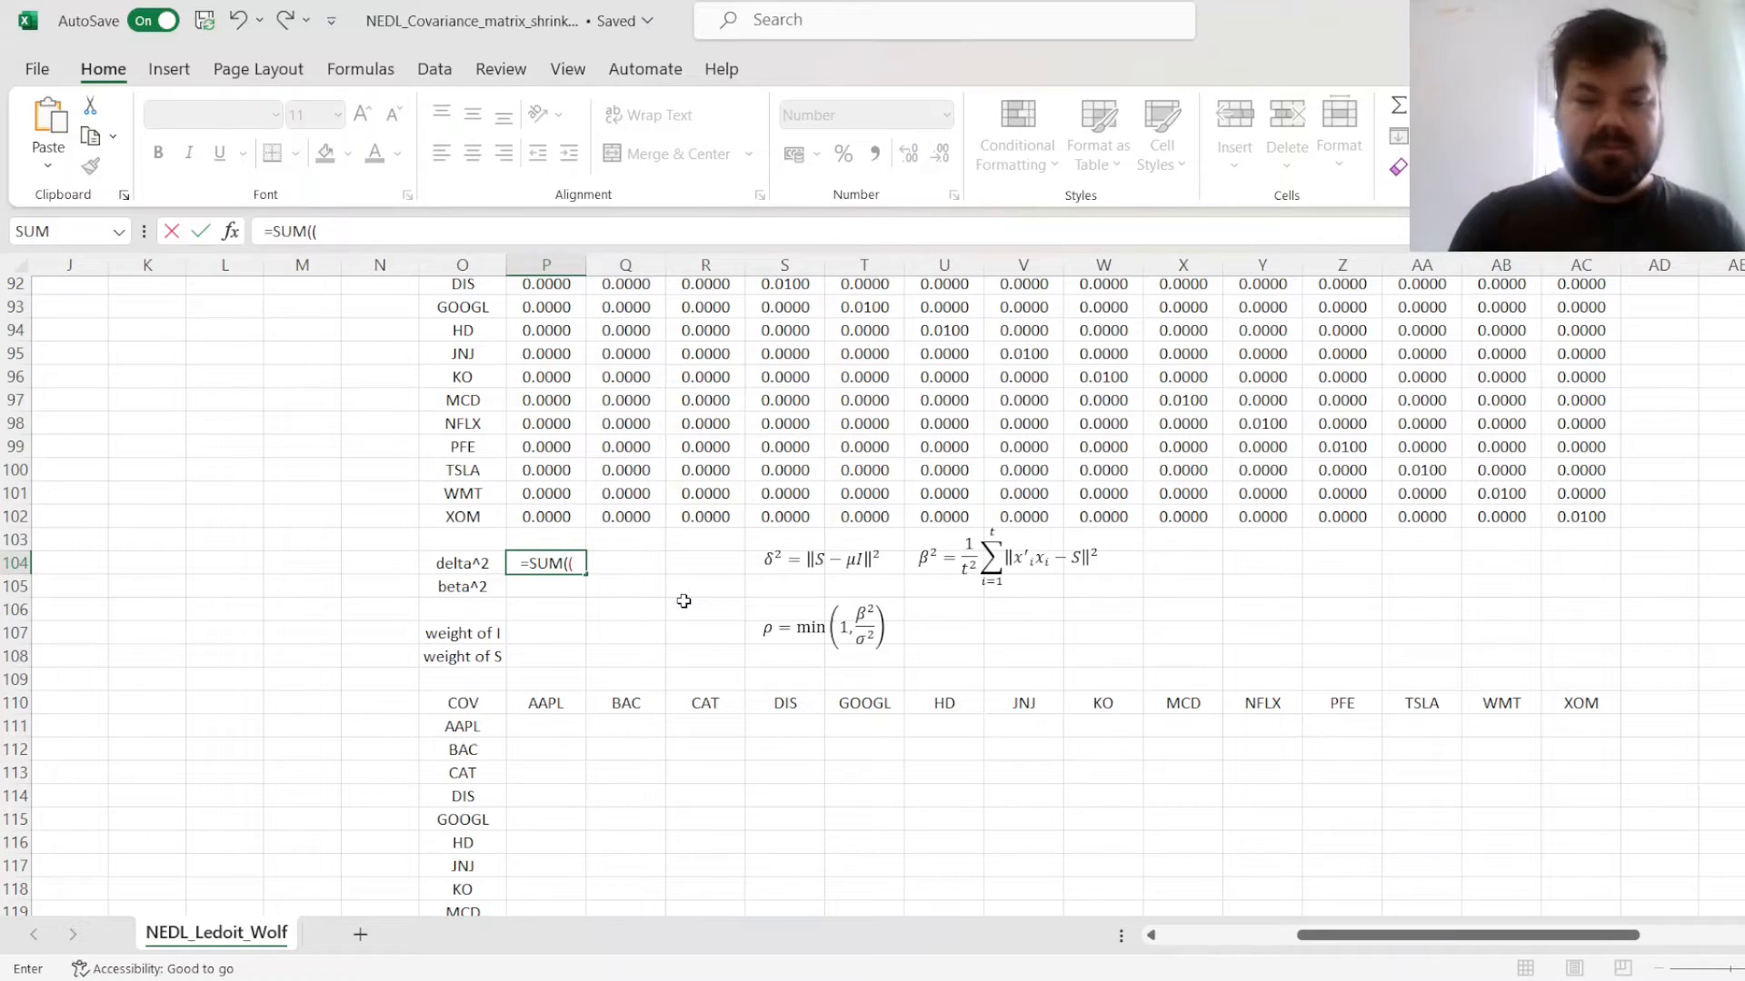
{"action": "left_click", "coordinate": [545, 311]}
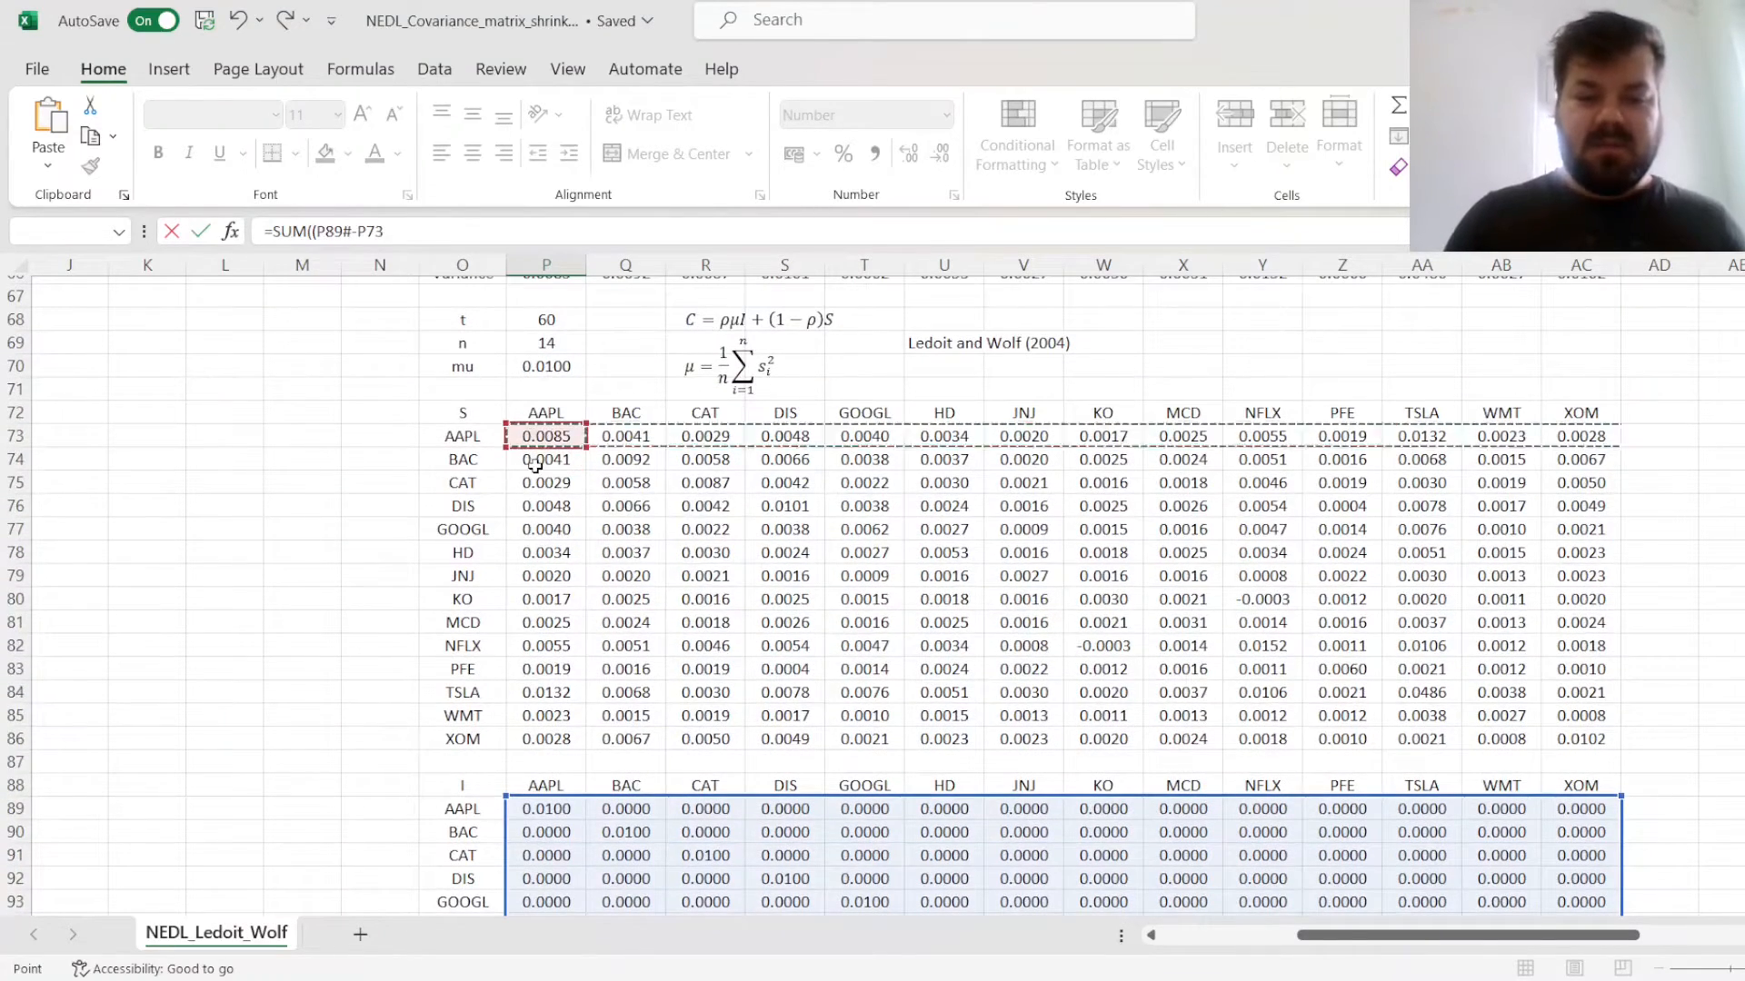
{"action": "scroll", "scroll_direction": "down", "scroll_amount": 3}
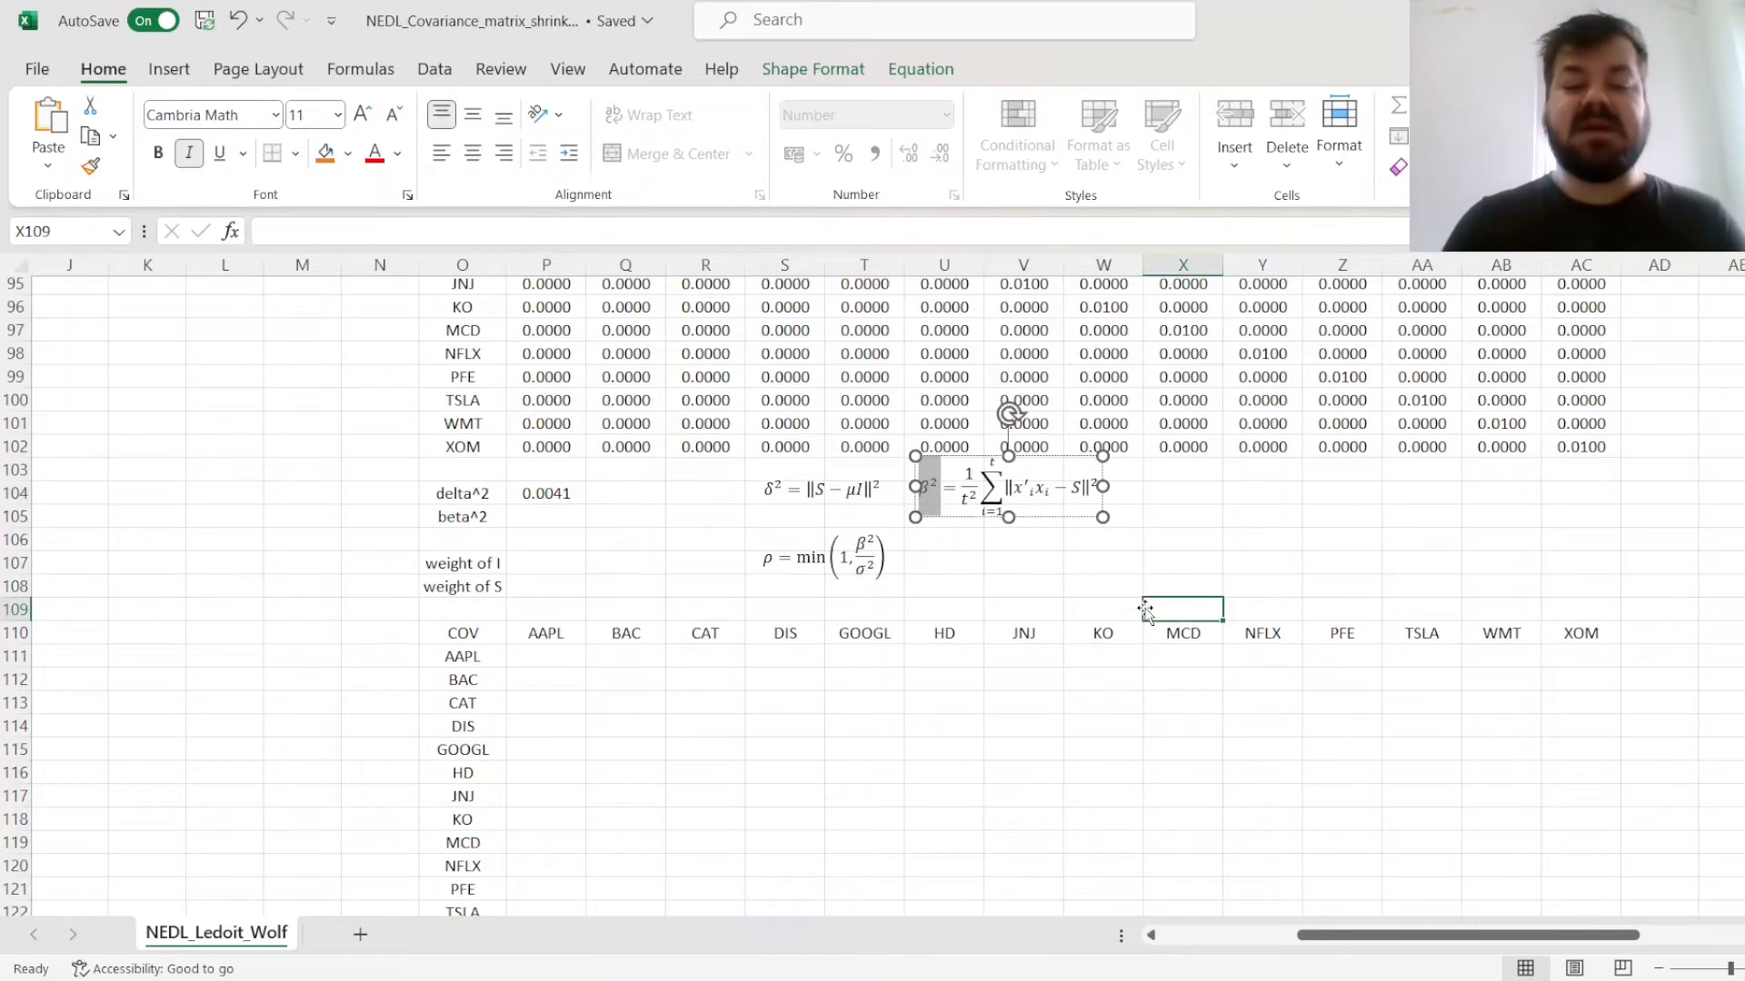
Head column AR with 'beta' beside the de-meaned returns and start the AR3 formula
{"action": "left_click", "coordinate": [1183, 585]}
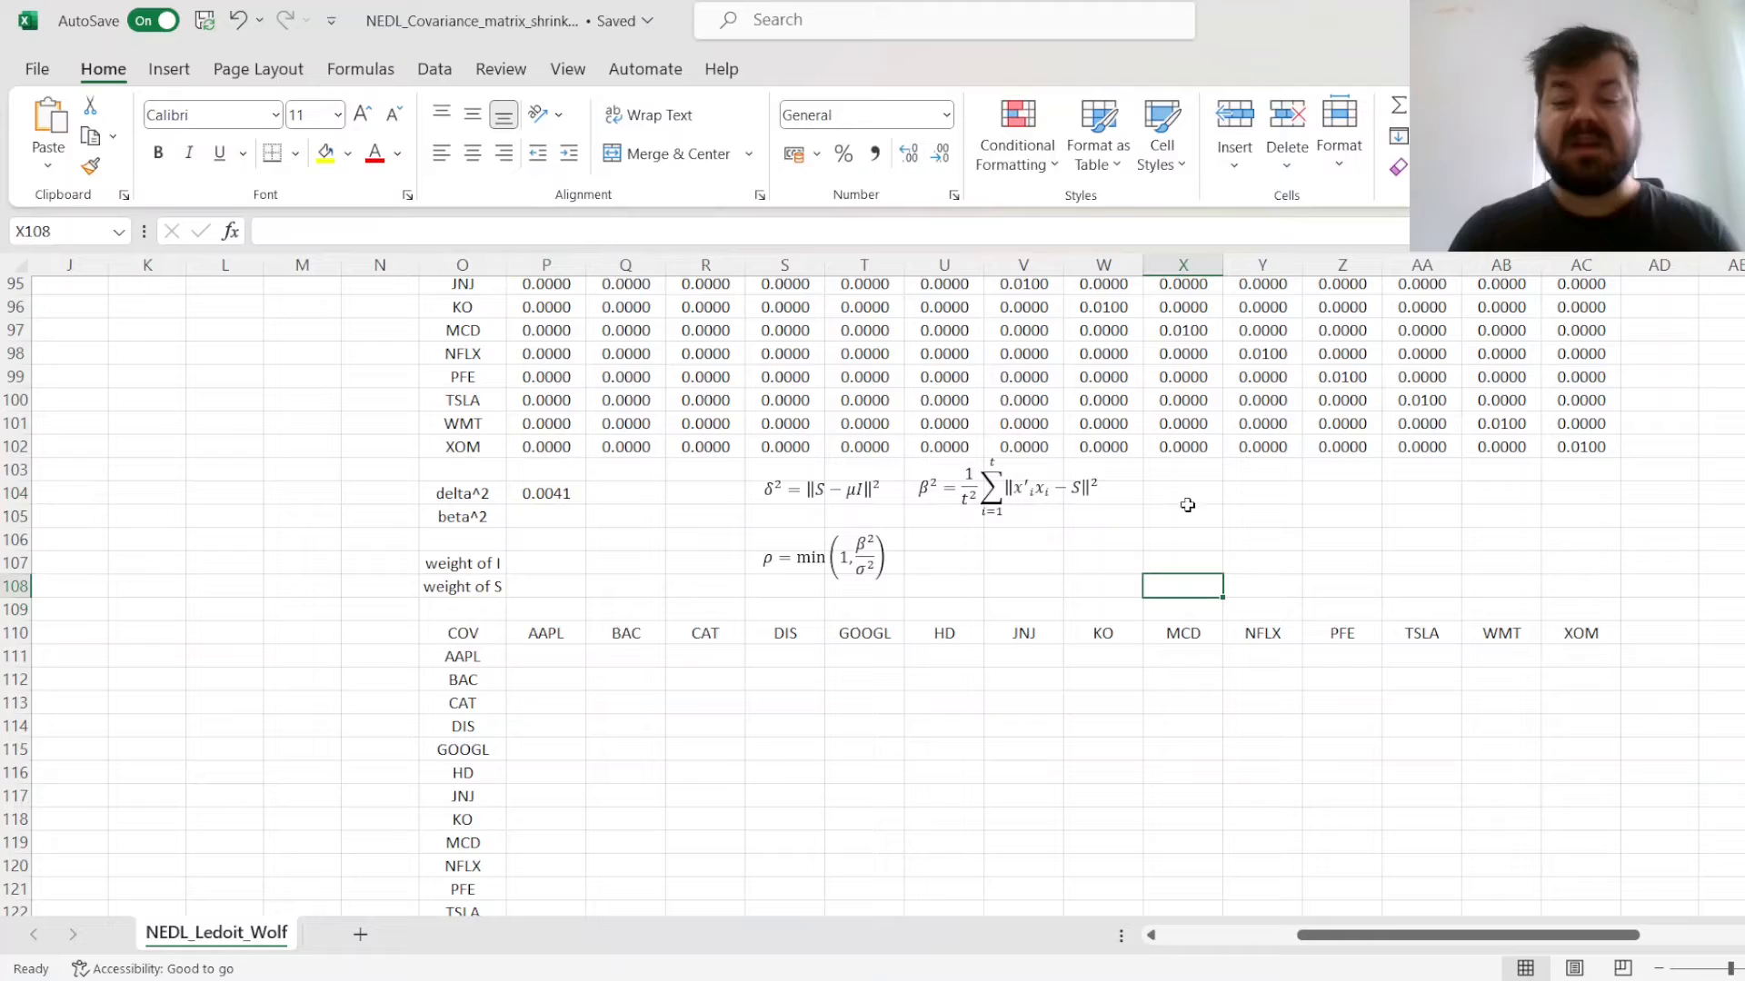
{"action": "mouse_move", "coordinate": [1176, 510]}
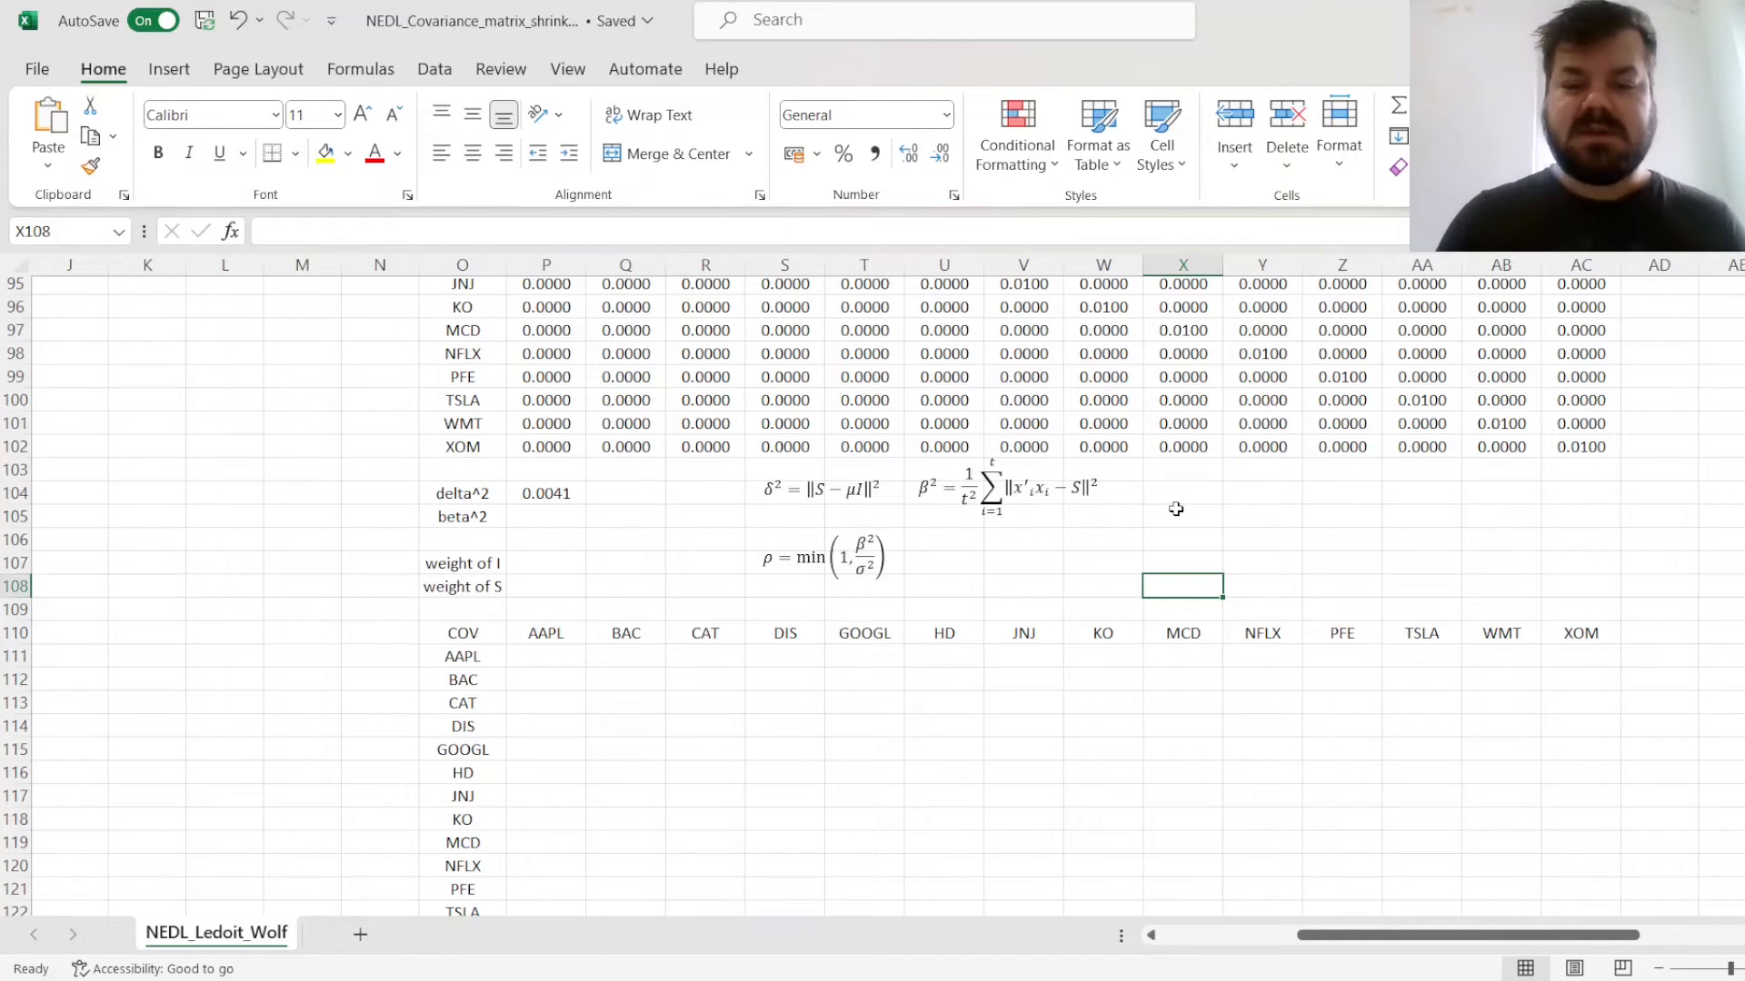
{"action": "left_click", "coordinate": [1007, 486]}
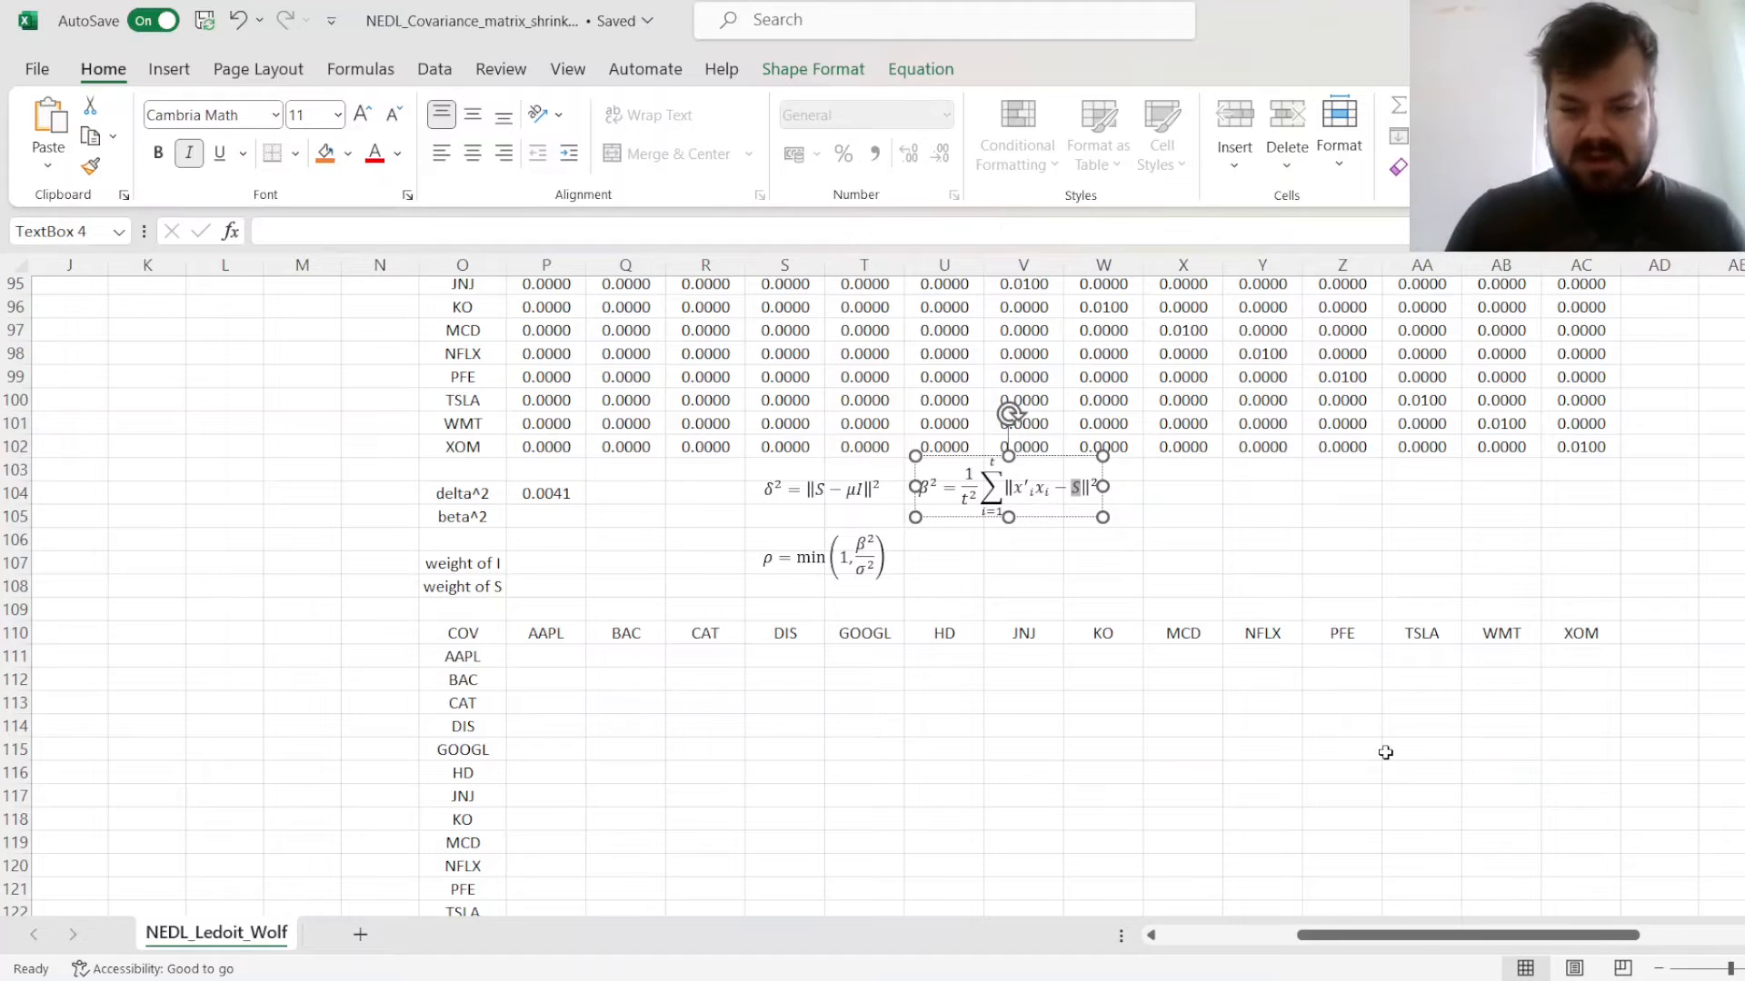
{"action": "left_click", "coordinate": [1183, 517]}
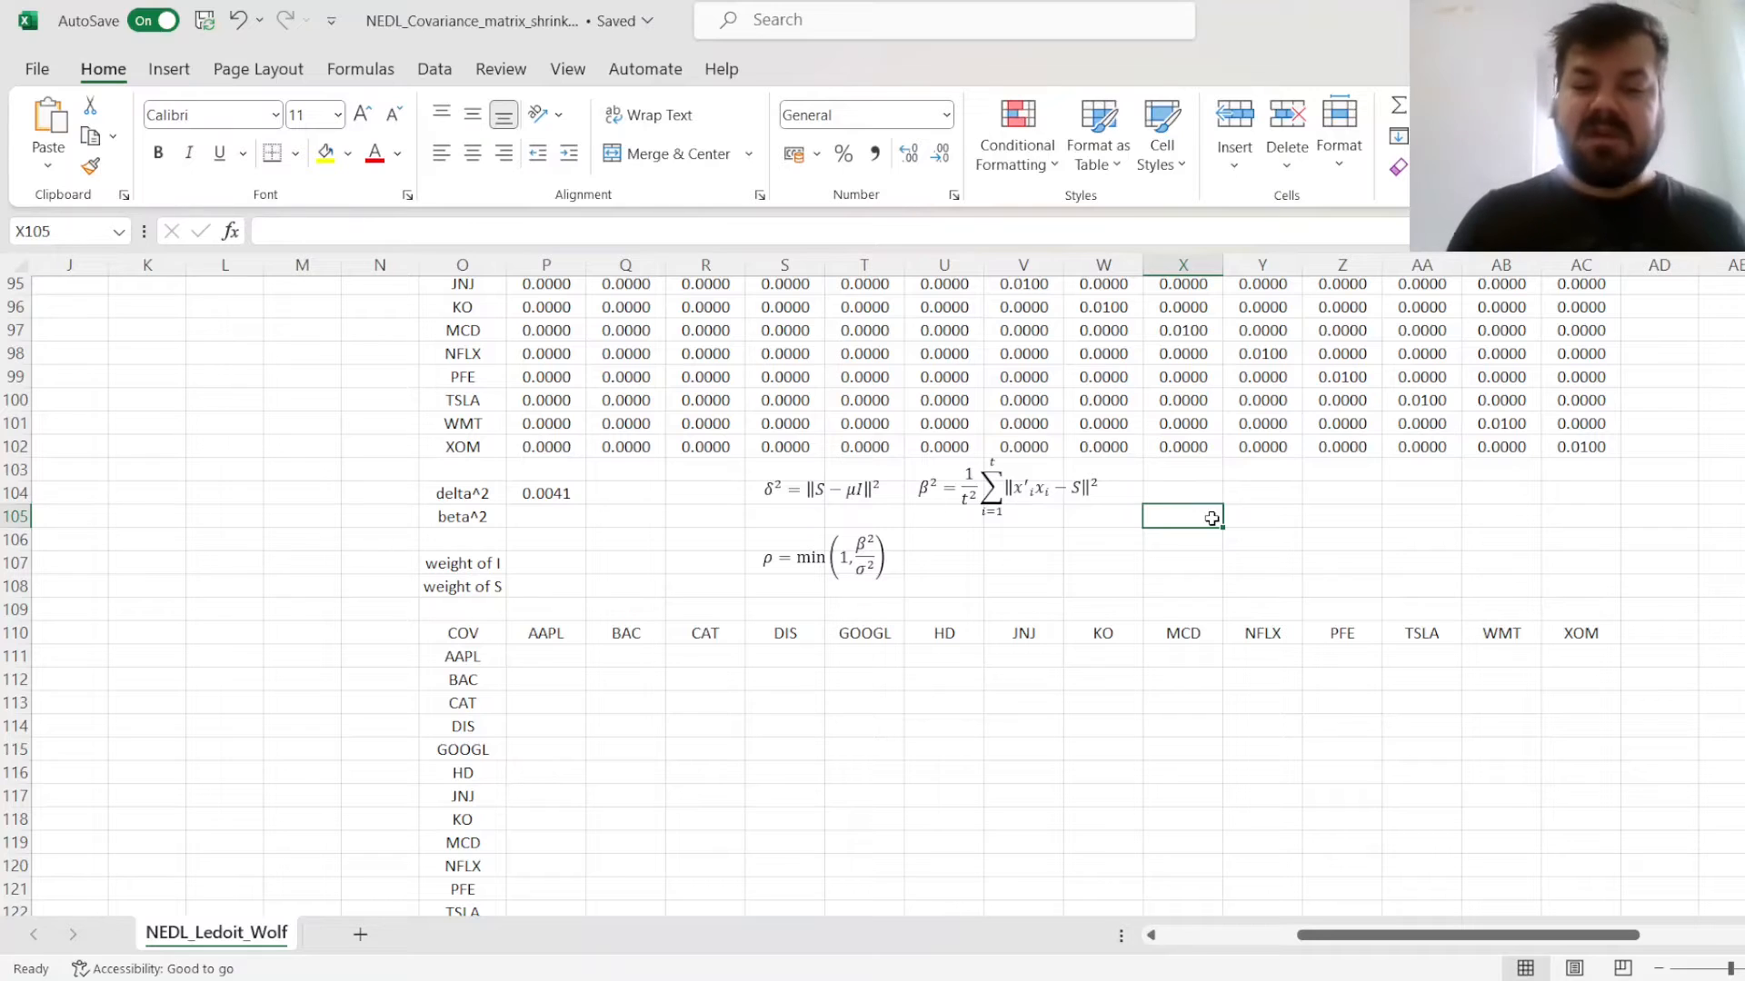
{"action": "left_click", "coordinate": [1007, 486]}
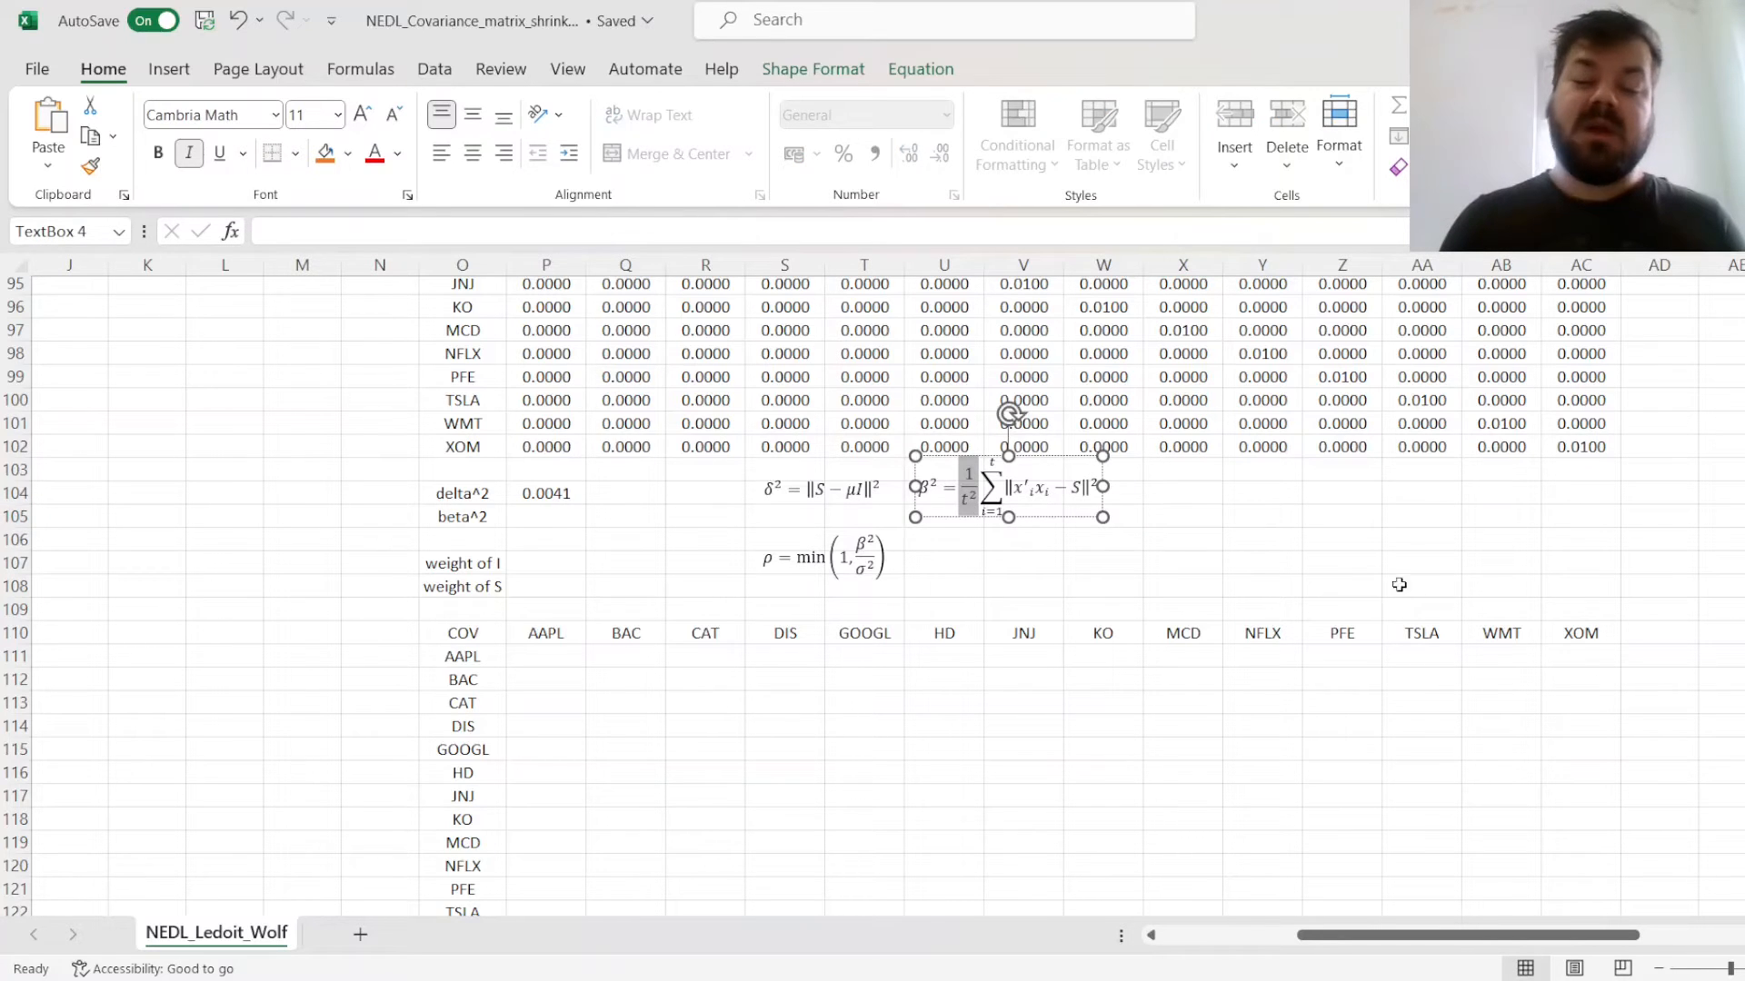
{"action": "mouse_move", "coordinate": [1358, 436]}
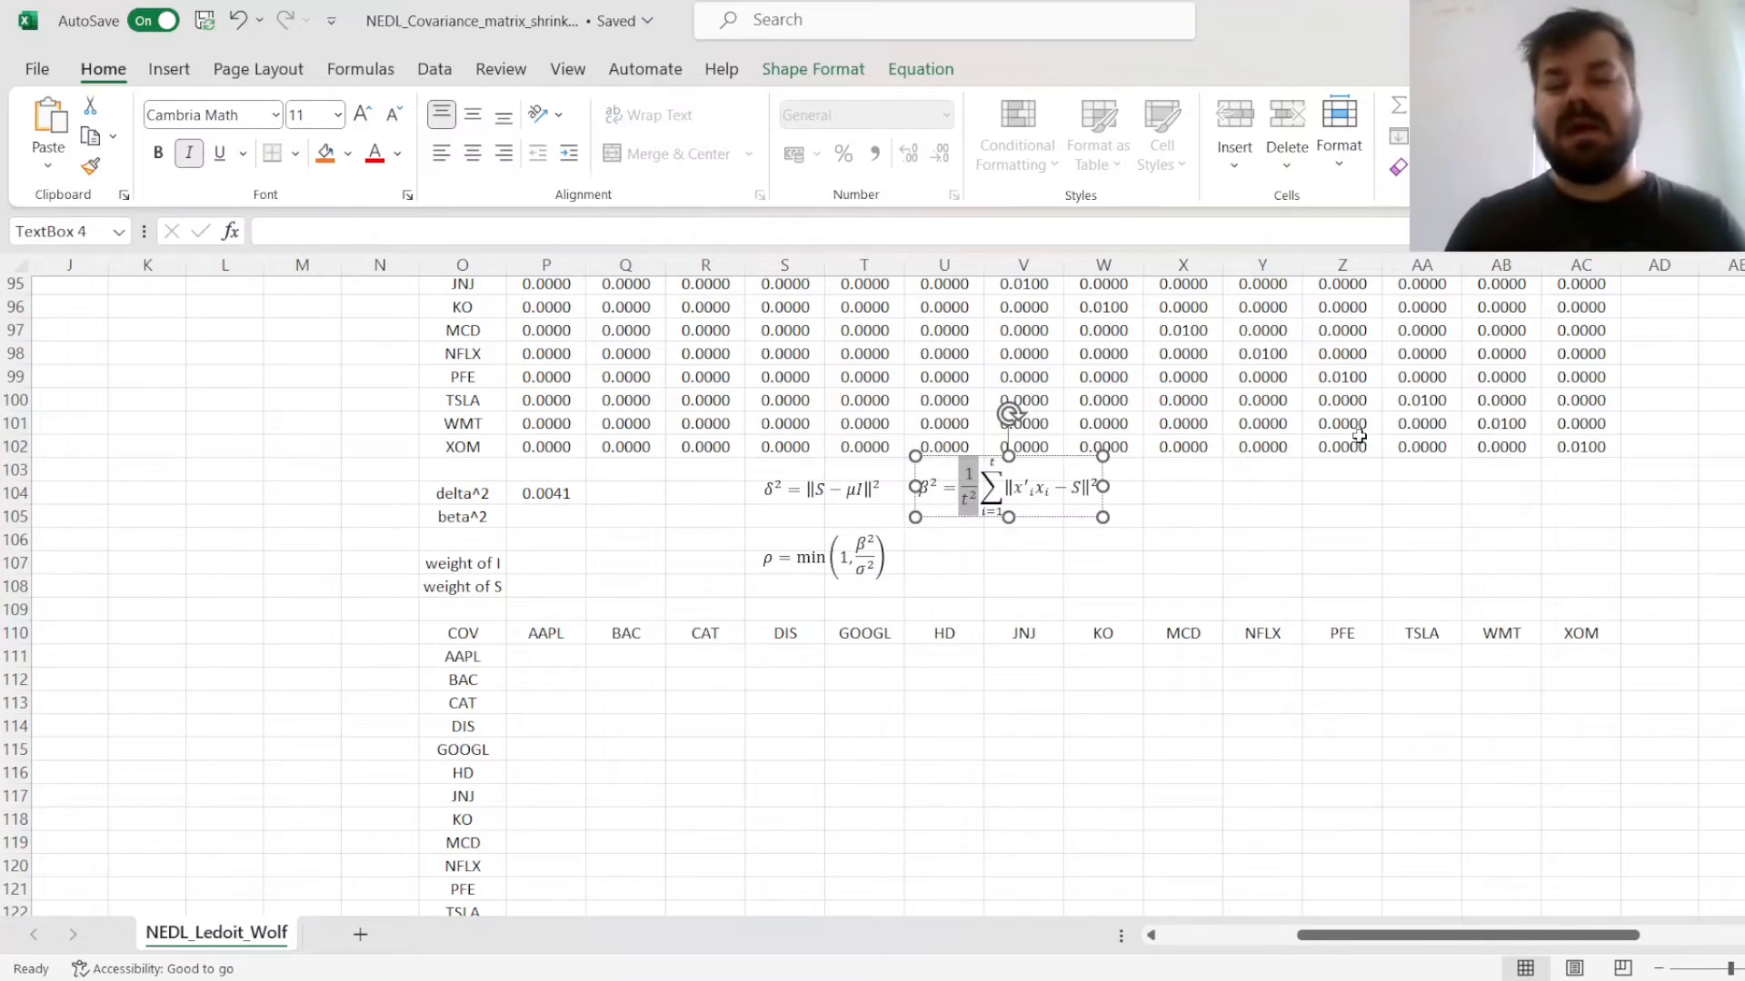
{"action": "left_click", "coordinate": [1341, 492]}
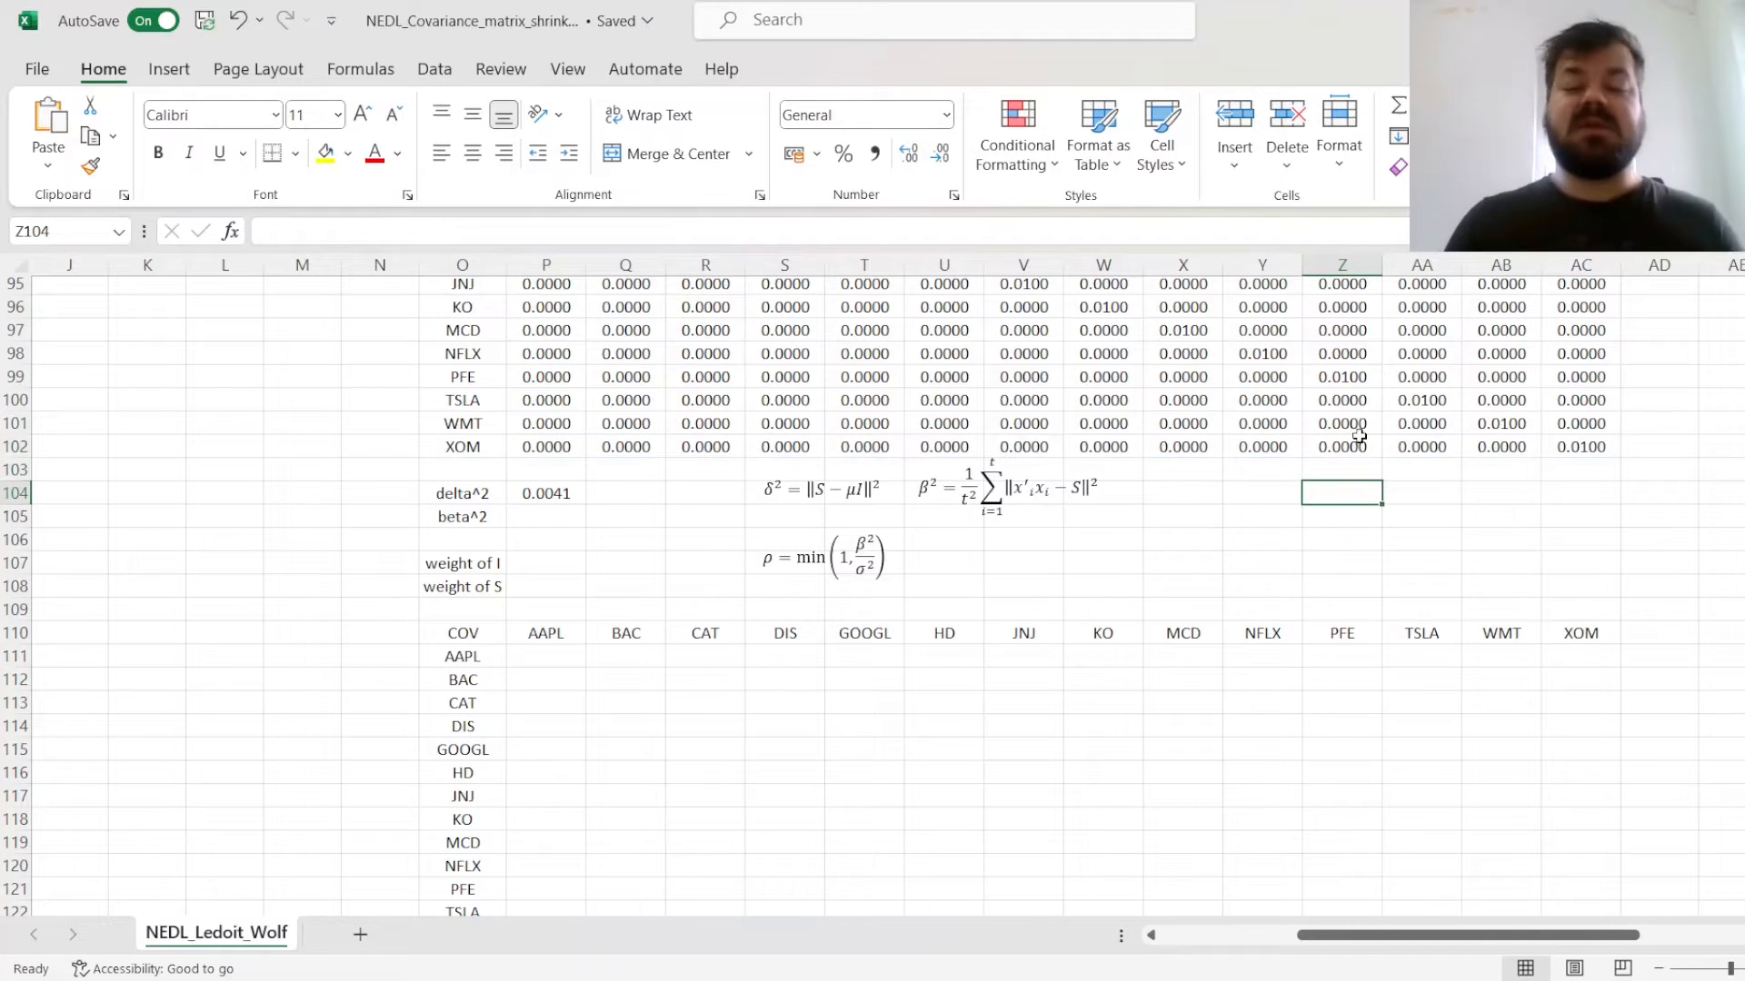
{"action": "mouse_move", "coordinate": [619, 561]}
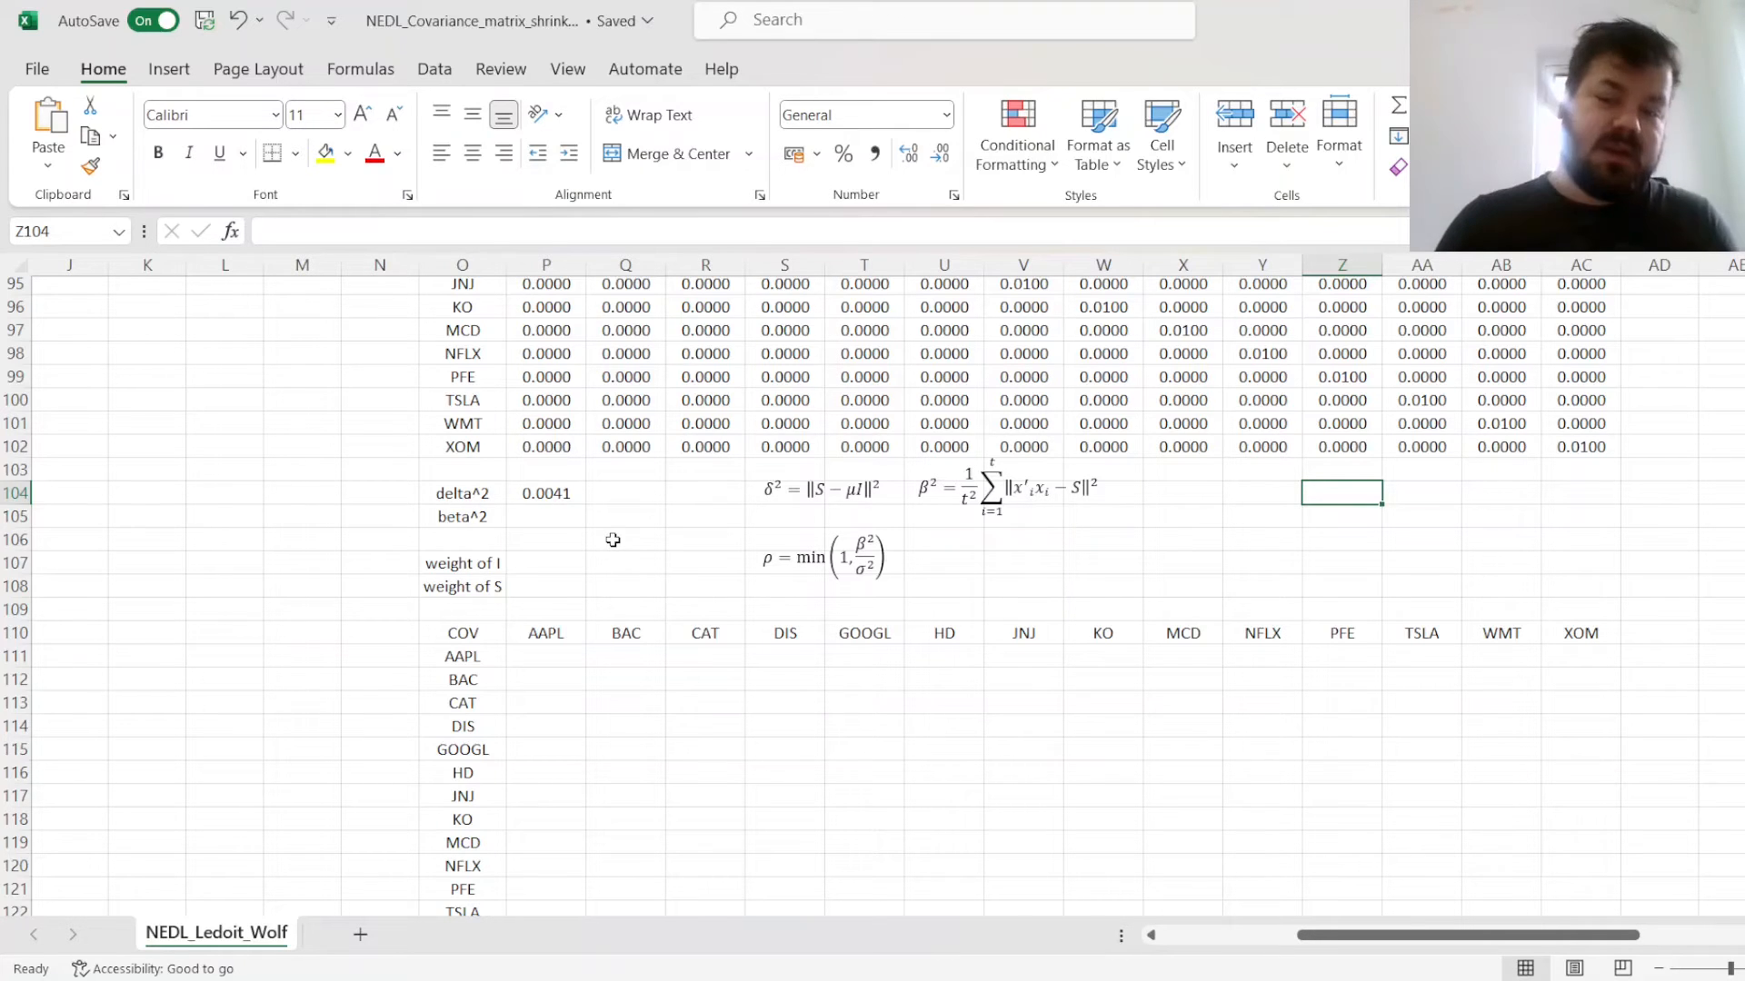
{"action": "mouse_move", "coordinate": [1100, 493]}
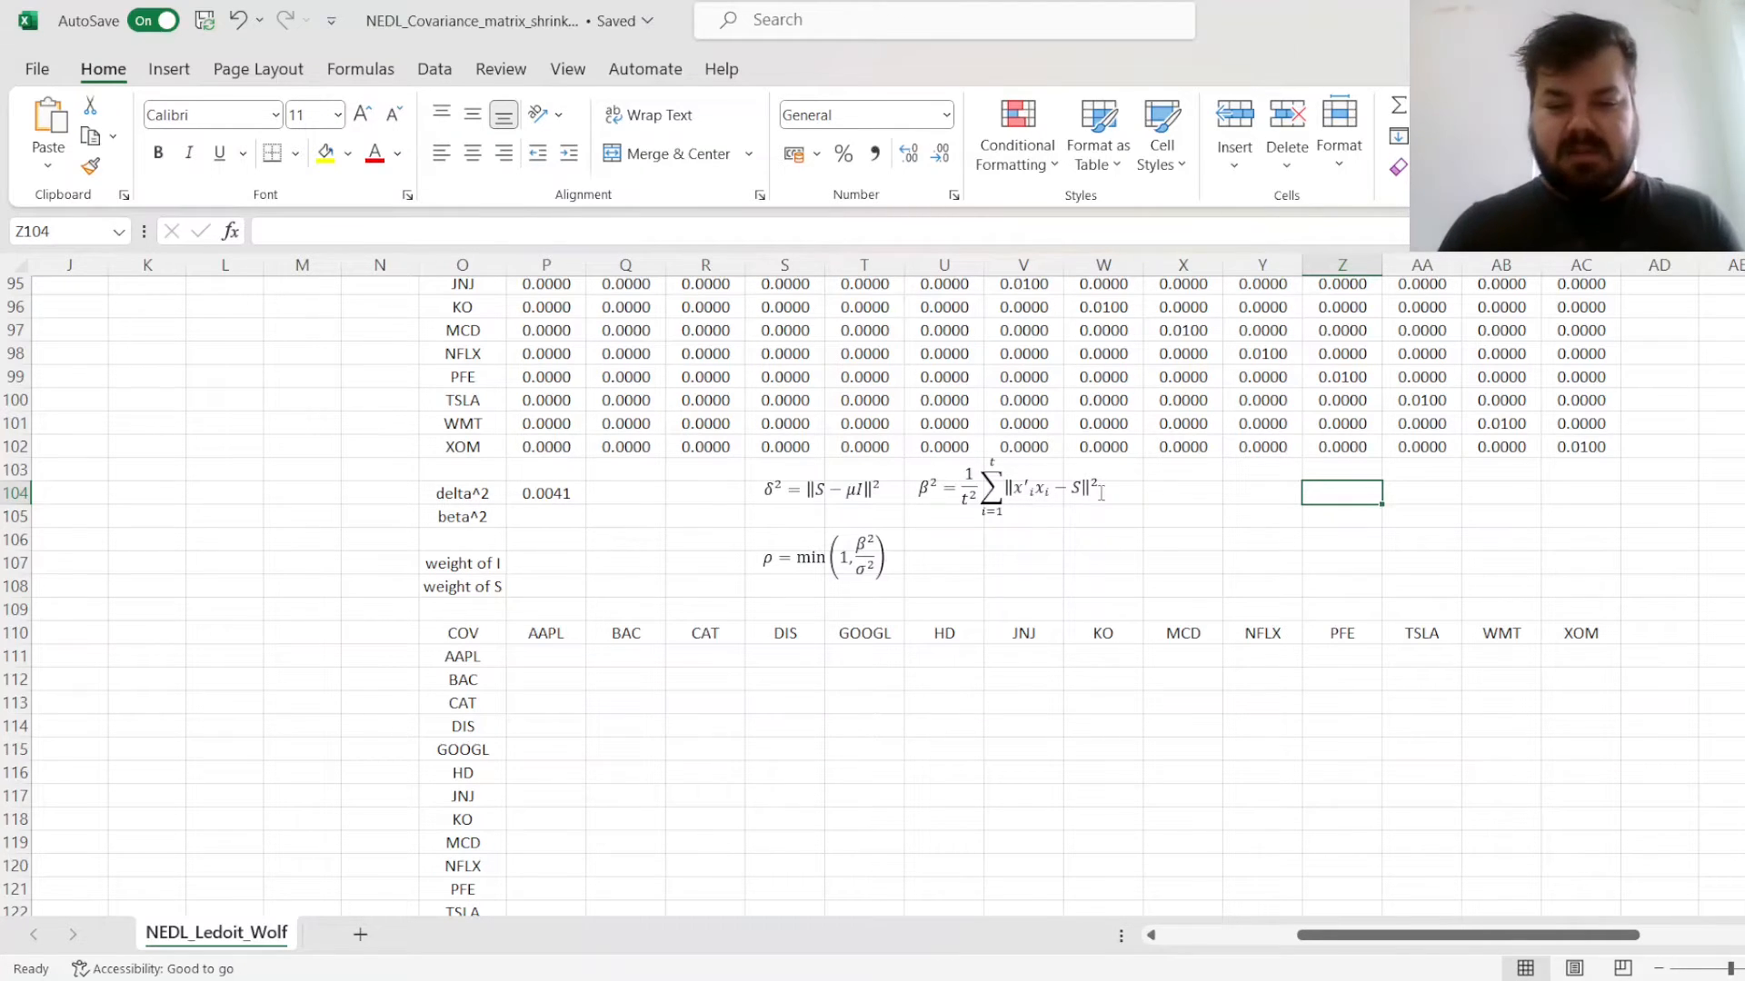
{"action": "left_click", "coordinate": [1341, 447]}
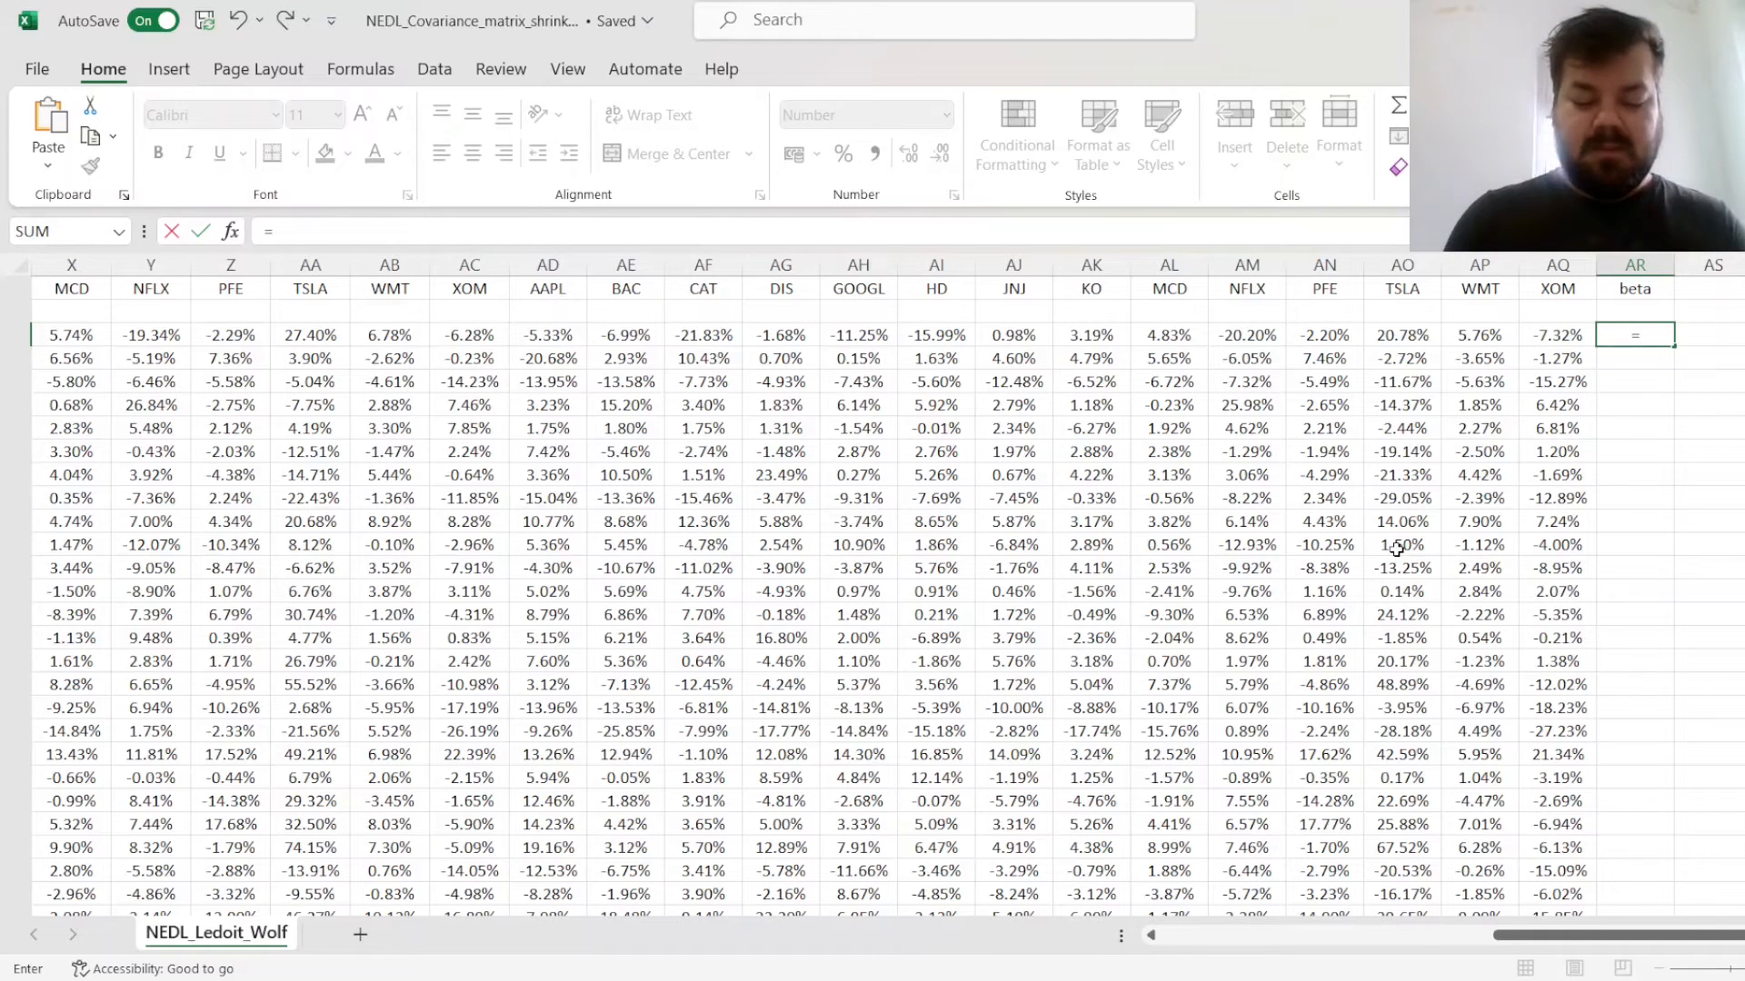
Enter =MMULT(TRANSPOSE(AD3:AQ3),AD3:AQ3) in AR3 and begin wrapping it in SUM(( ... -
{"action": "type", "text": "=MMULT(TRANSPOSE(AD3:AQ3),AD3:AQ3"}
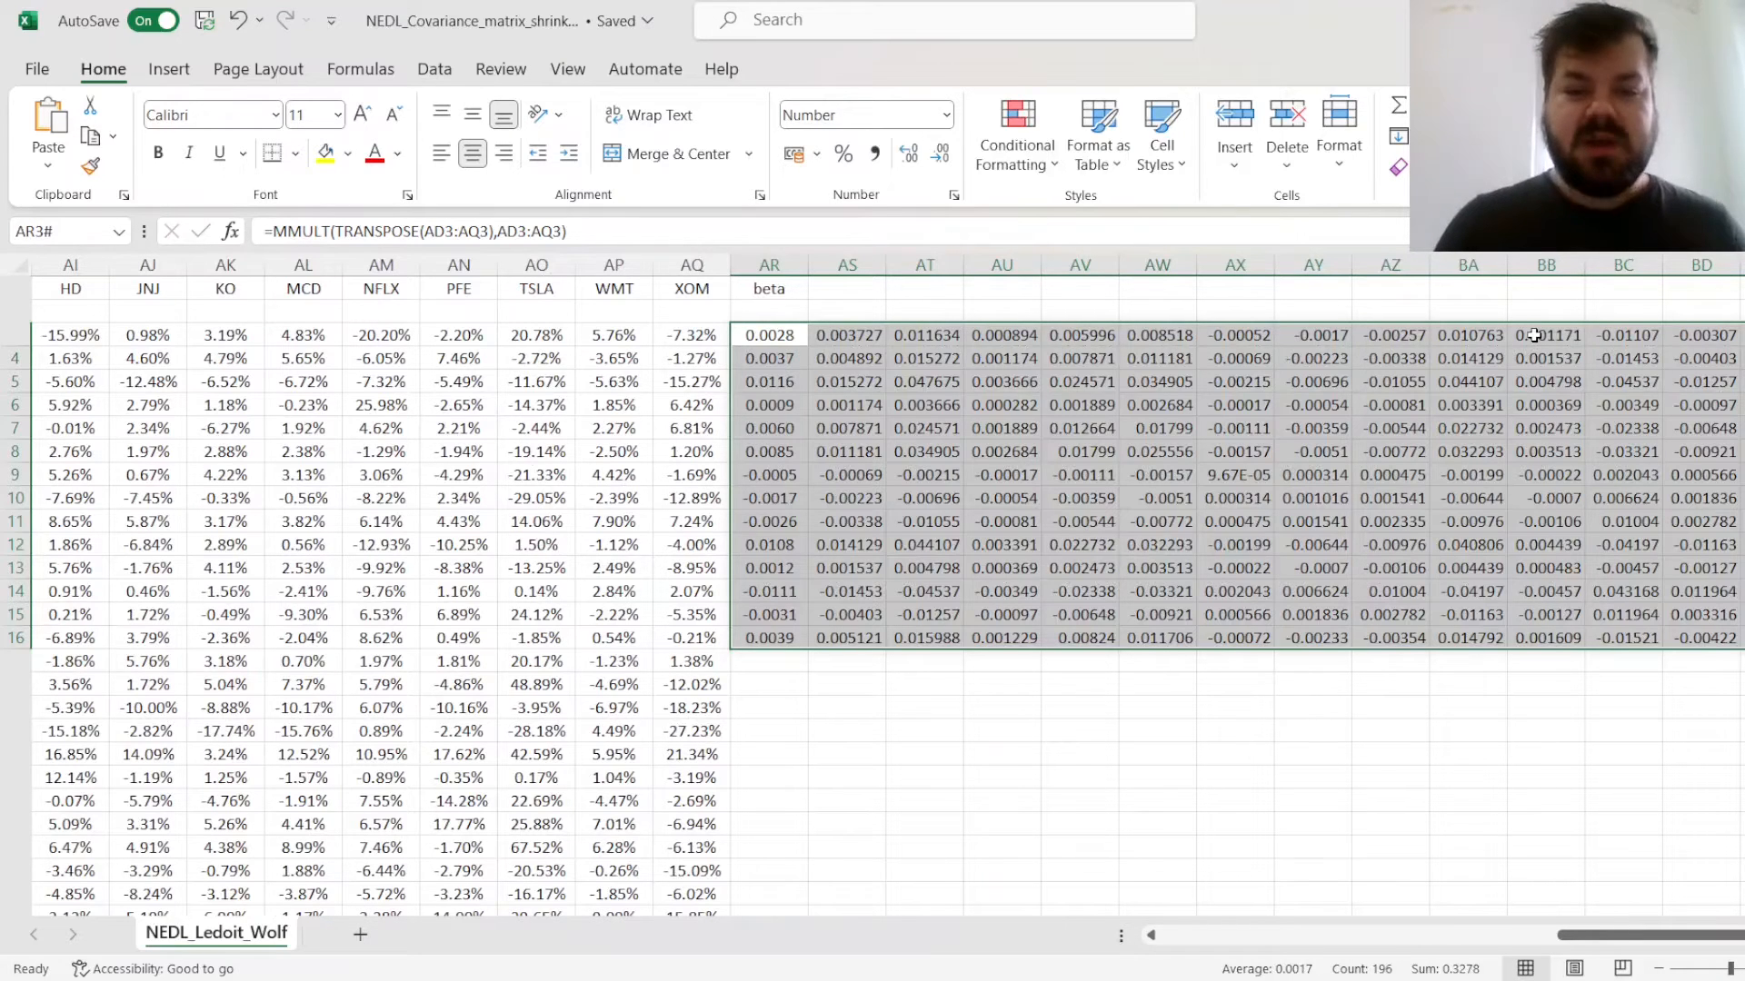
{"action": "mouse_move", "coordinate": [471, 200]}
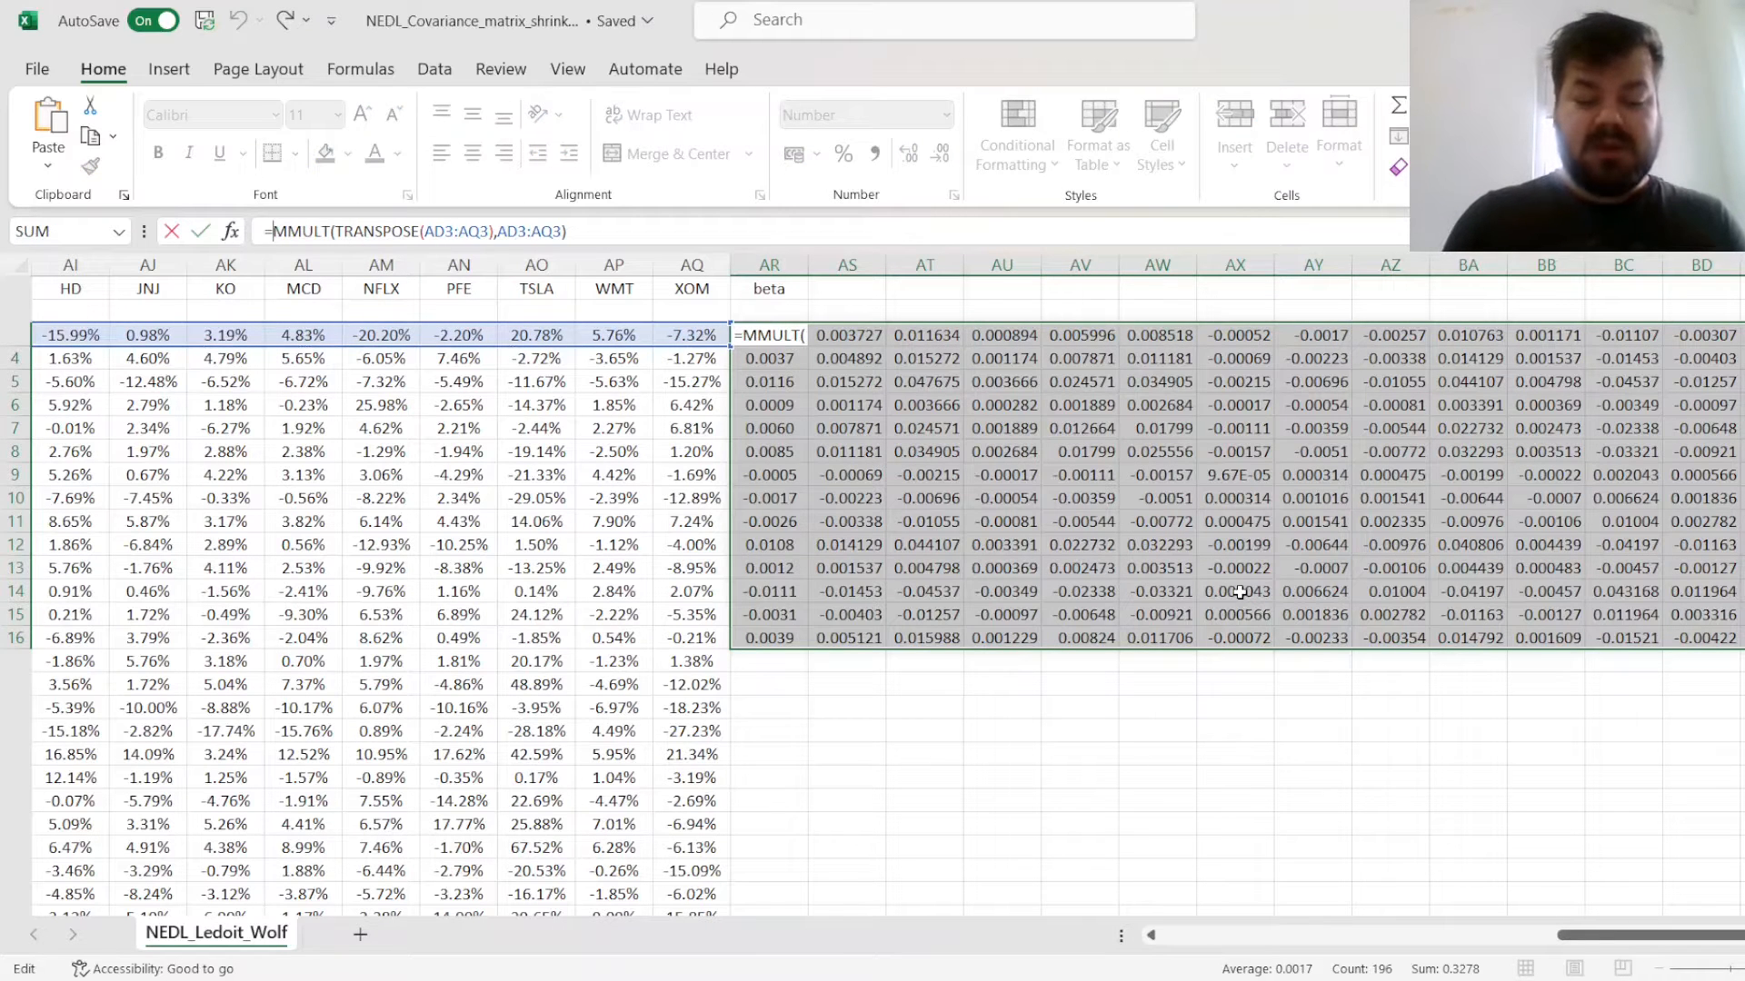
{"action": "type", "text": "SUM("}
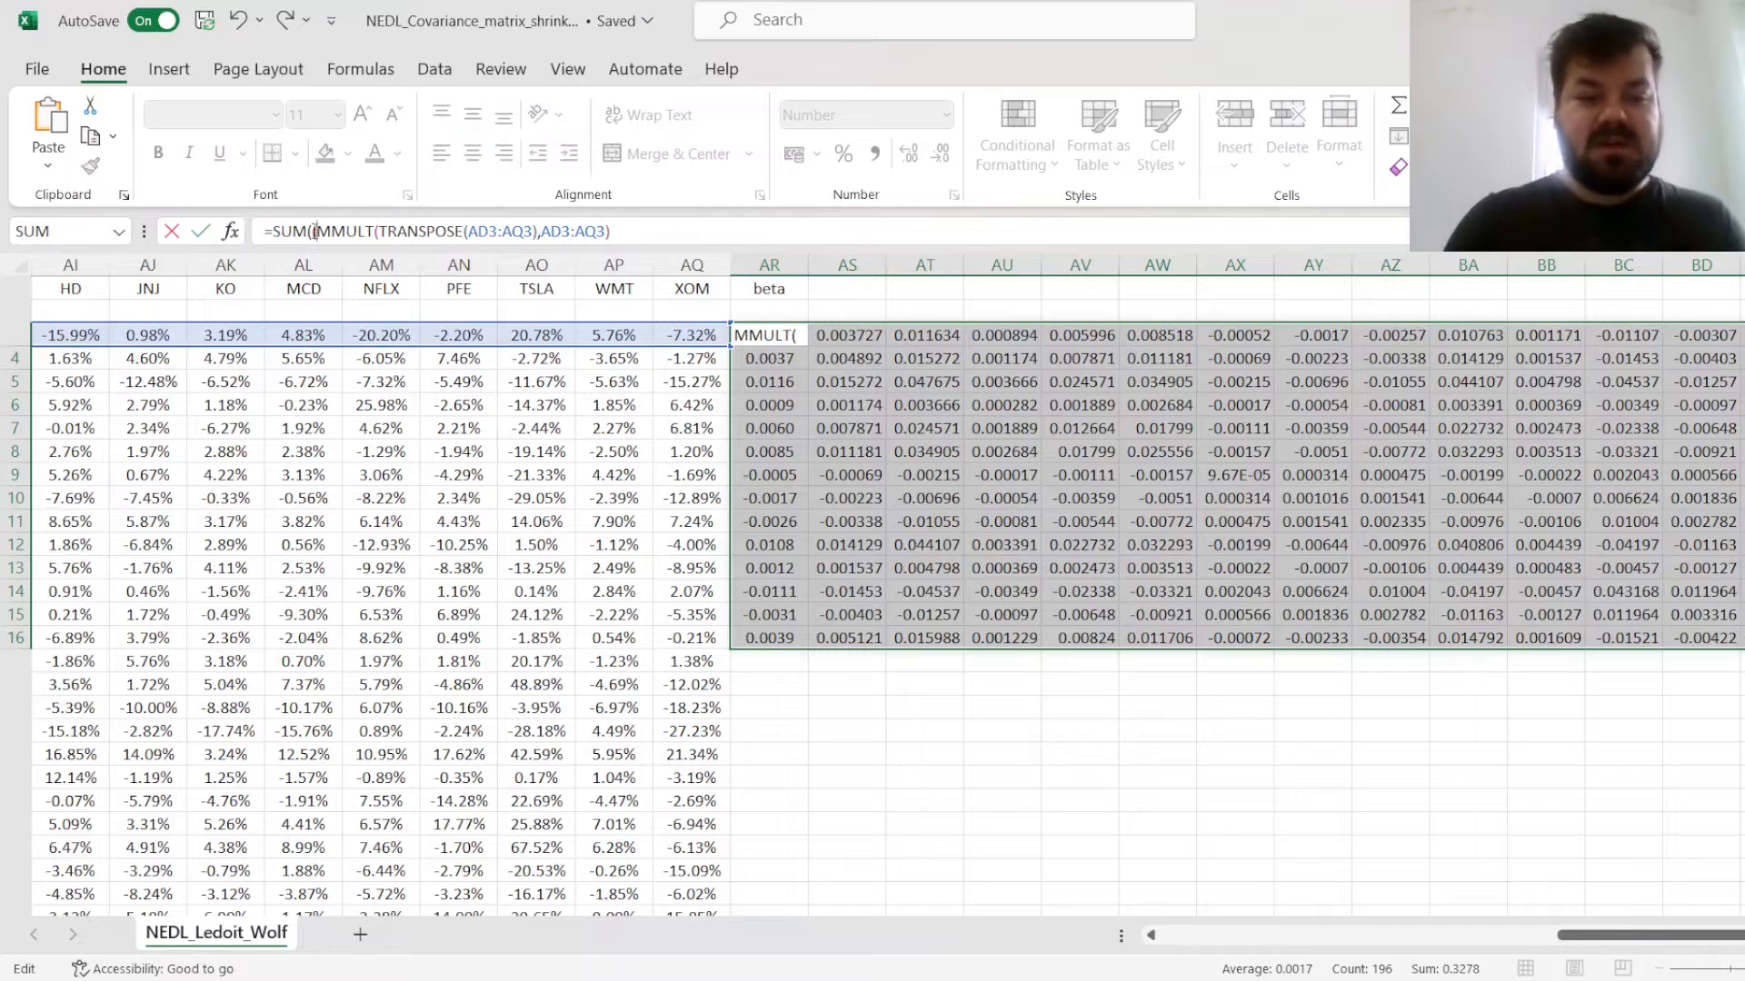
{"action": "left_click", "coordinate": [303, 475]}
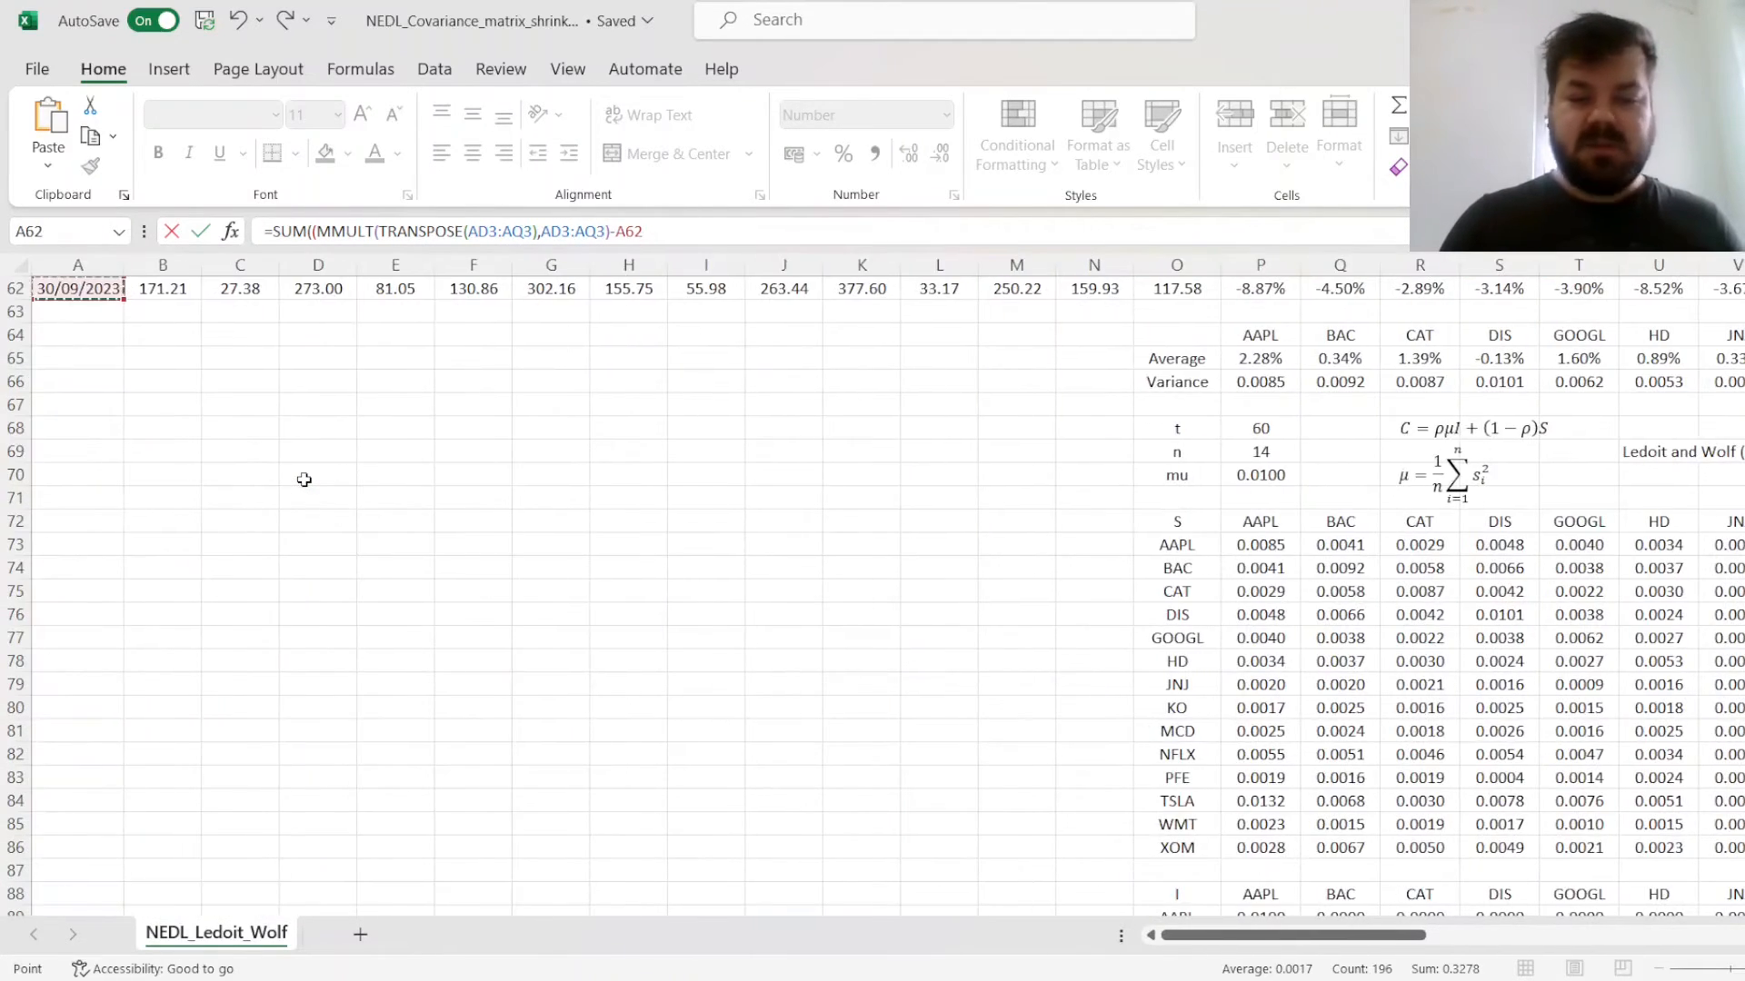
Subtract $P$73:$AC$86, square and sum, then fill beta down column AR and check rows 5 and 11
{"action": "left_click", "coordinate": [1259, 544]}
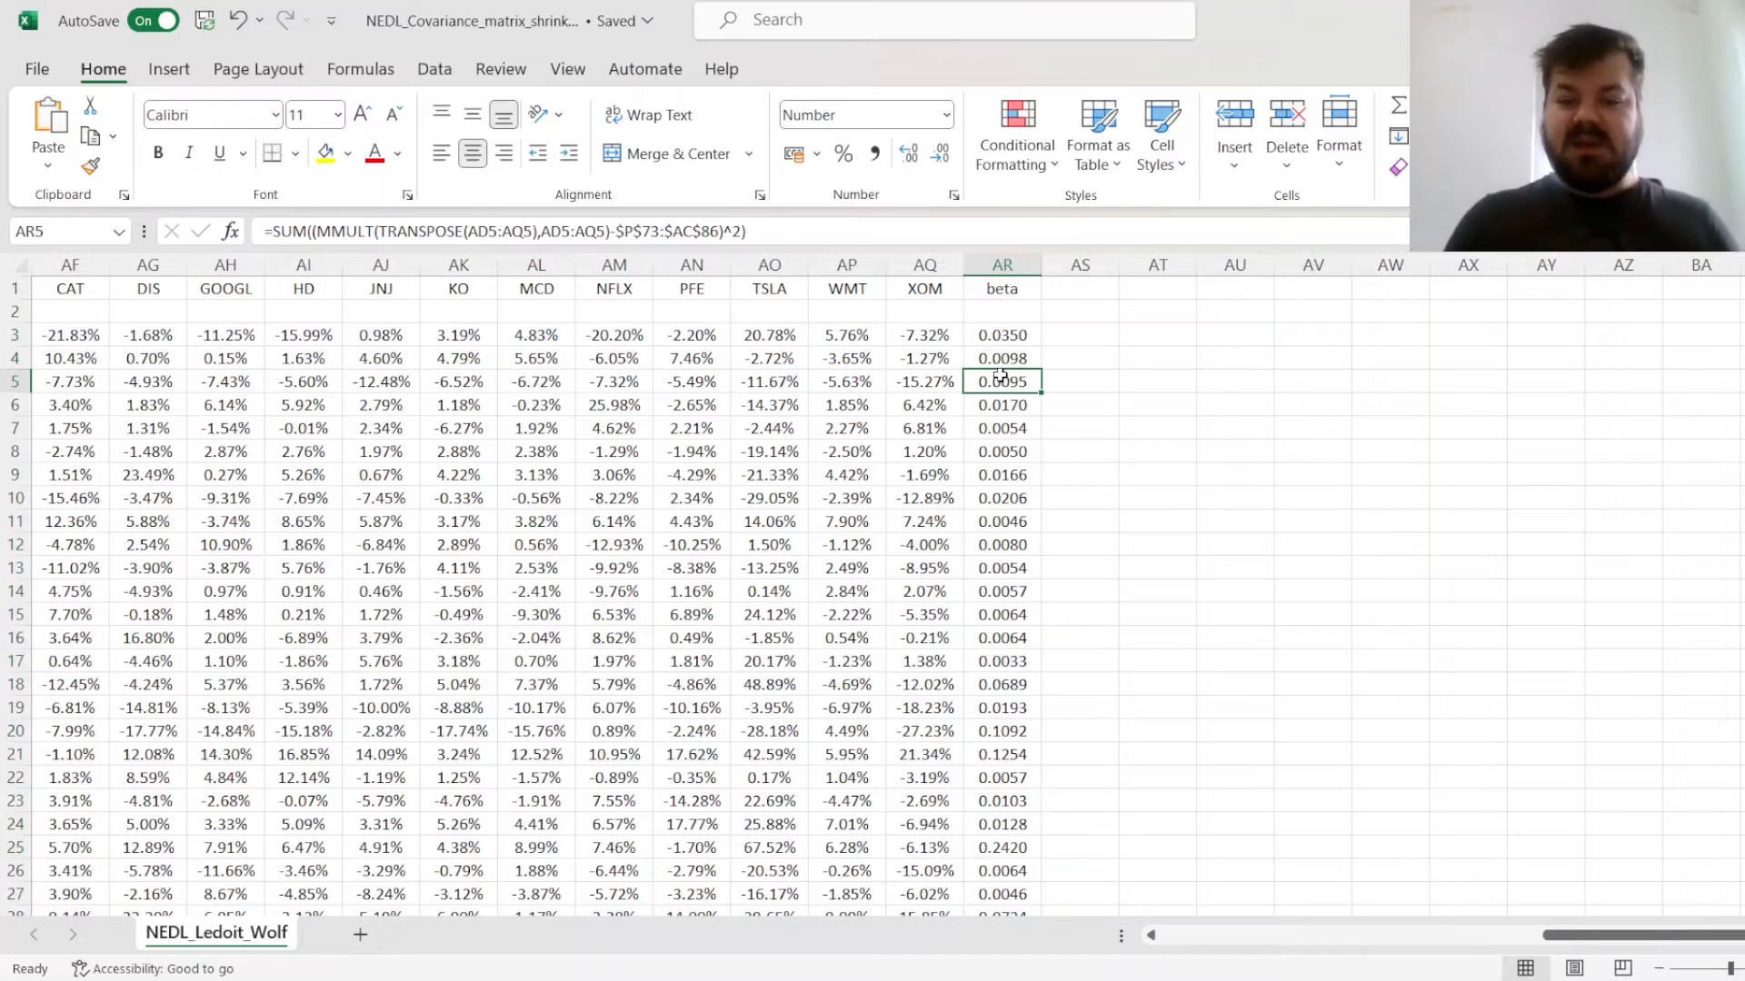
{"action": "left_click", "coordinate": [1000, 521]}
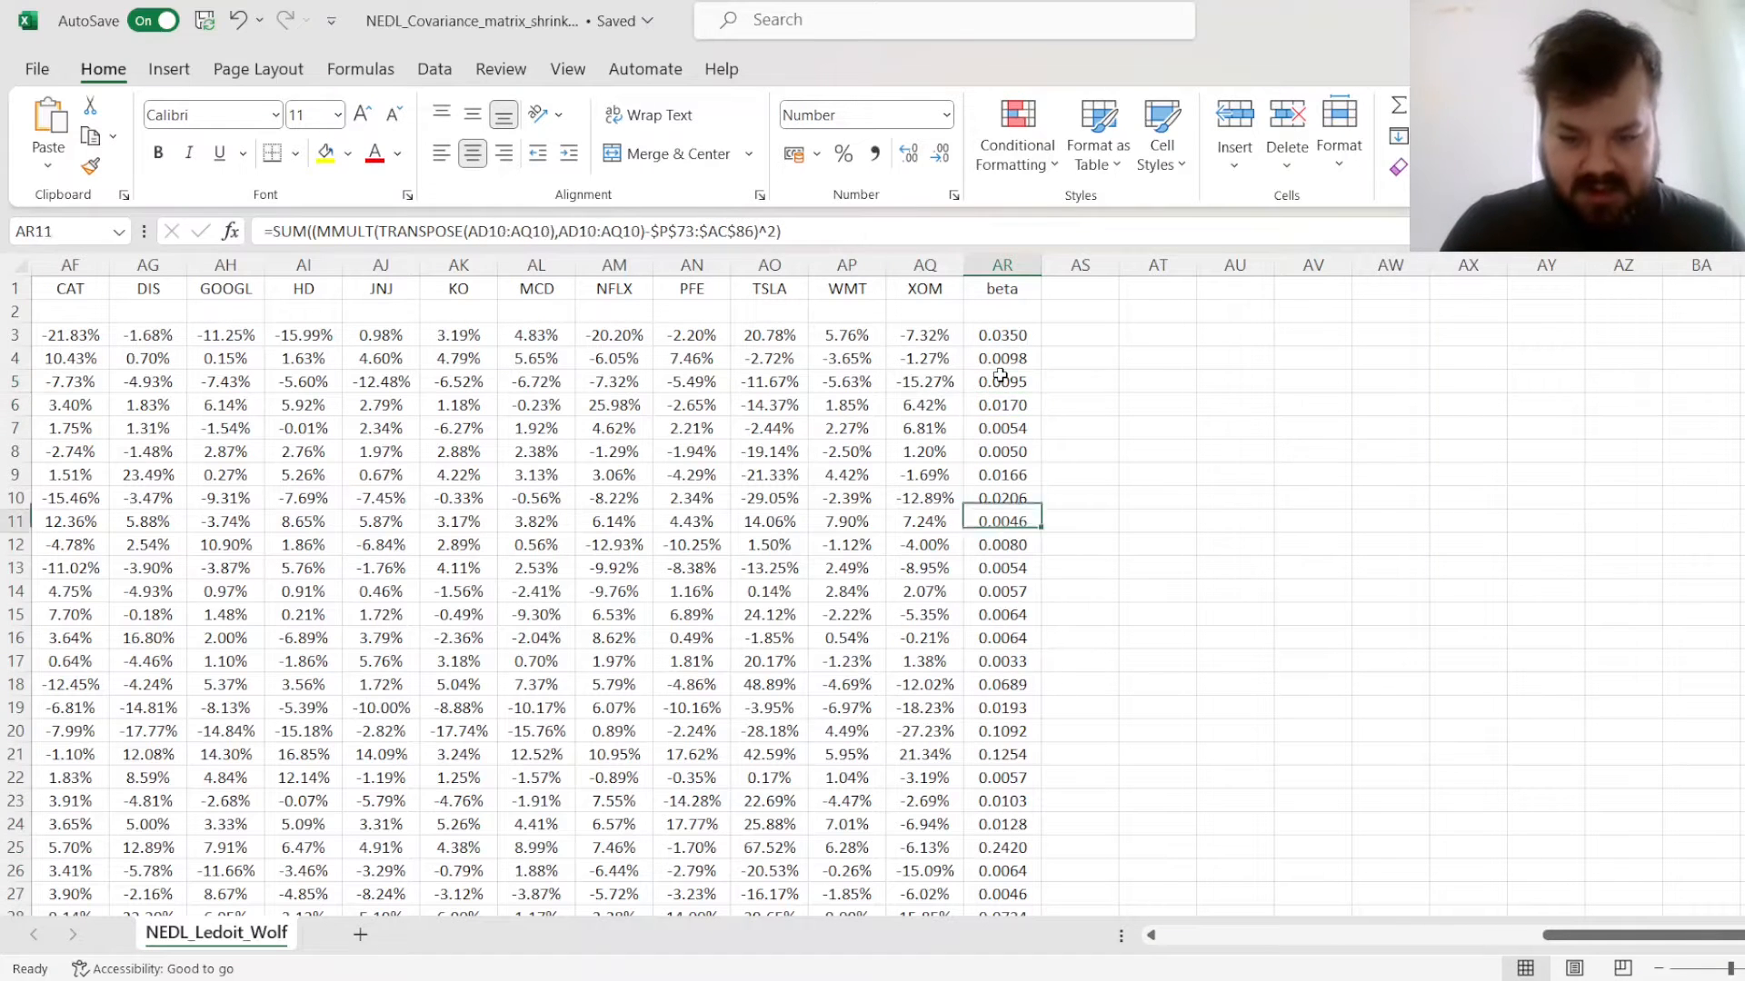
{"action": "left_click", "coordinate": [1000, 754]}
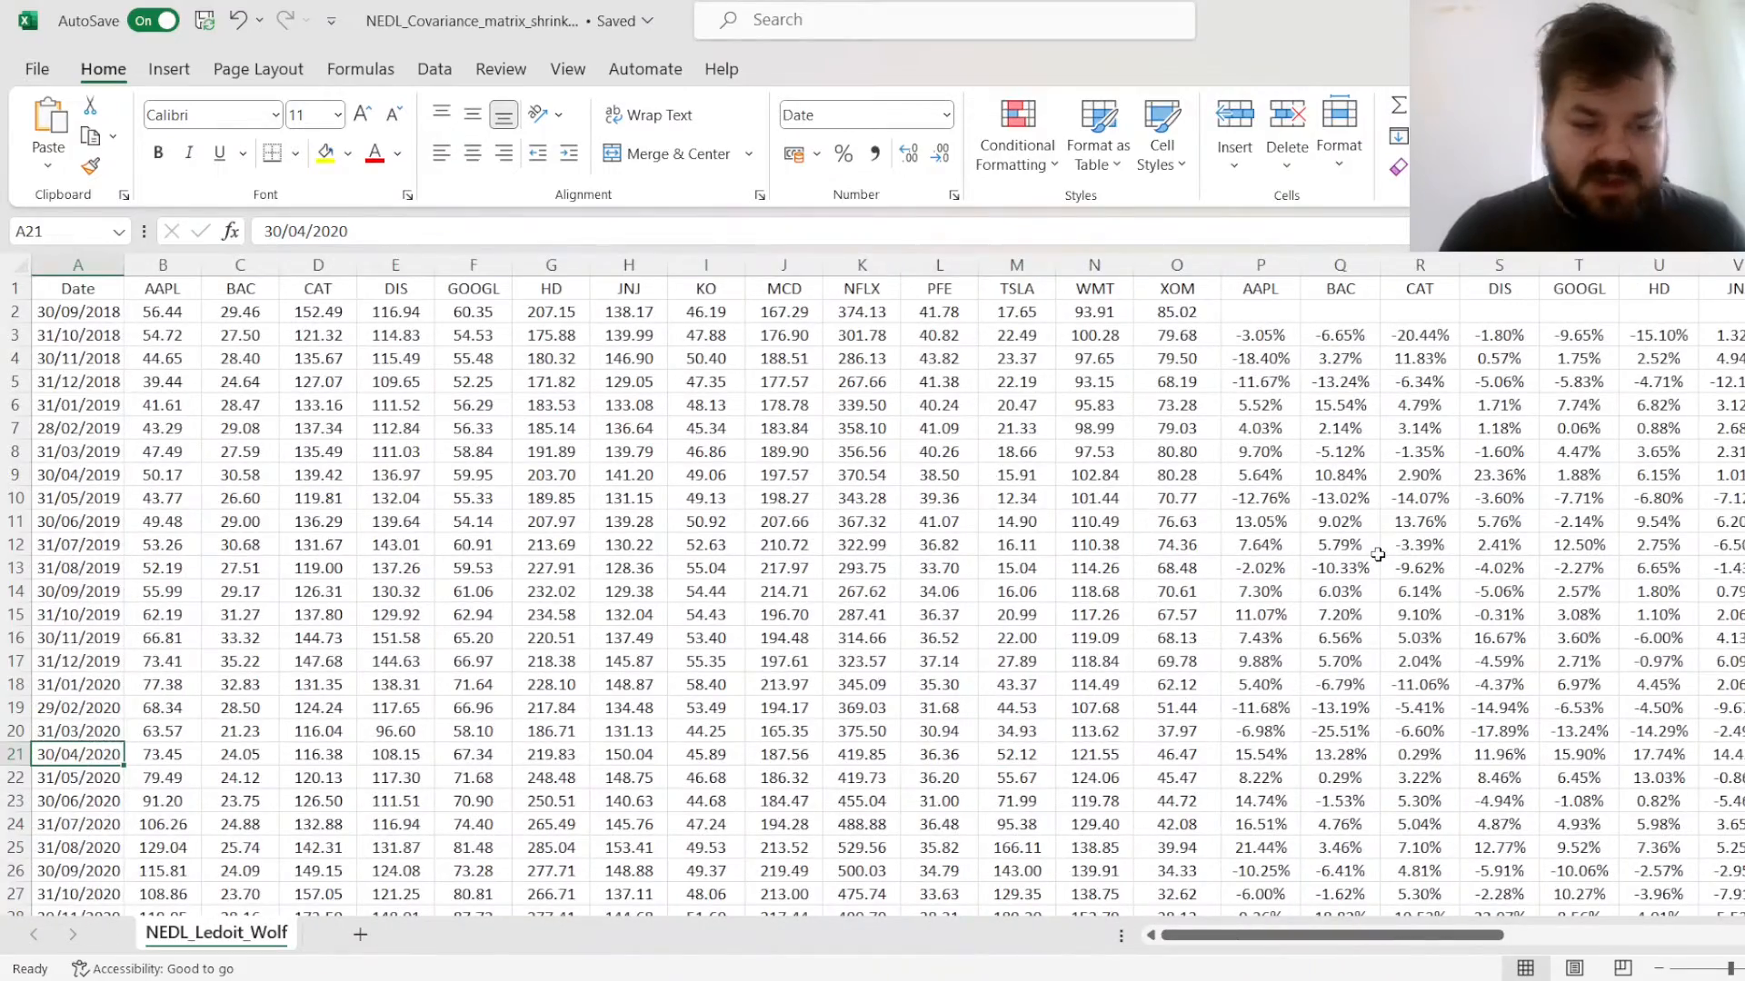
{"action": "scroll", "scroll_direction": "right", "scroll_amount": 3}
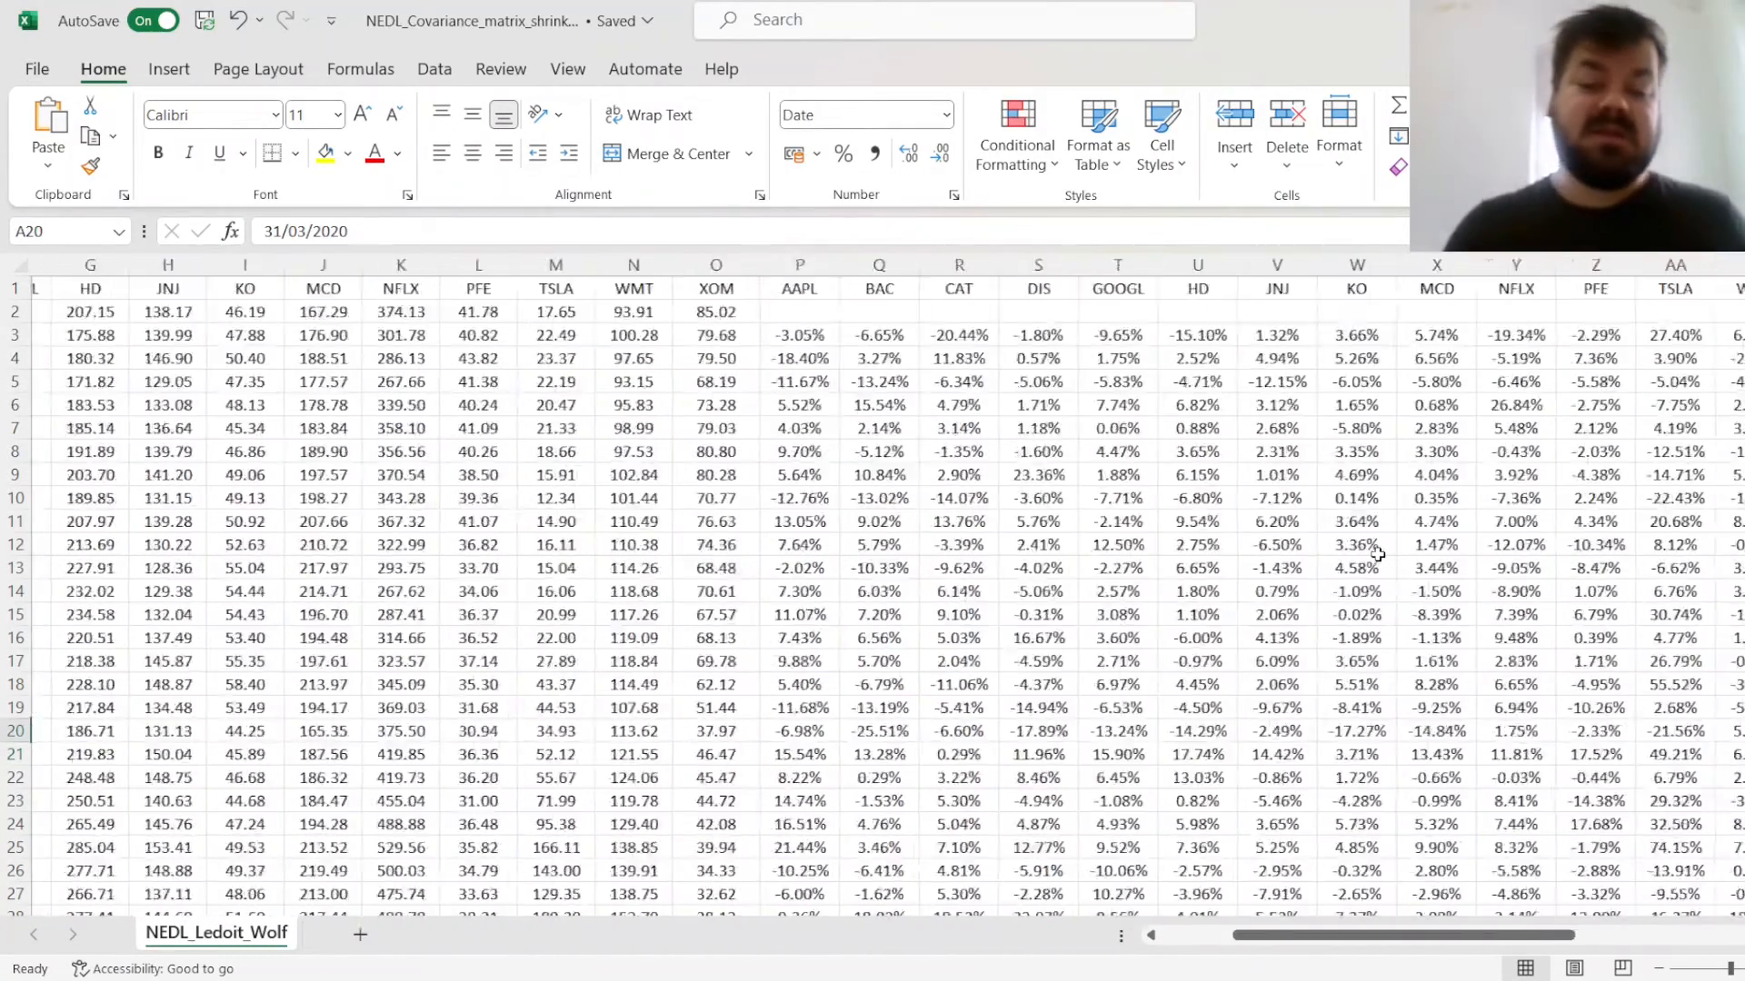
{"action": "scroll", "scroll_direction": "right", "scroll_amount": 3}
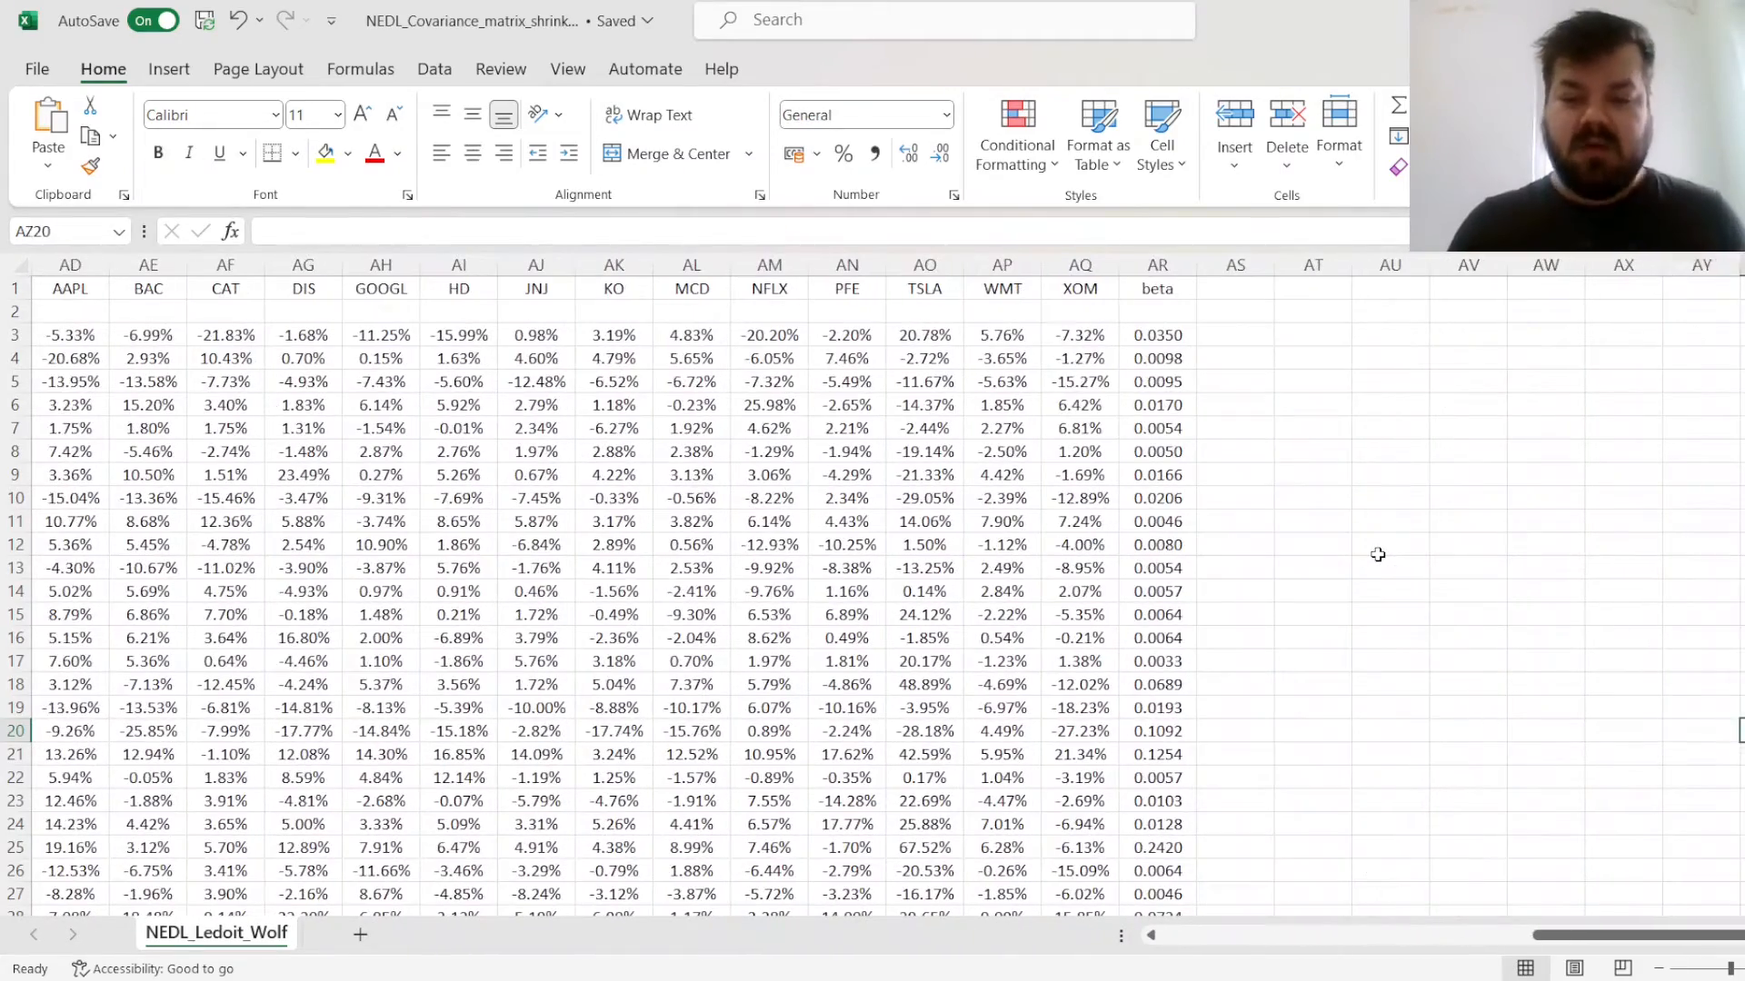
{"action": "left_click", "coordinate": [1156, 731]}
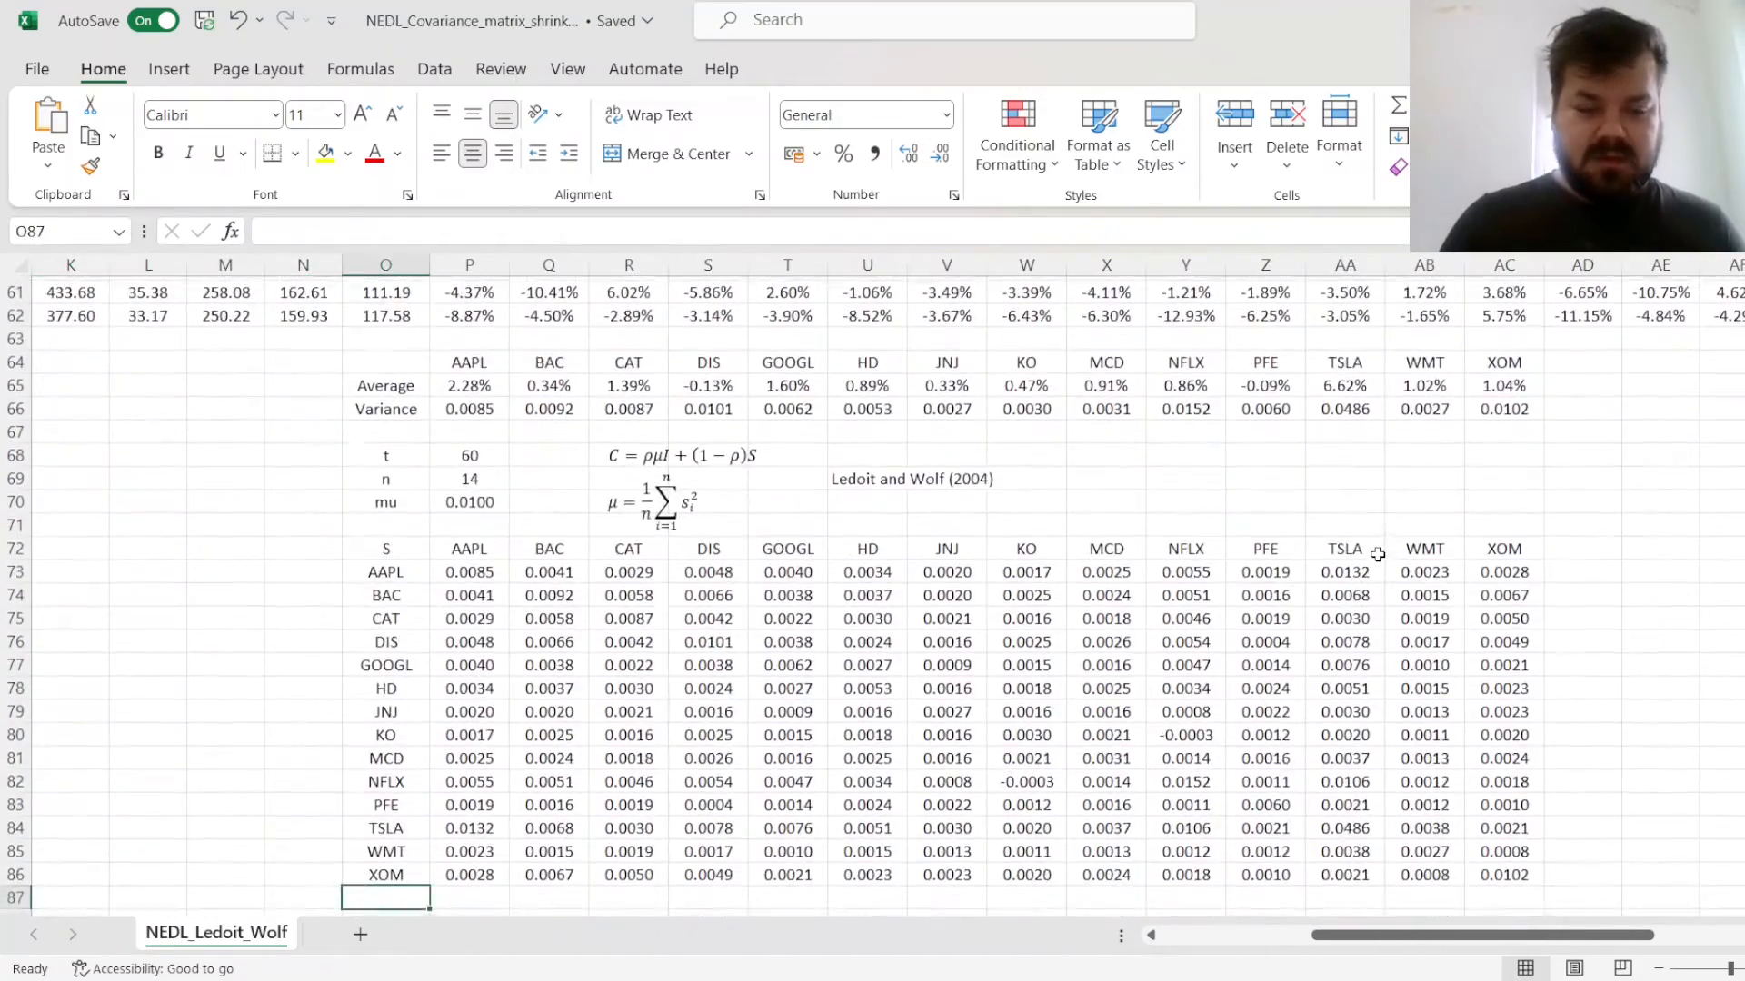
Enter =SUM(AR3:AR62)/P68^2 in P105 so beta^2 shows 0.0004
{"action": "scroll", "scroll_direction": "down", "scroll_amount": 3}
{"action": "type", "text": "=SUM(AR3:AR62)/P68^2"}
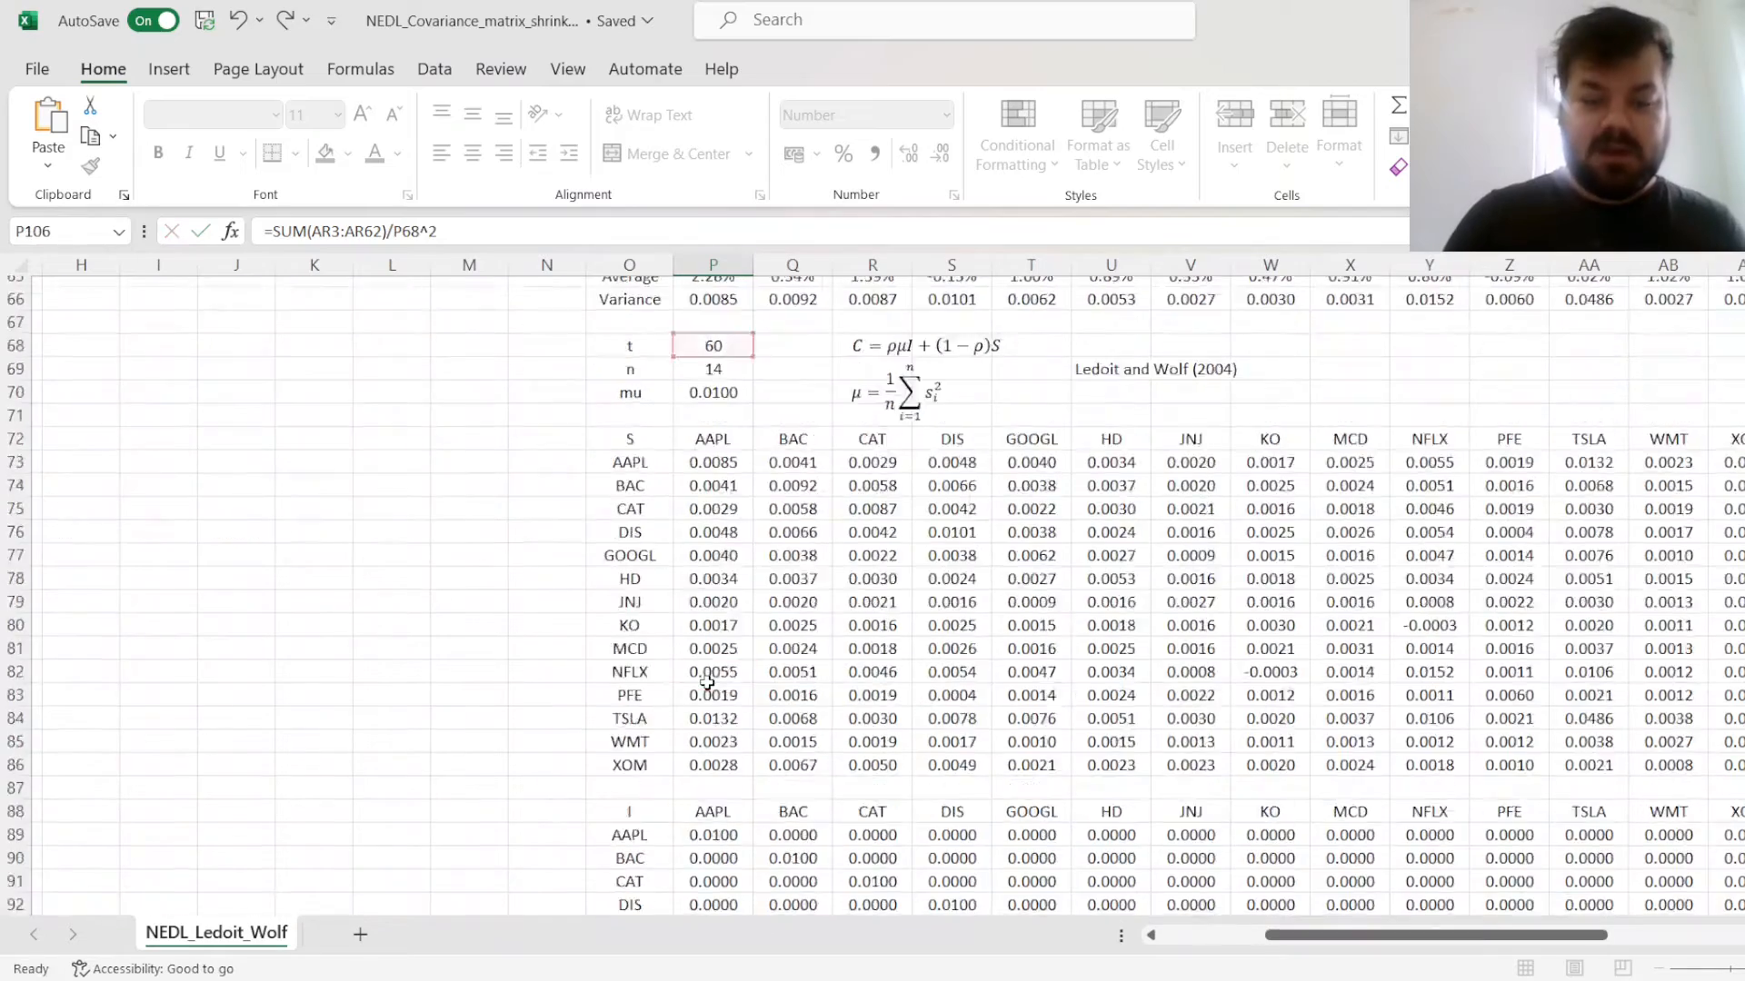
{"action": "scroll", "scroll_direction": "down", "scroll_amount": 3}
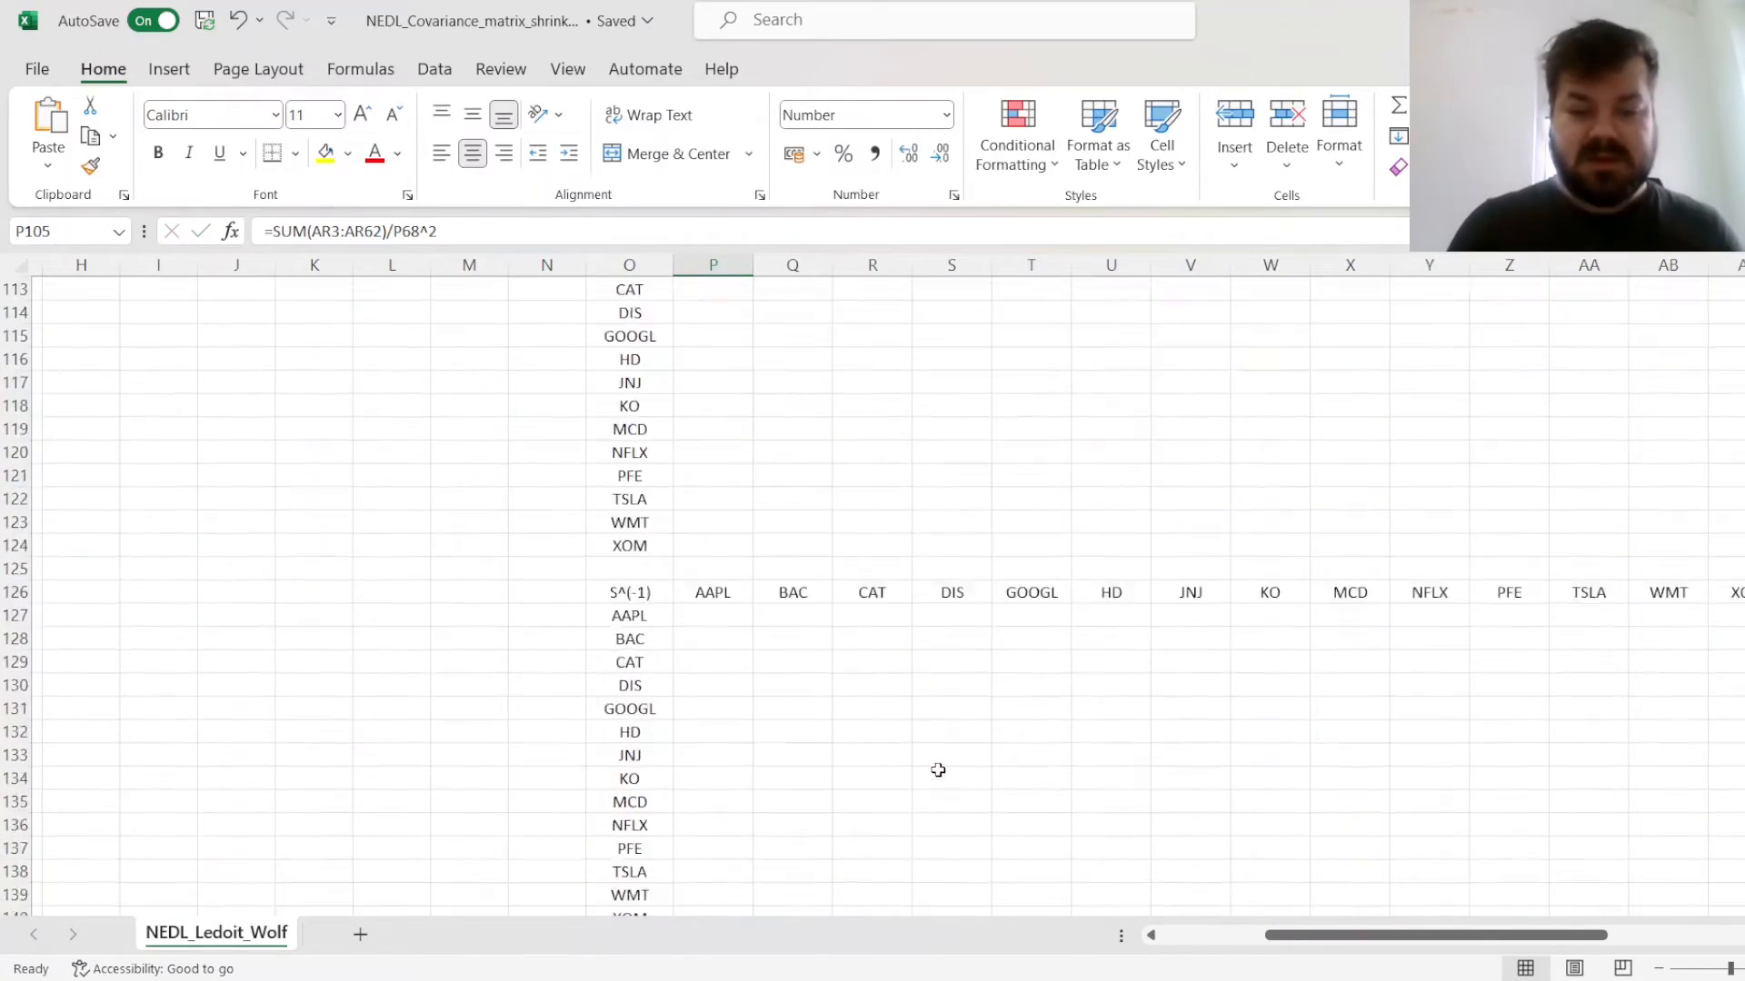
{"action": "scroll", "scroll_direction": "up", "scroll_amount": 3}
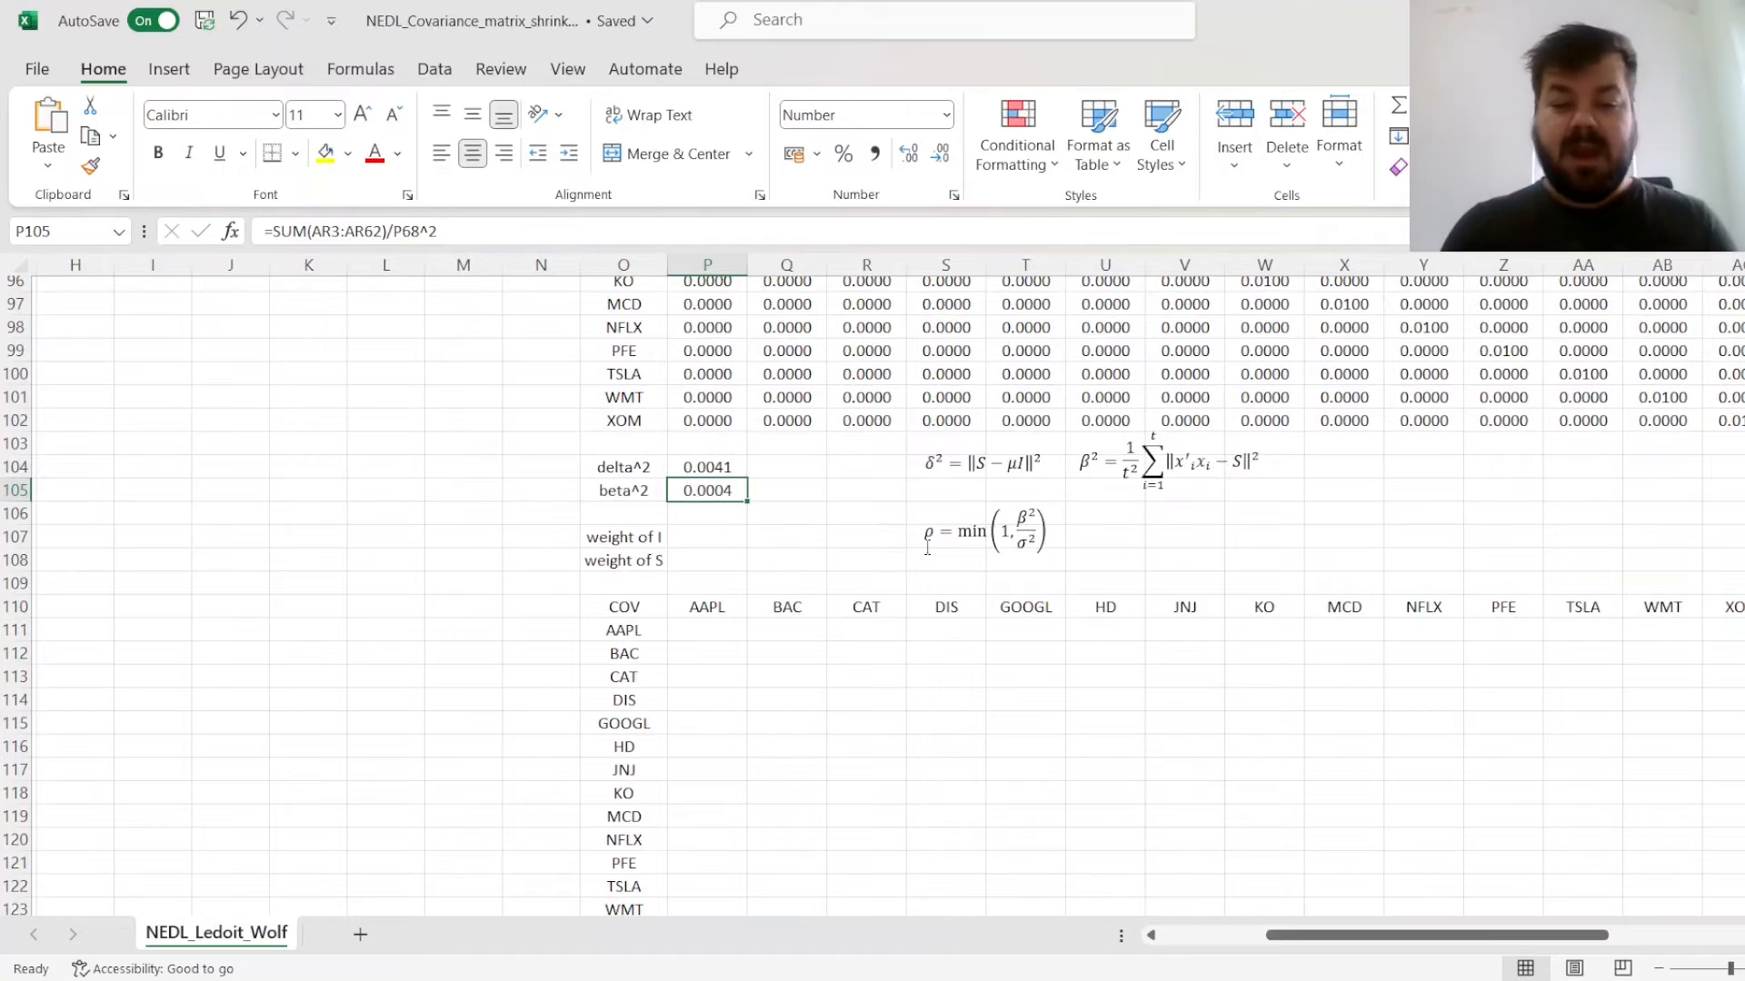
Enter =MIN(1,P105/P104) in P107 as the weight of I
{"action": "left_click", "coordinate": [707, 536]}
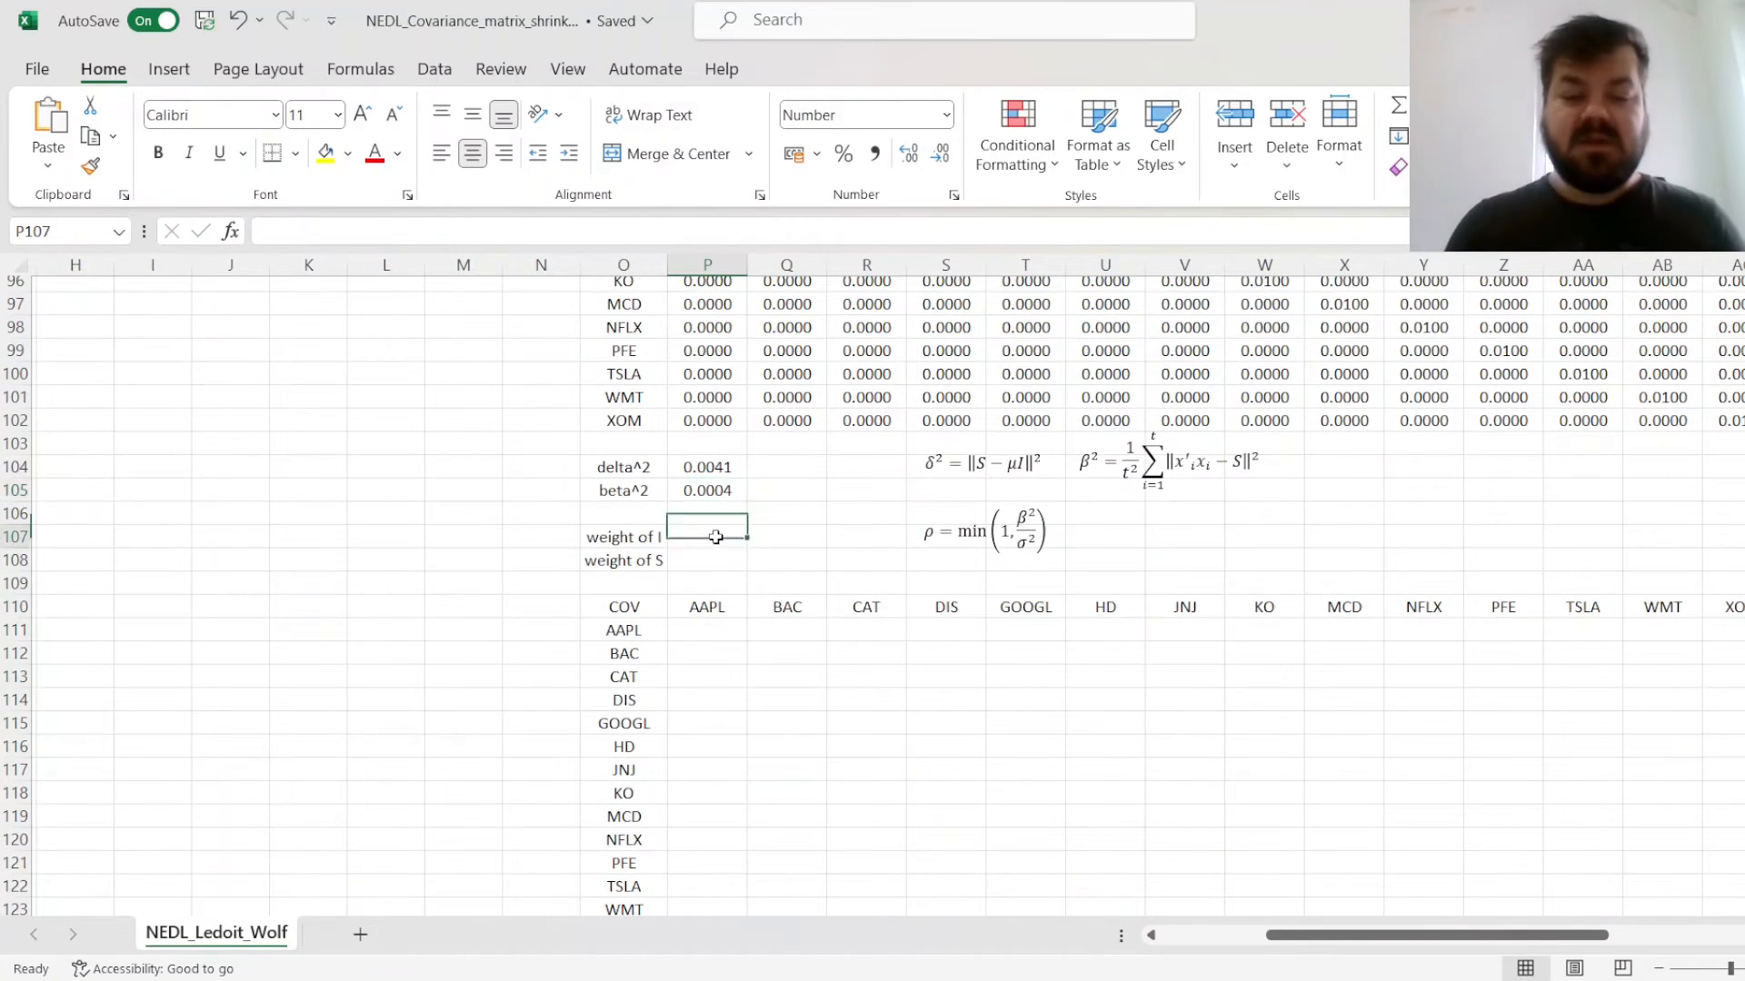
{"action": "scroll", "scroll_direction": "up", "scroll_amount": 3}
{"action": "type", "text": "=MIN(1,"}
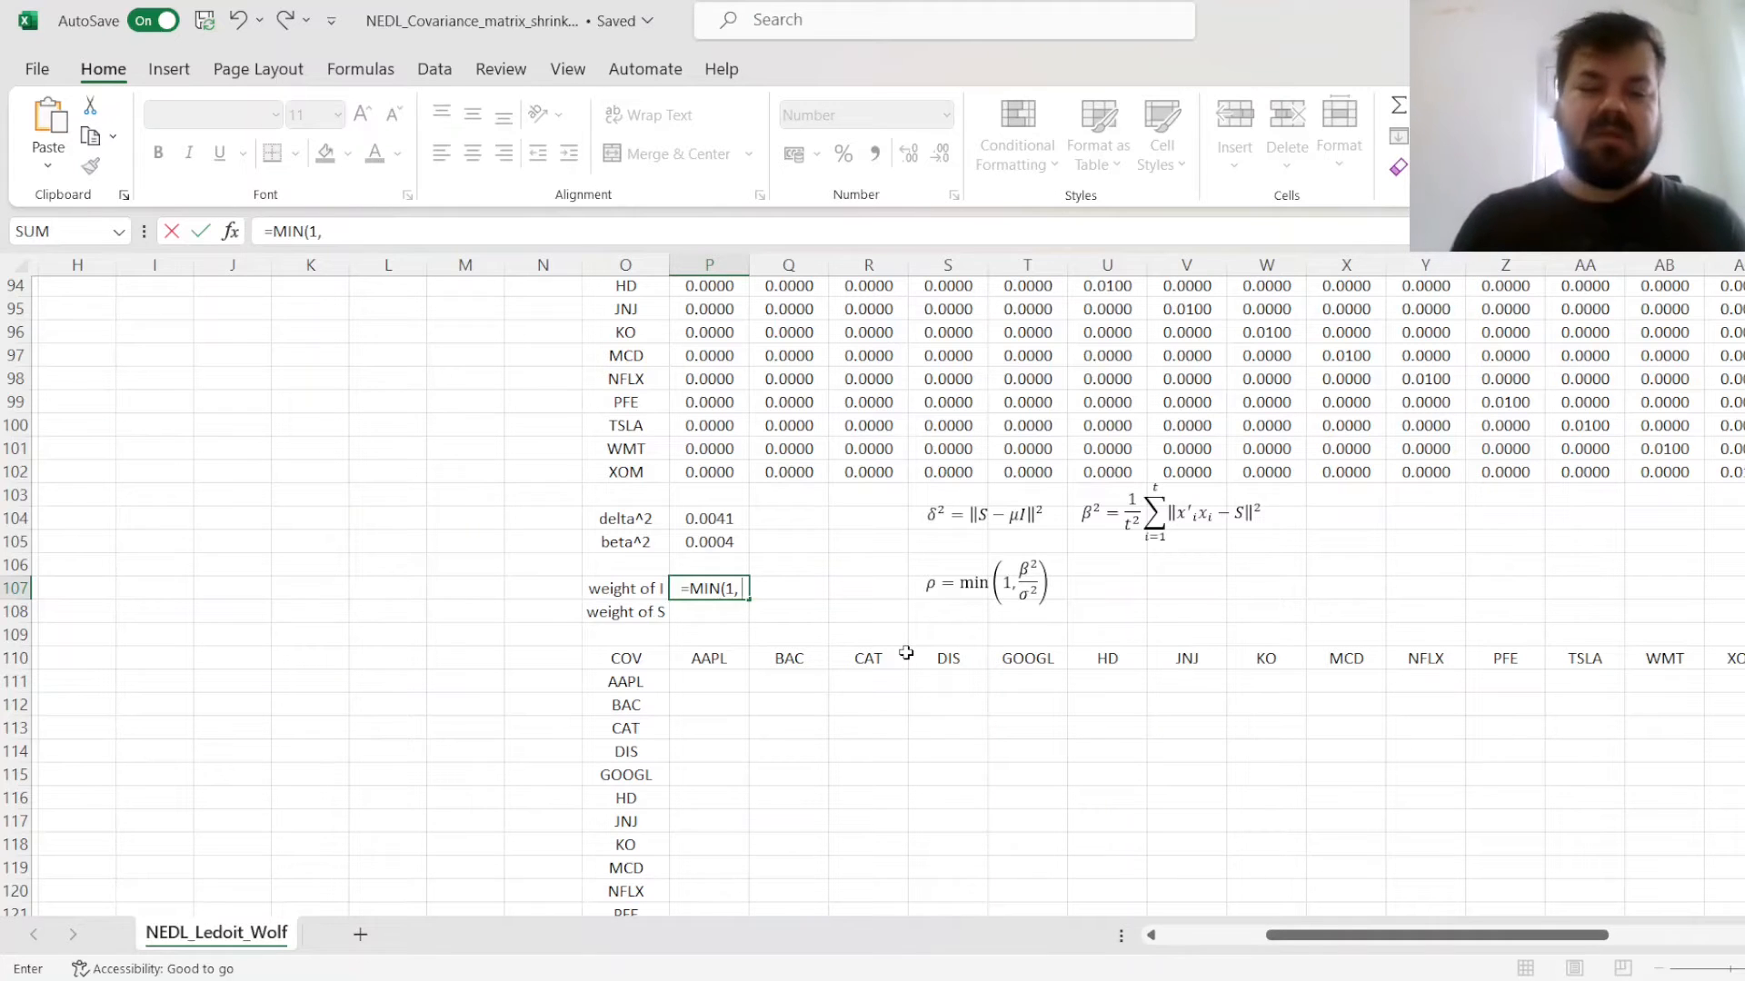
{"action": "mouse_move", "coordinate": [823, 554]}
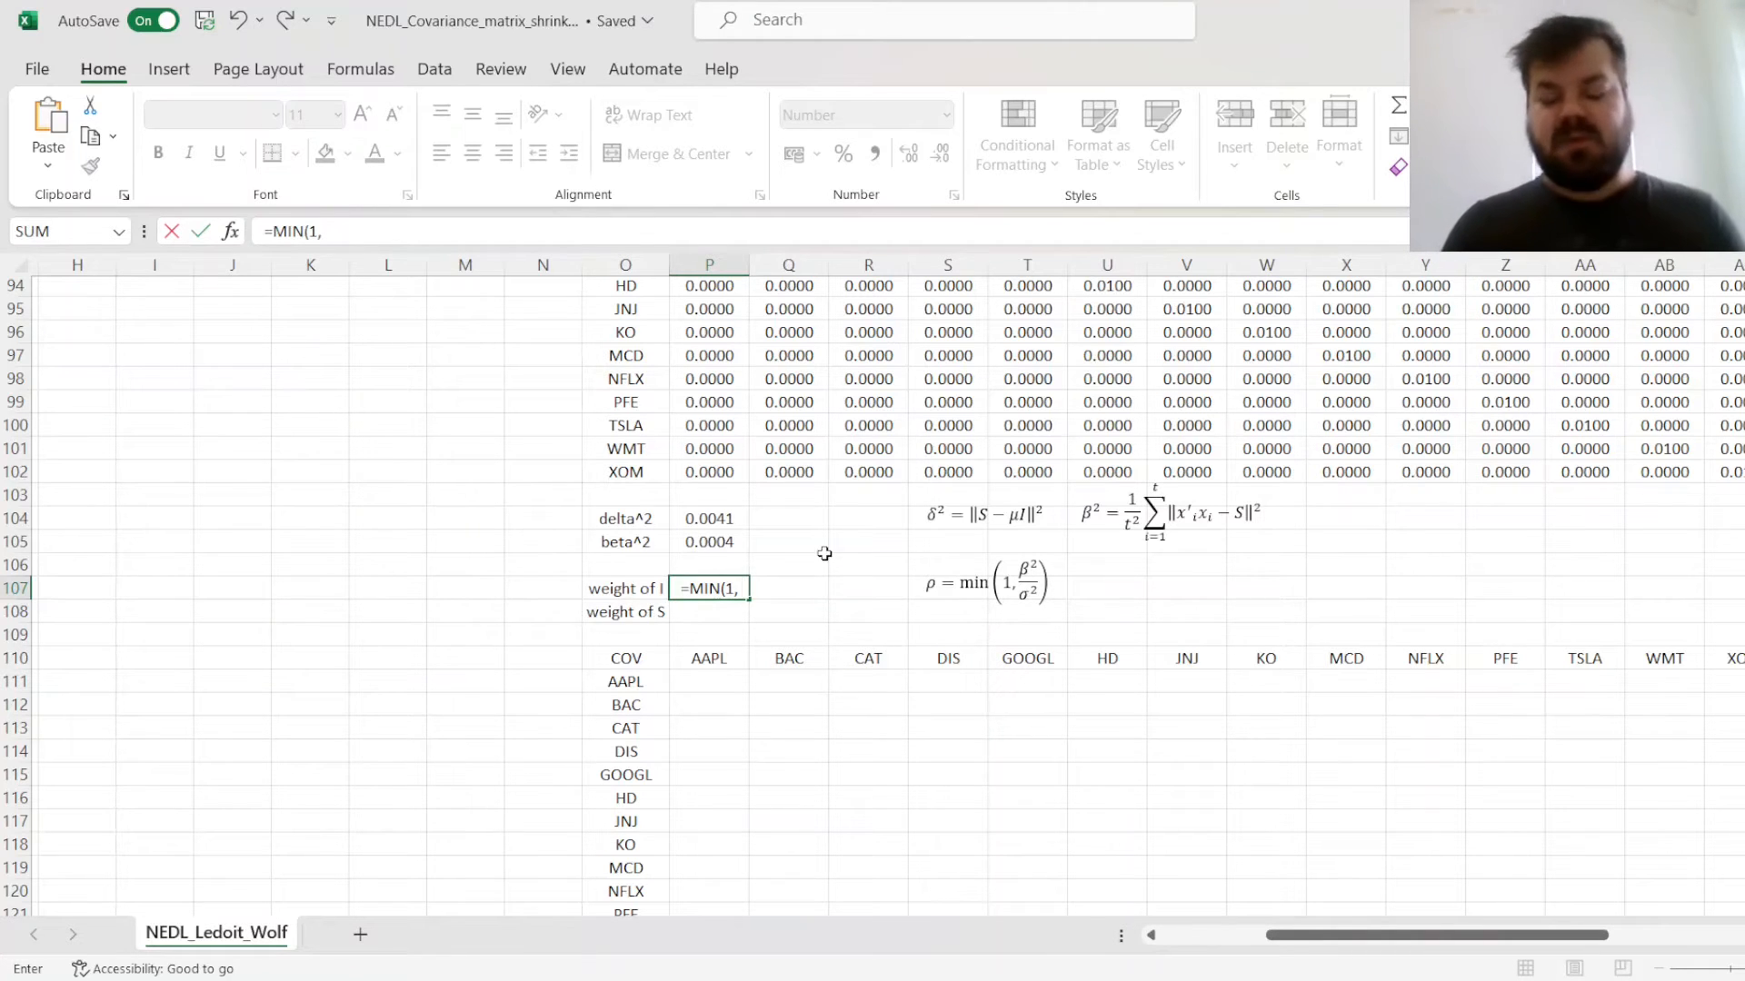
{"action": "left_click", "coordinate": [709, 542]}
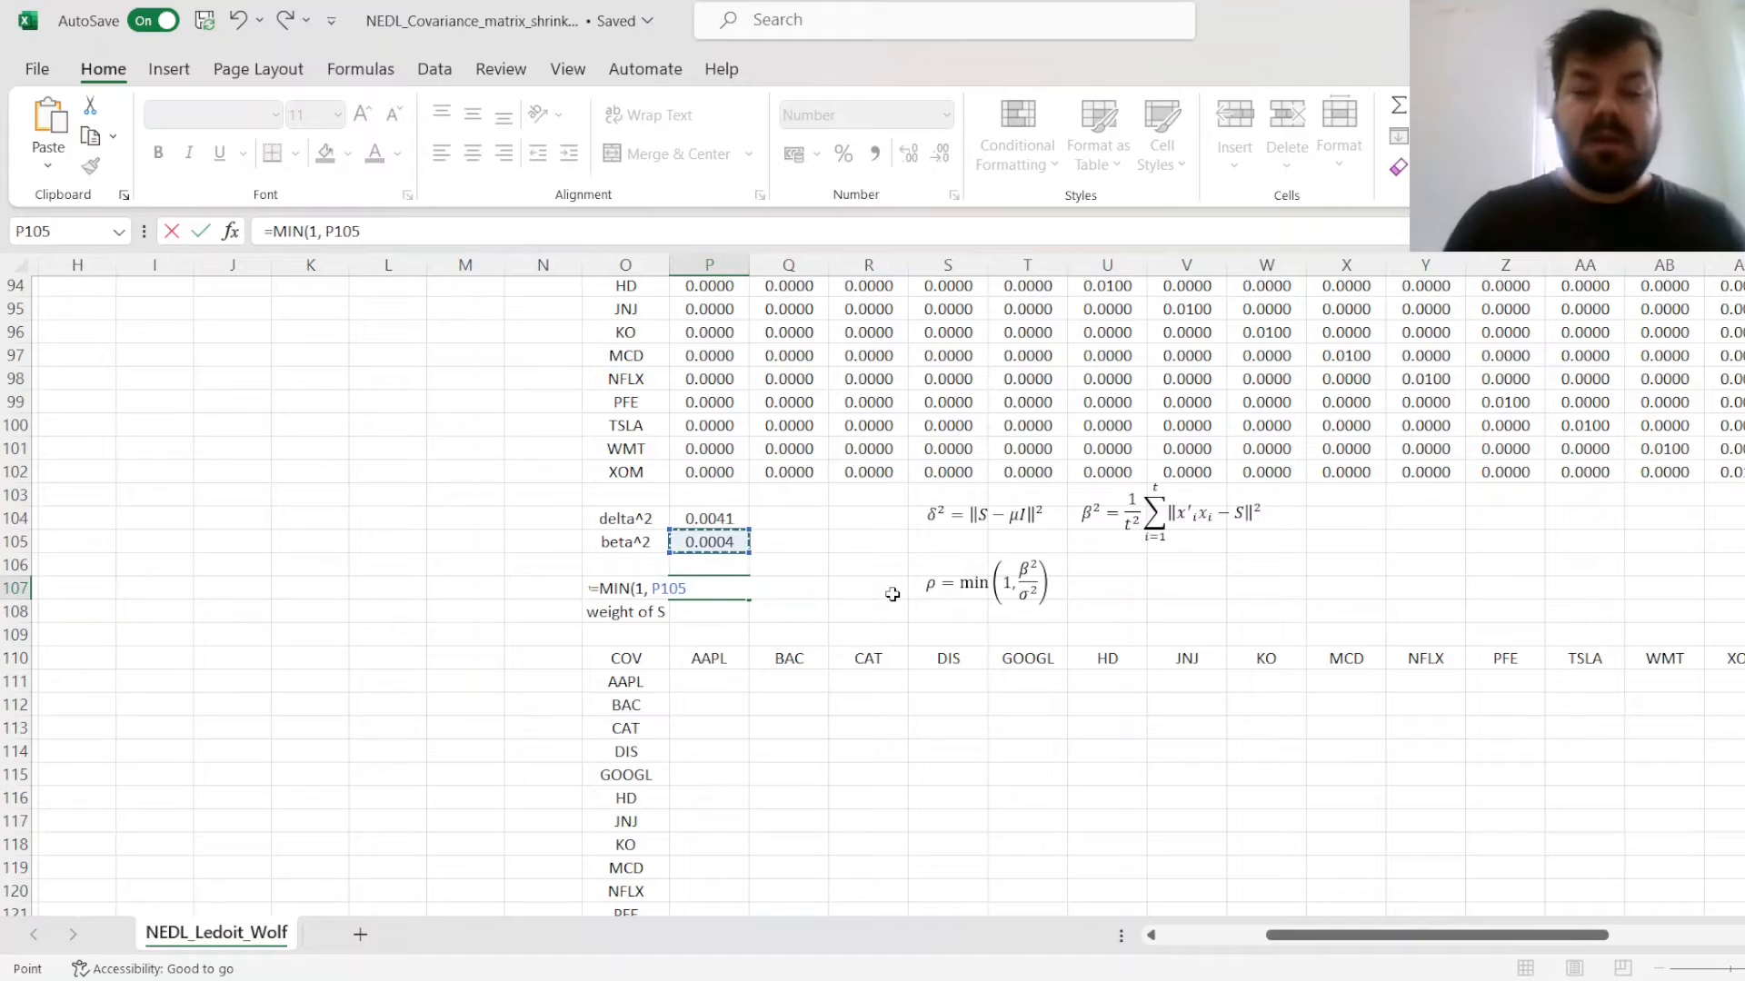
{"action": "type", "text": "/"}
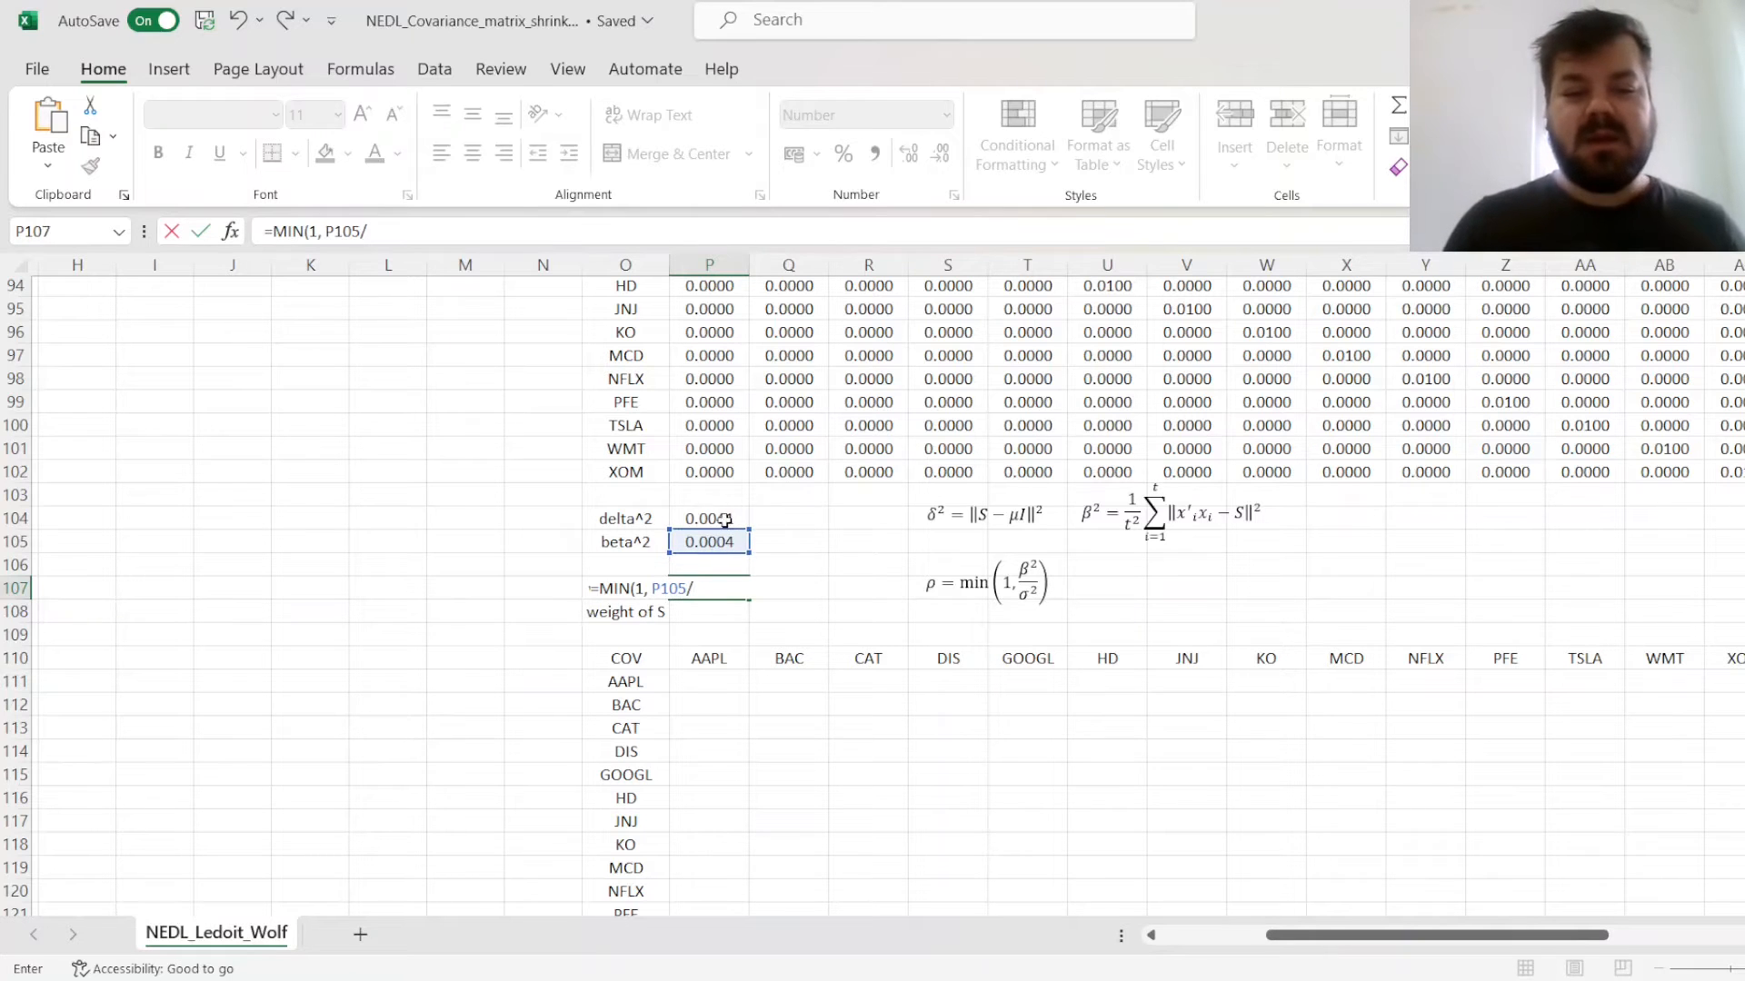
{"action": "left_click", "coordinate": [709, 519]}
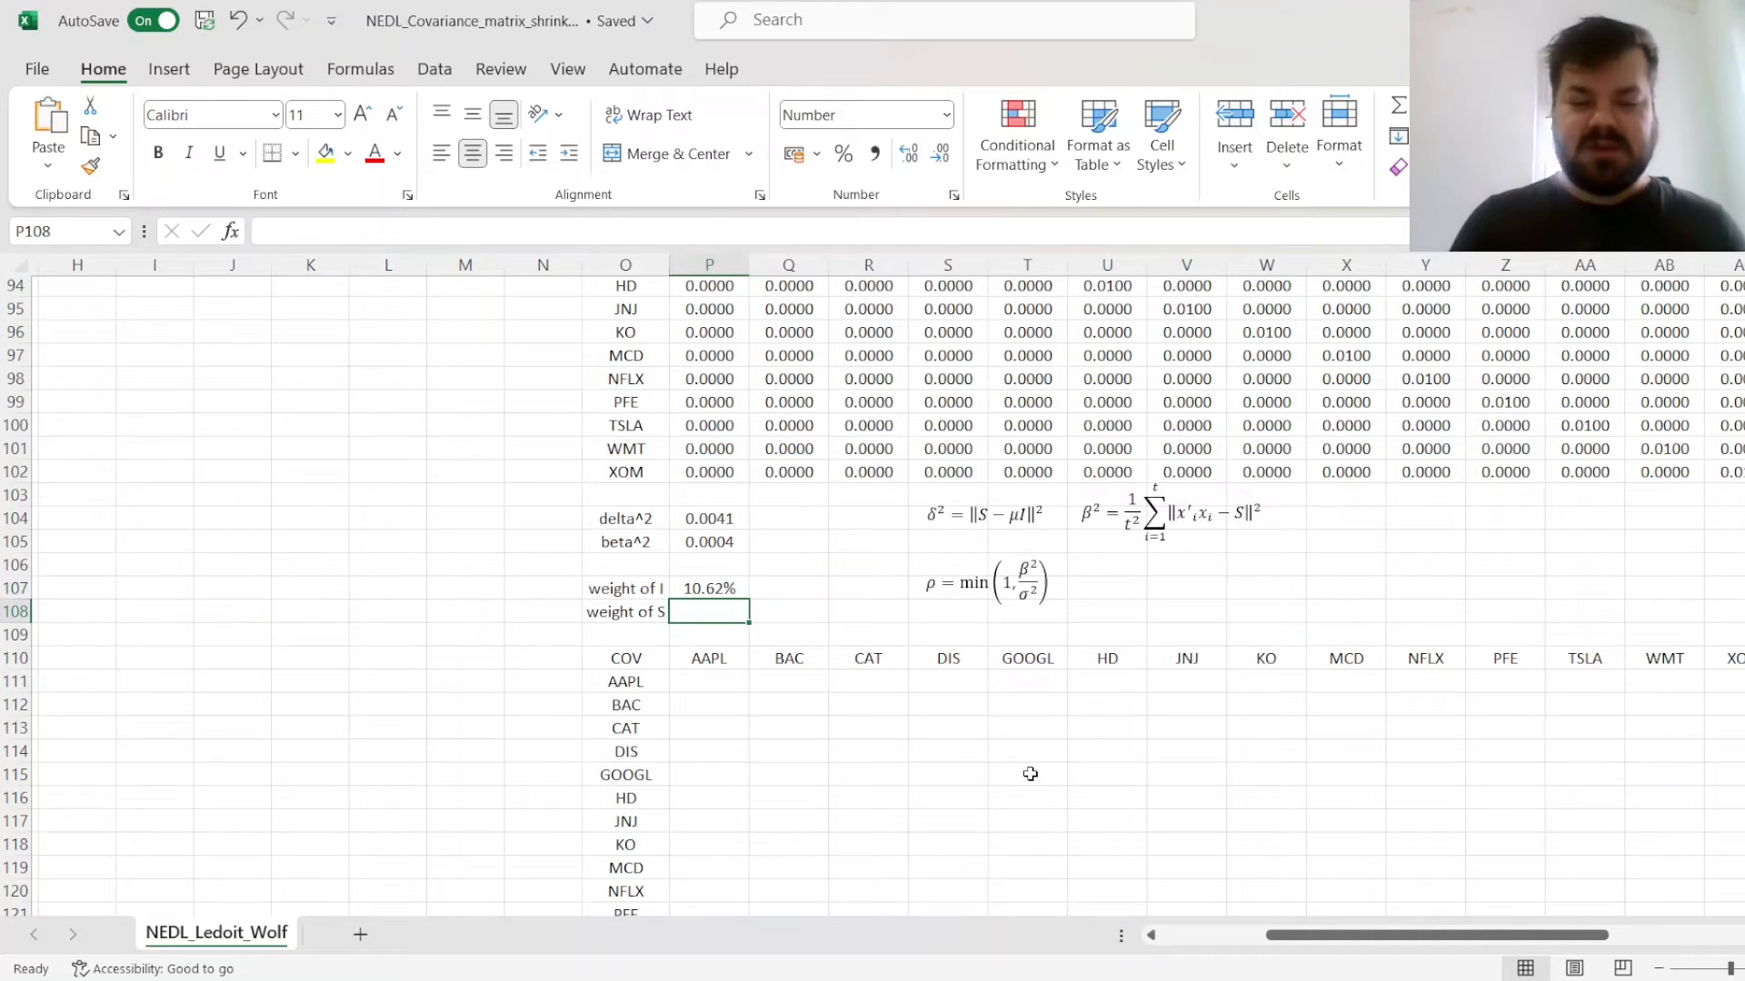
Enter =1-P107 in P108 as the weight of S, giving 10.62% and 89.38% as percentages
{"action": "type", "text": "="}
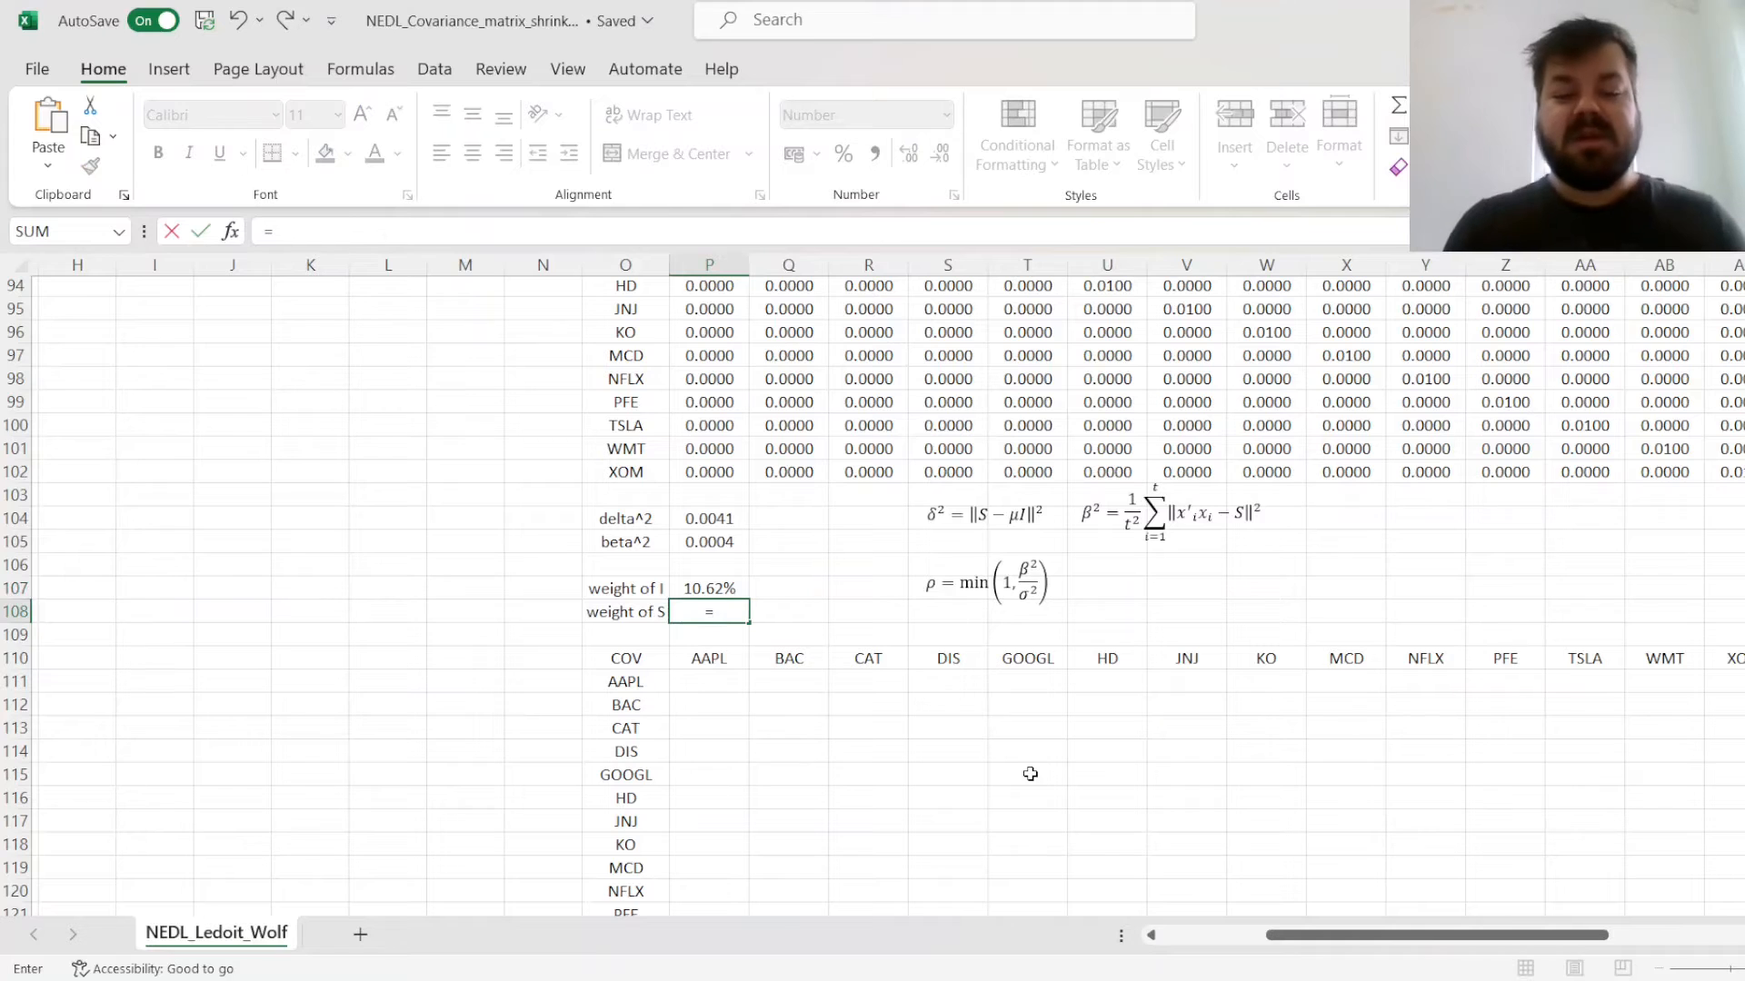
{"action": "type", "text": "1-P107"}
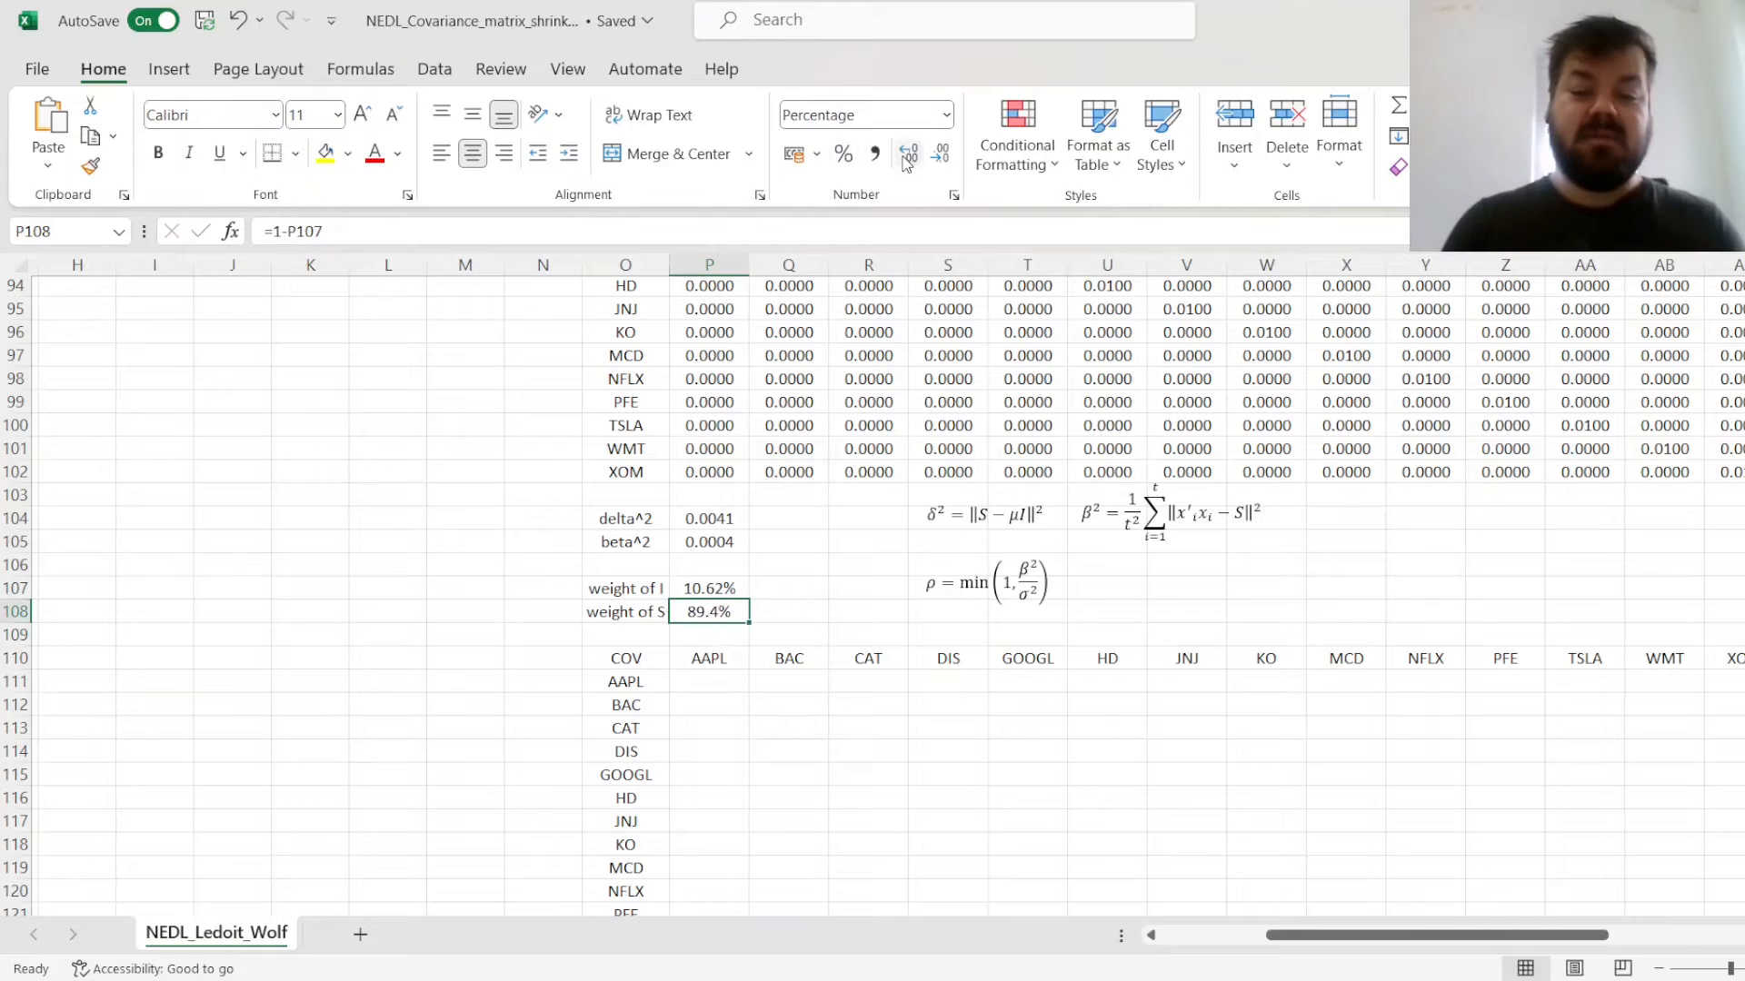
{"action": "scroll", "scroll_direction": "down", "scroll_amount": 3}
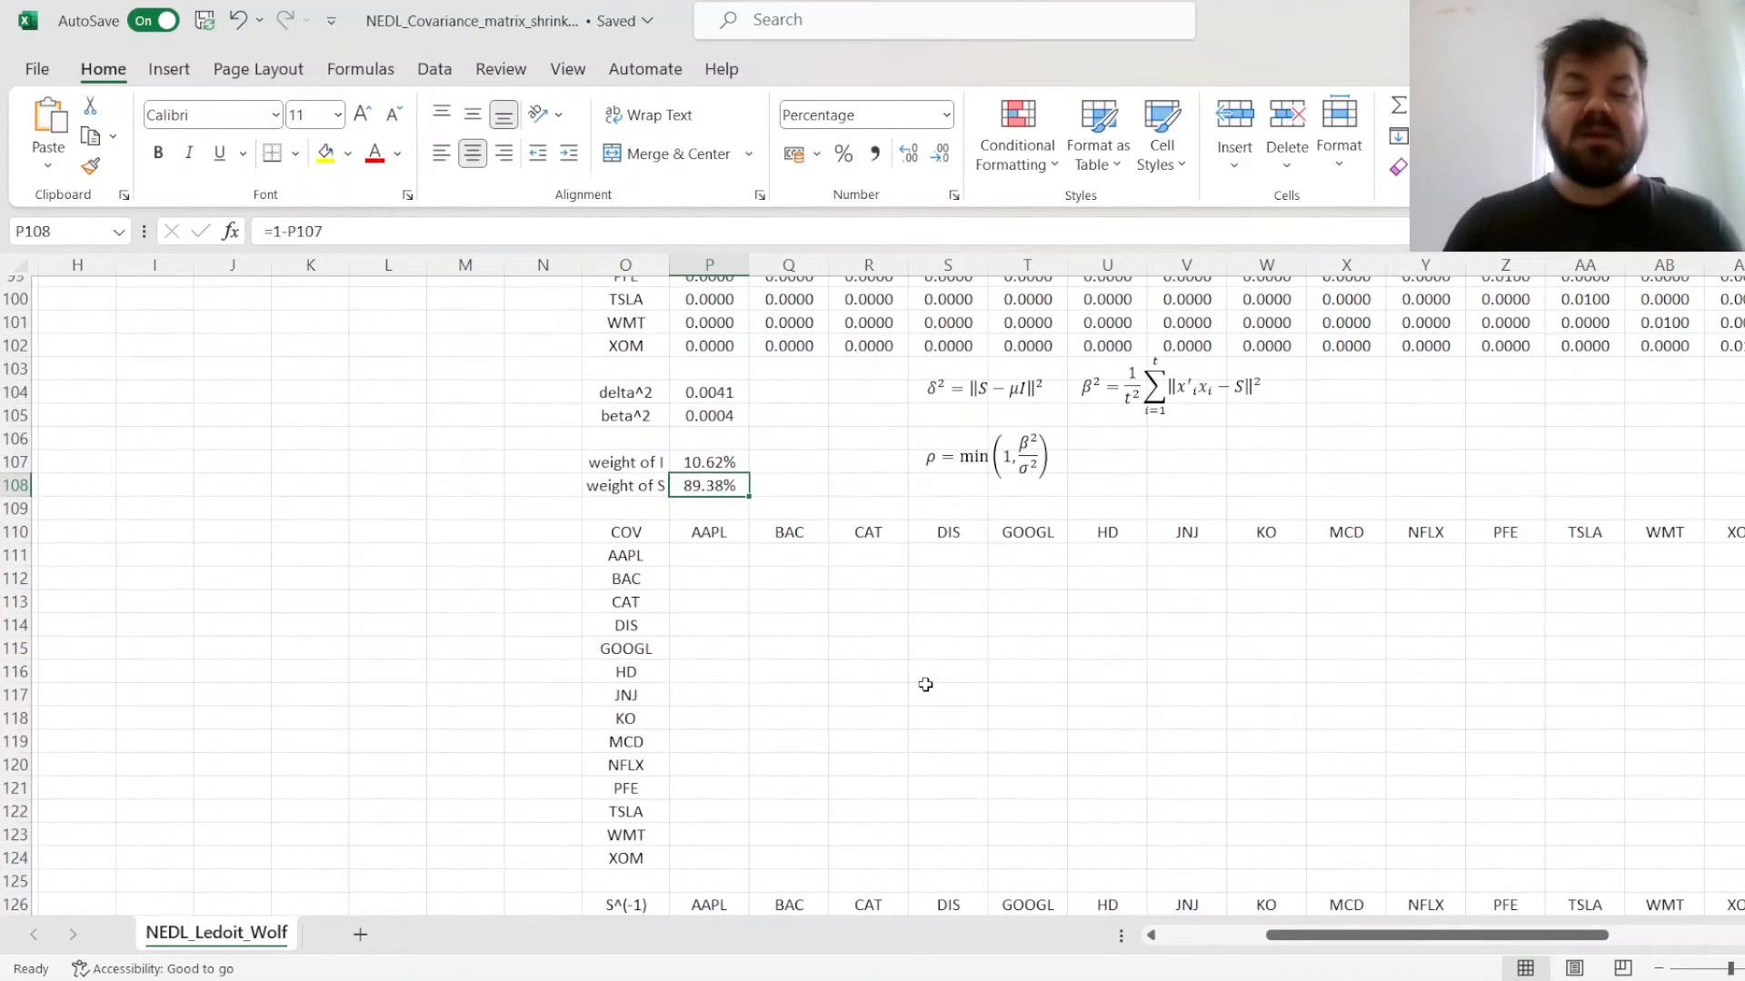
{"action": "left_click", "coordinate": [708, 462]}
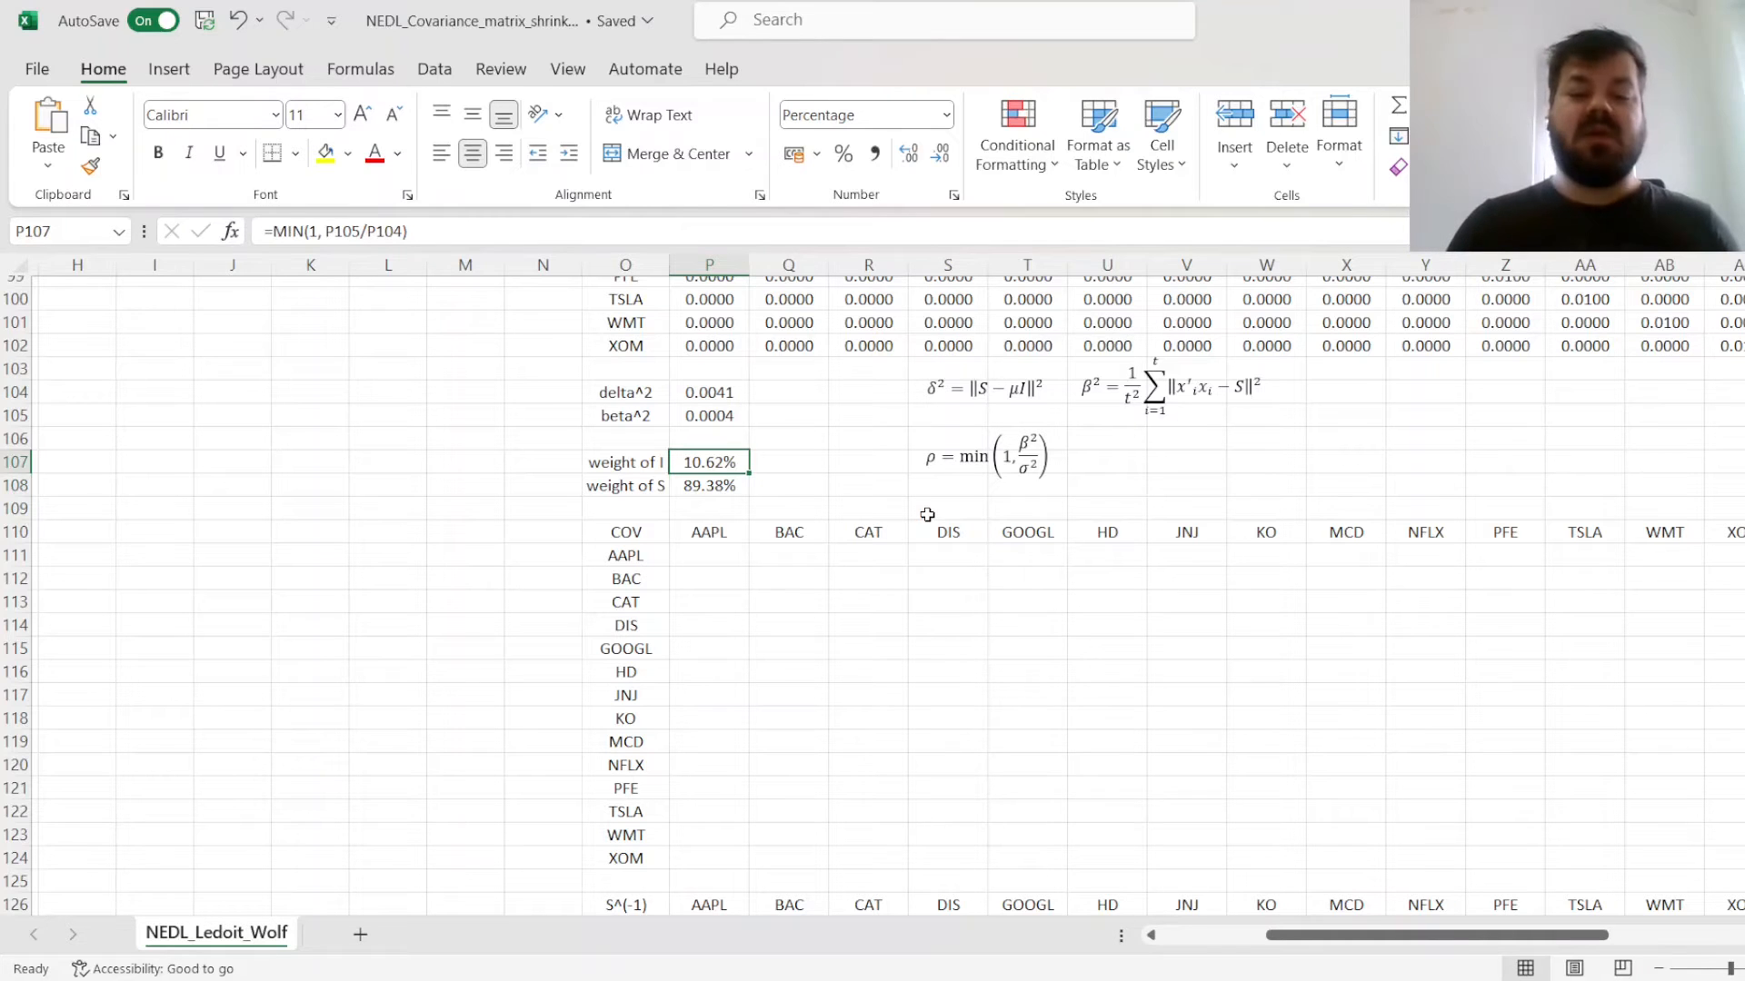
{"action": "mouse_move", "coordinate": [634, 651]}
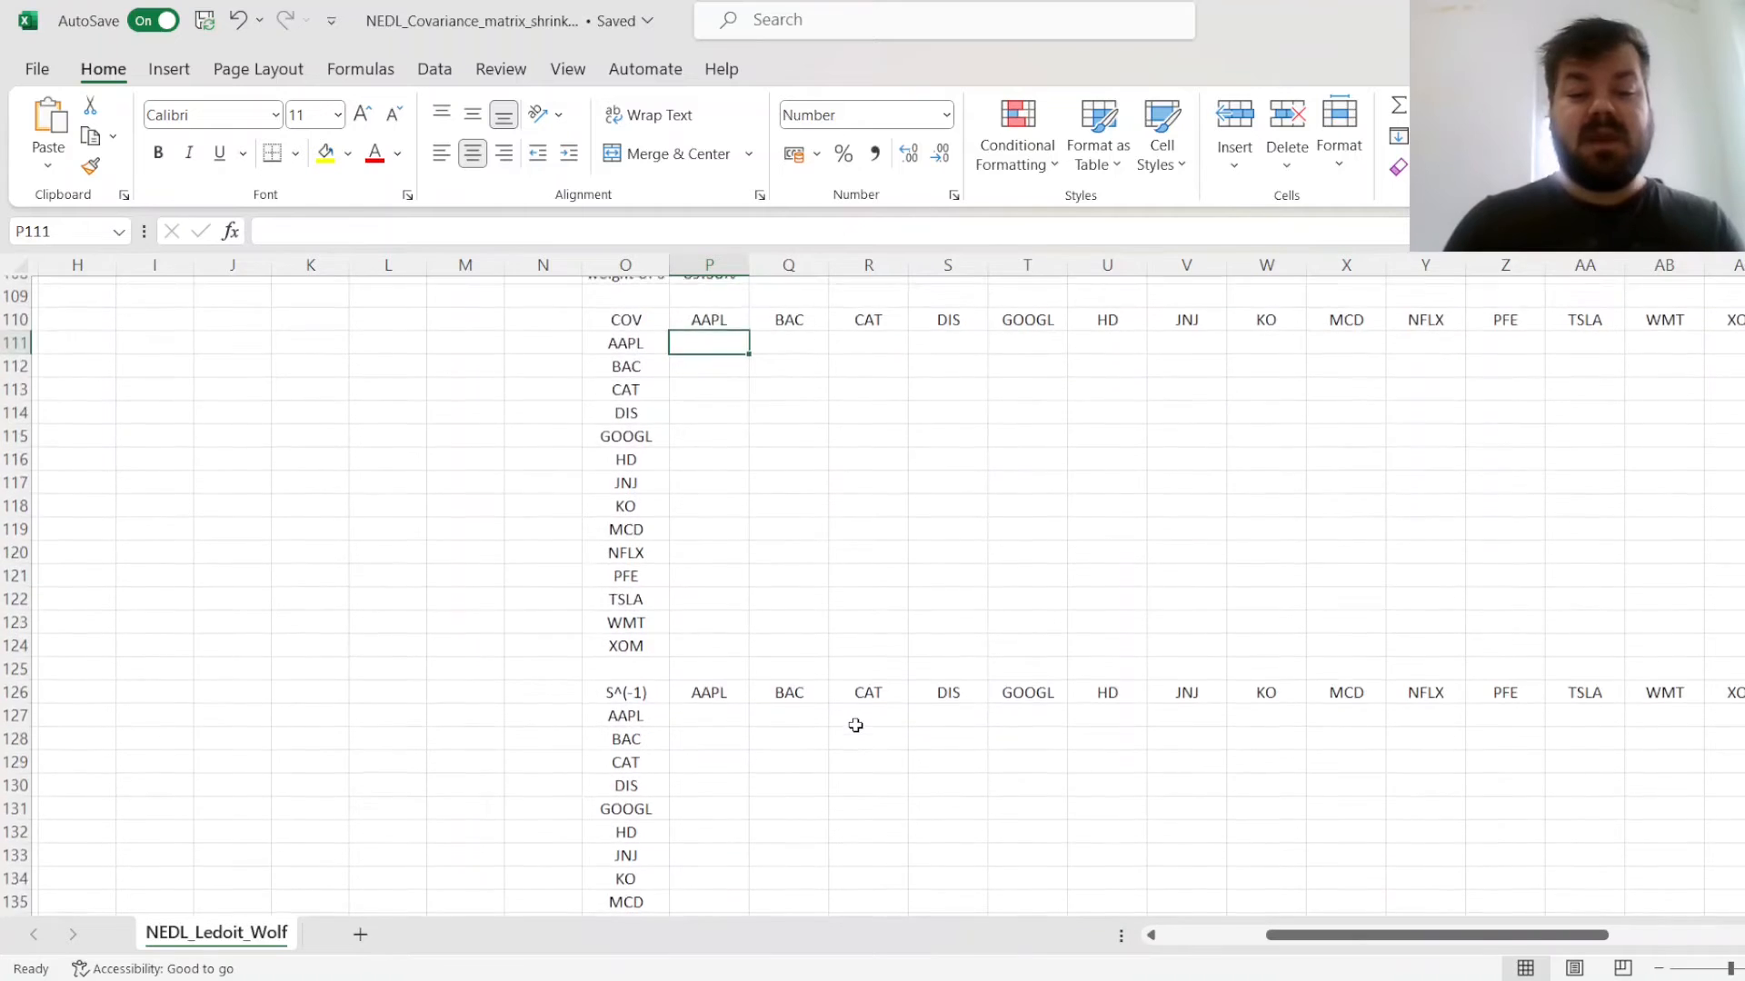
Enter =P107*P89# + P108*(sample covariance)# in P111 to spill the shrunk 14×14 COV matrix
{"action": "scroll", "scroll_direction": "up", "scroll_amount": 3}
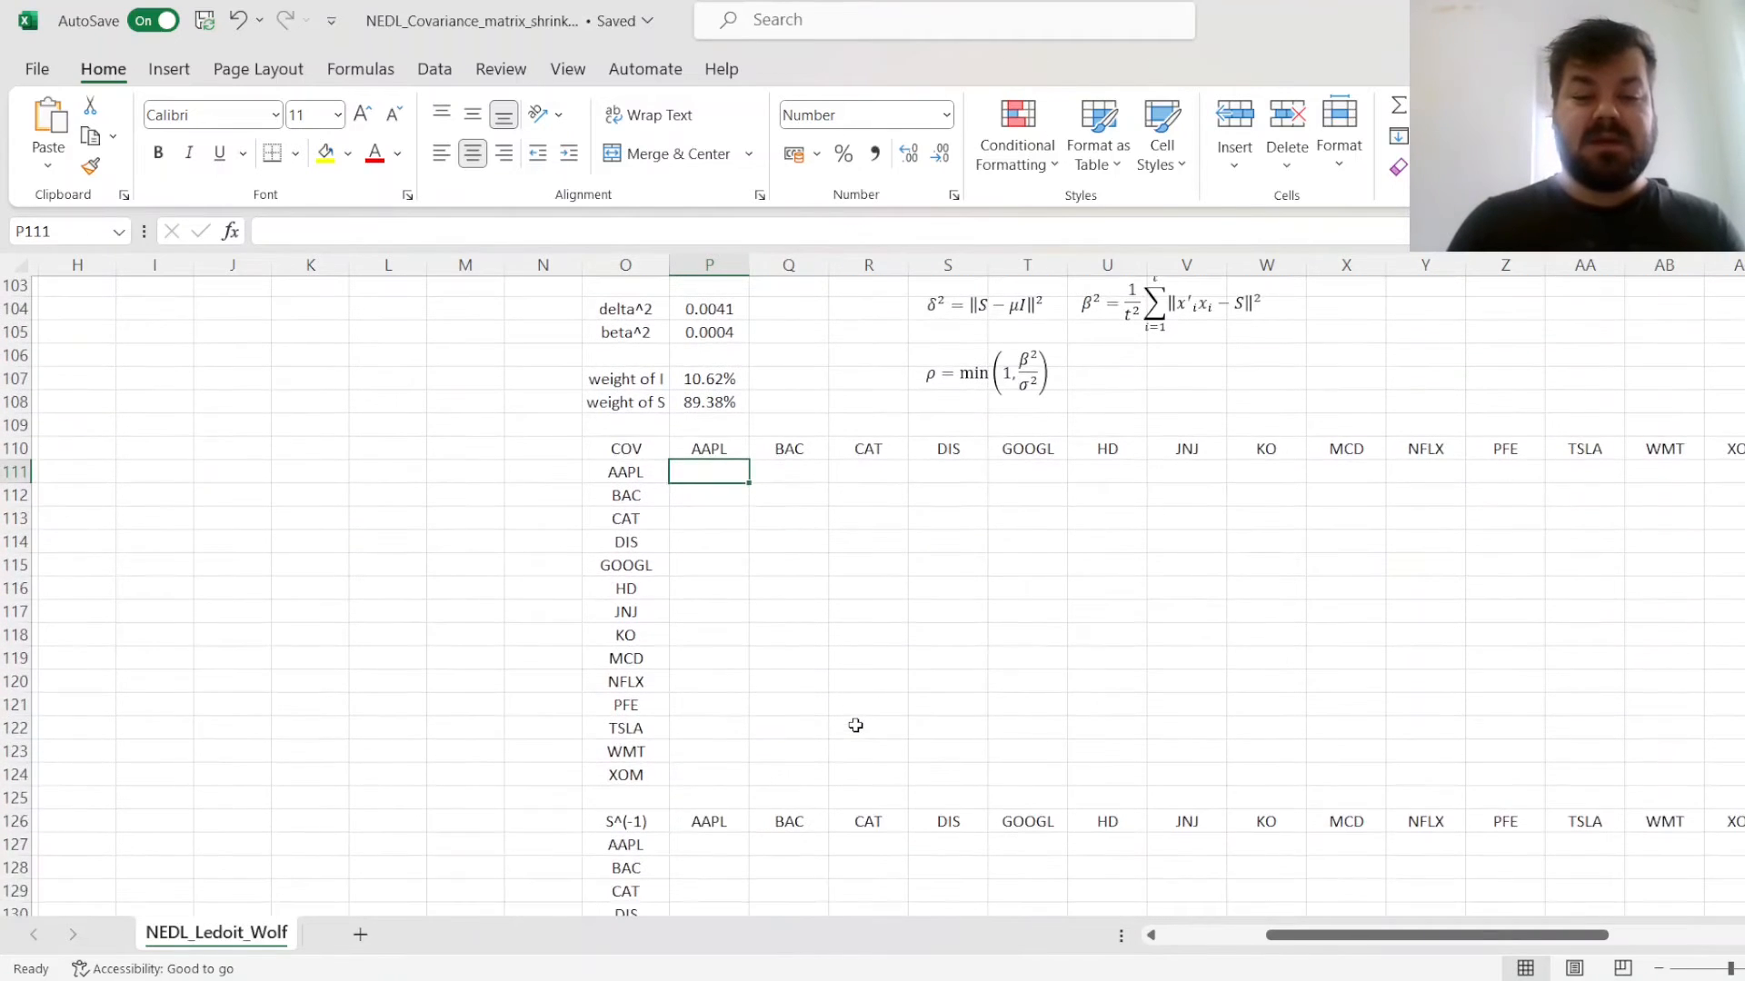
{"action": "scroll", "scroll_direction": "up", "scroll_amount": 3}
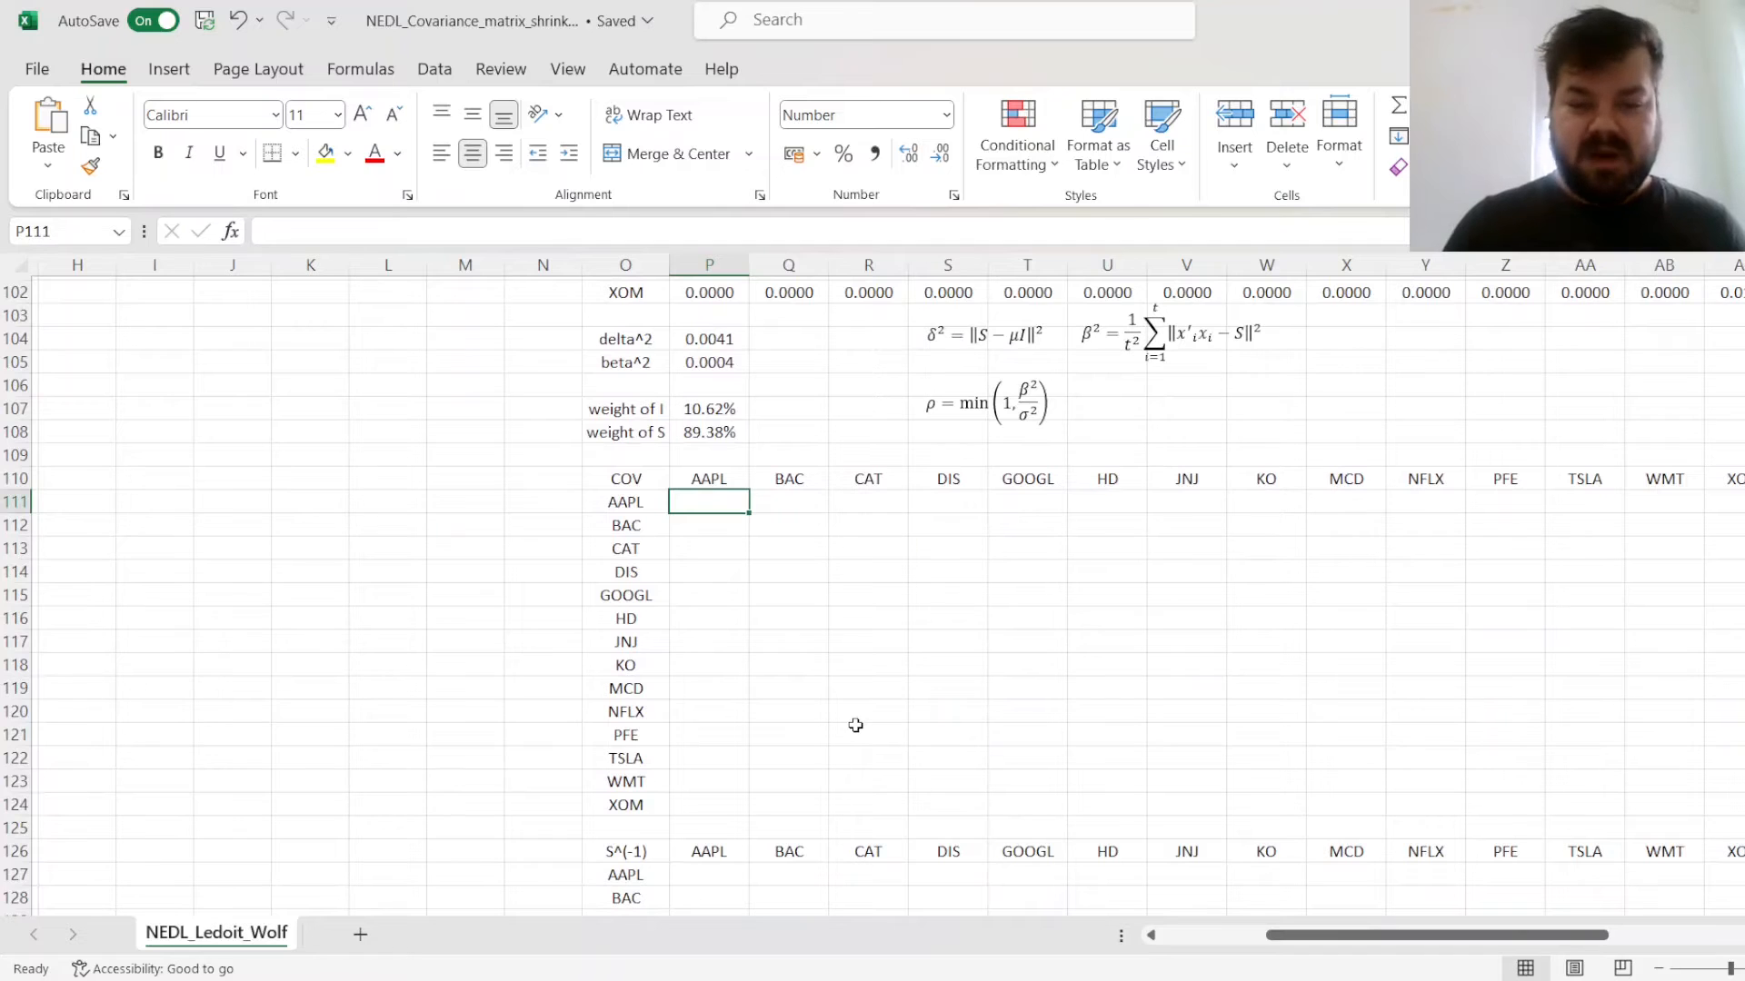
{"action": "type", "text": "="}
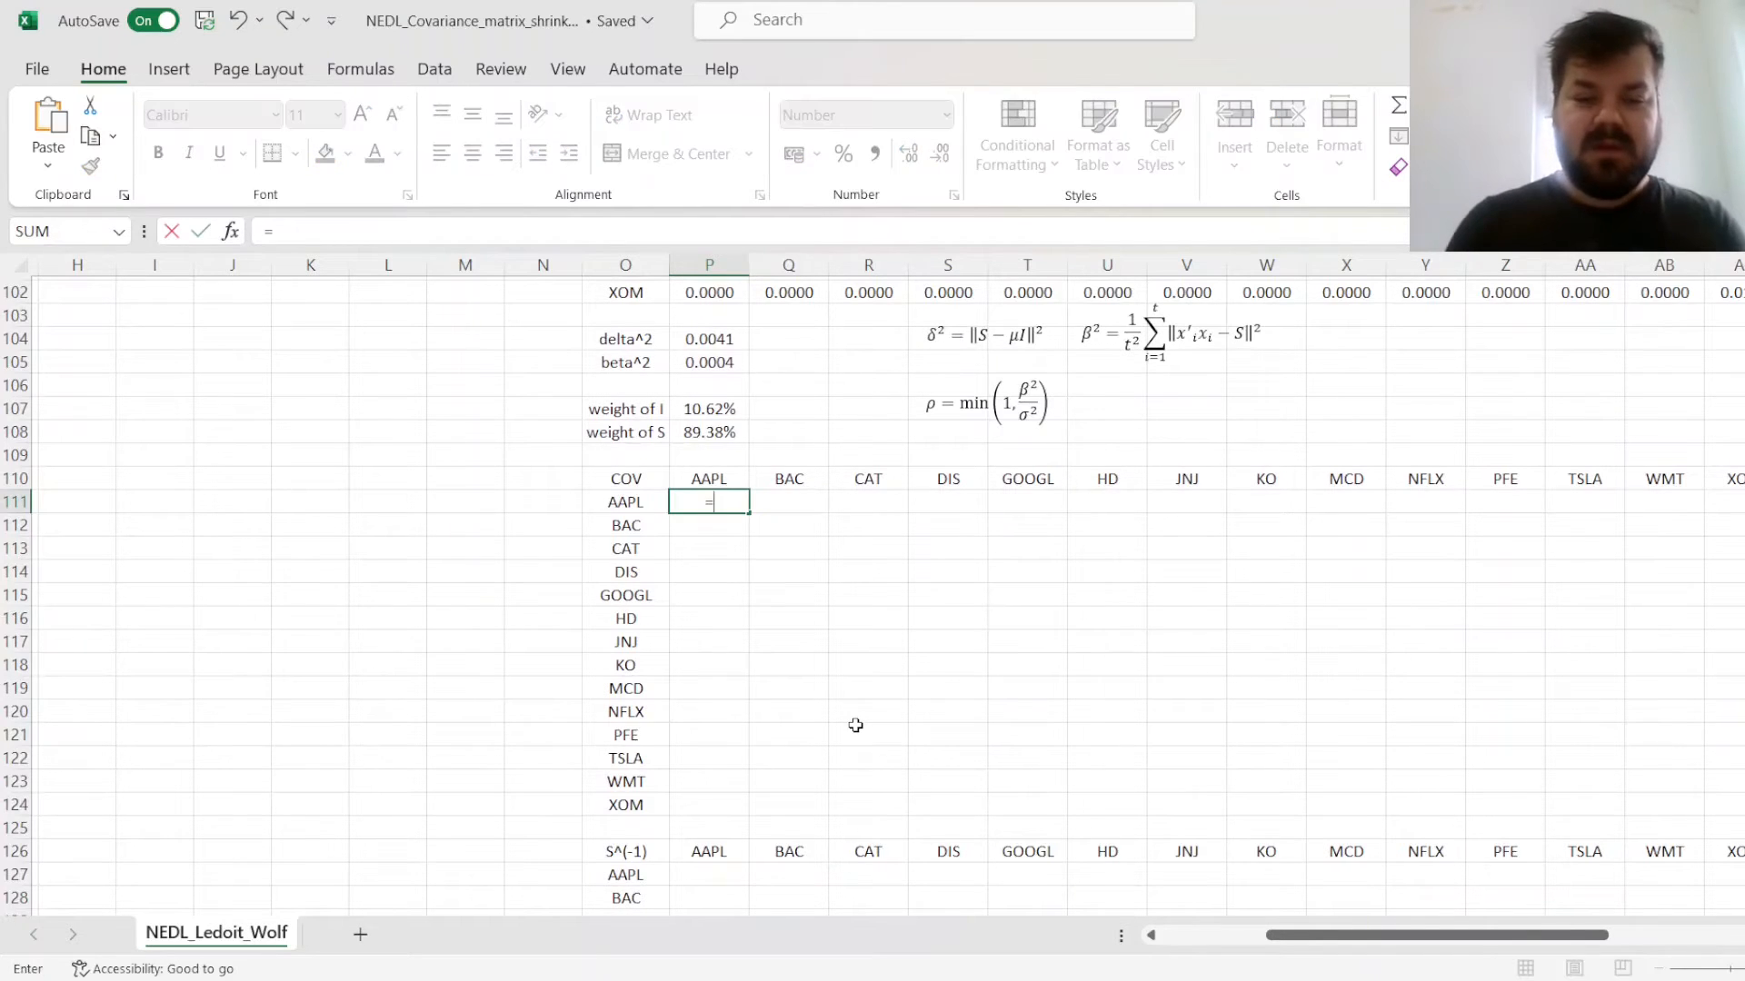
{"action": "left_click", "coordinate": [709, 408]}
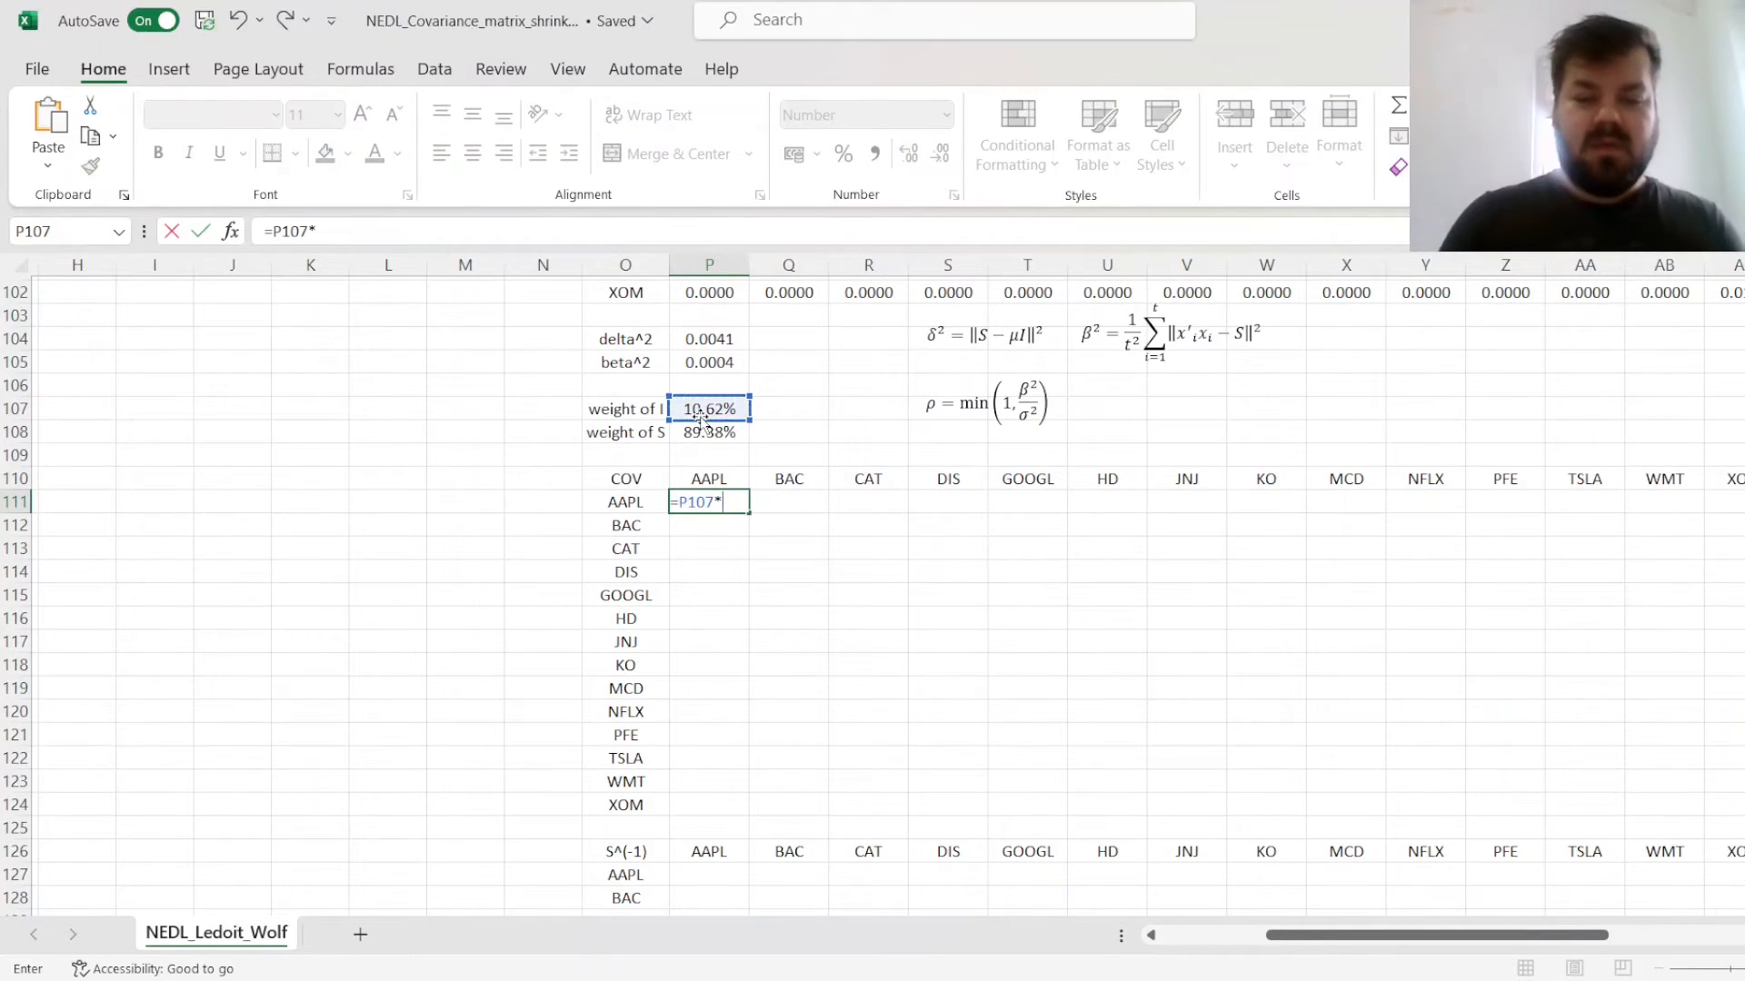
{"action": "scroll", "scroll_direction": "up", "scroll_amount": 3}
{"action": "type", "text": "P89# +"}
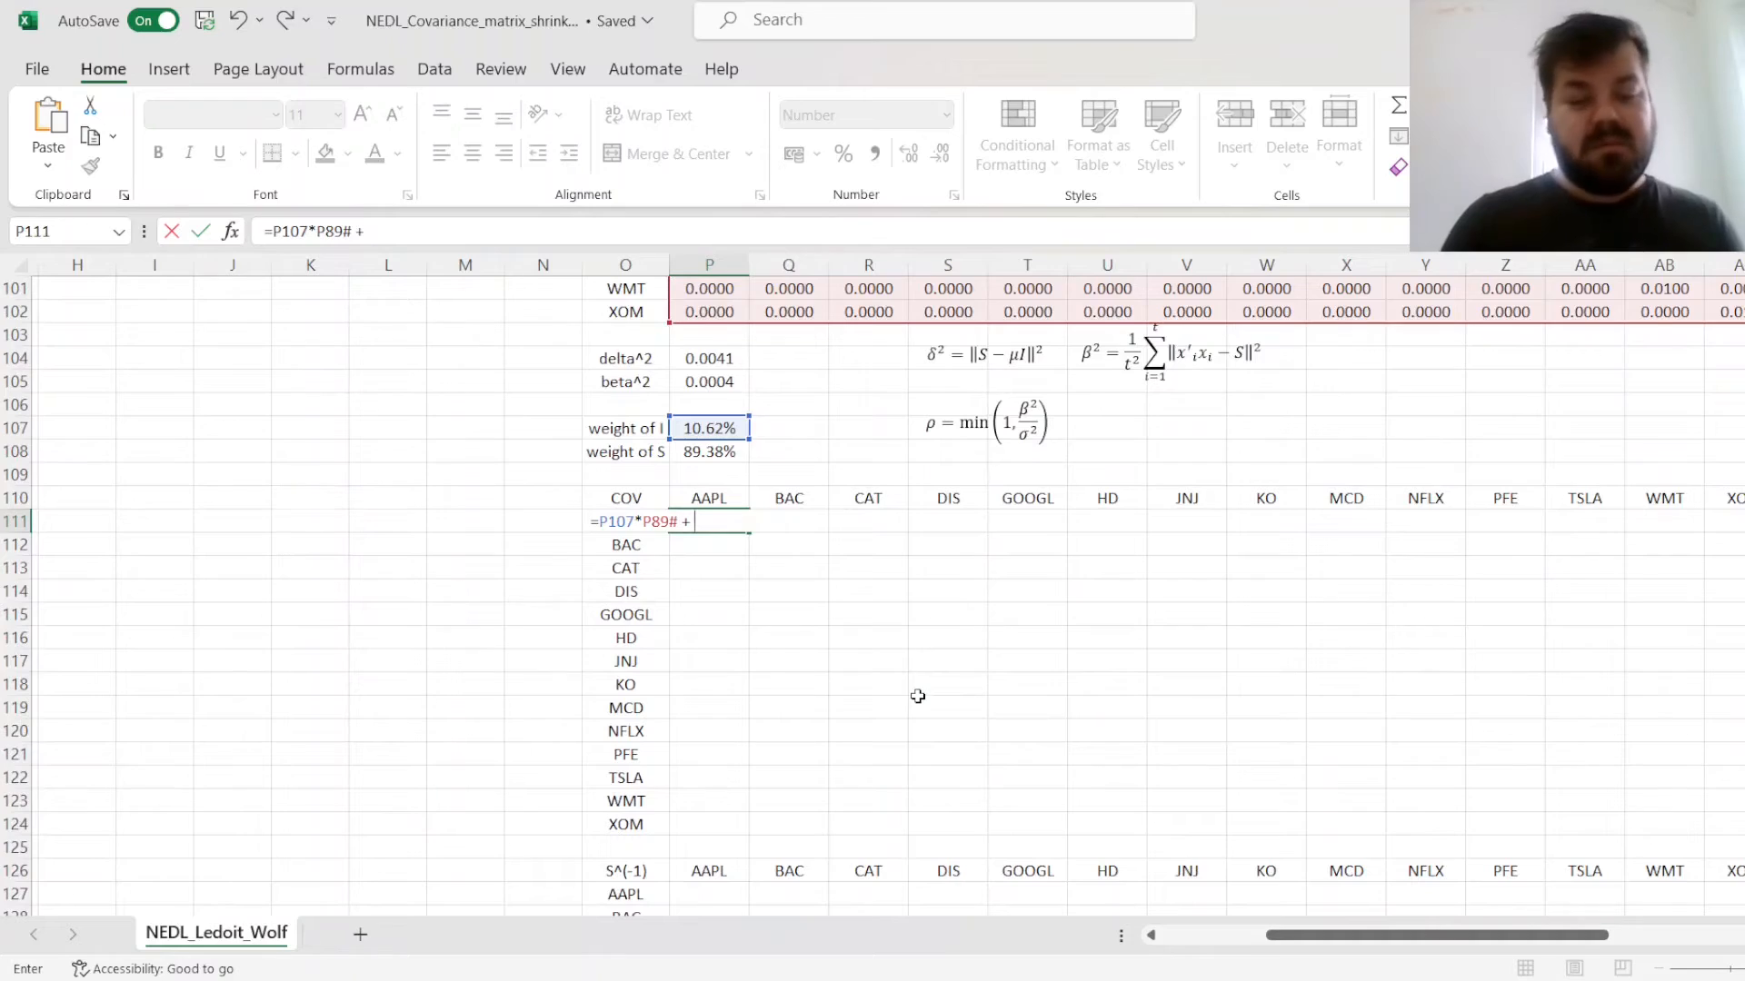
{"action": "left_click", "coordinate": [708, 451]}
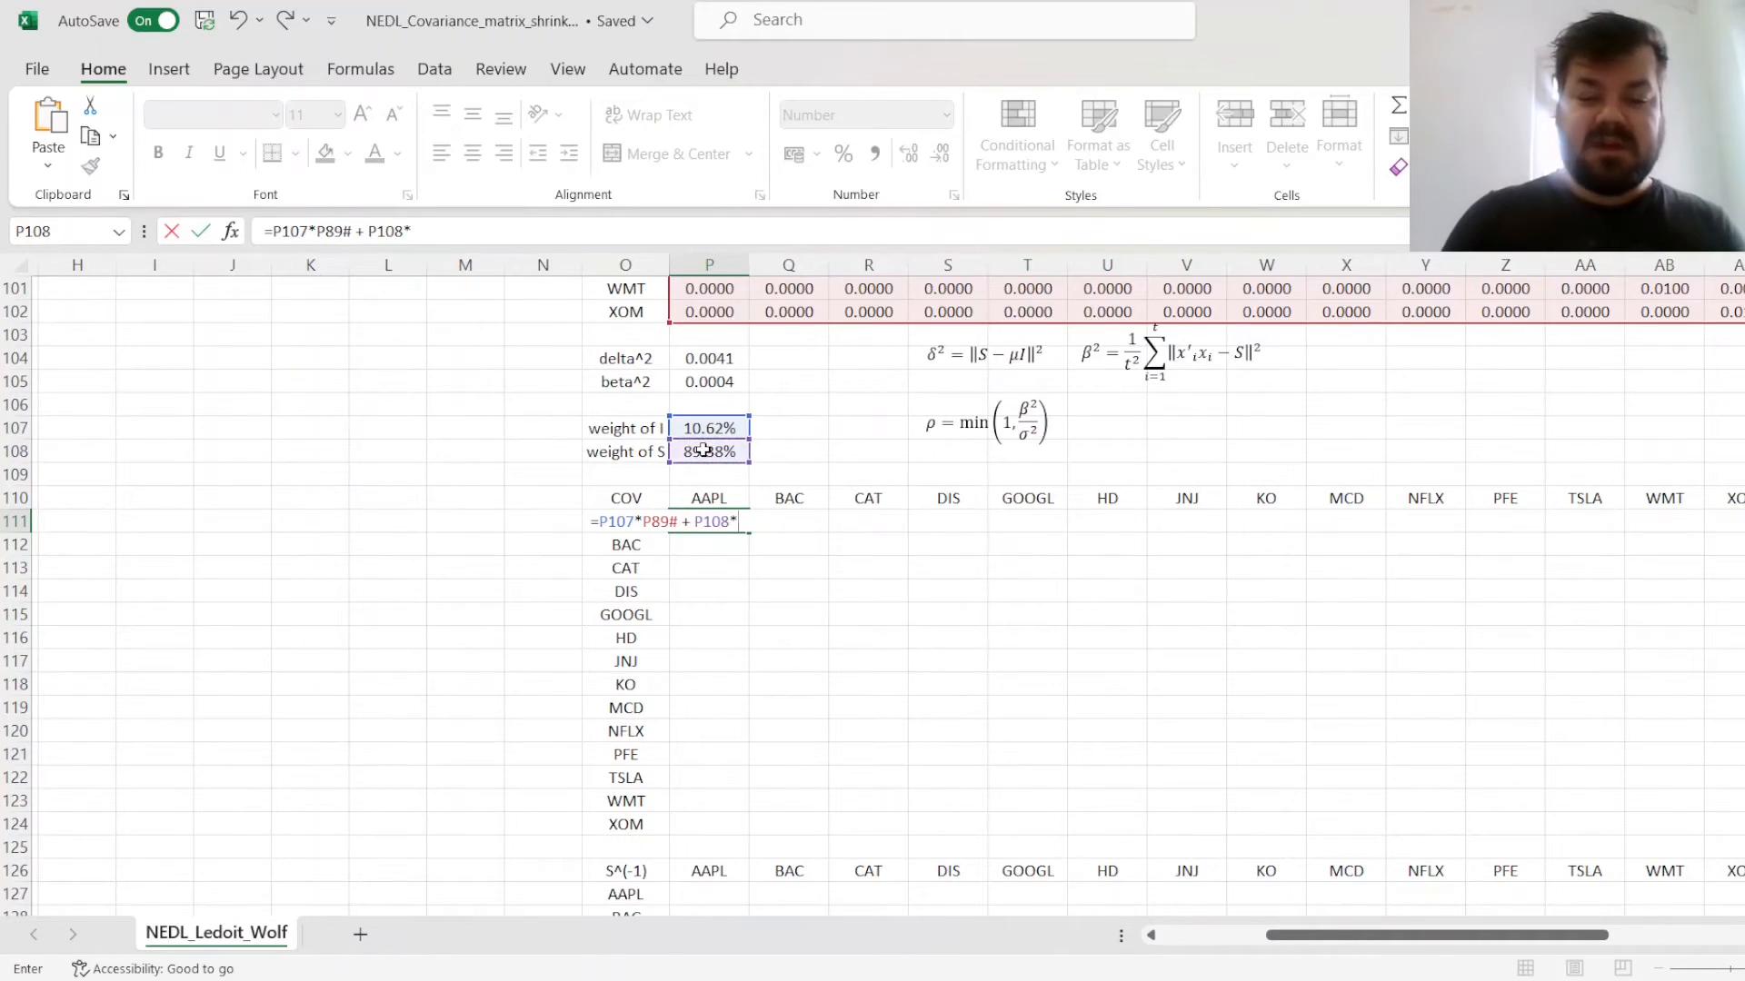
{"action": "scroll", "scroll_direction": "up", "scroll_amount": 3}
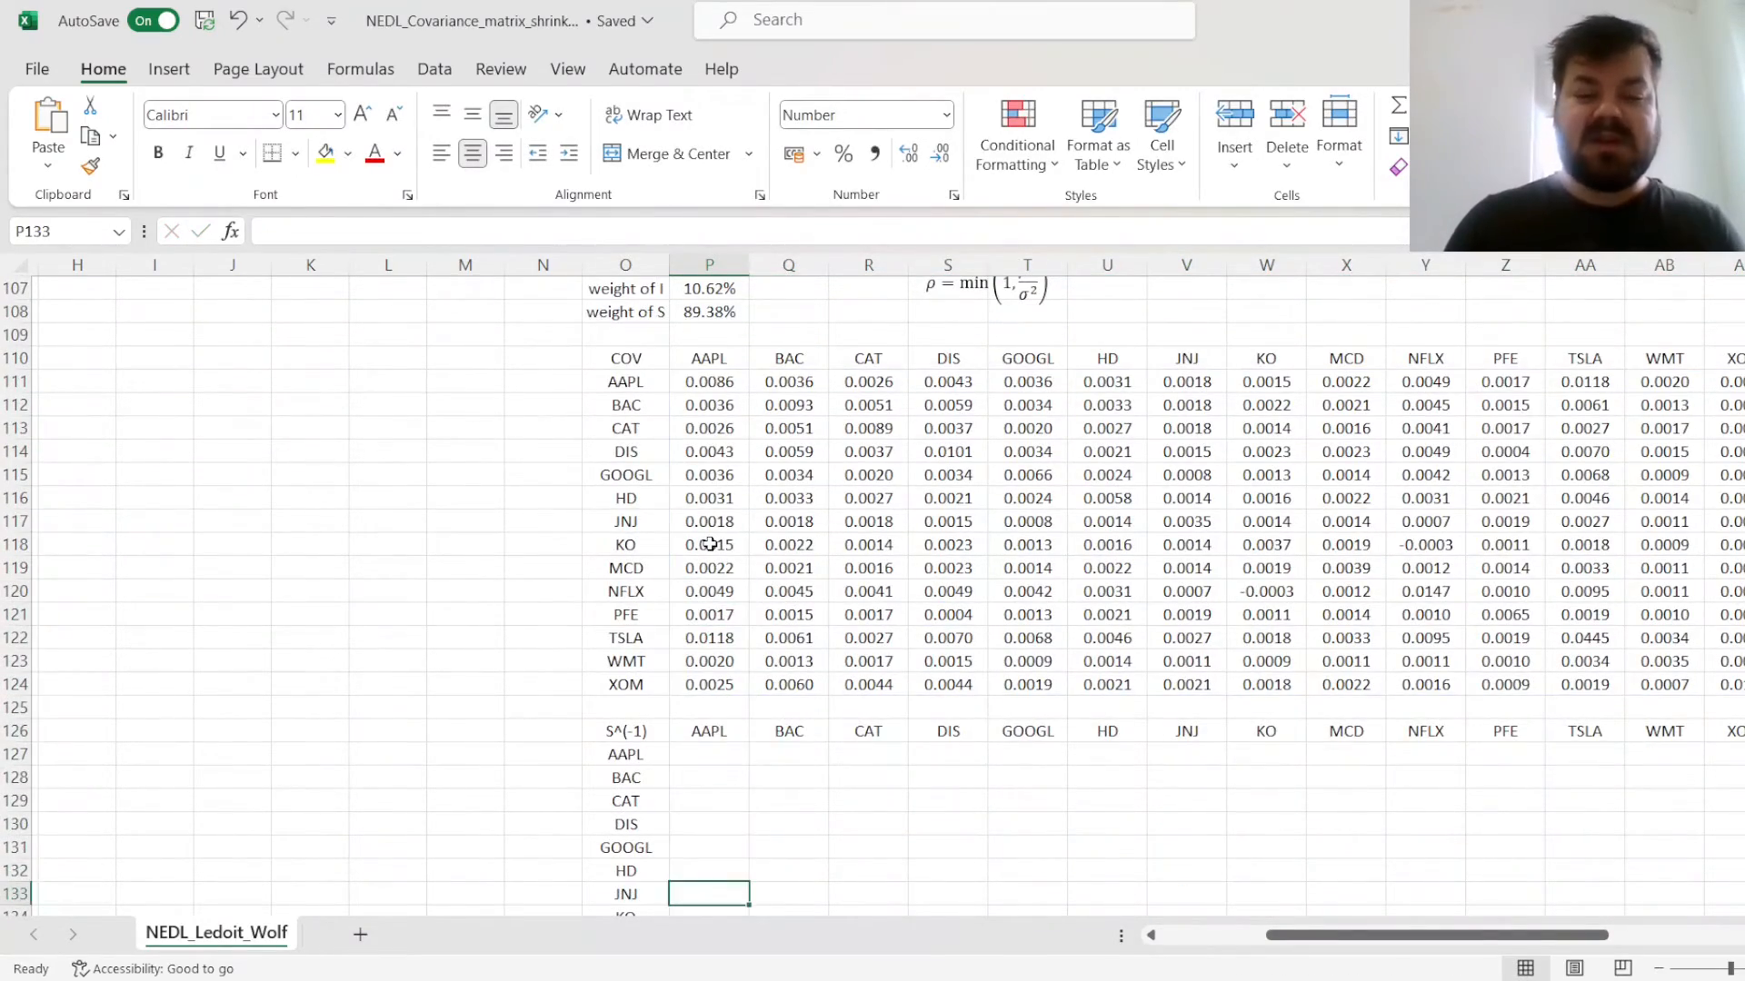
{"action": "scroll", "scroll_direction": "down", "scroll_amount": 3}
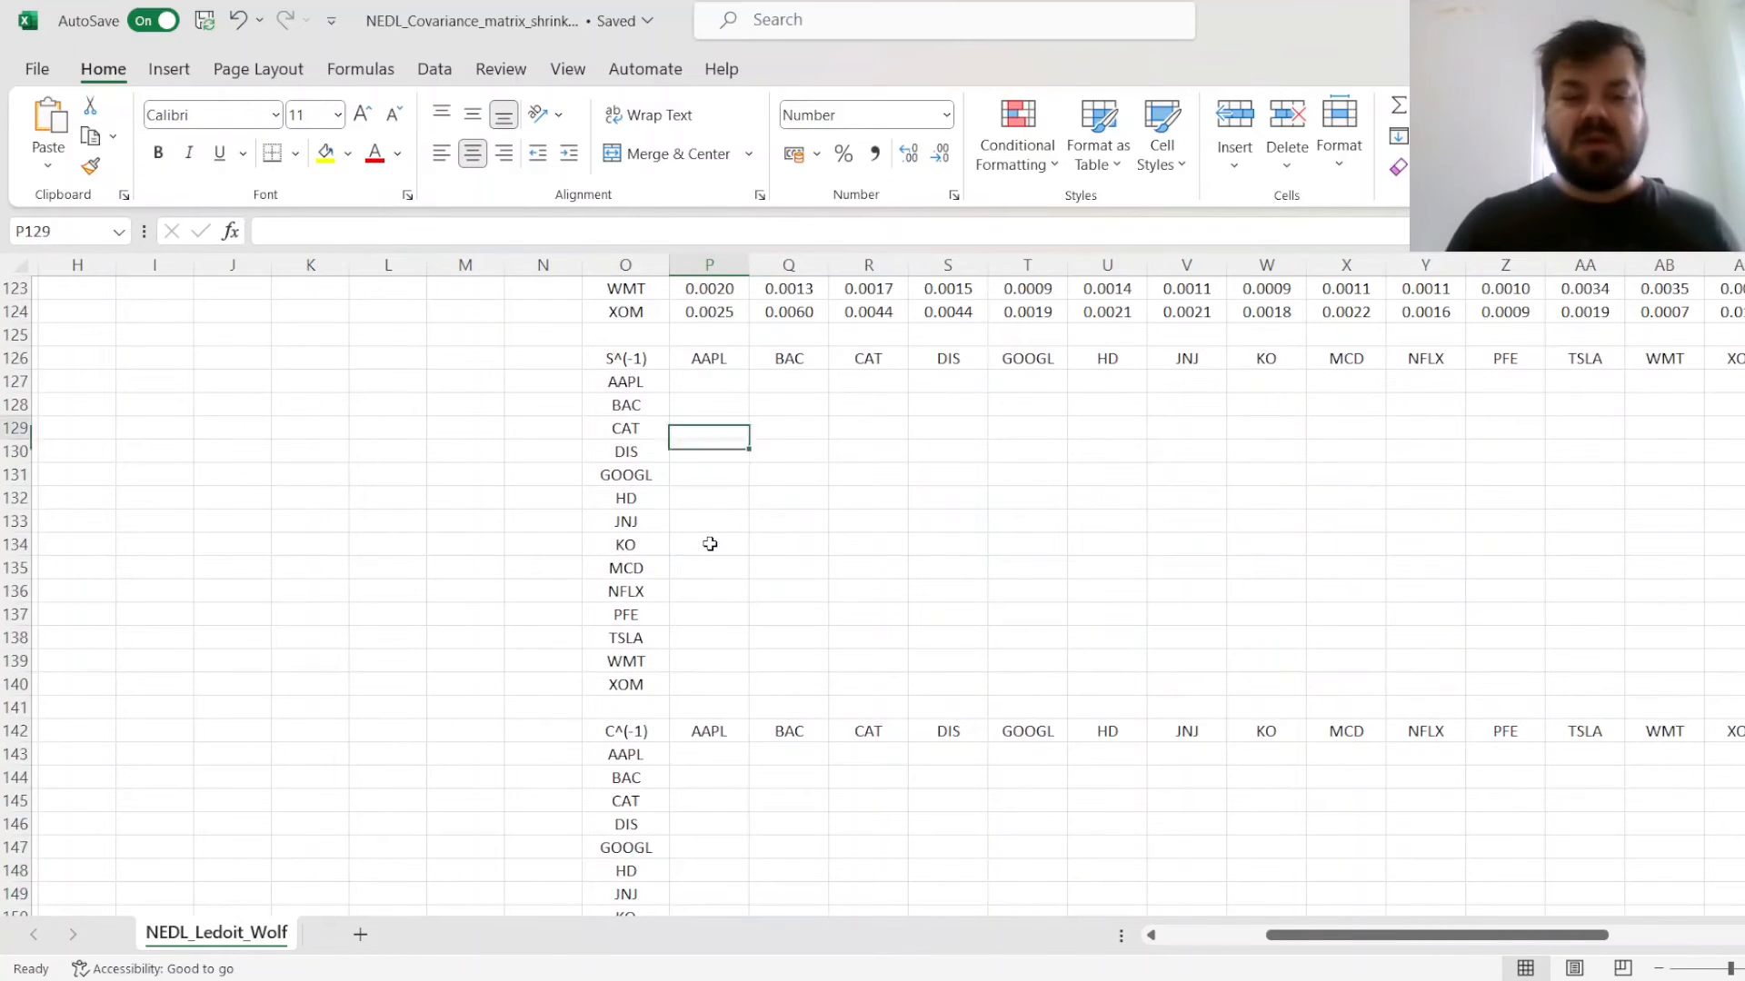
{"action": "scroll", "scroll_direction": "up", "scroll_amount": 3}
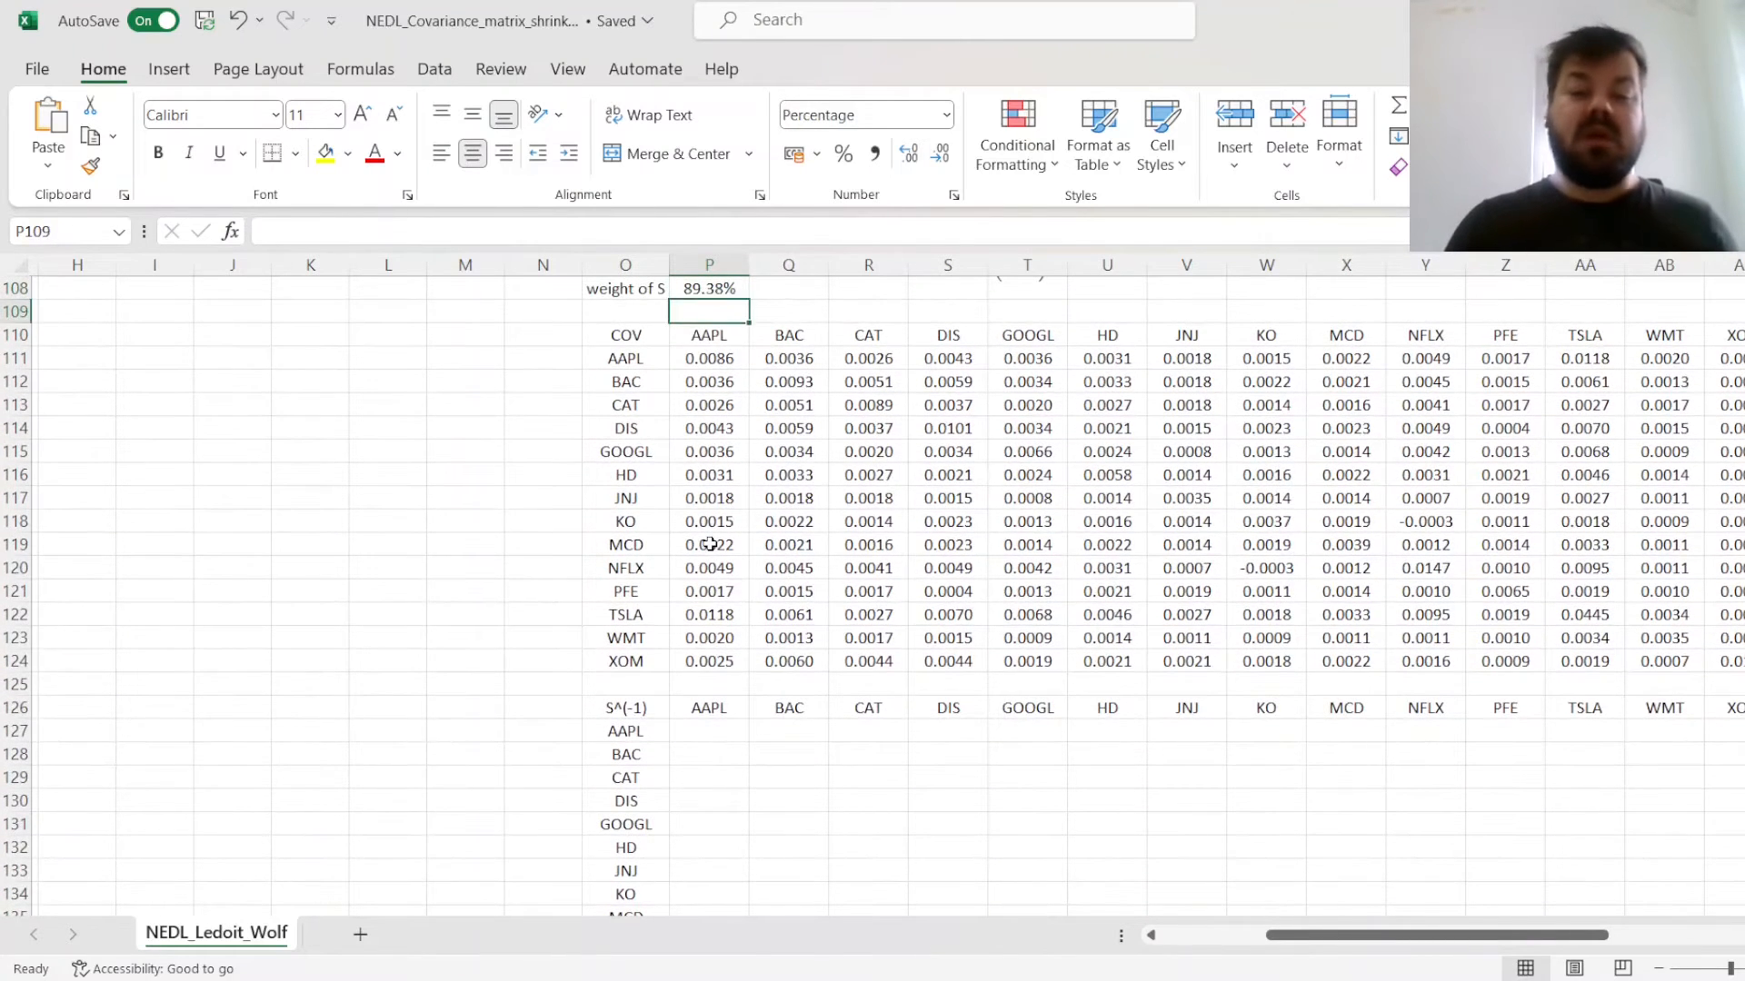
Enter =MINVERSE(P73#) in P127 and =MINVERSE(P111#) in P143 for S^(-1) and C^(-1)
{"action": "left_click", "coordinate": [708, 335]}
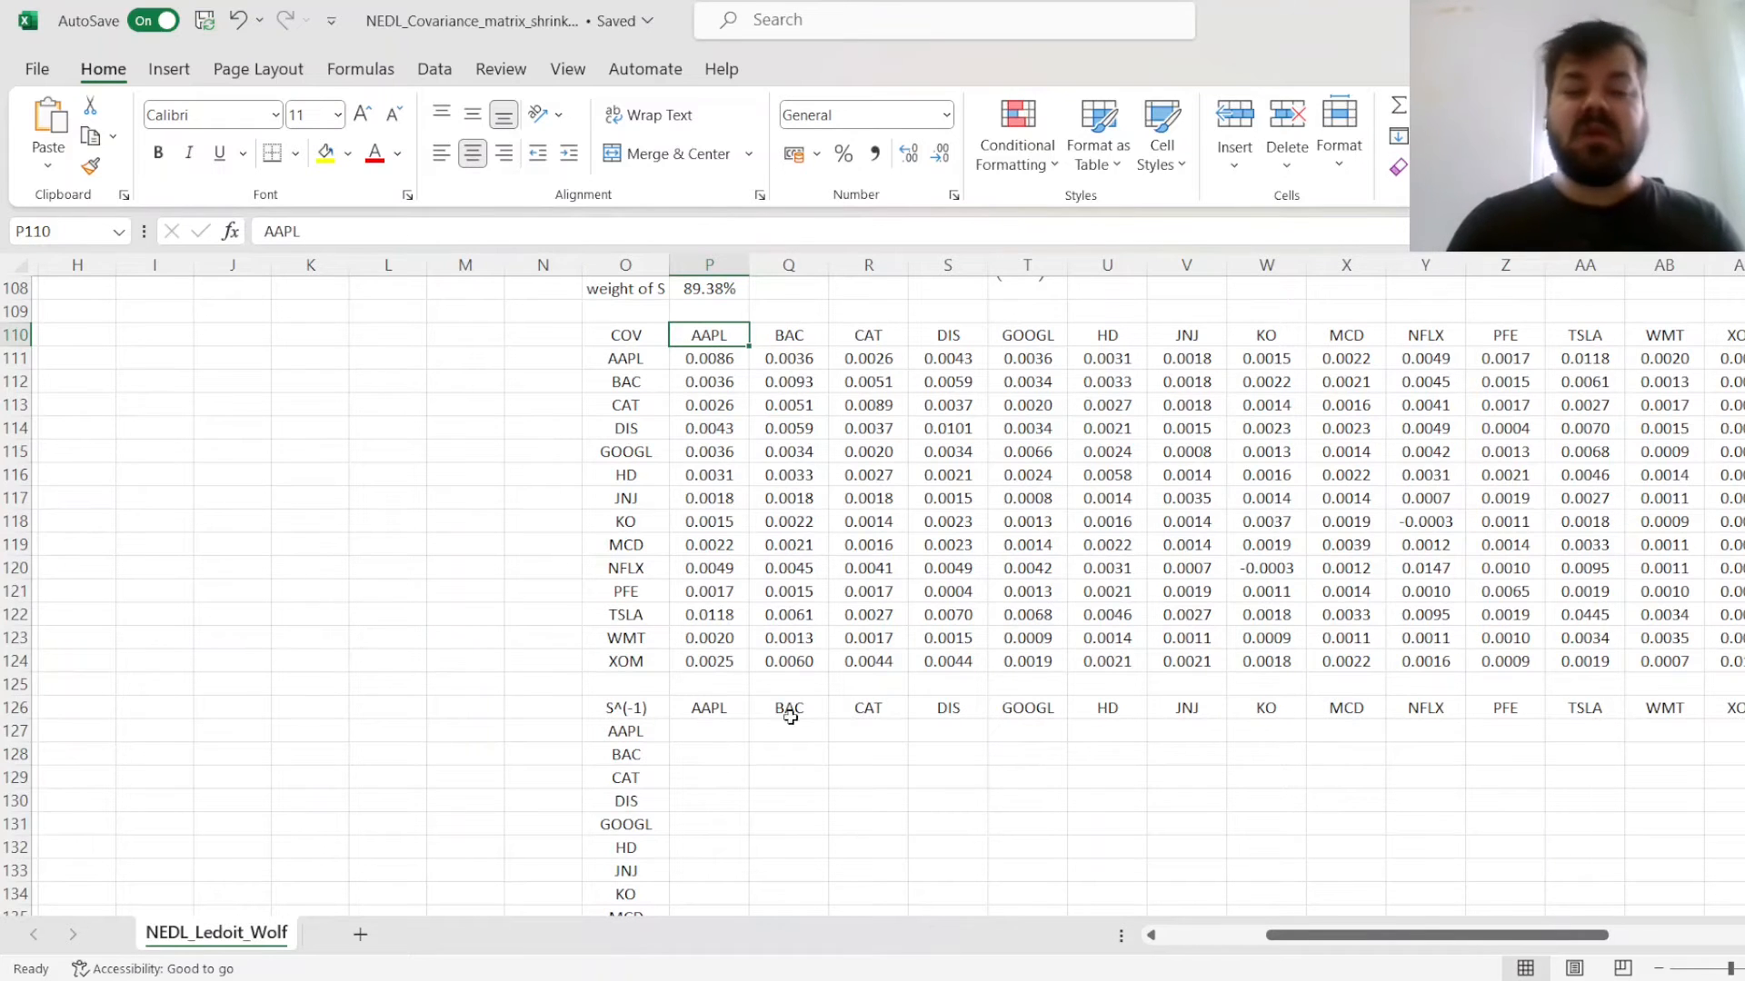
{"action": "left_click", "coordinate": [708, 731]}
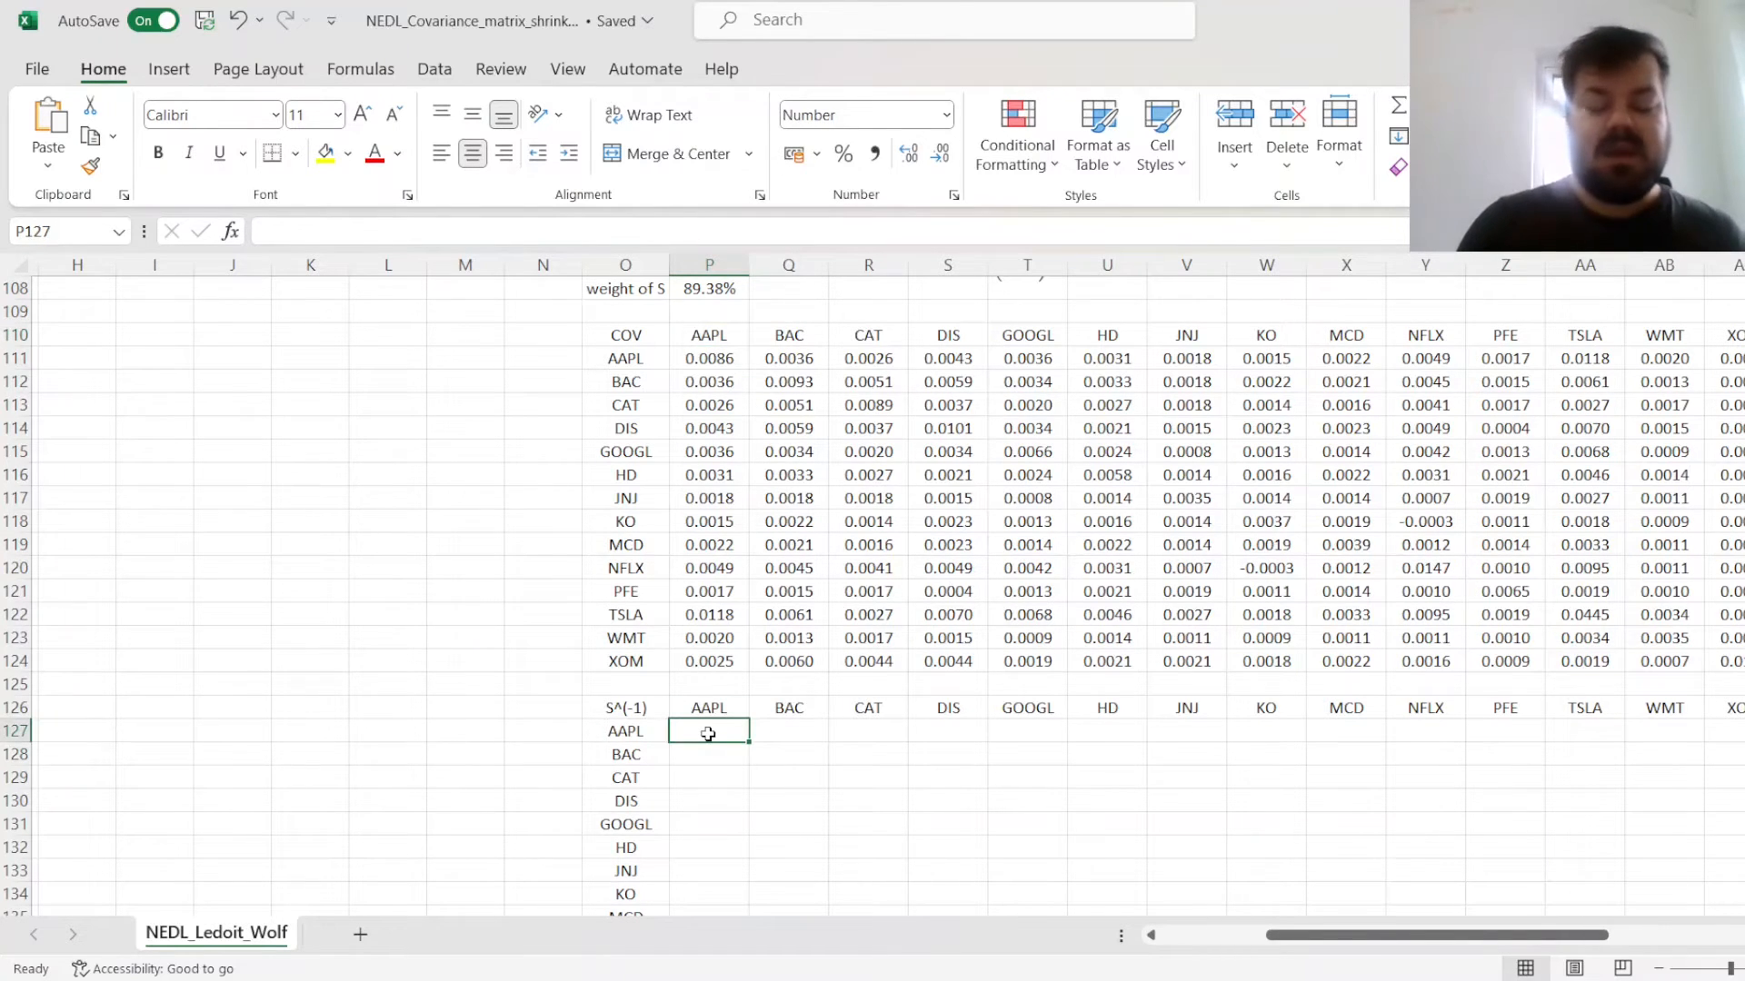
{"action": "scroll", "scroll_direction": "down", "scroll_amount": 3}
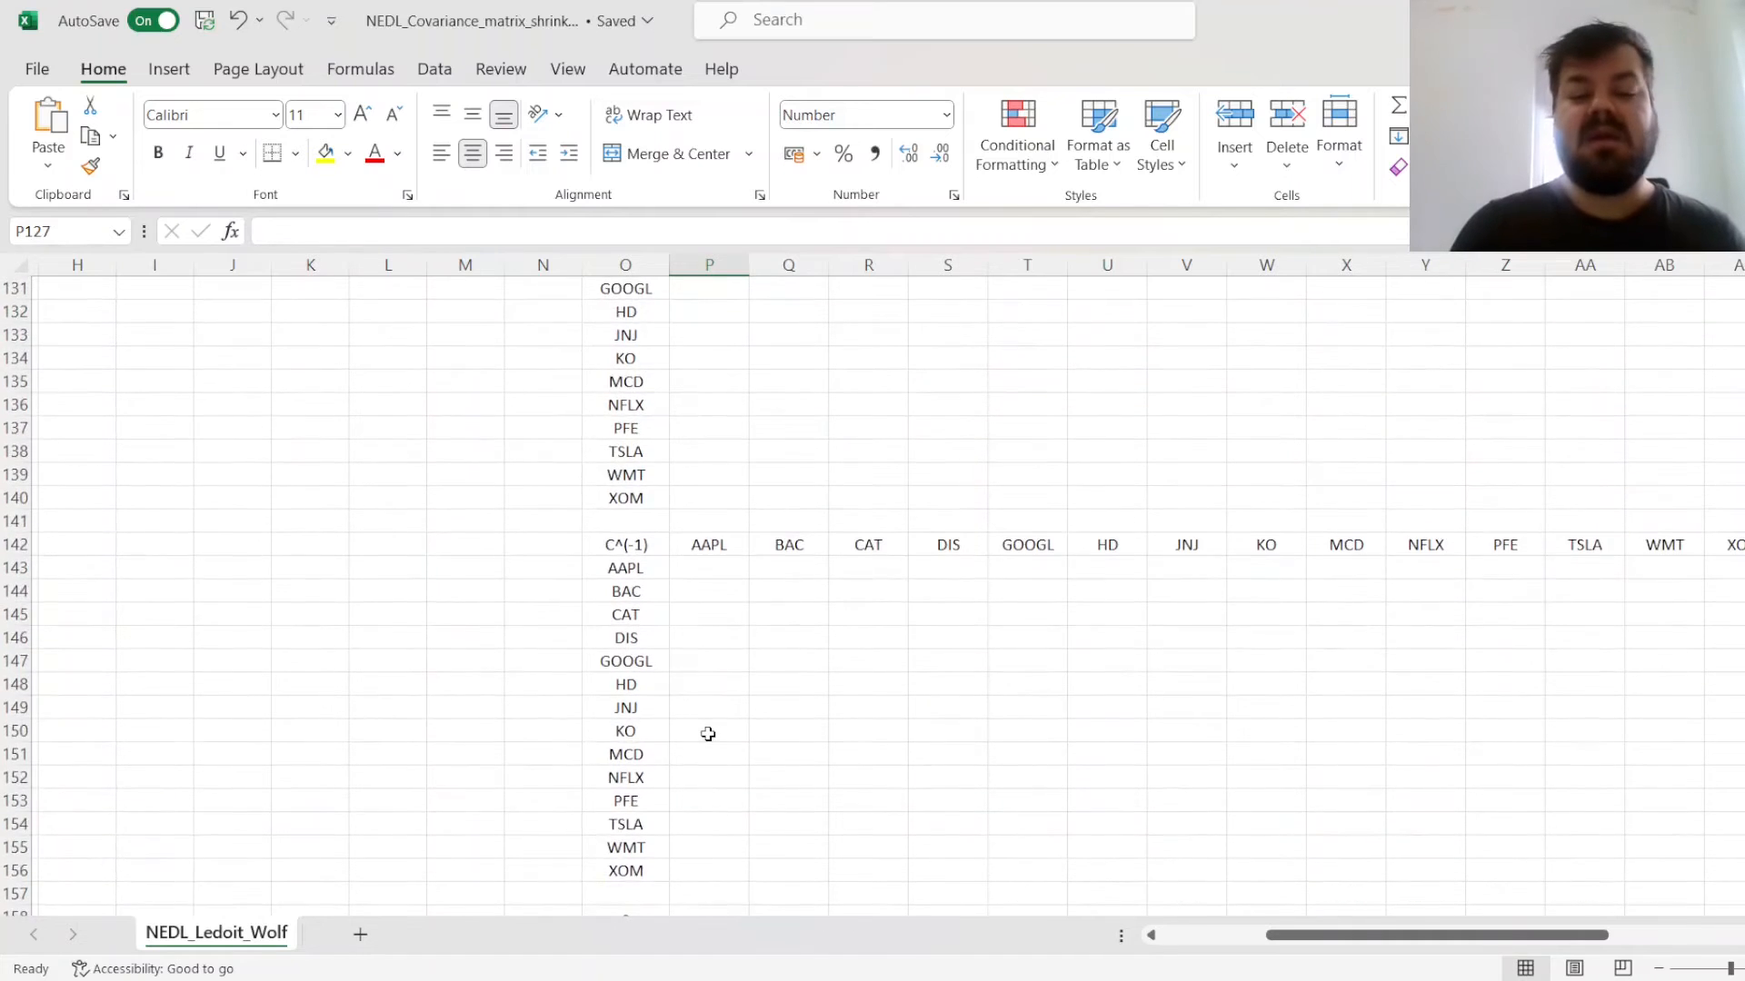
{"action": "scroll", "scroll_direction": "up", "scroll_amount": 3}
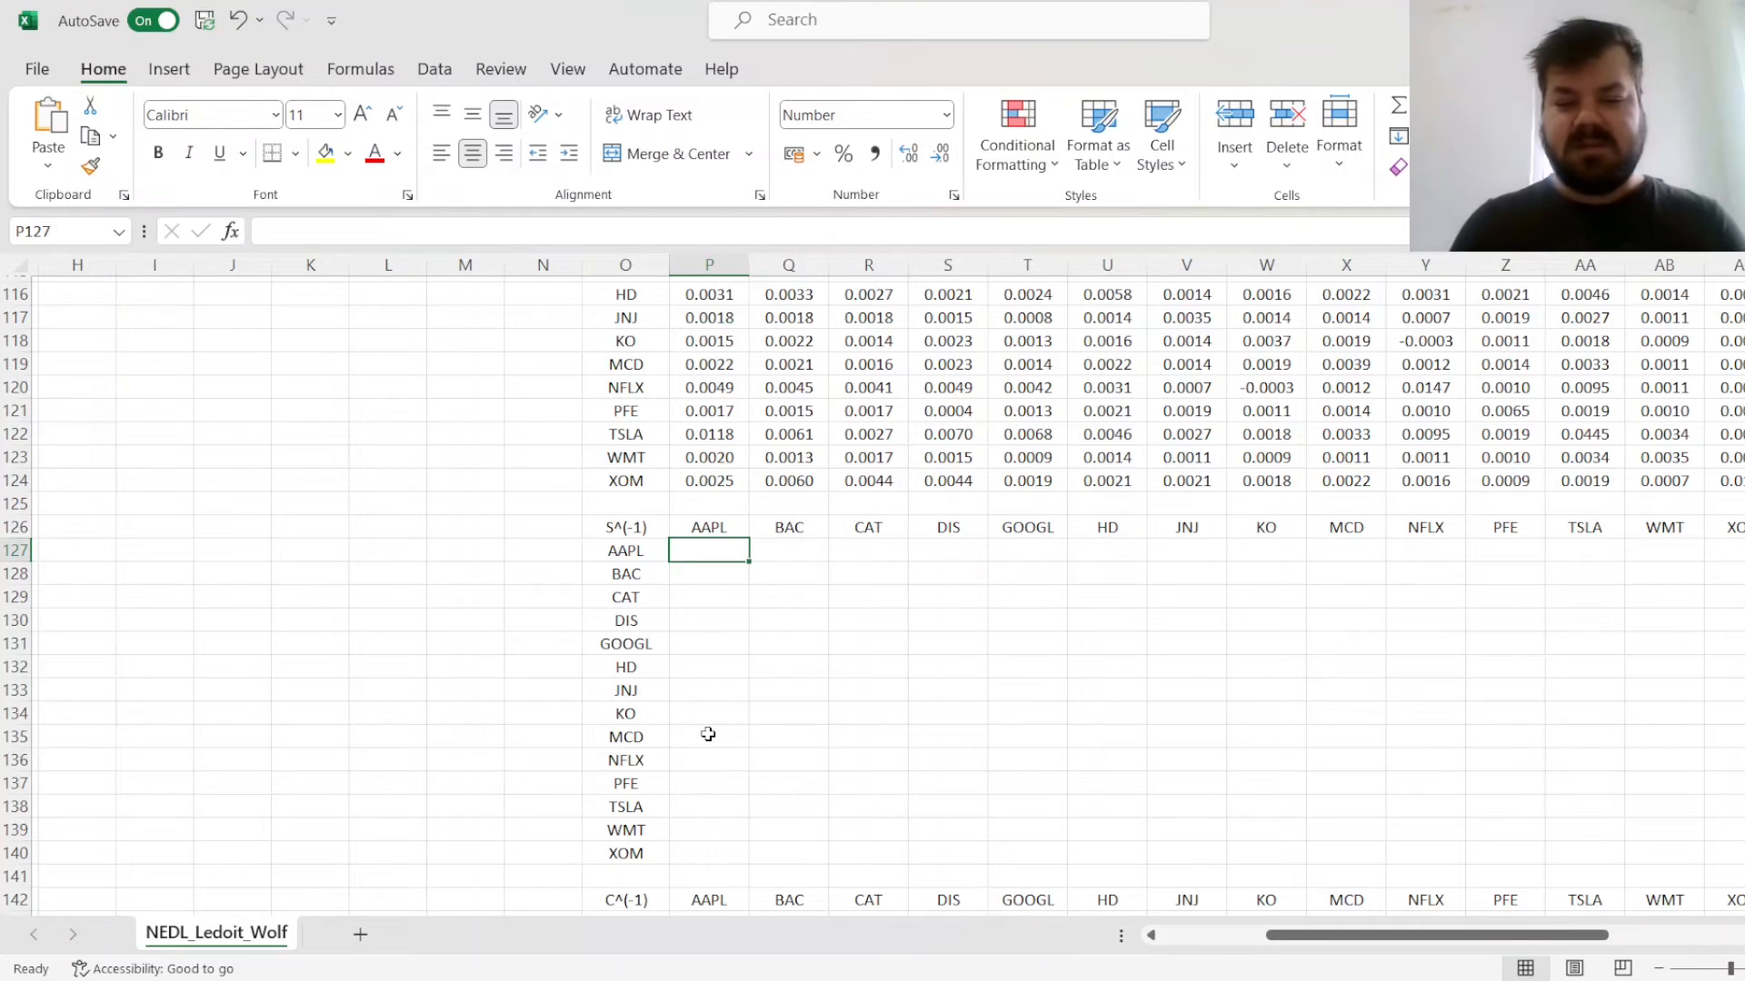
{"action": "type", "text": "="}
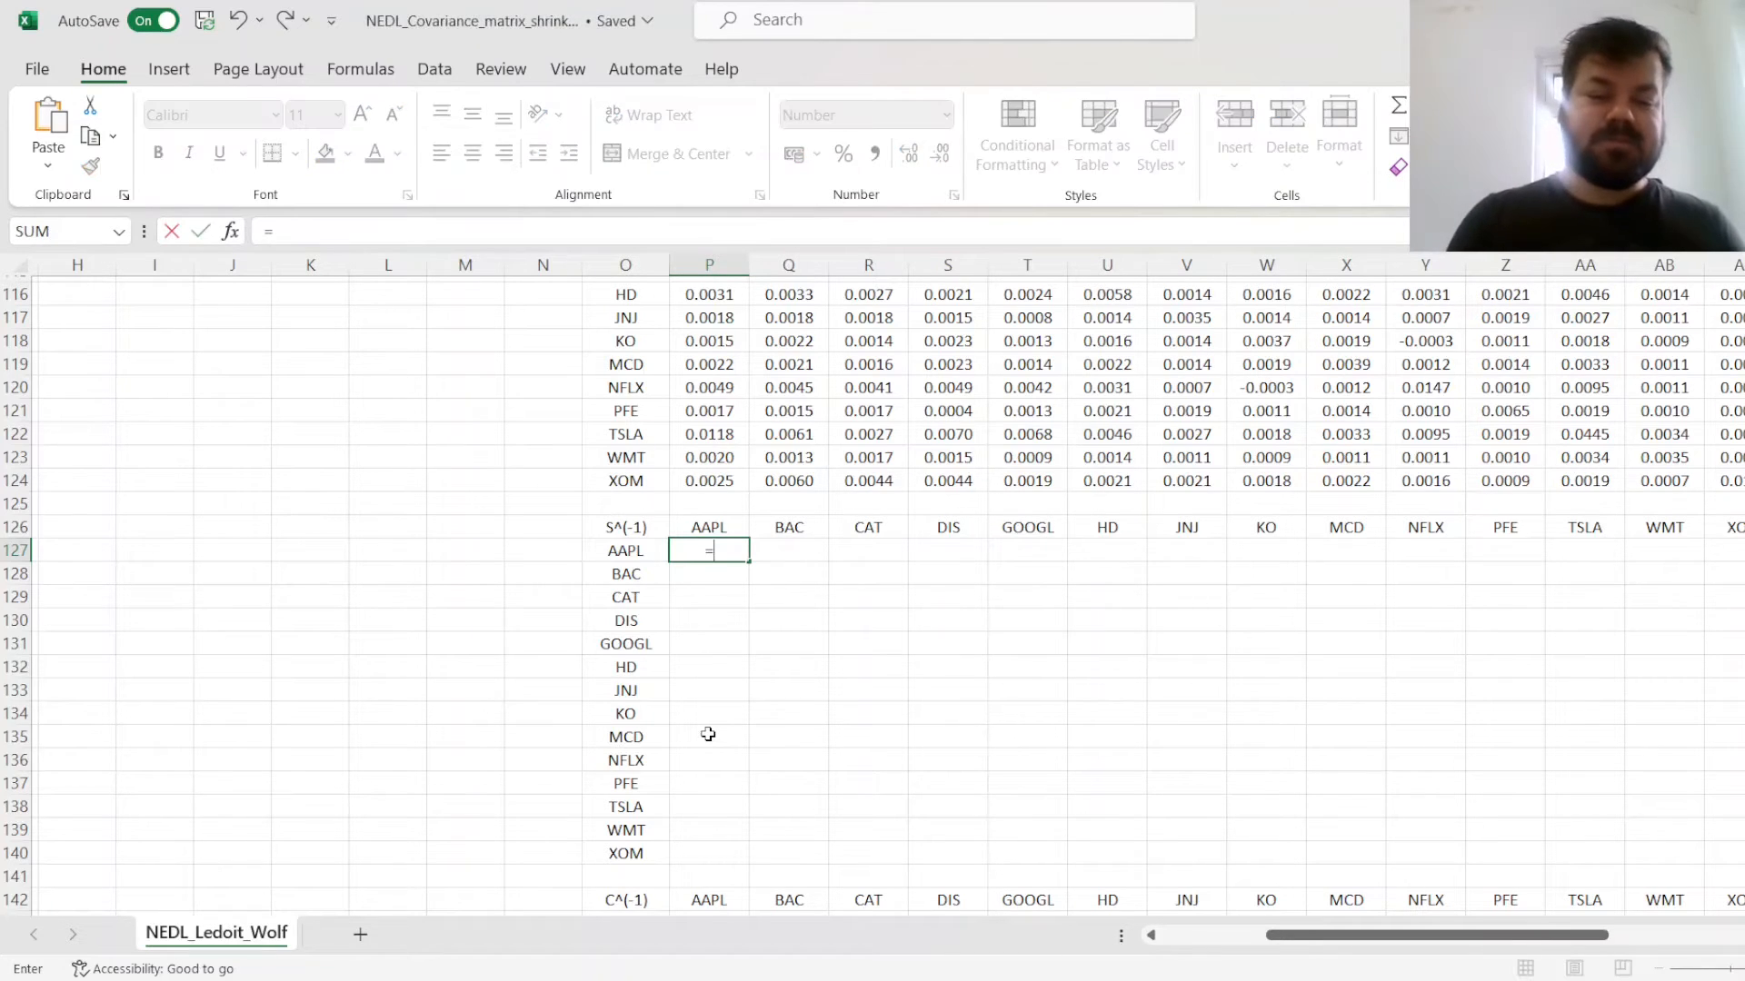
{"action": "type", "text": "MINVE"}
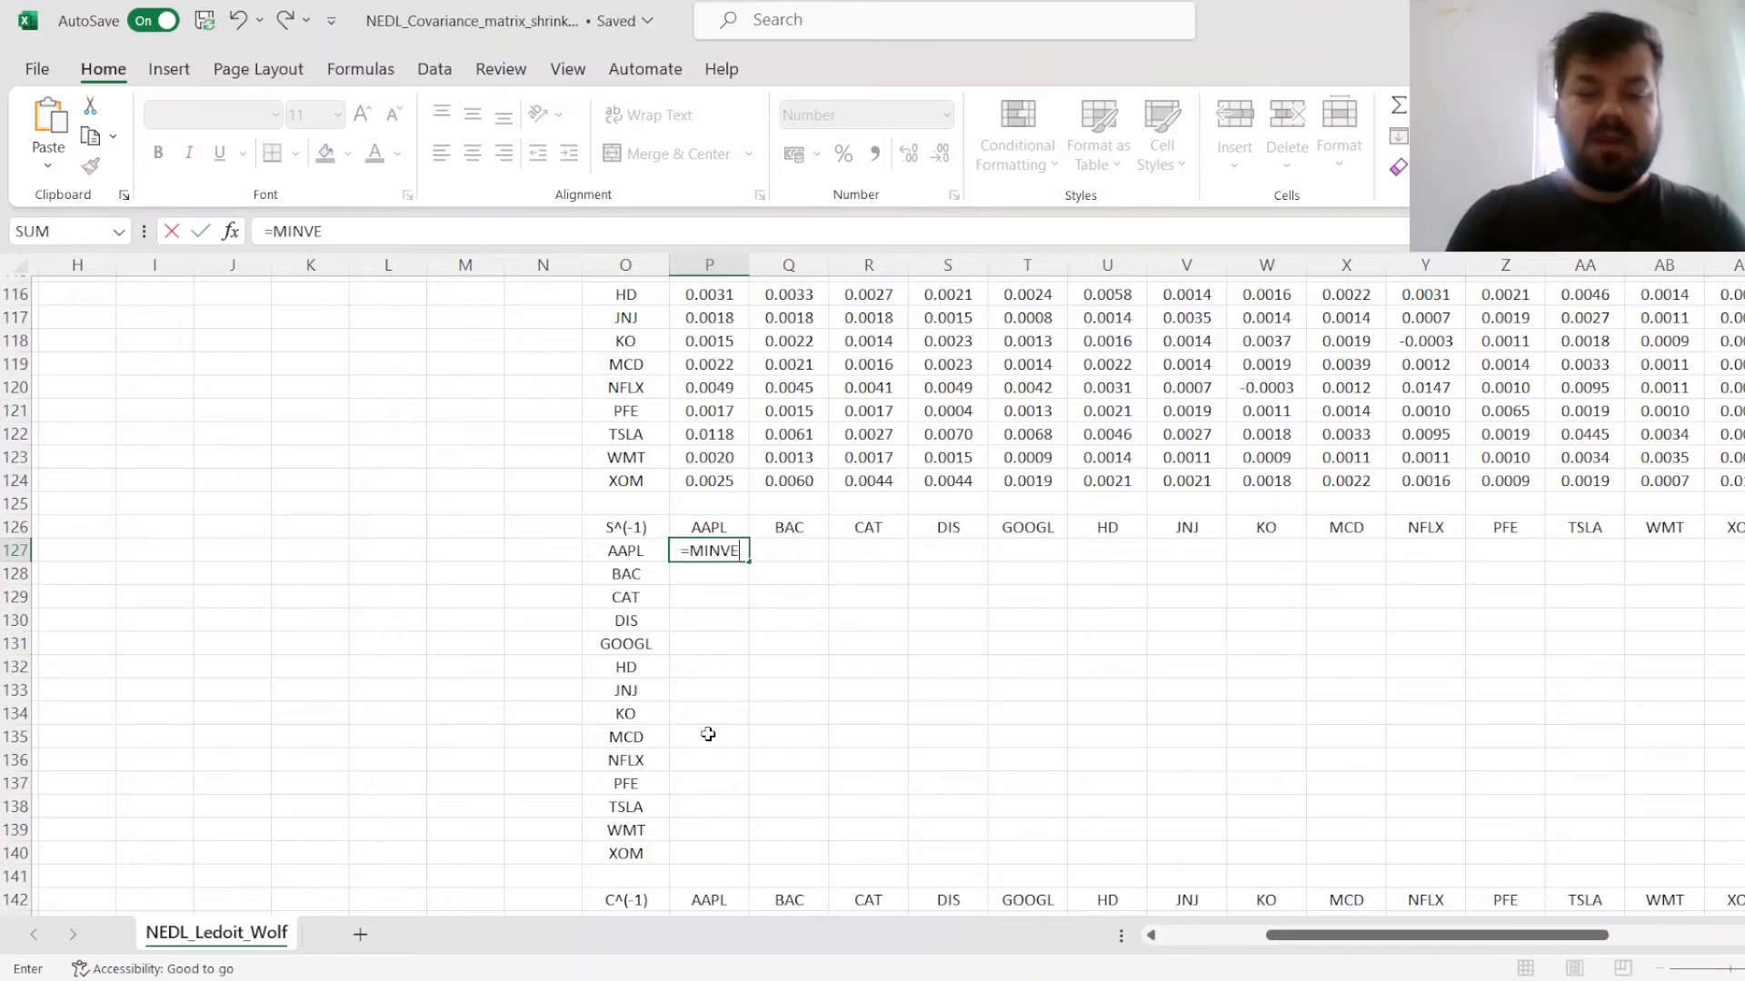
{"action": "type", "text": "RSE("}
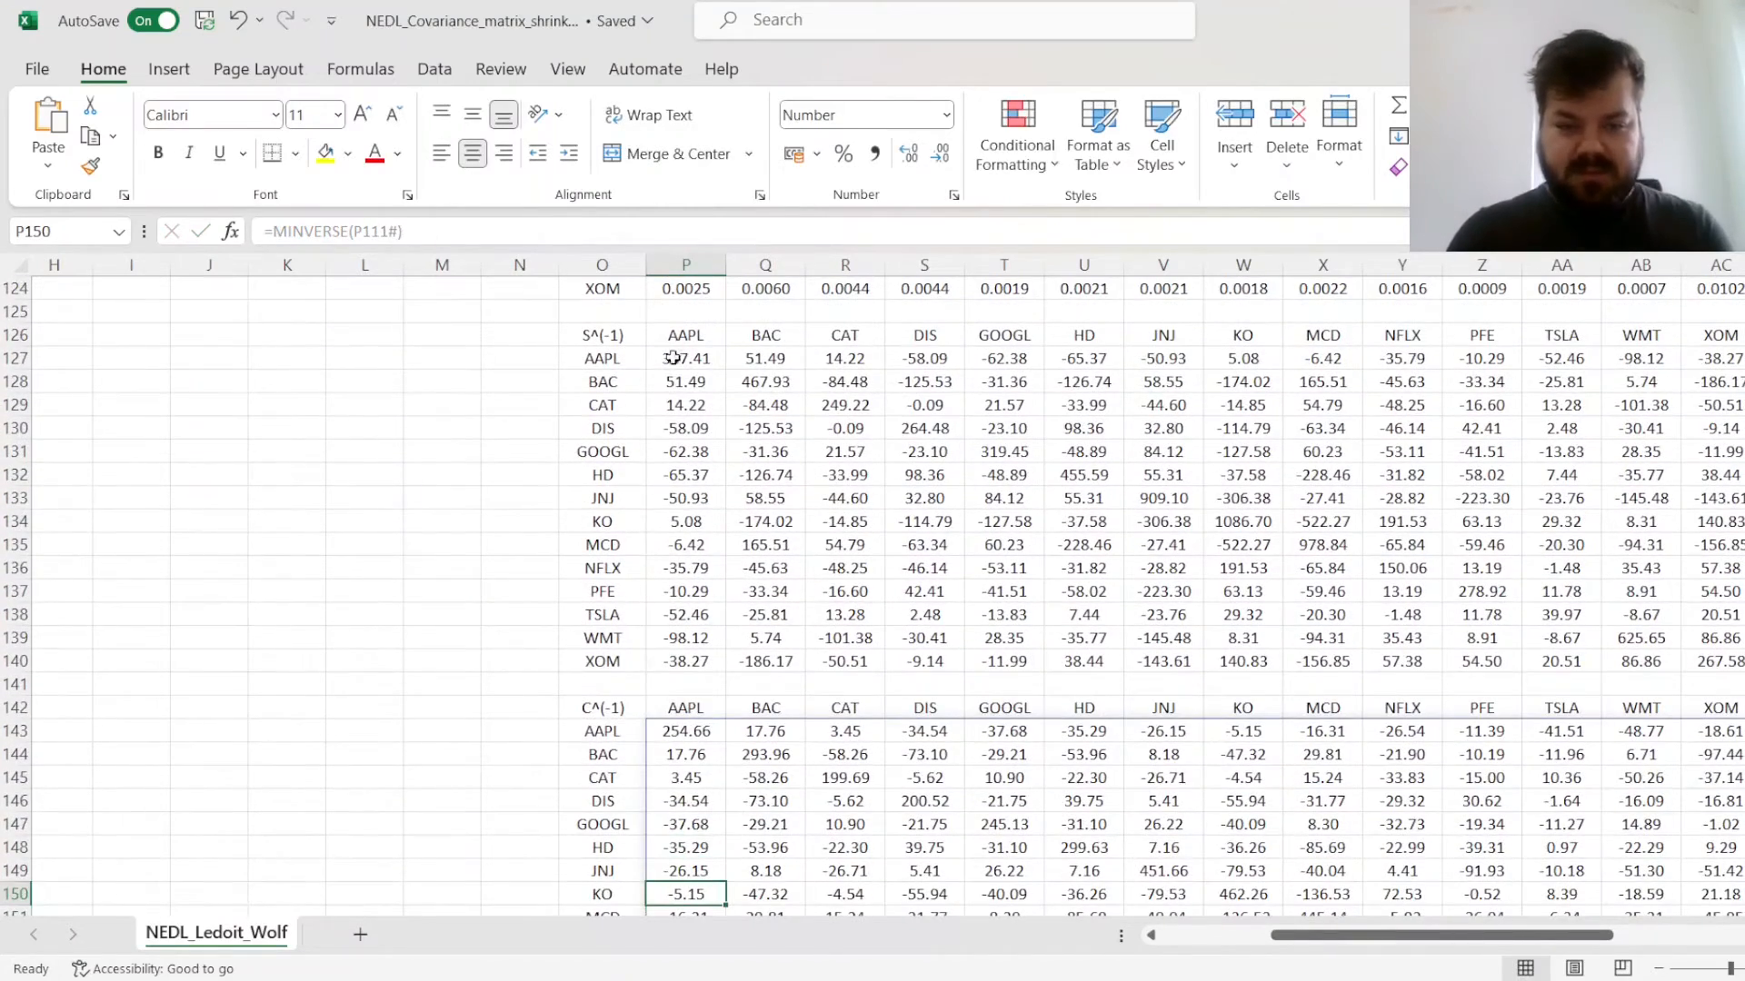
Compare the diagonal values of the S^(-1) and C^(-1) inverses
{"action": "left_click", "coordinate": [765, 754]}
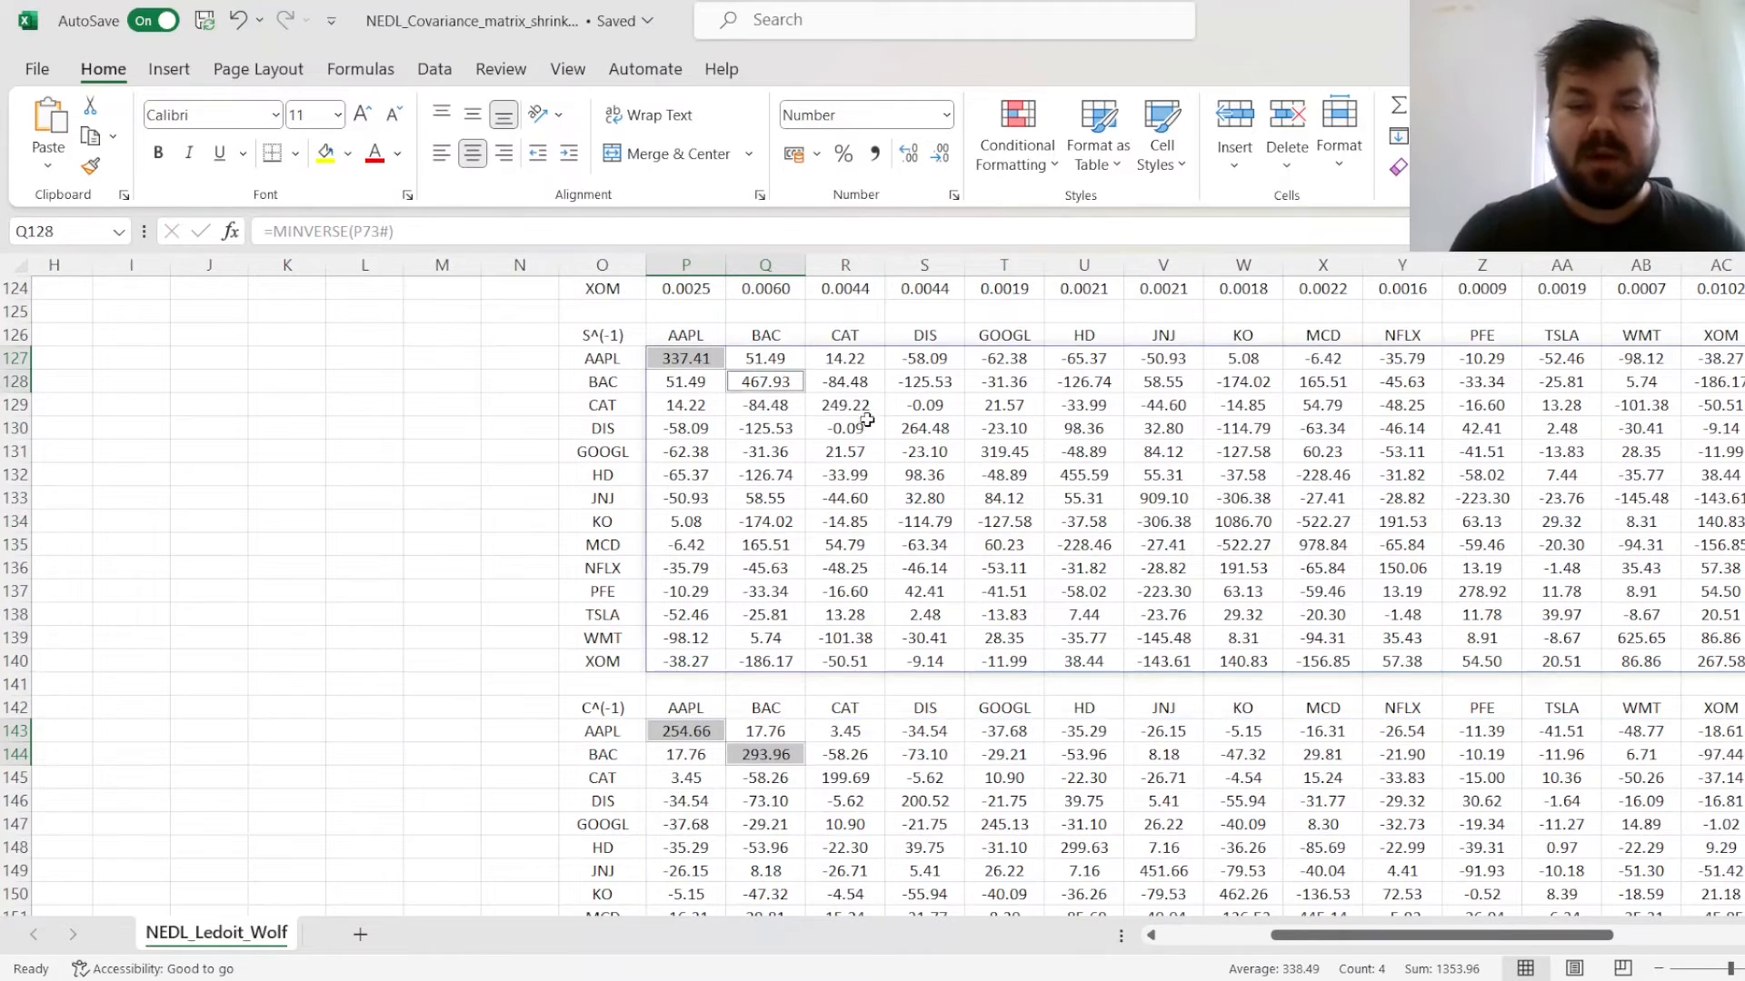
{"action": "left_click", "coordinate": [844, 777]}
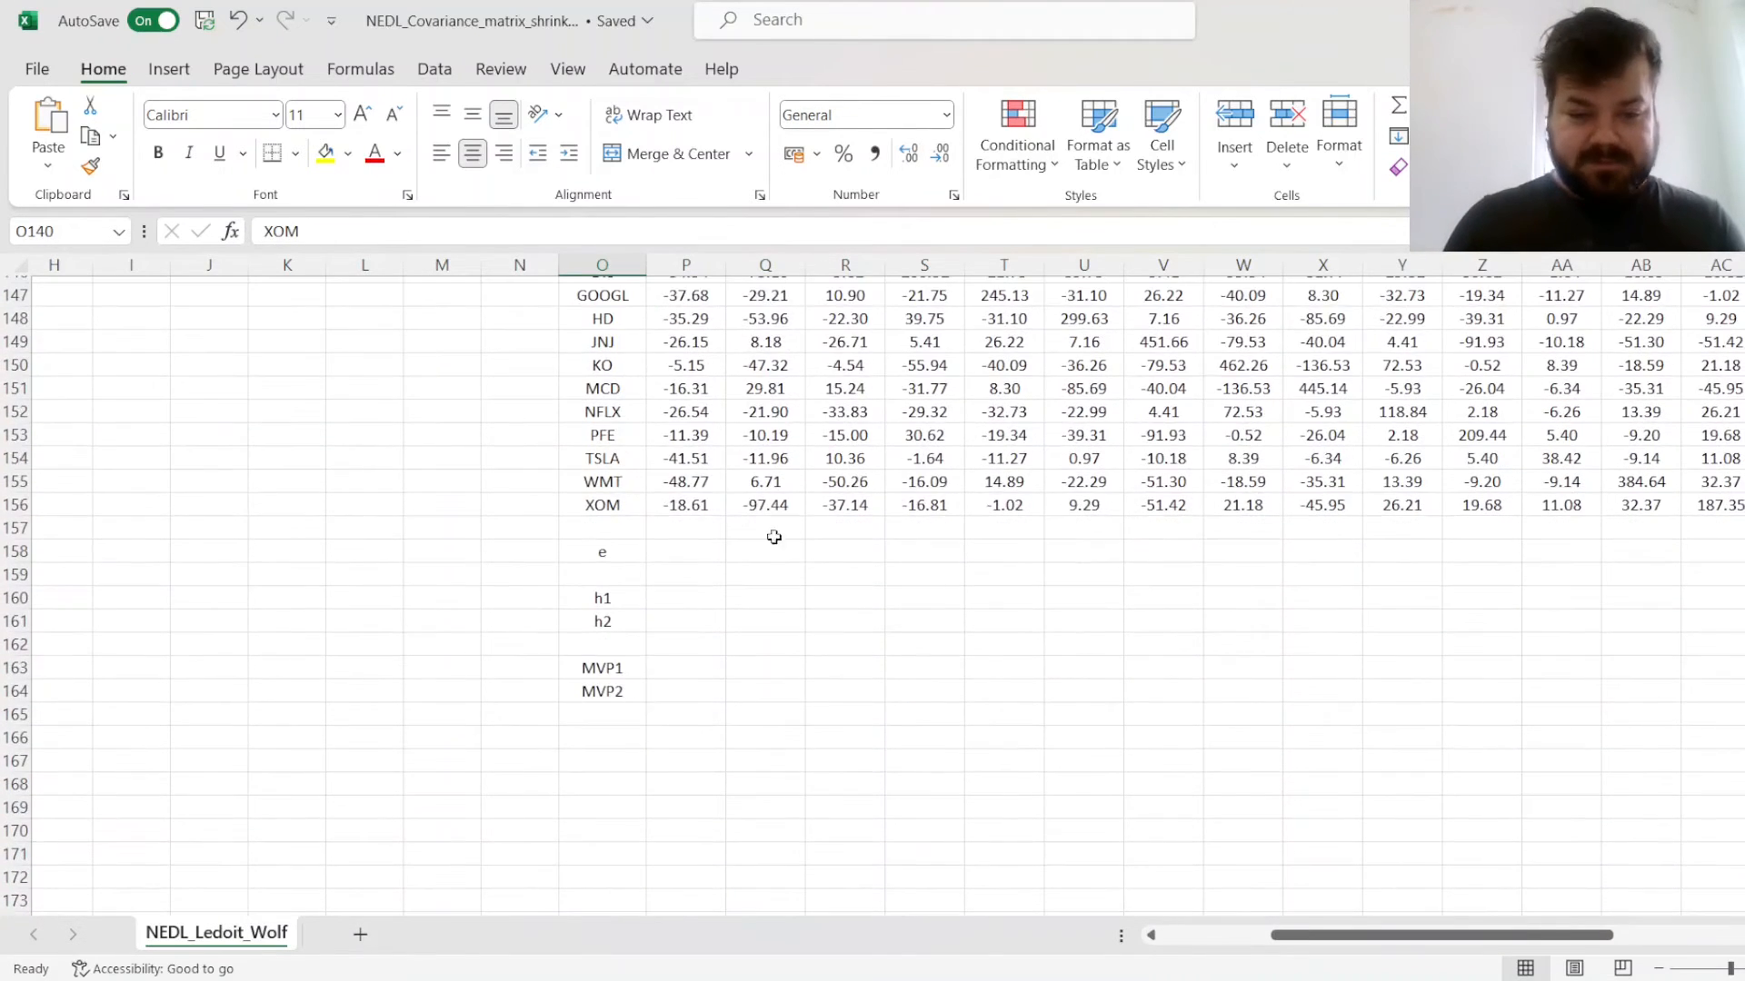
Fill P158:AC158 with ones and compute h1 as =MMULT(P158:AC158,P127#), h2 from C^(-1)
{"action": "left_click", "coordinate": [685, 550]}
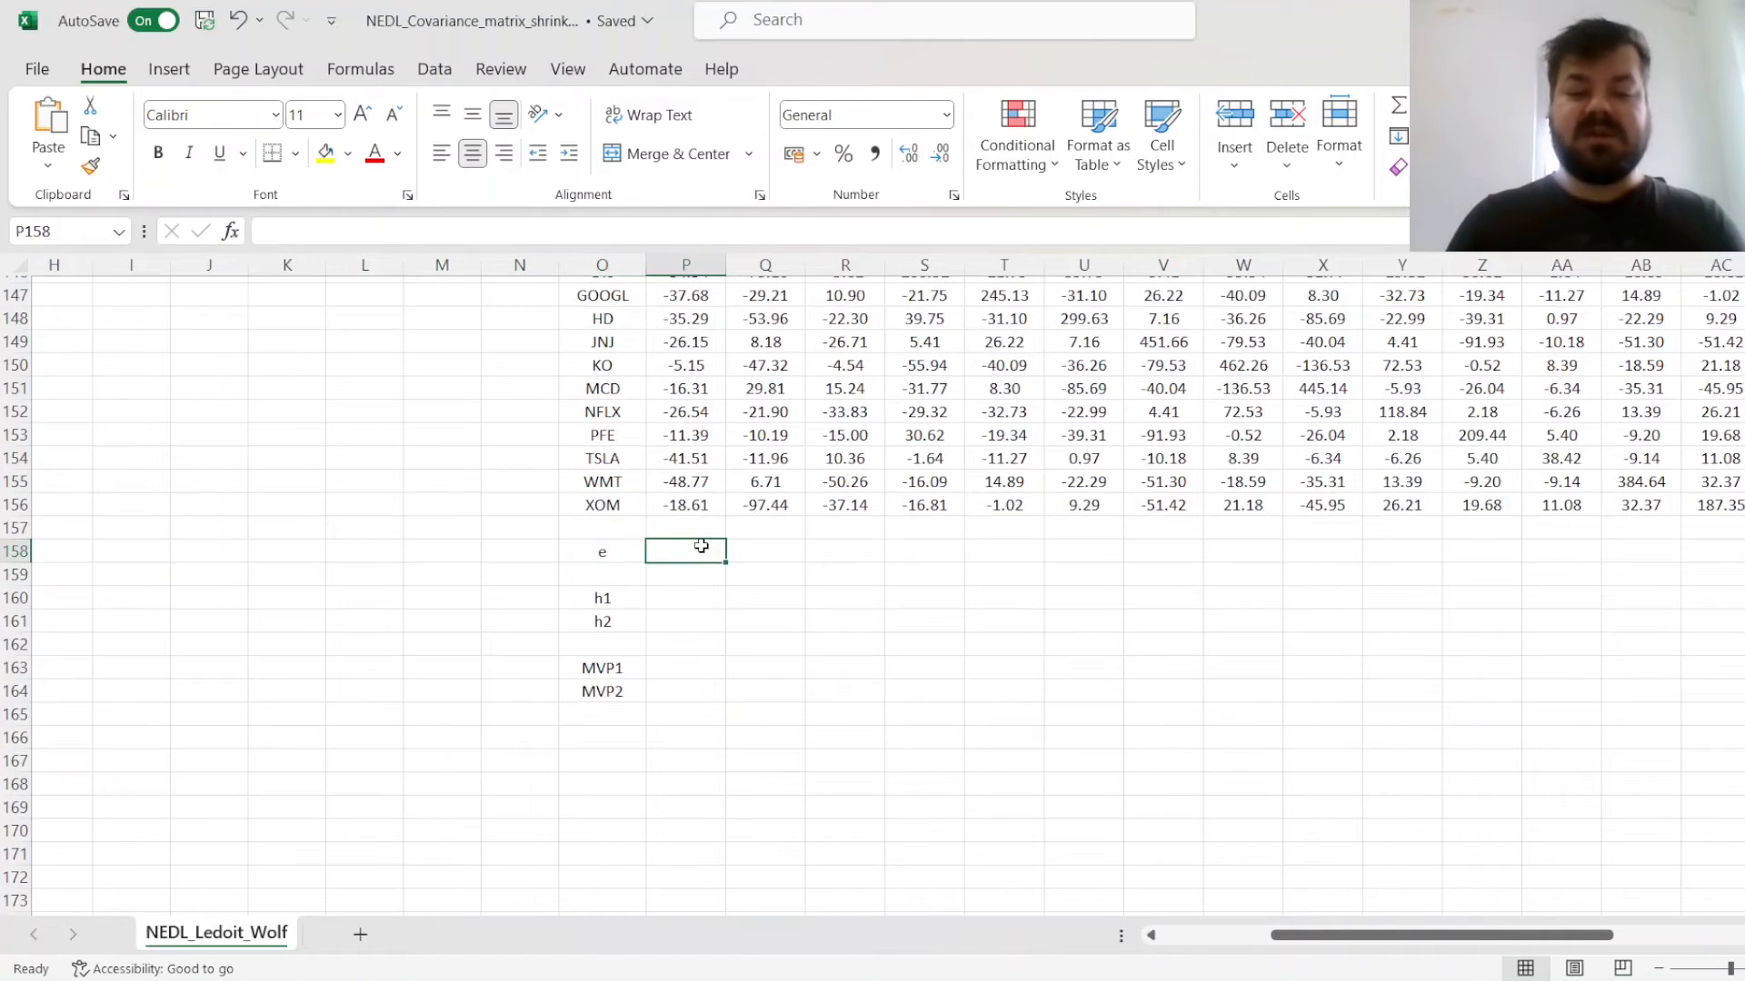
{"action": "type", "text": "158:AC158,"}
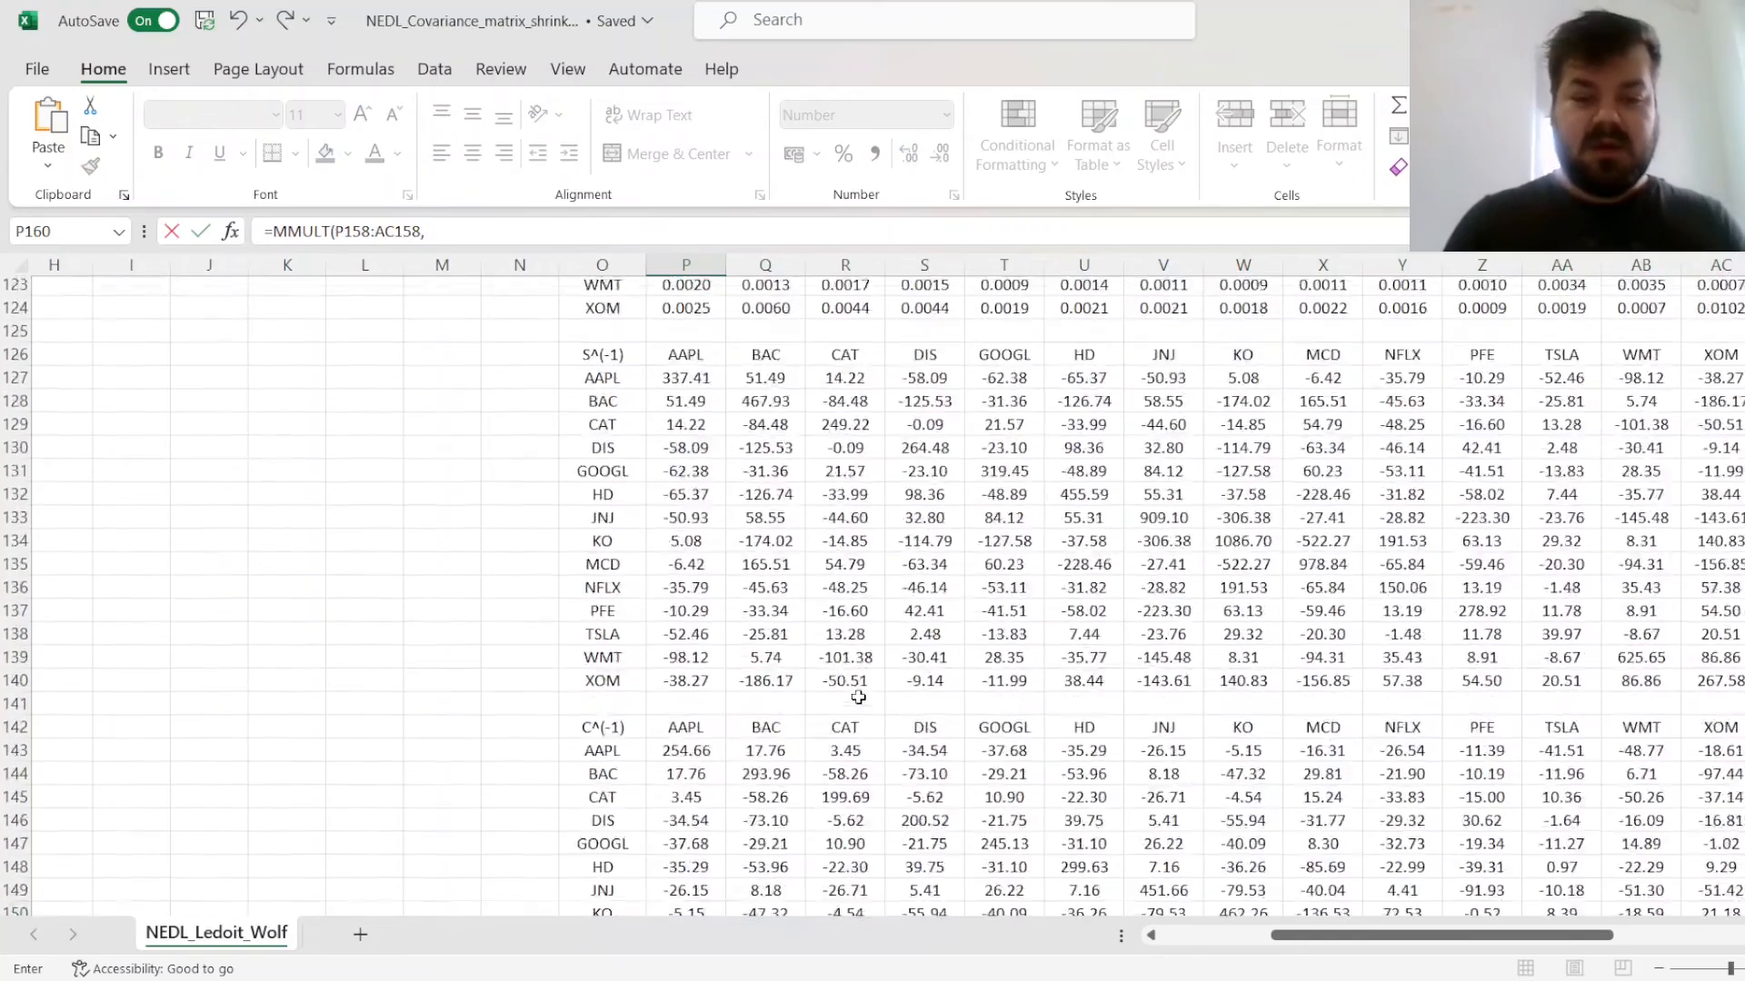
{"action": "left_click", "coordinate": [685, 486]}
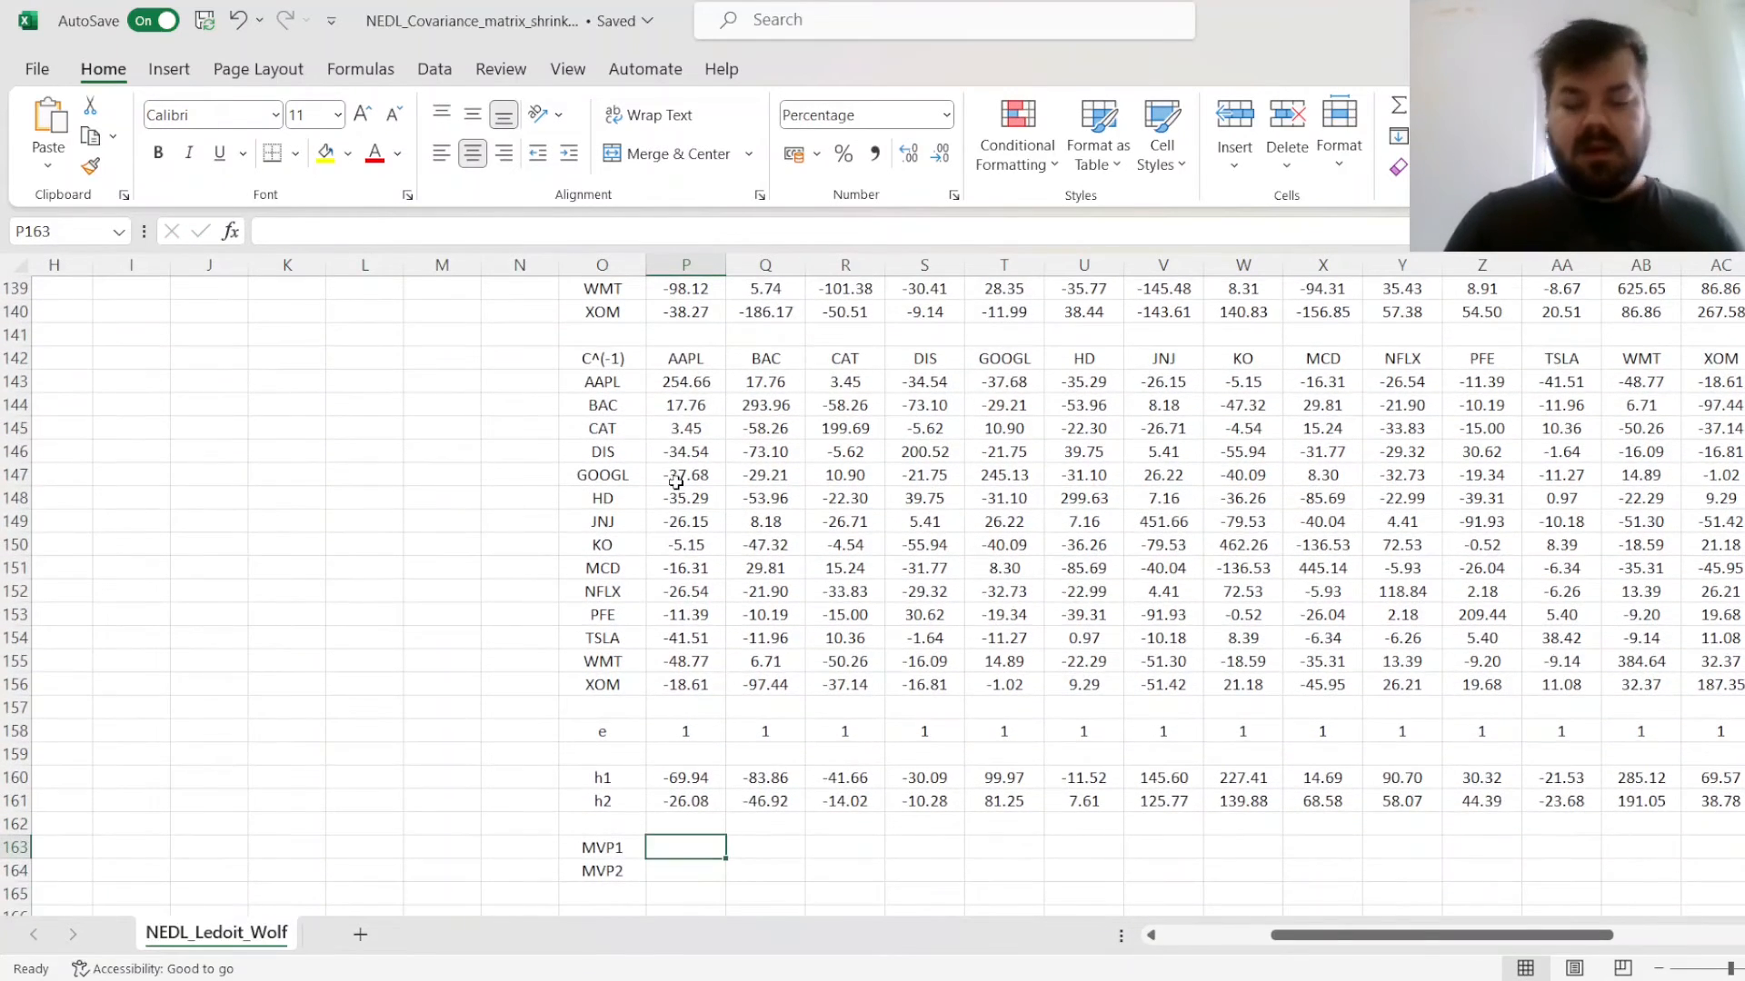
{"action": "type", "text": "="}
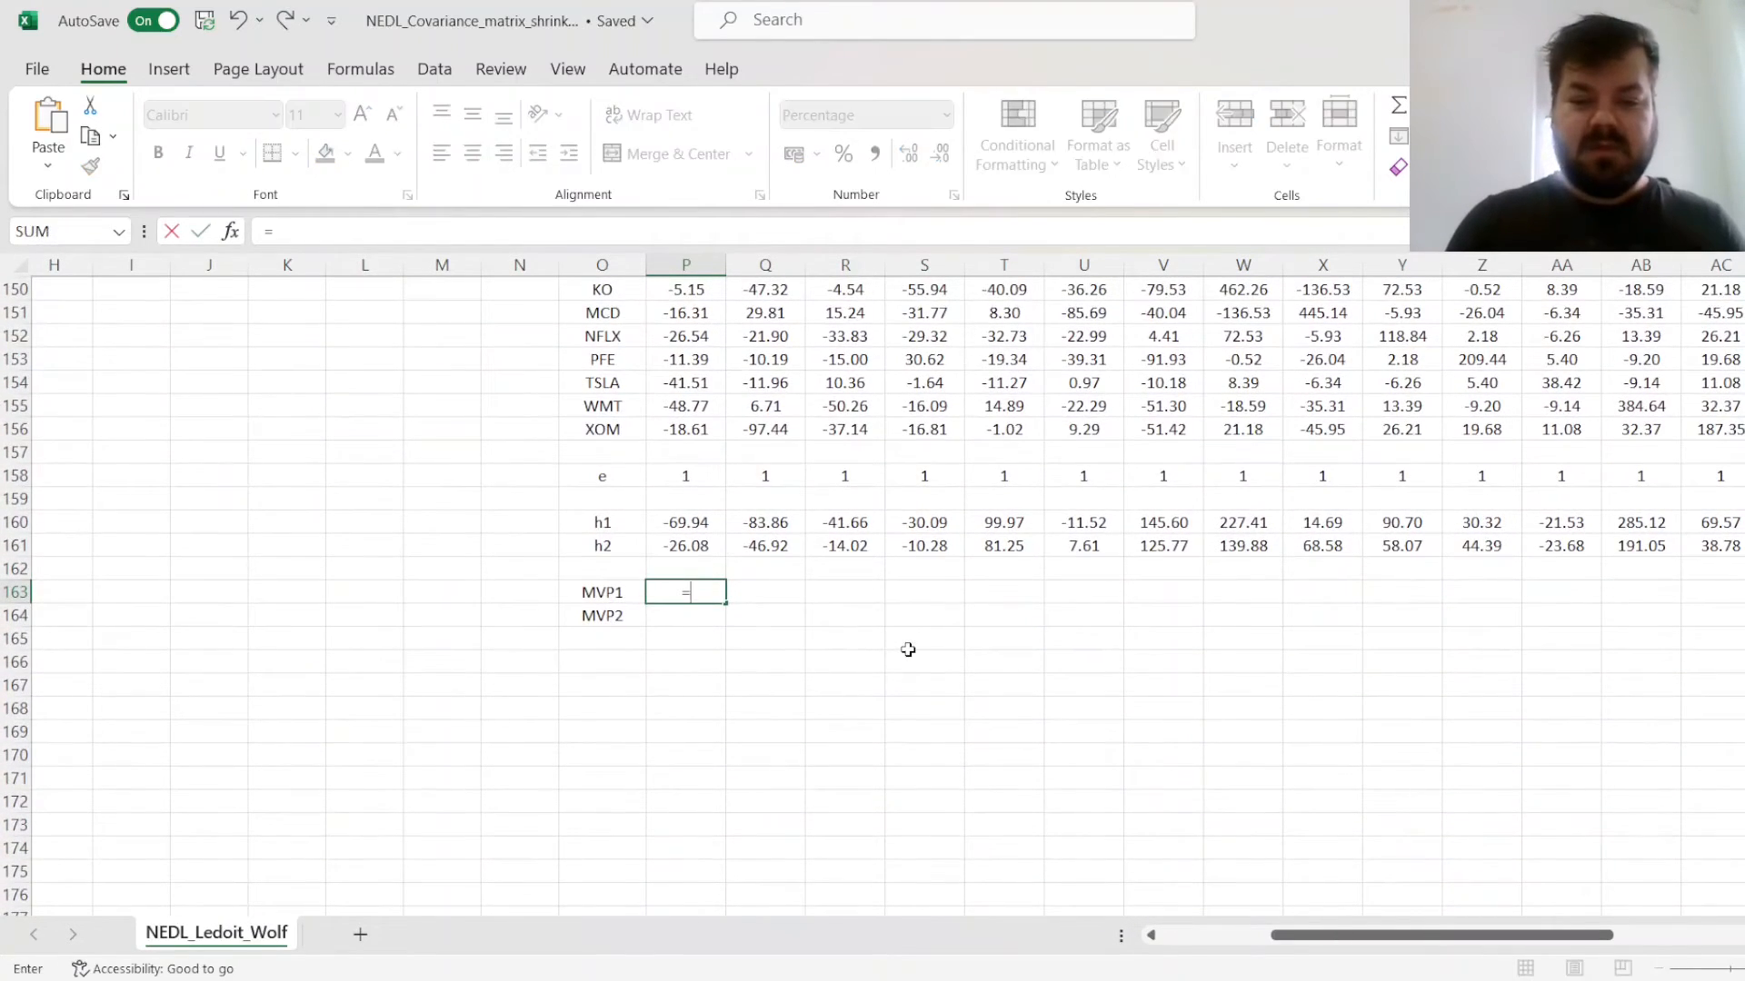
{"action": "type", "text": "=P160#"}
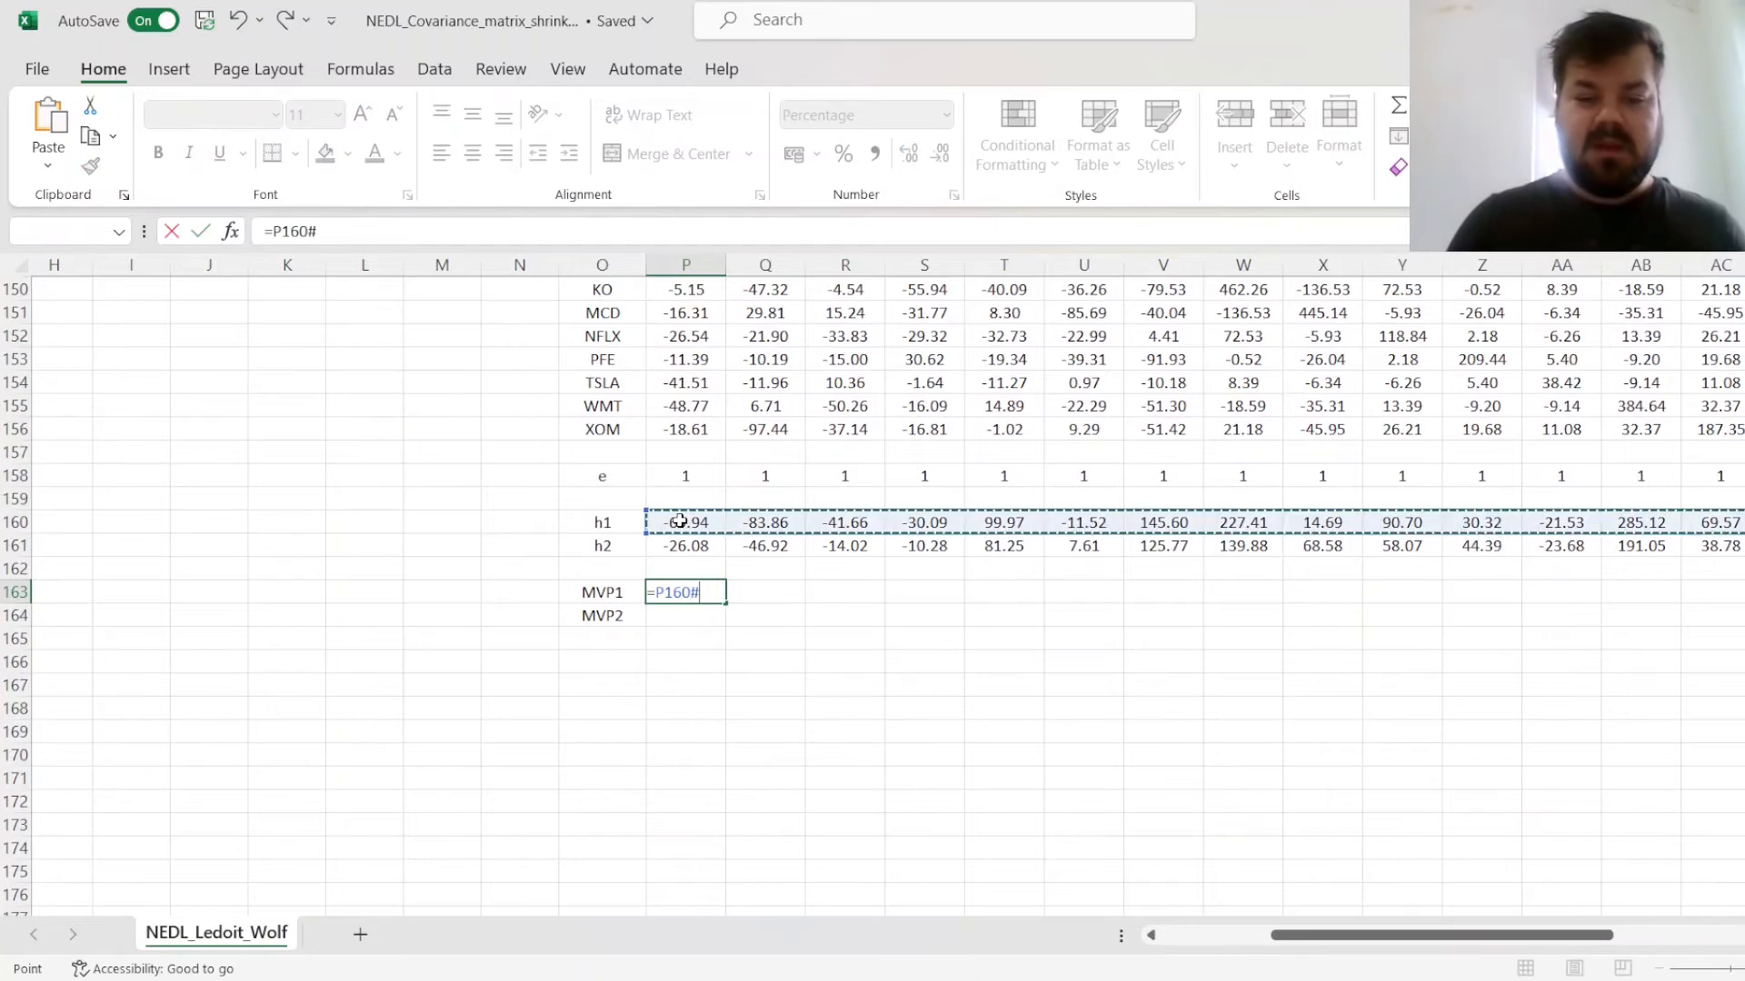
{"action": "type", "text": "/SUM(P160#"}
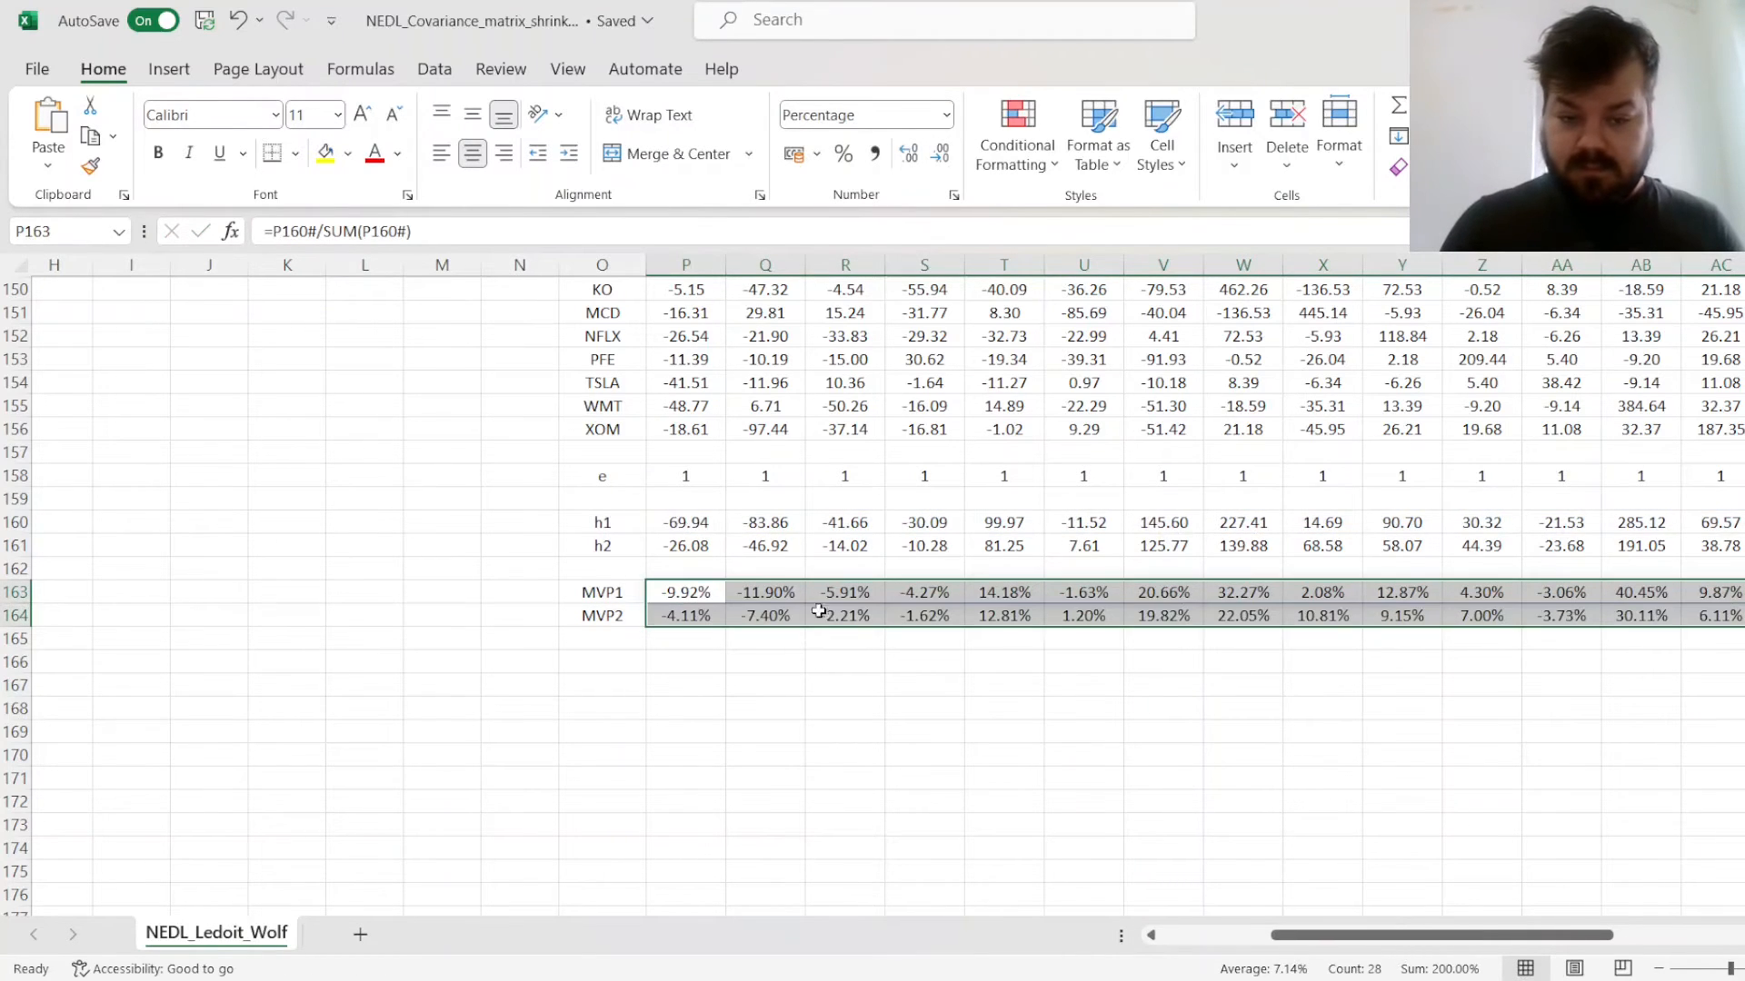
{"action": "left_click", "coordinate": [601, 591]}
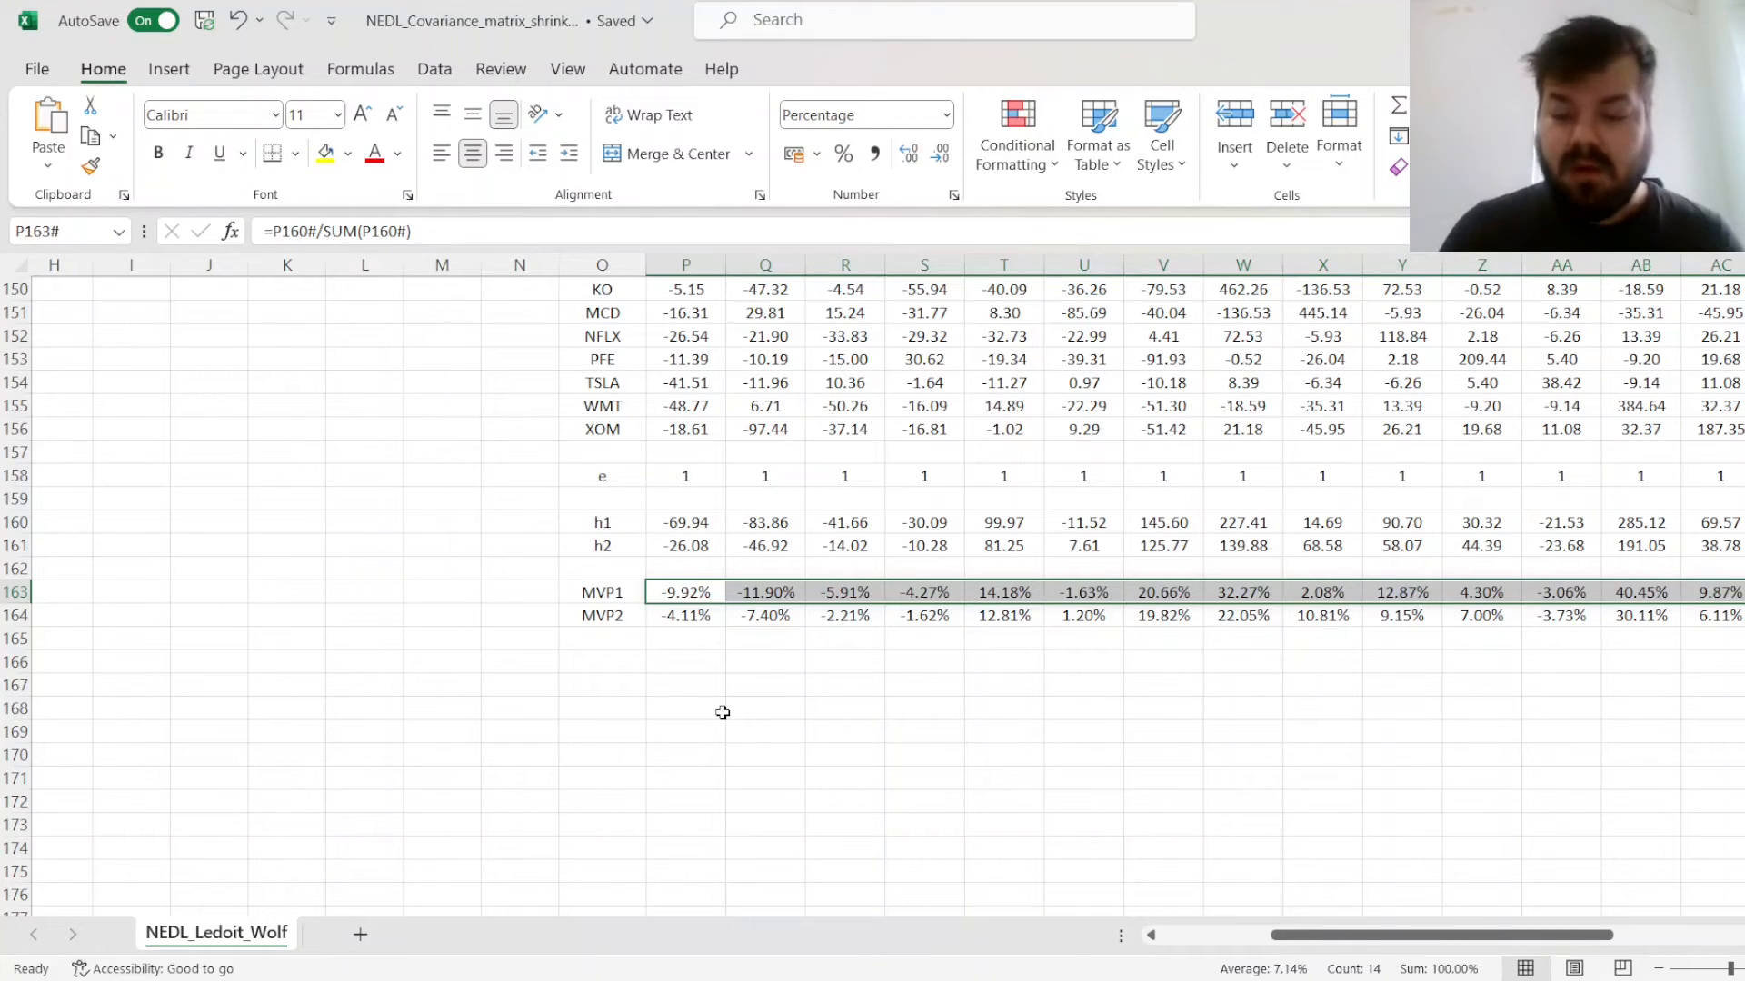
{"action": "mouse_move", "coordinate": [1265, 615]}
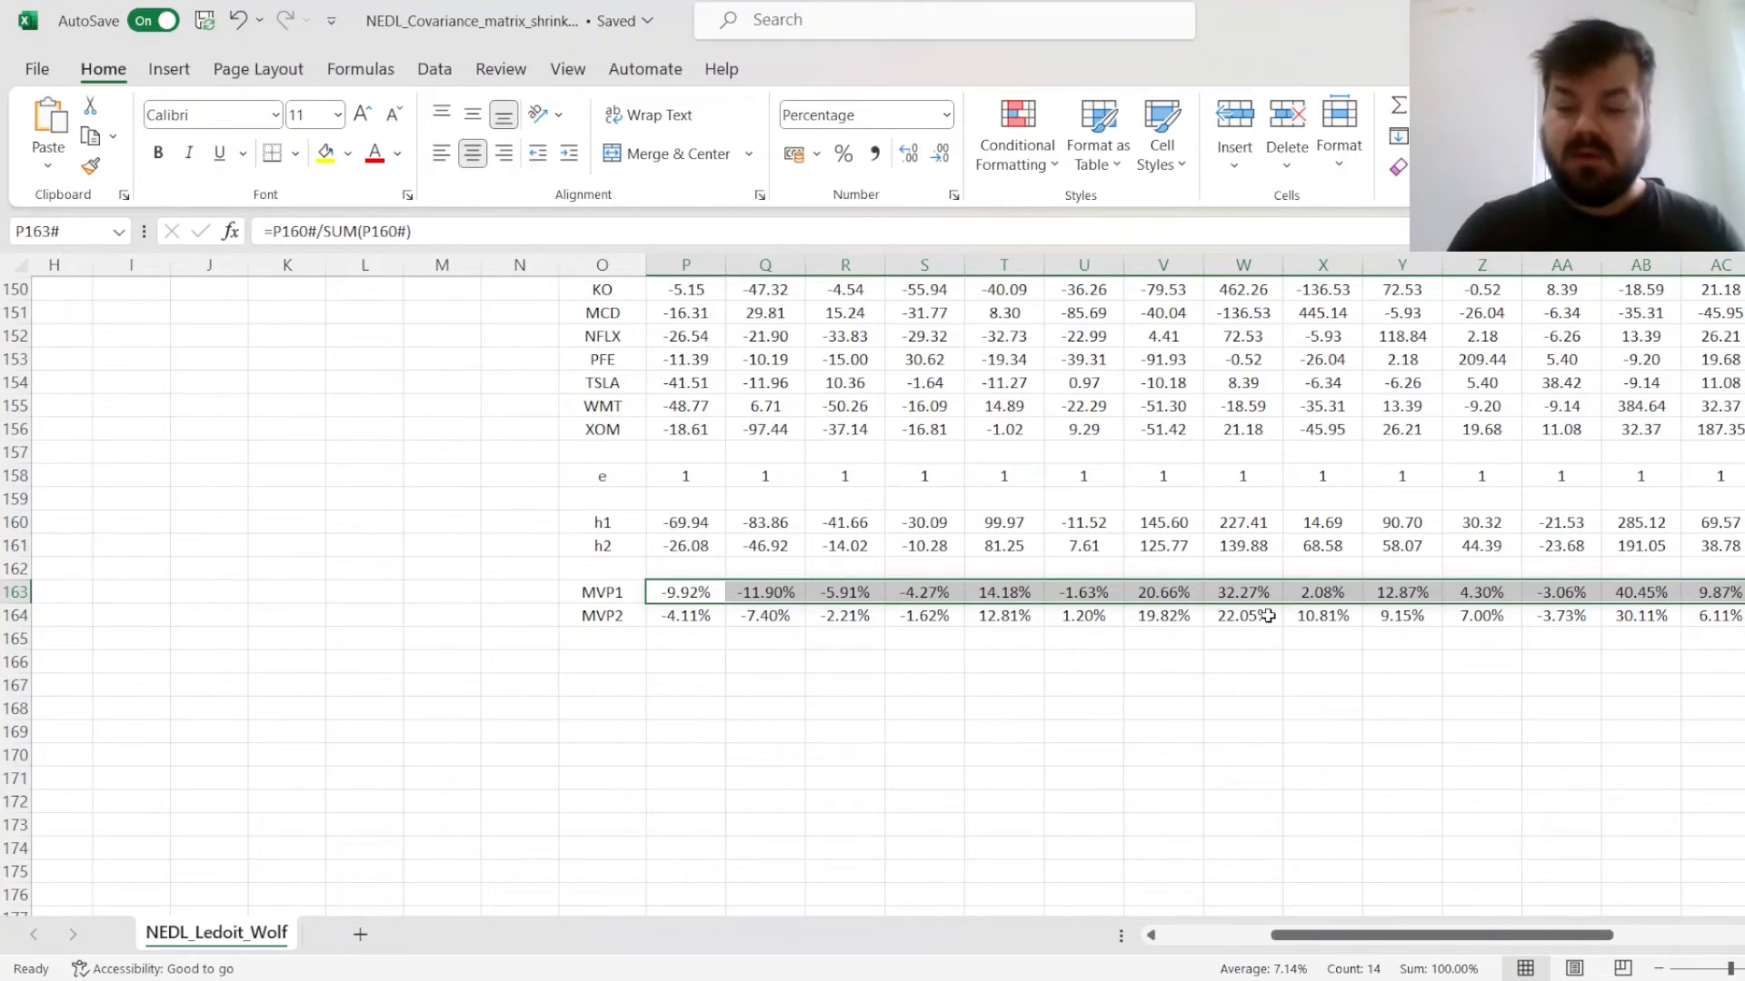
{"action": "mouse_move", "coordinate": [1458, 576]}
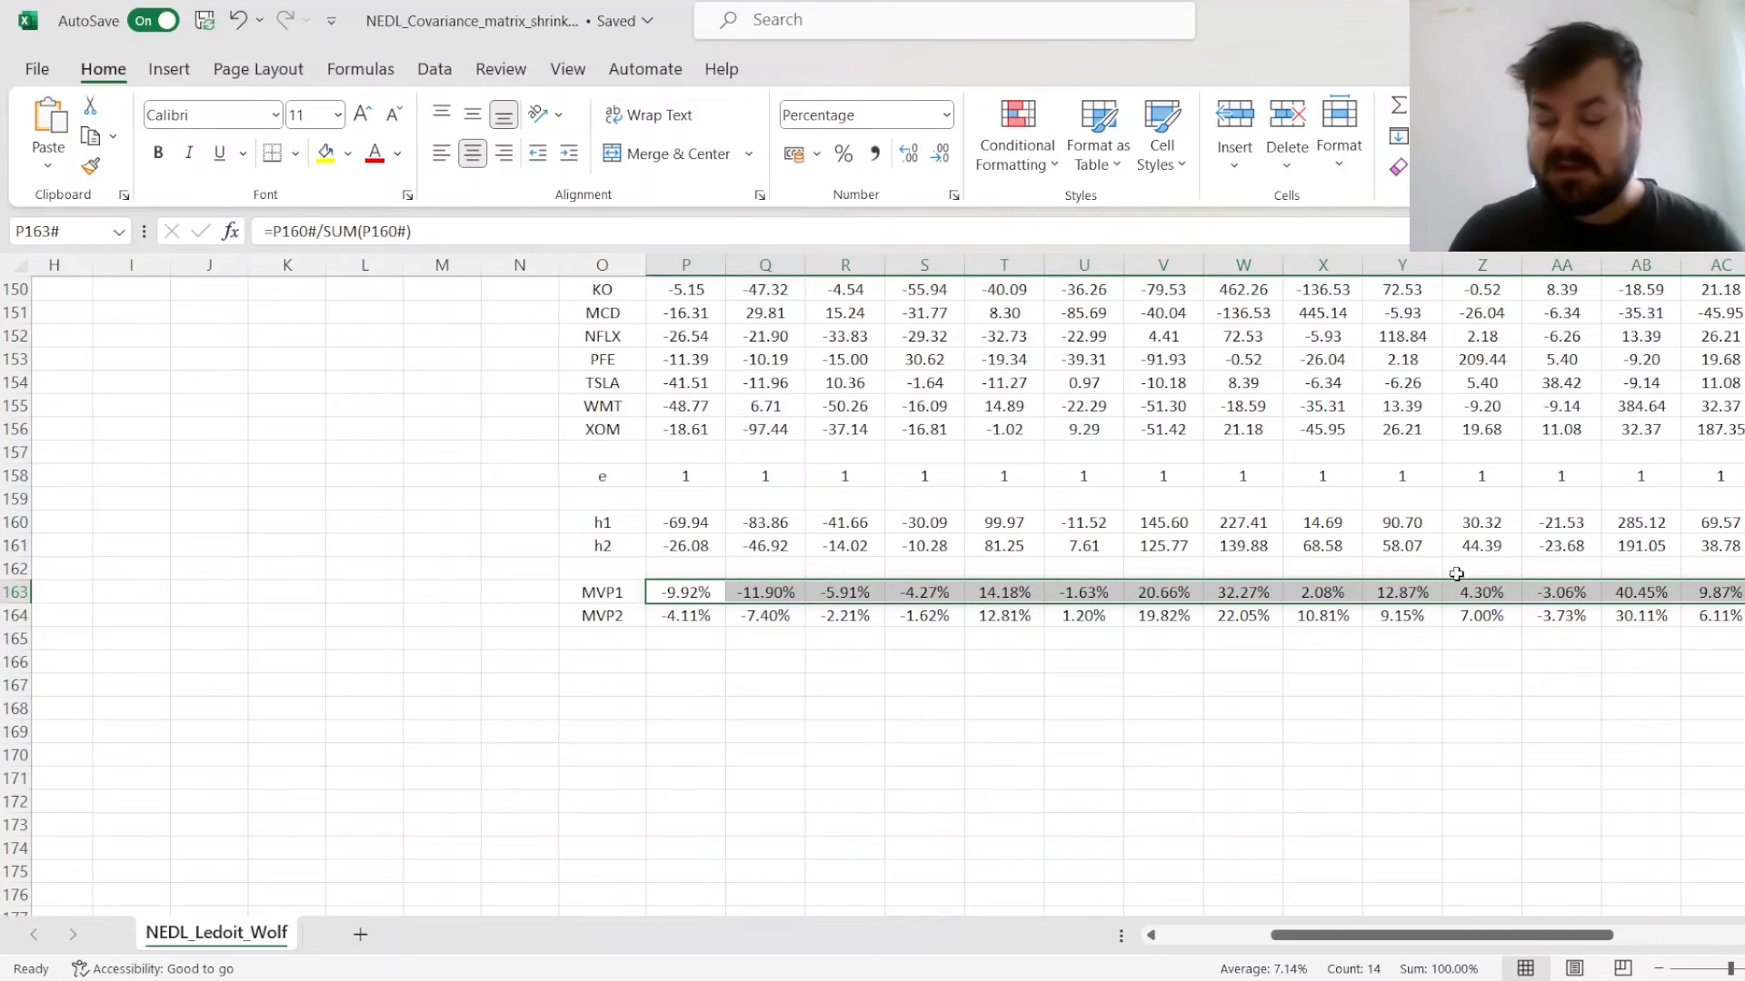
{"action": "left_click", "coordinate": [1640, 590]}
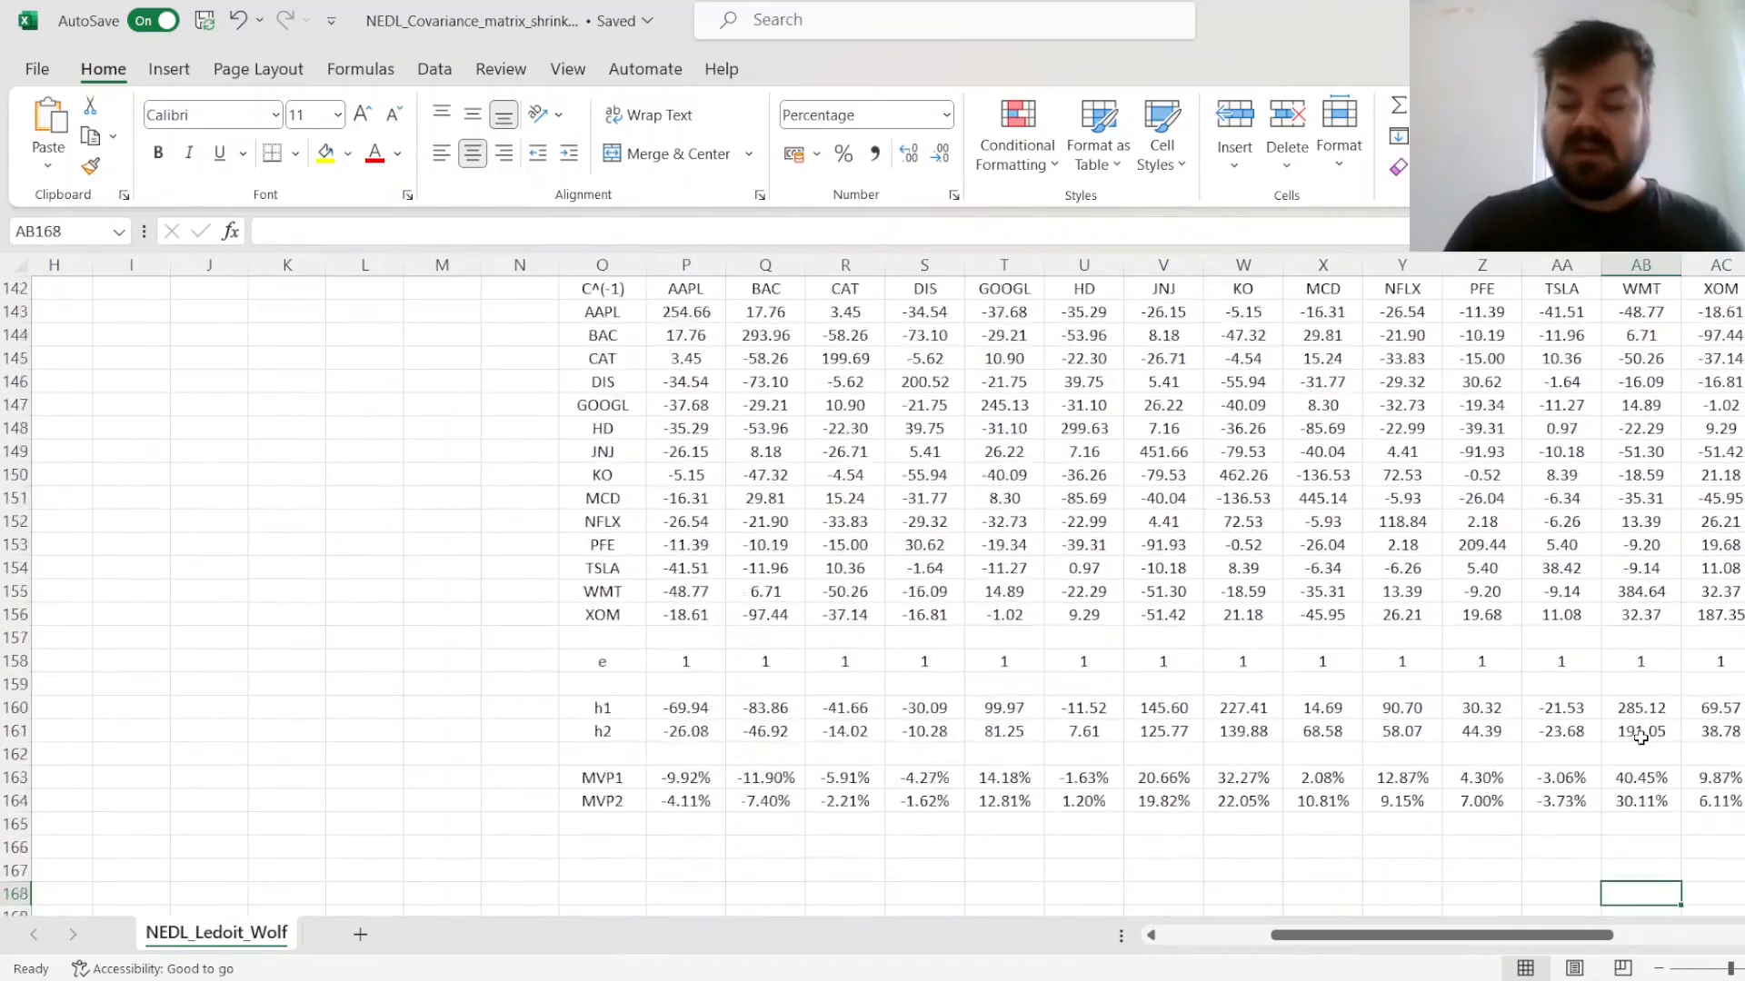
{"action": "left_click", "coordinate": [1640, 684]}
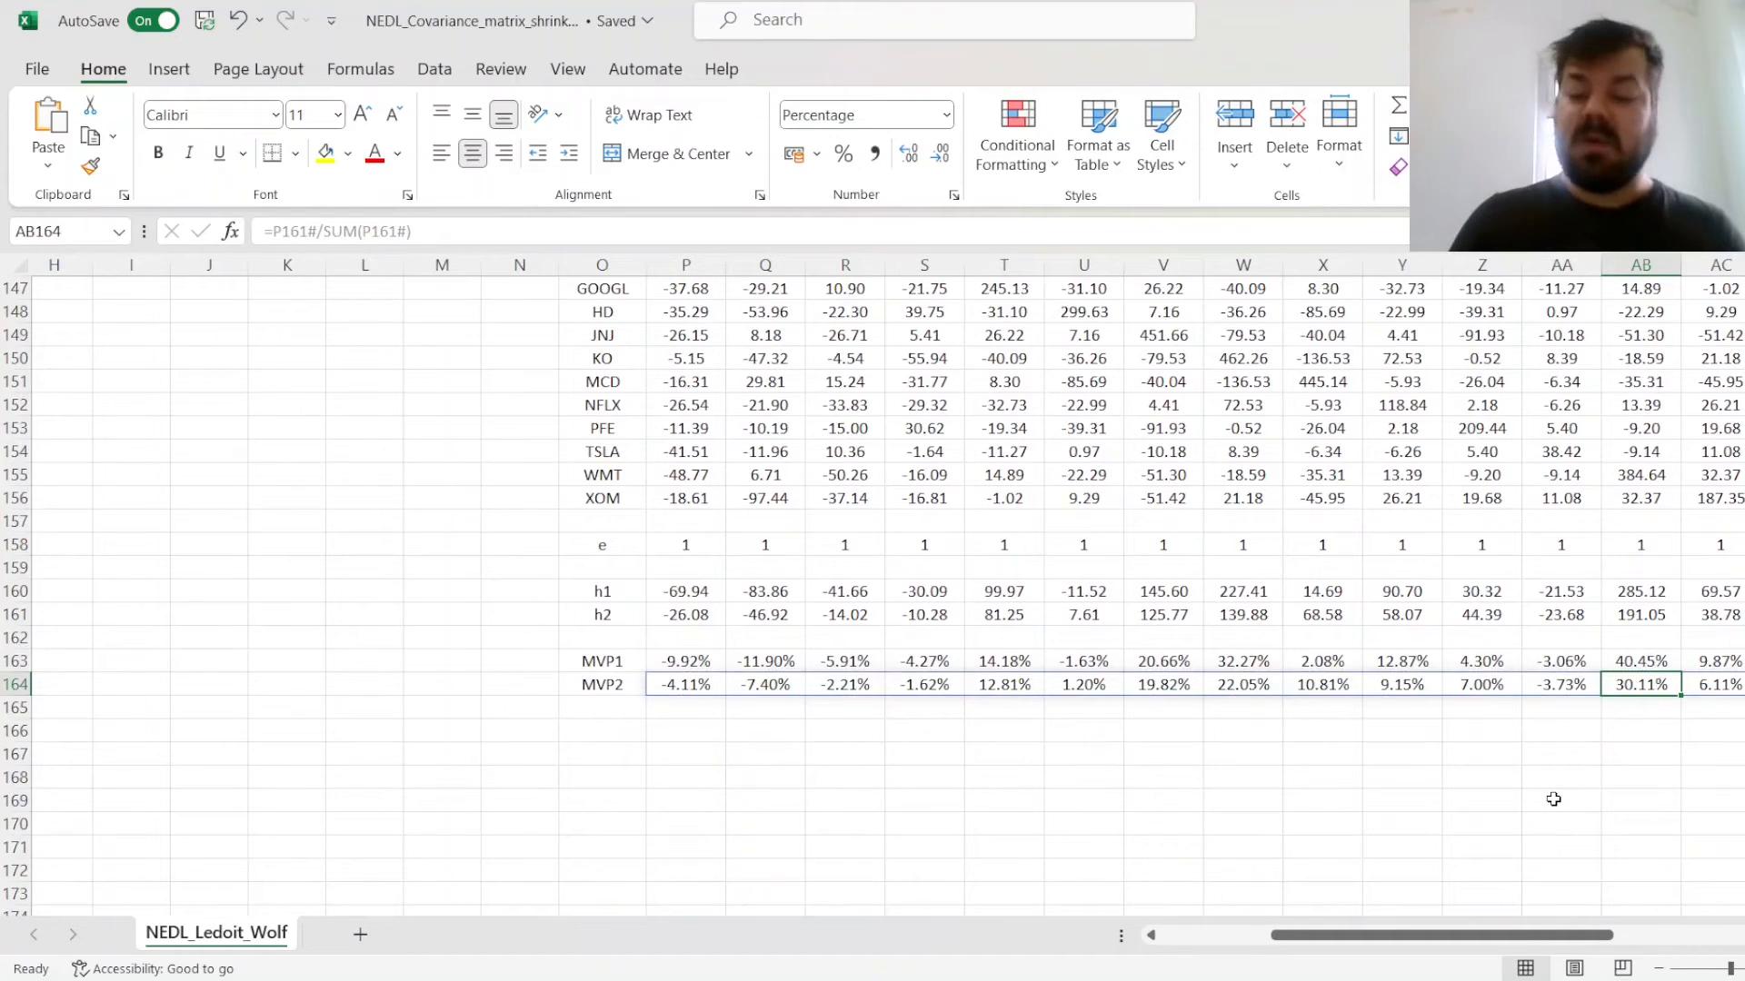
{"action": "left_click", "coordinate": [1243, 659]}
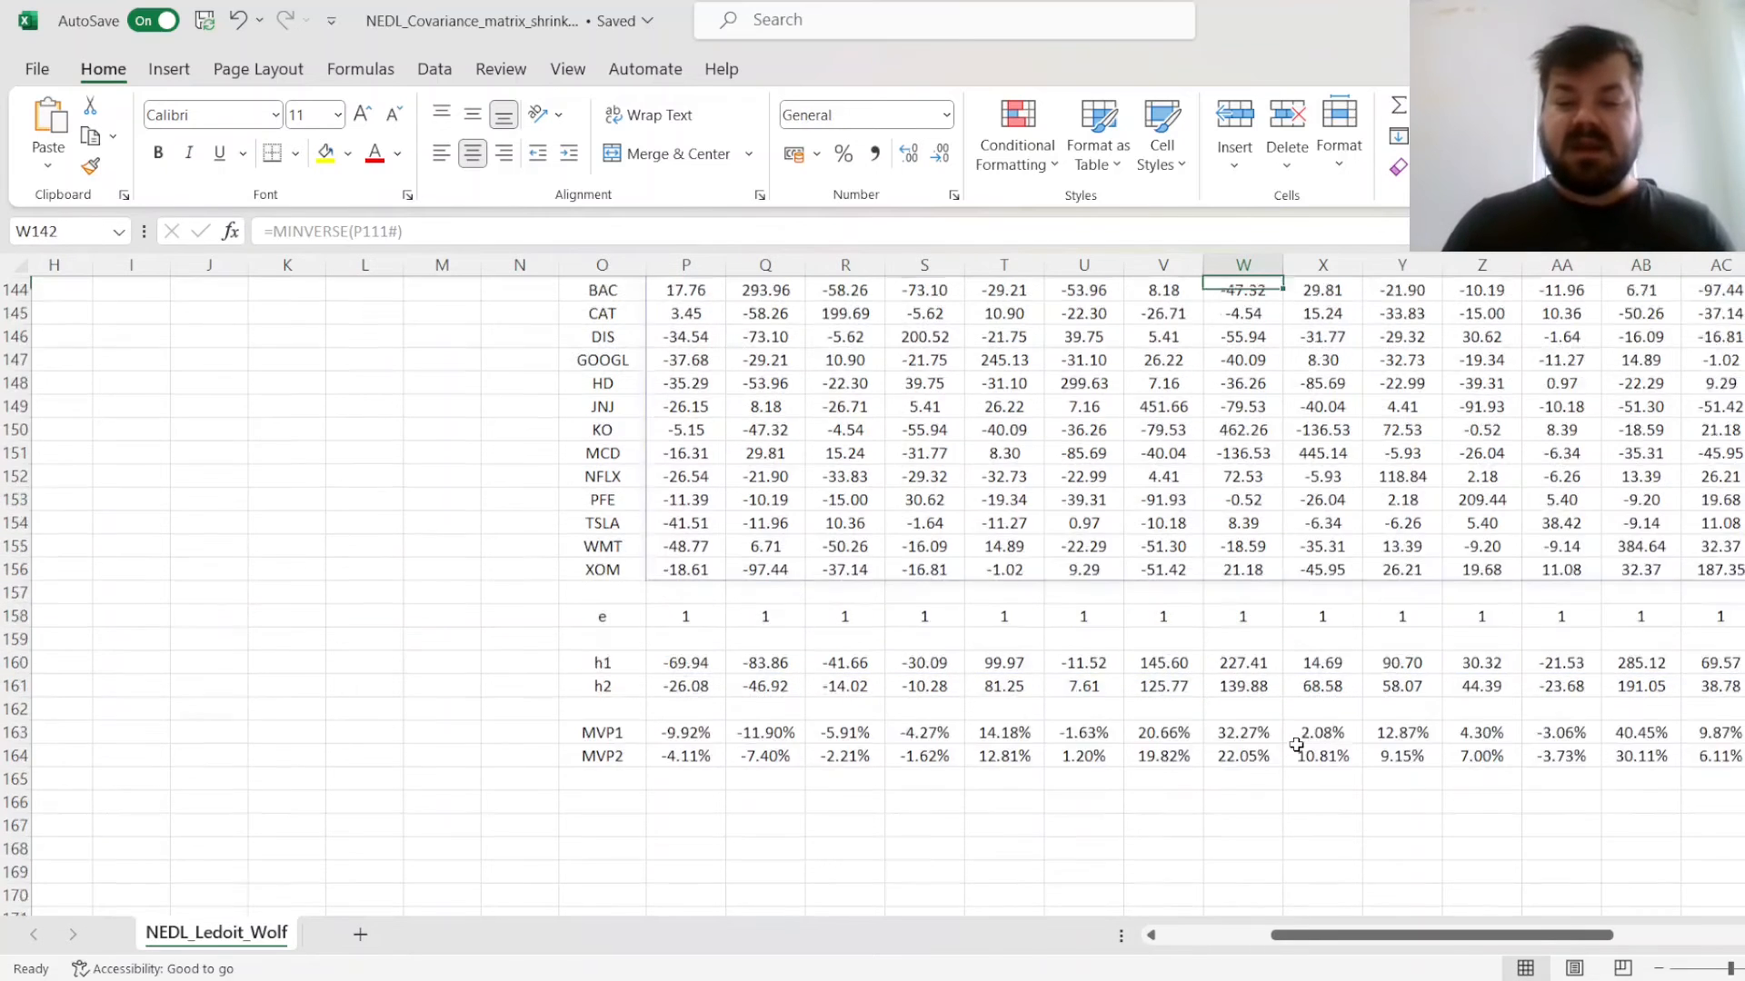
{"action": "left_click", "coordinate": [1242, 888]}
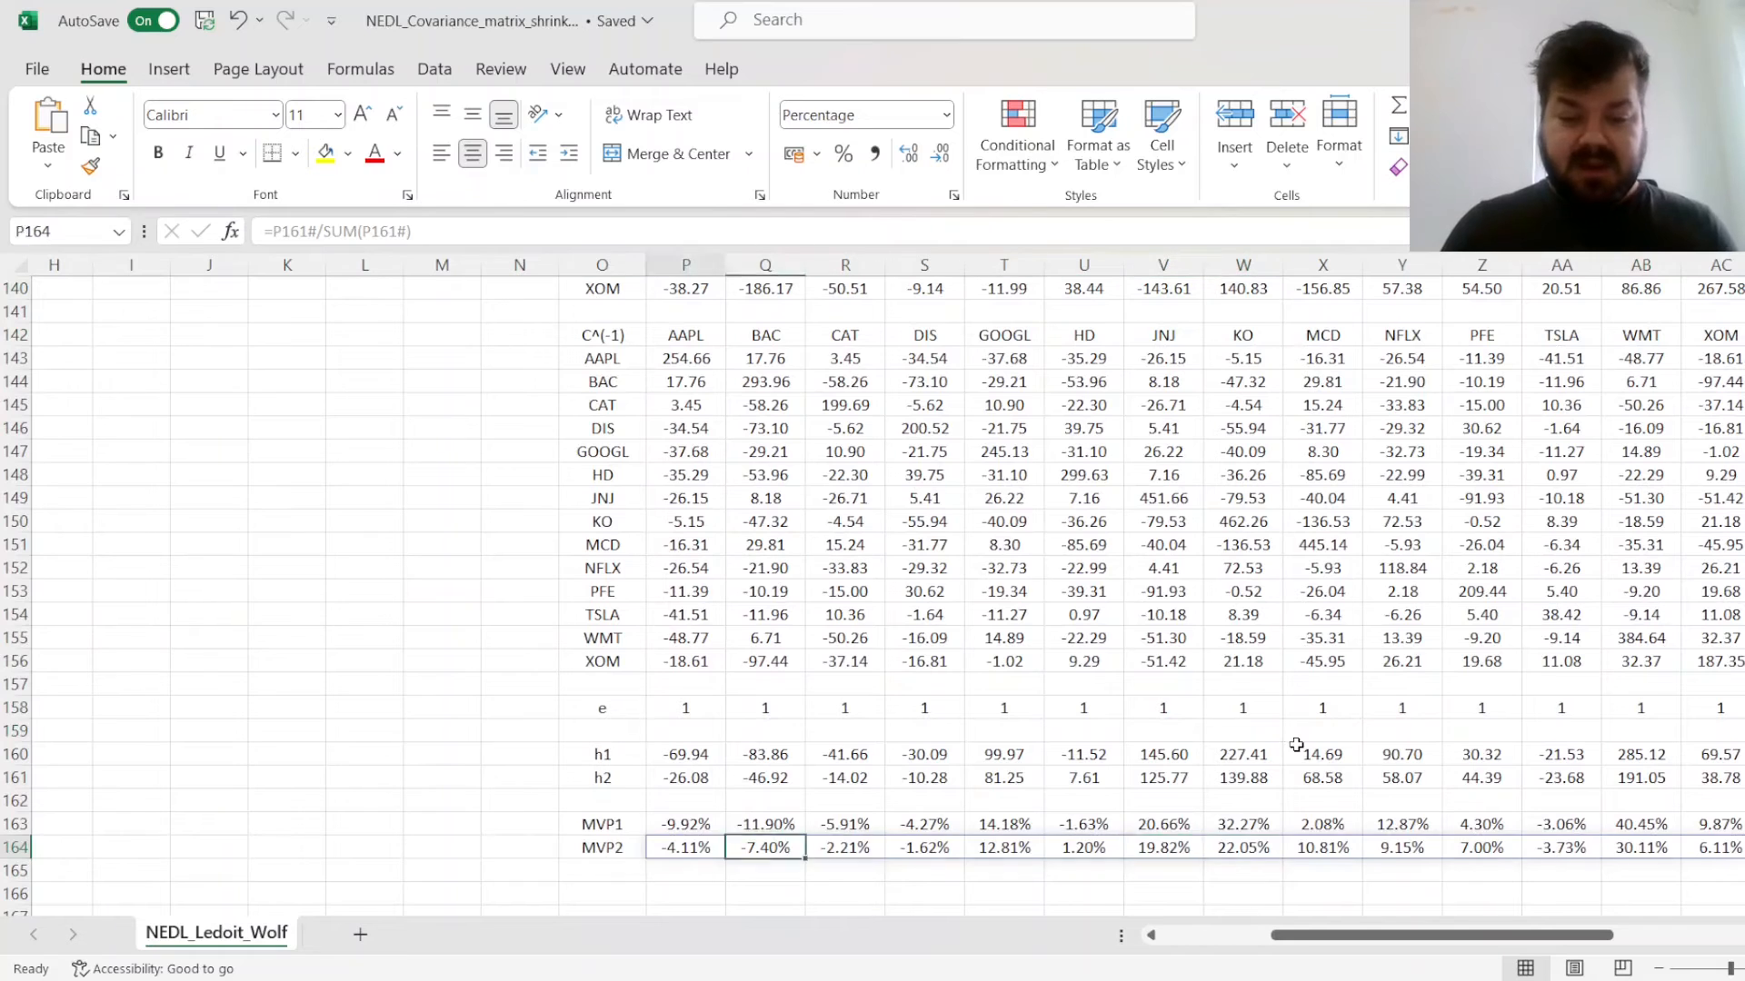
{"action": "scroll", "scroll_direction": "down", "scroll_amount": 3}
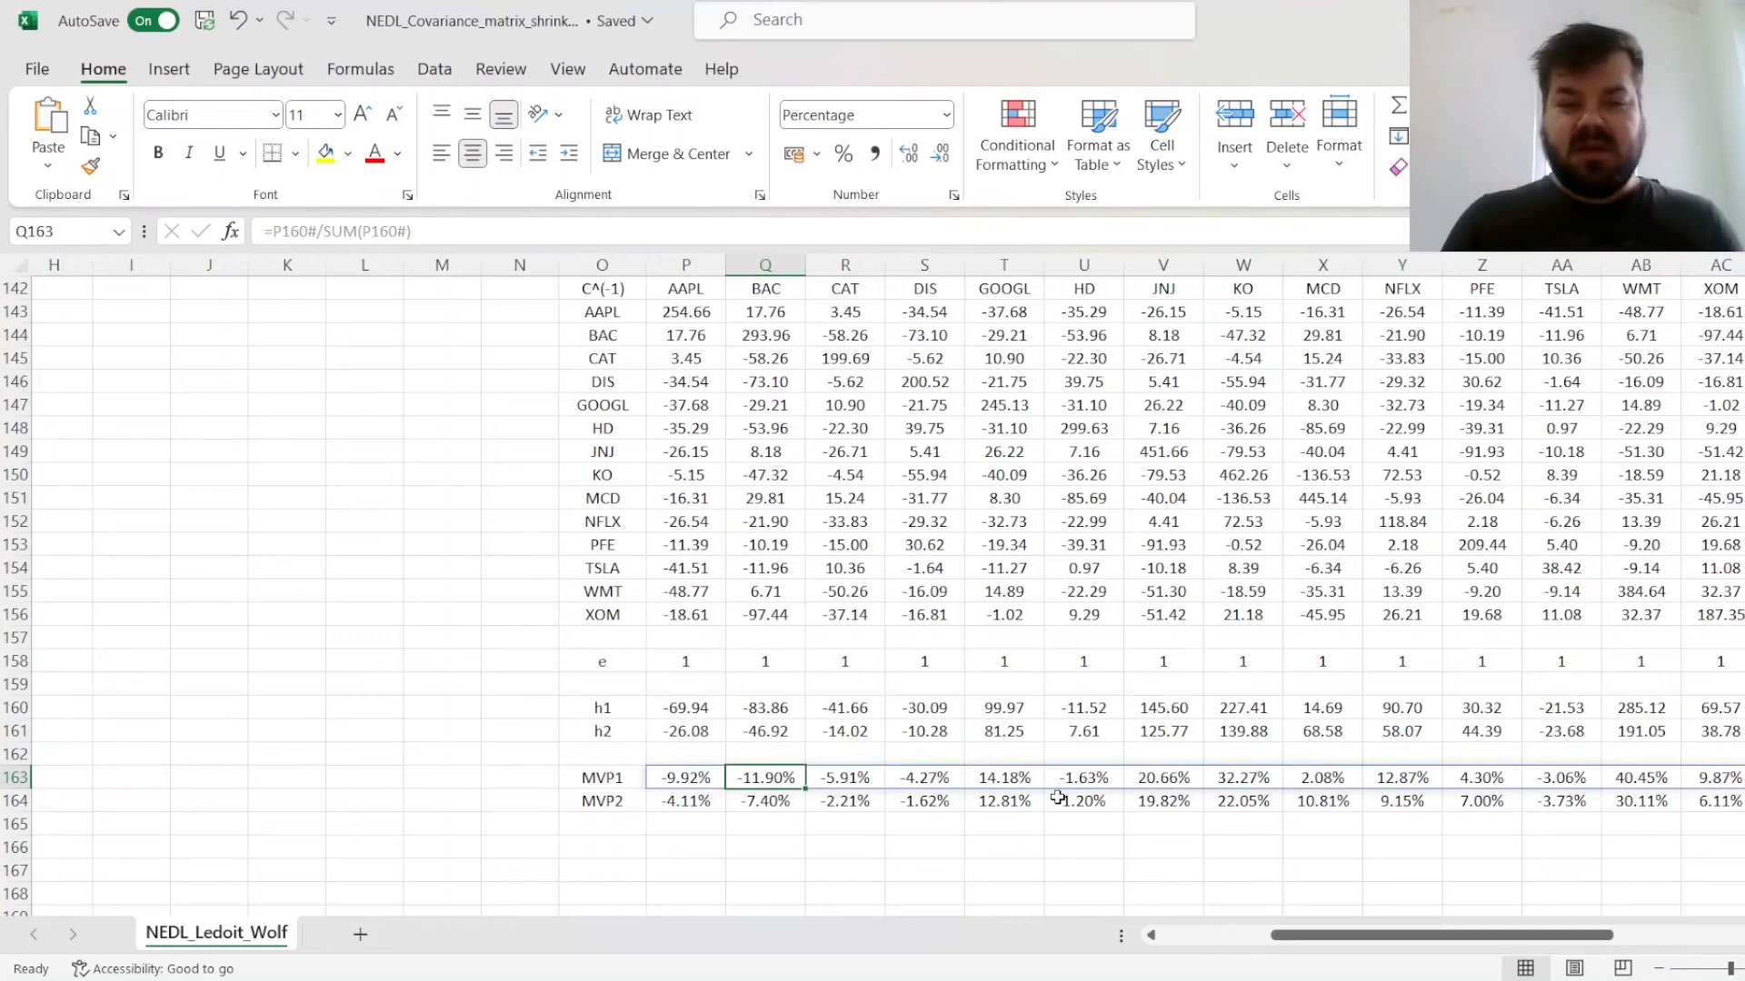
{"action": "left_click", "coordinate": [764, 799]}
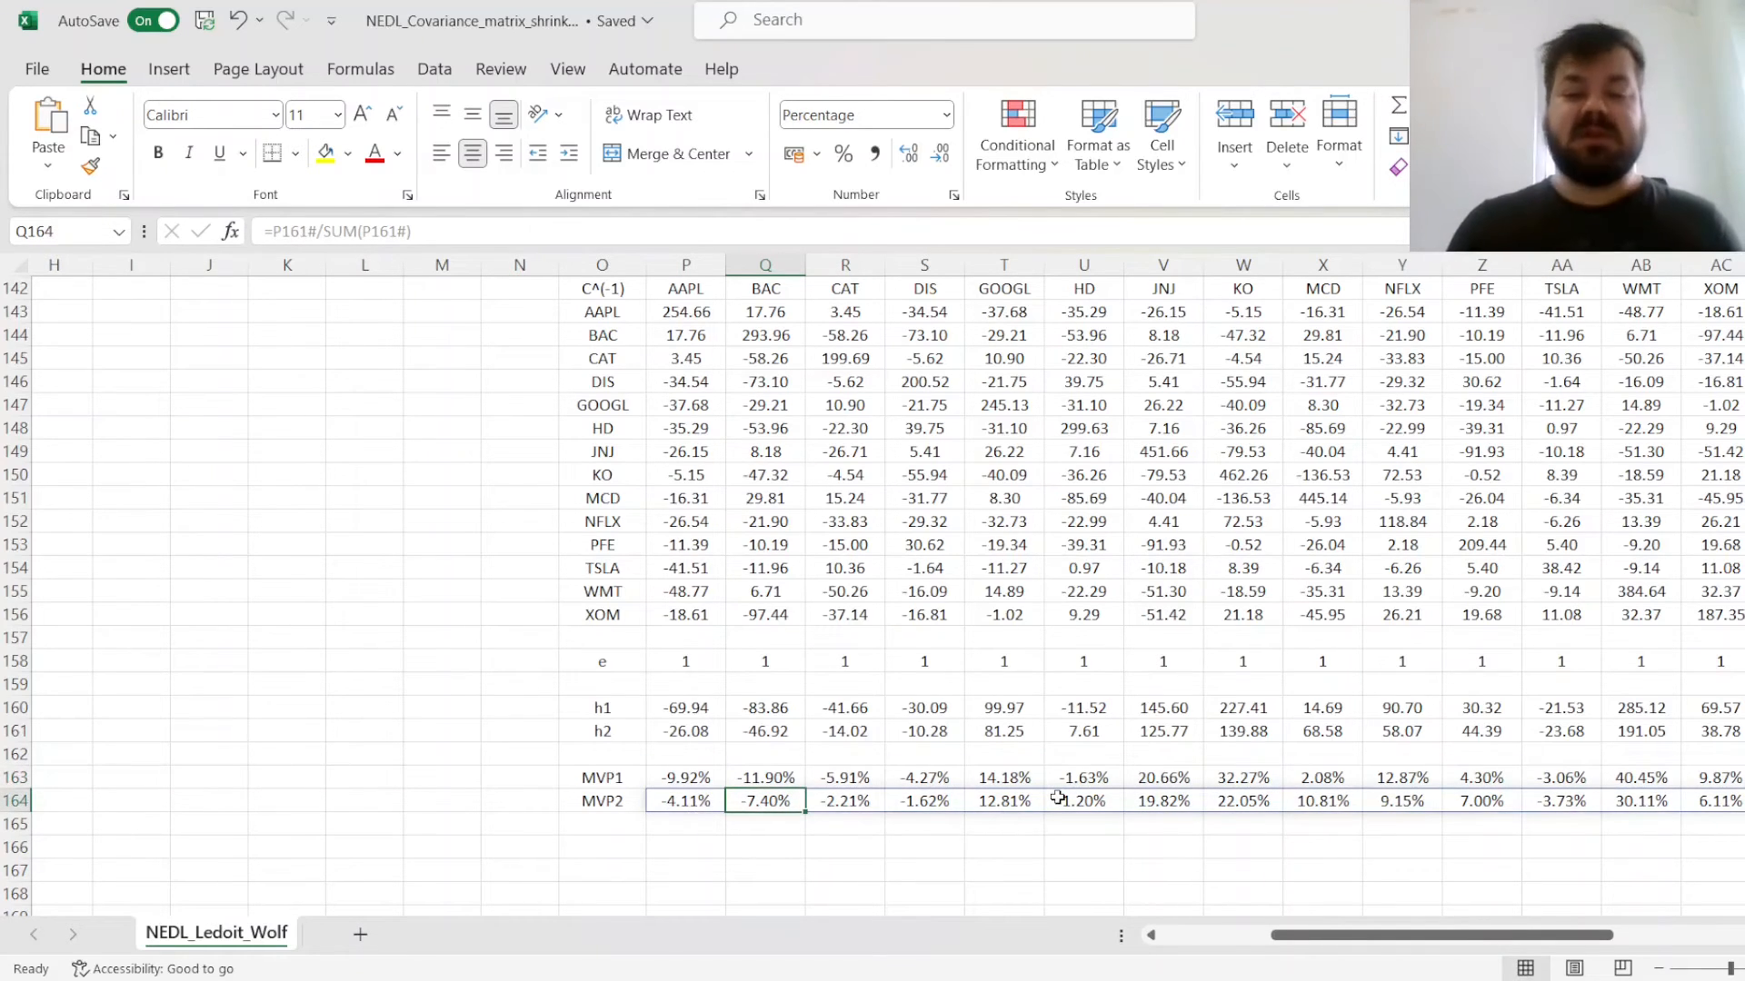
{"action": "left_click", "coordinate": [441, 682]}
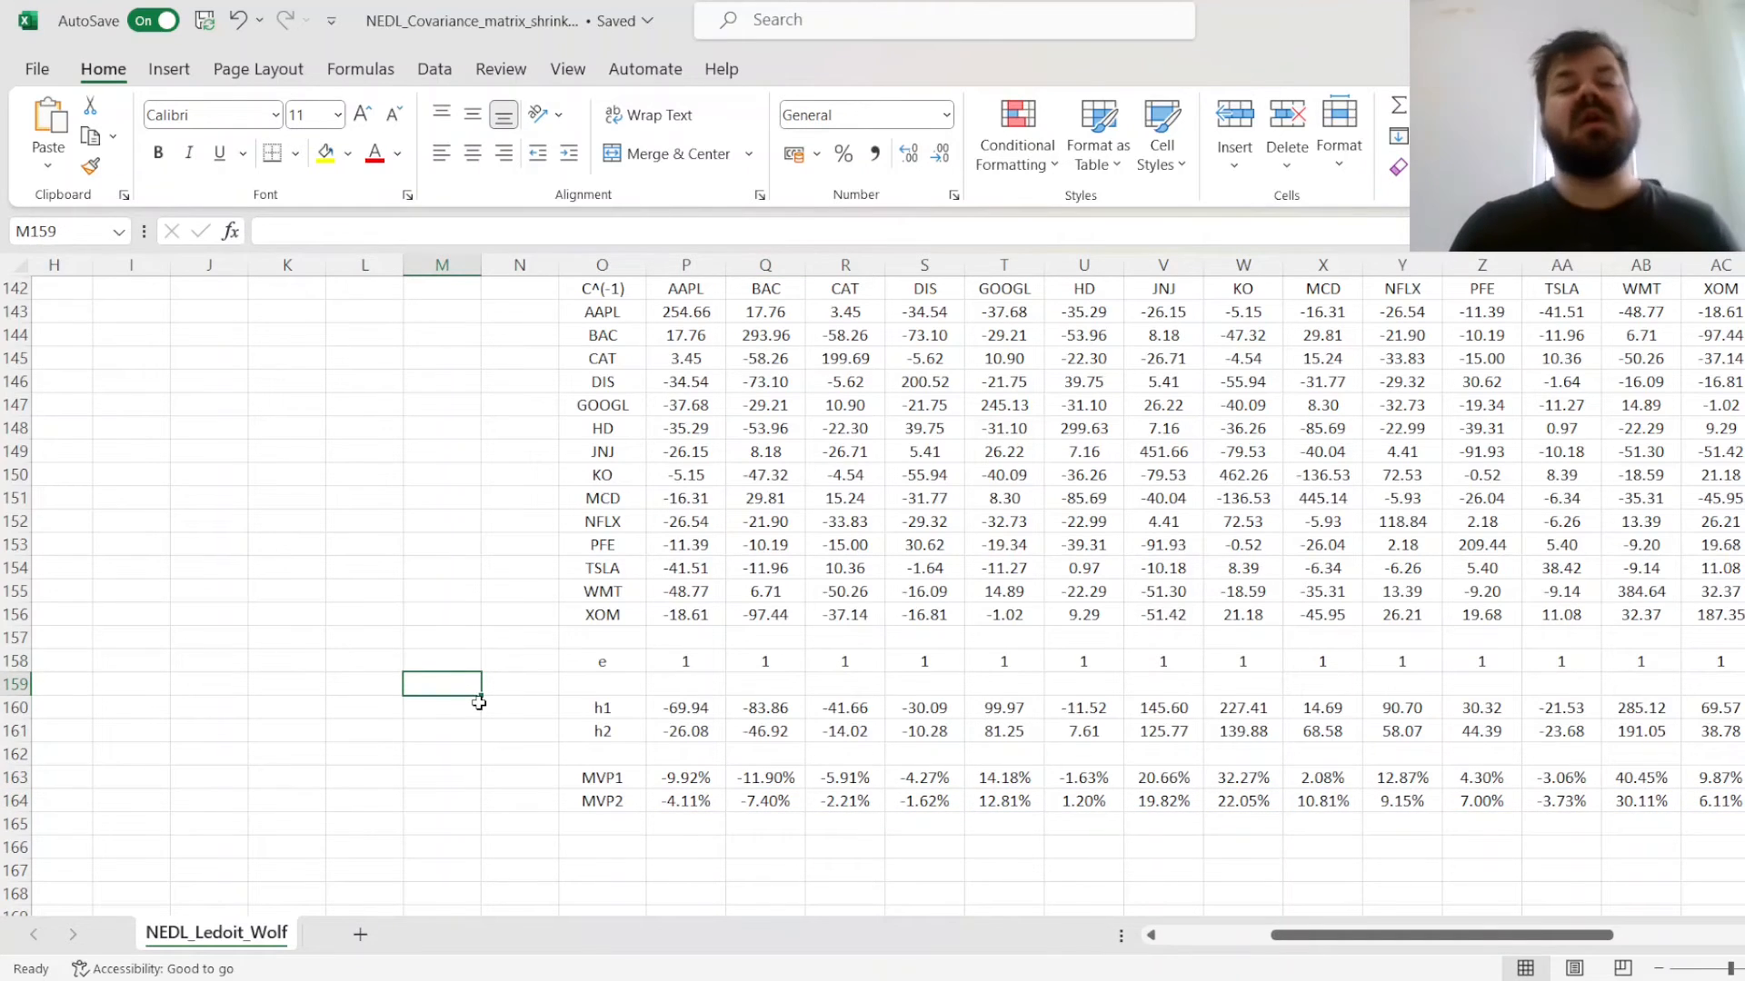
Delete rows 39–62 (Oct 2021–Sep 2023) so beta^2 becomes 0.0007 and weights 15.82%/84.18%
{"action": "scroll", "scroll_direction": "up", "scroll_amount": 3}
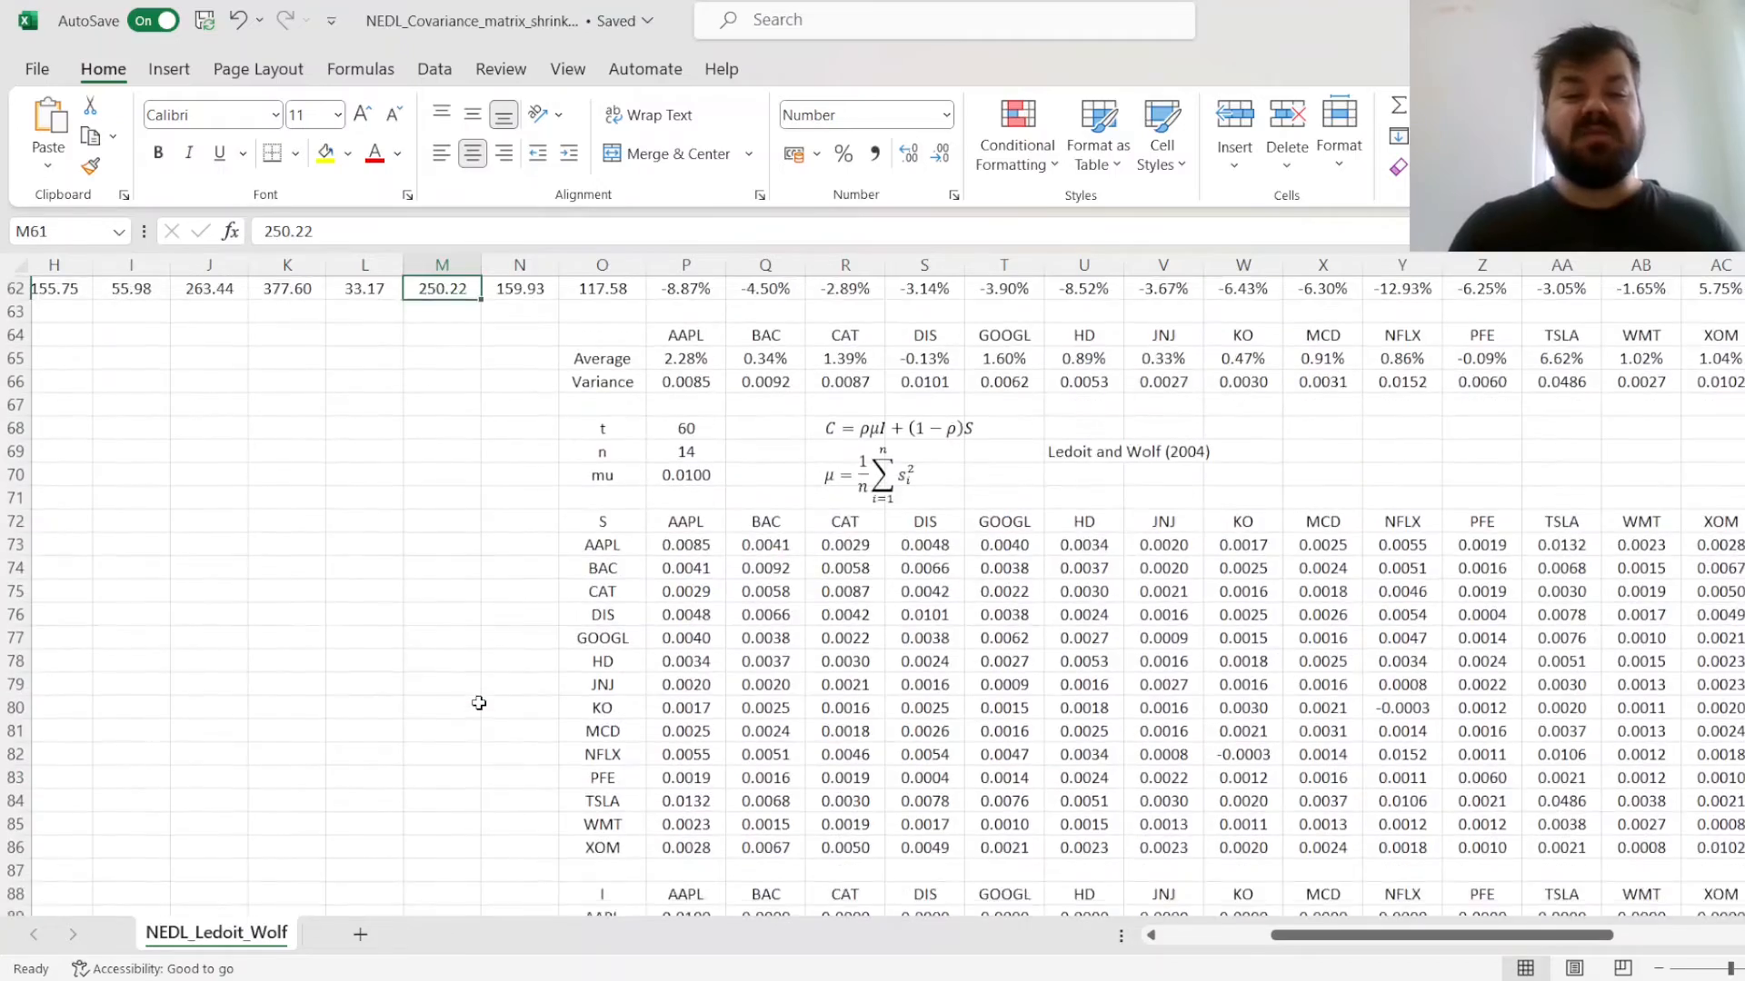
{"action": "scroll", "scroll_direction": "up", "scroll_amount": 3}
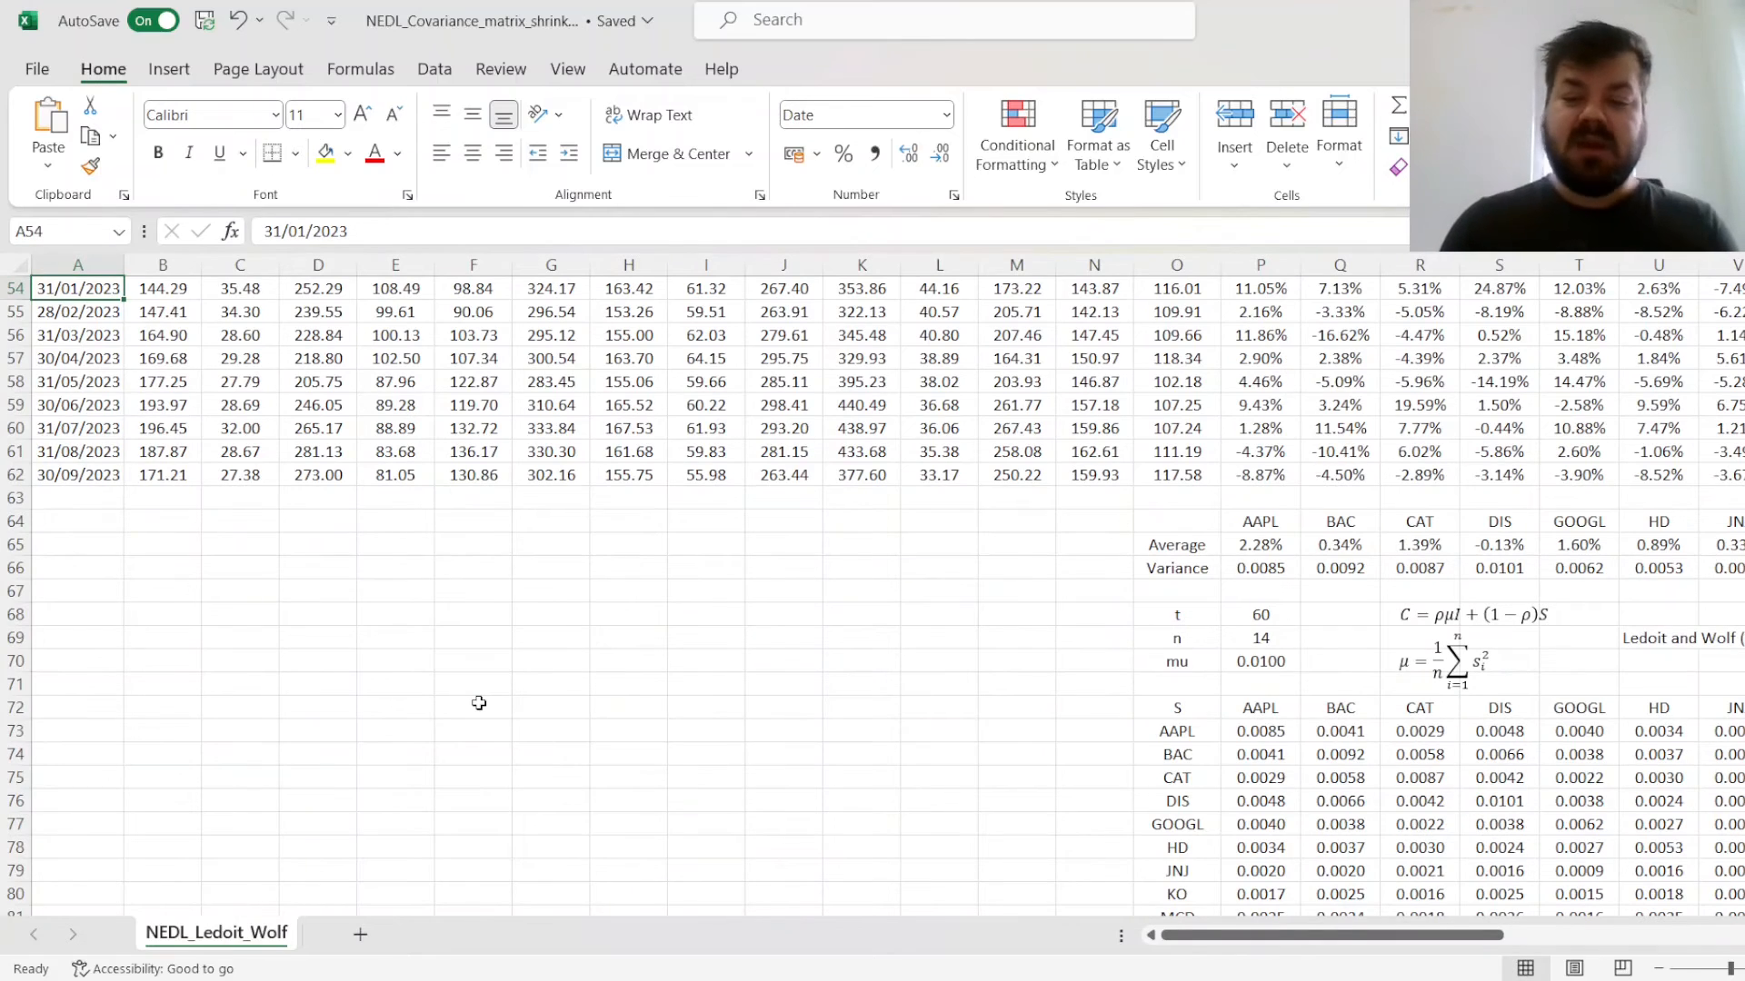
{"action": "left_click", "coordinate": [317, 660]}
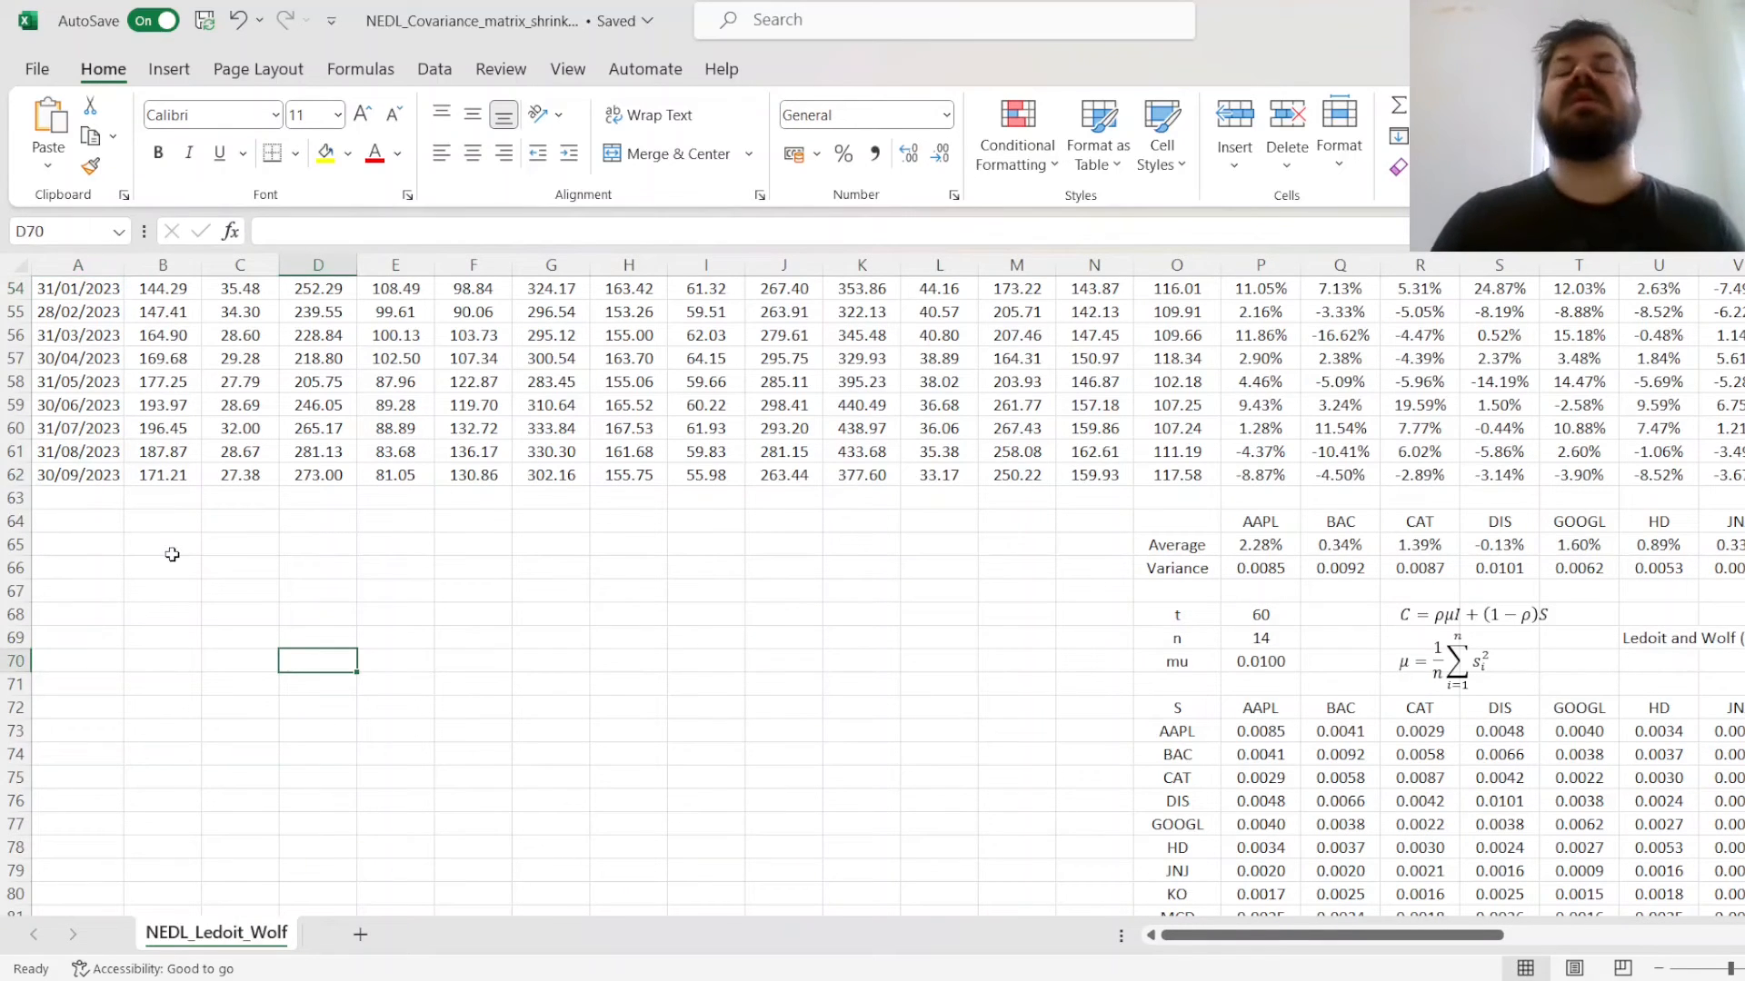
{"action": "mouse_move", "coordinate": [14, 471]}
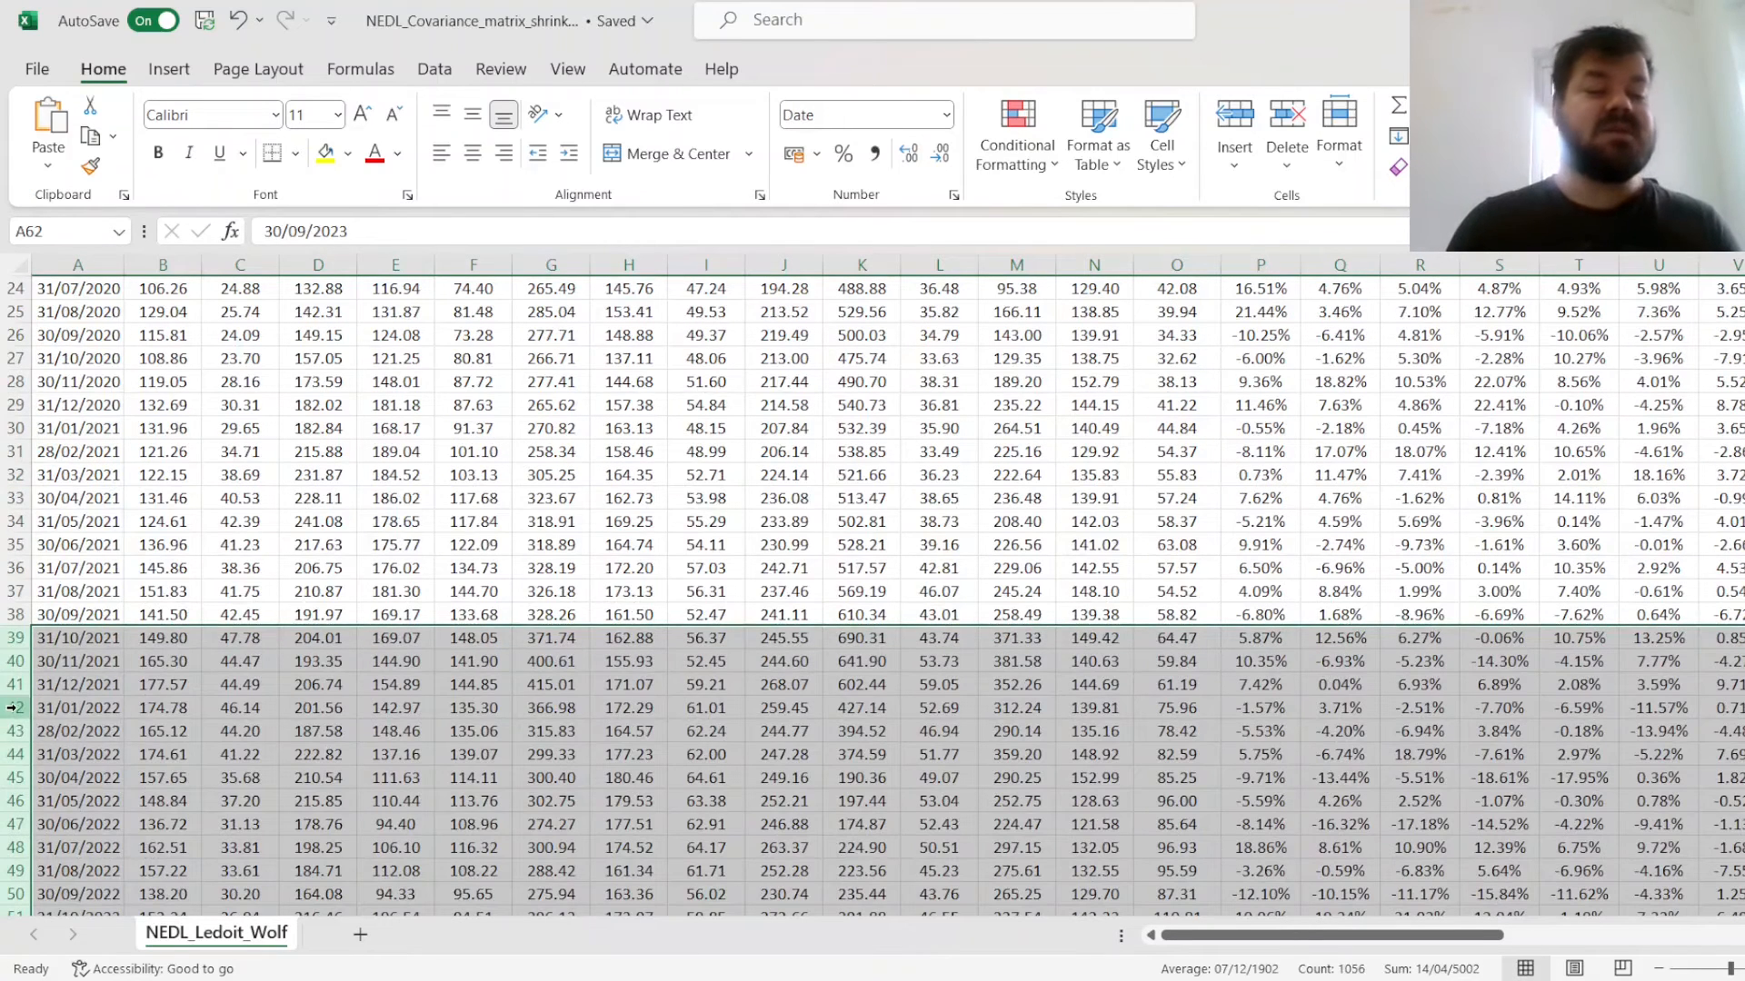
{"action": "left_click", "coordinate": [782, 521]}
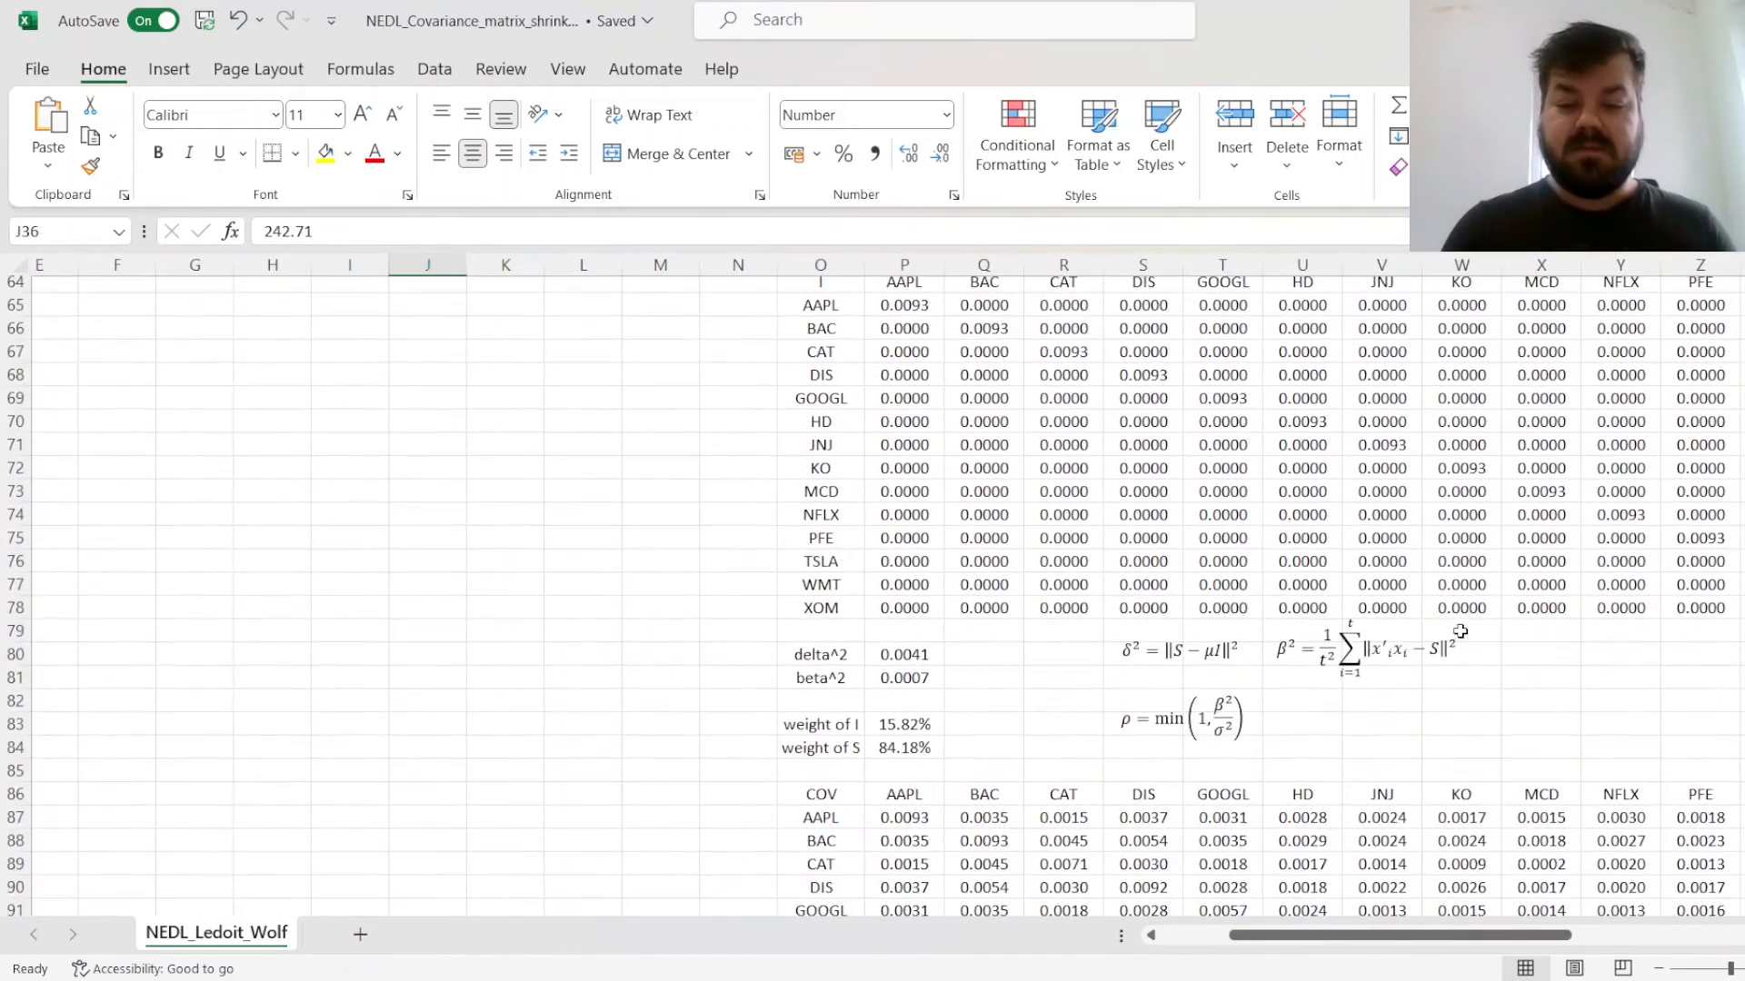
{"action": "left_click", "coordinate": [903, 698]}
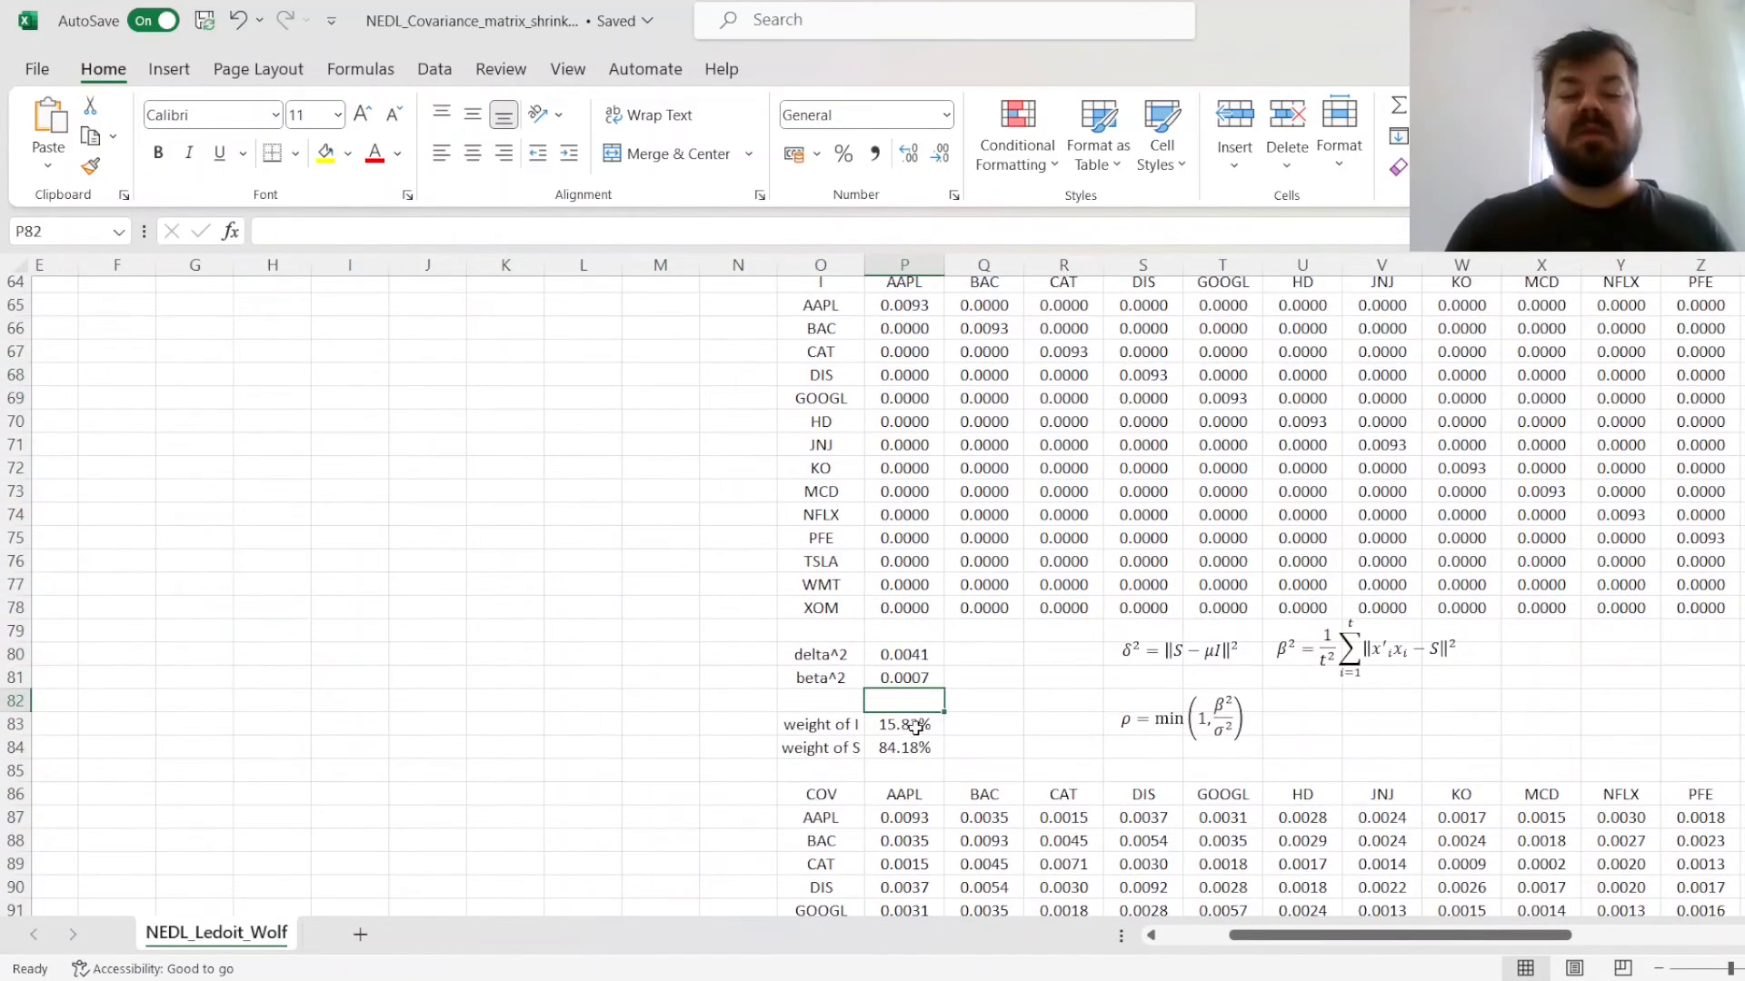
{"action": "left_click", "coordinate": [903, 724]}
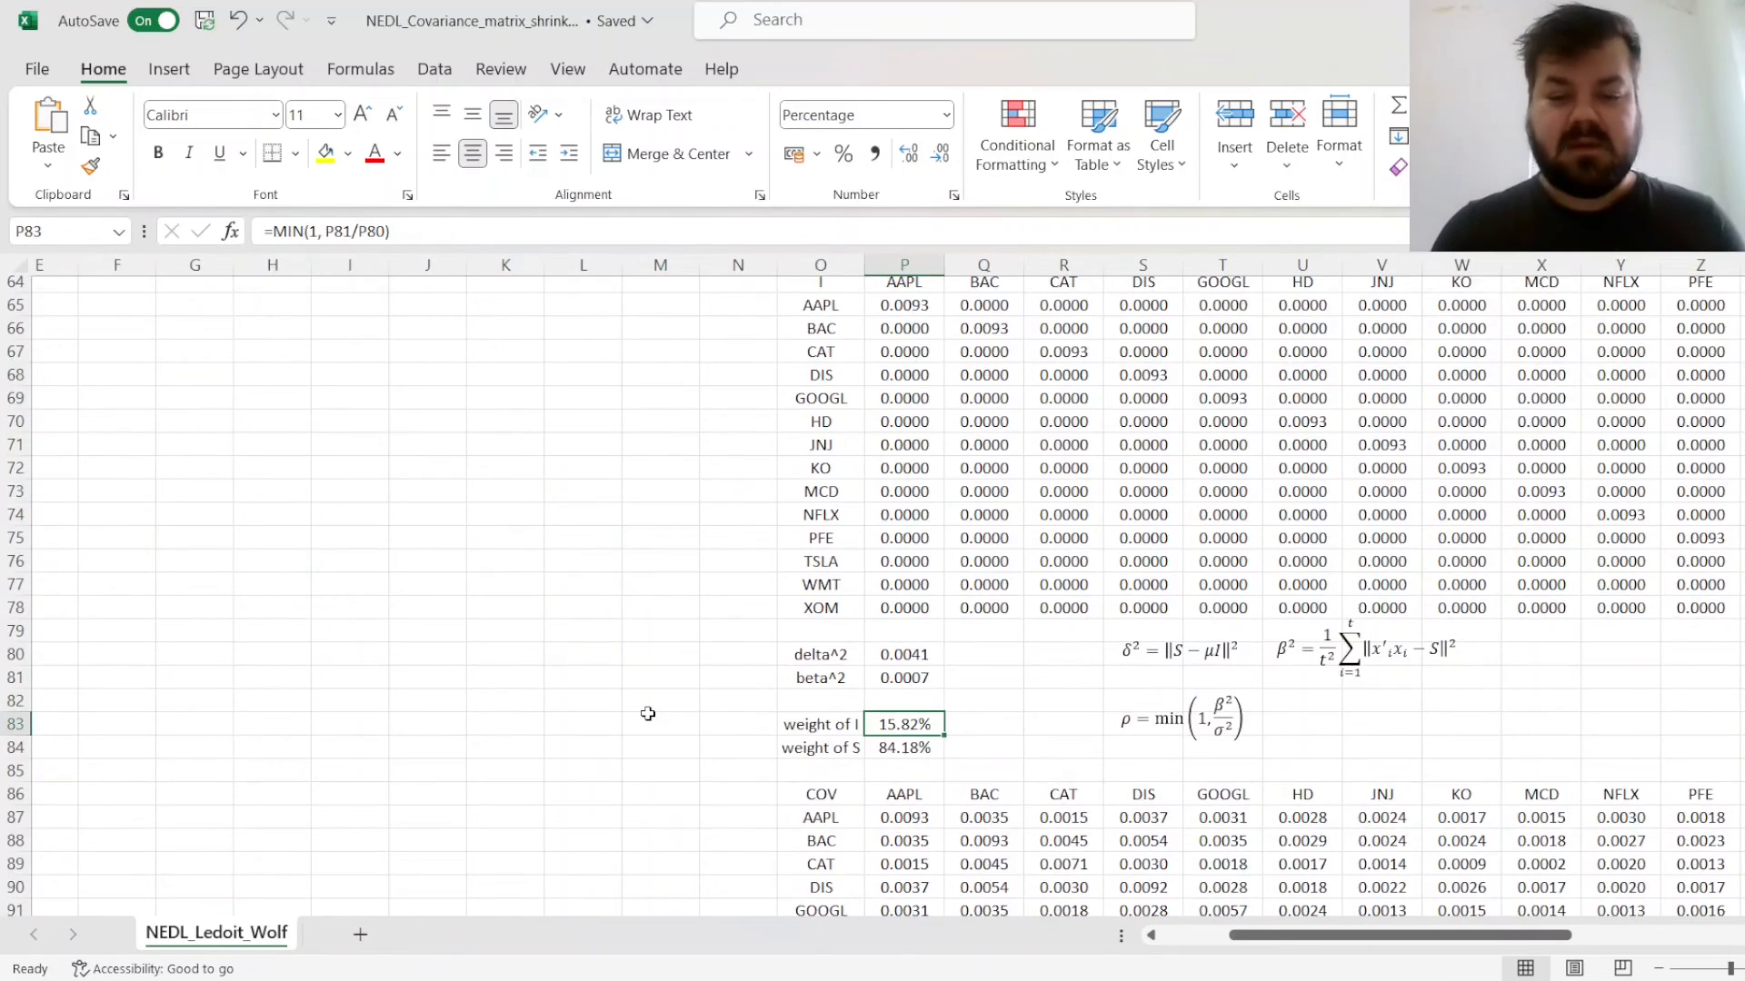
{"action": "scroll", "scroll_direction": "down", "scroll_amount": 3}
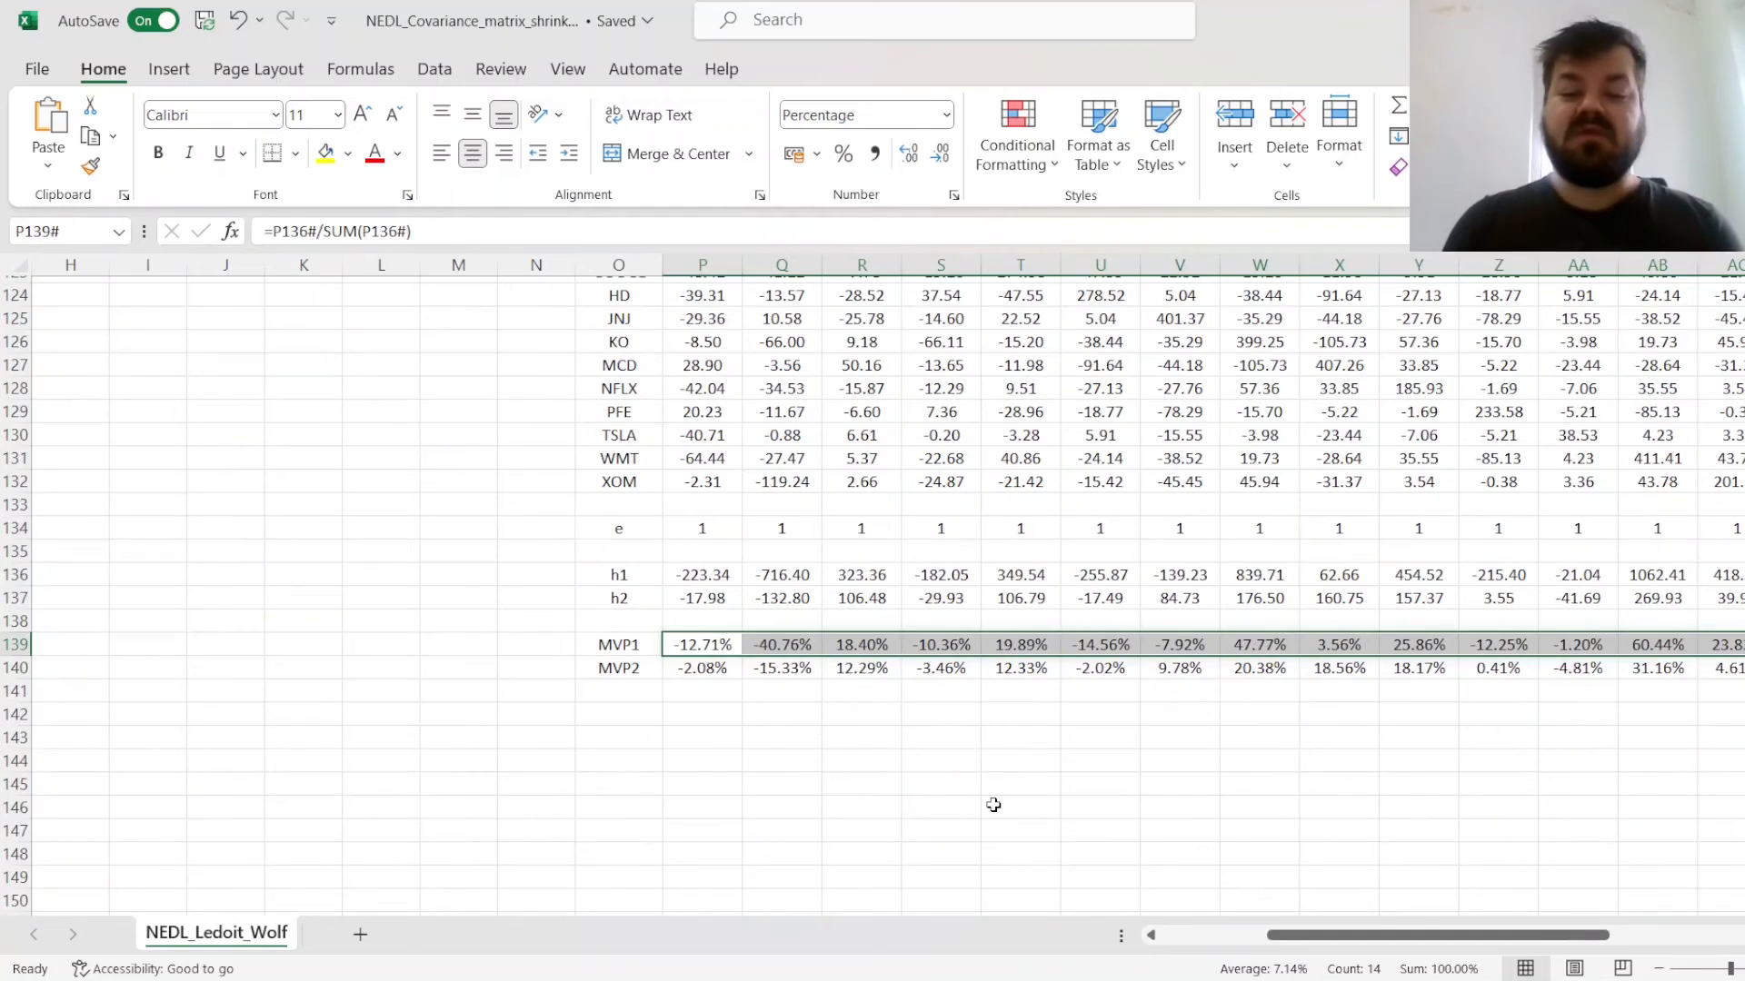
{"action": "left_click", "coordinate": [702, 668]}
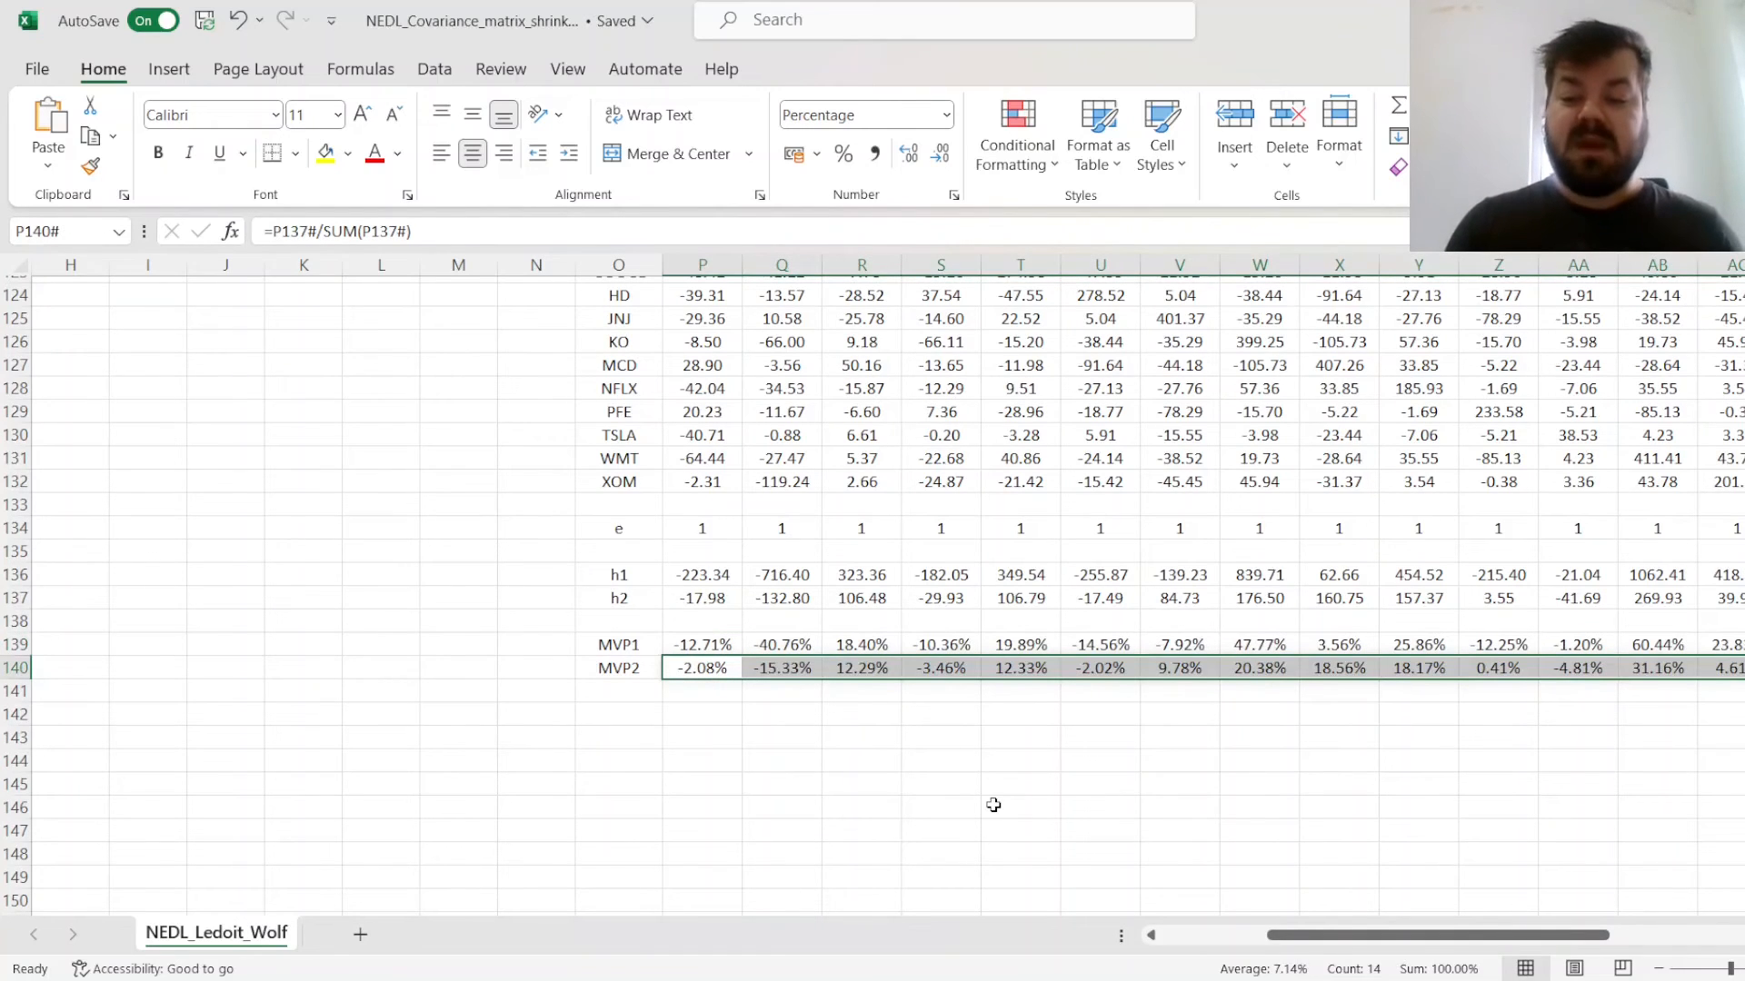
{"action": "left_click", "coordinate": [1656, 643]}
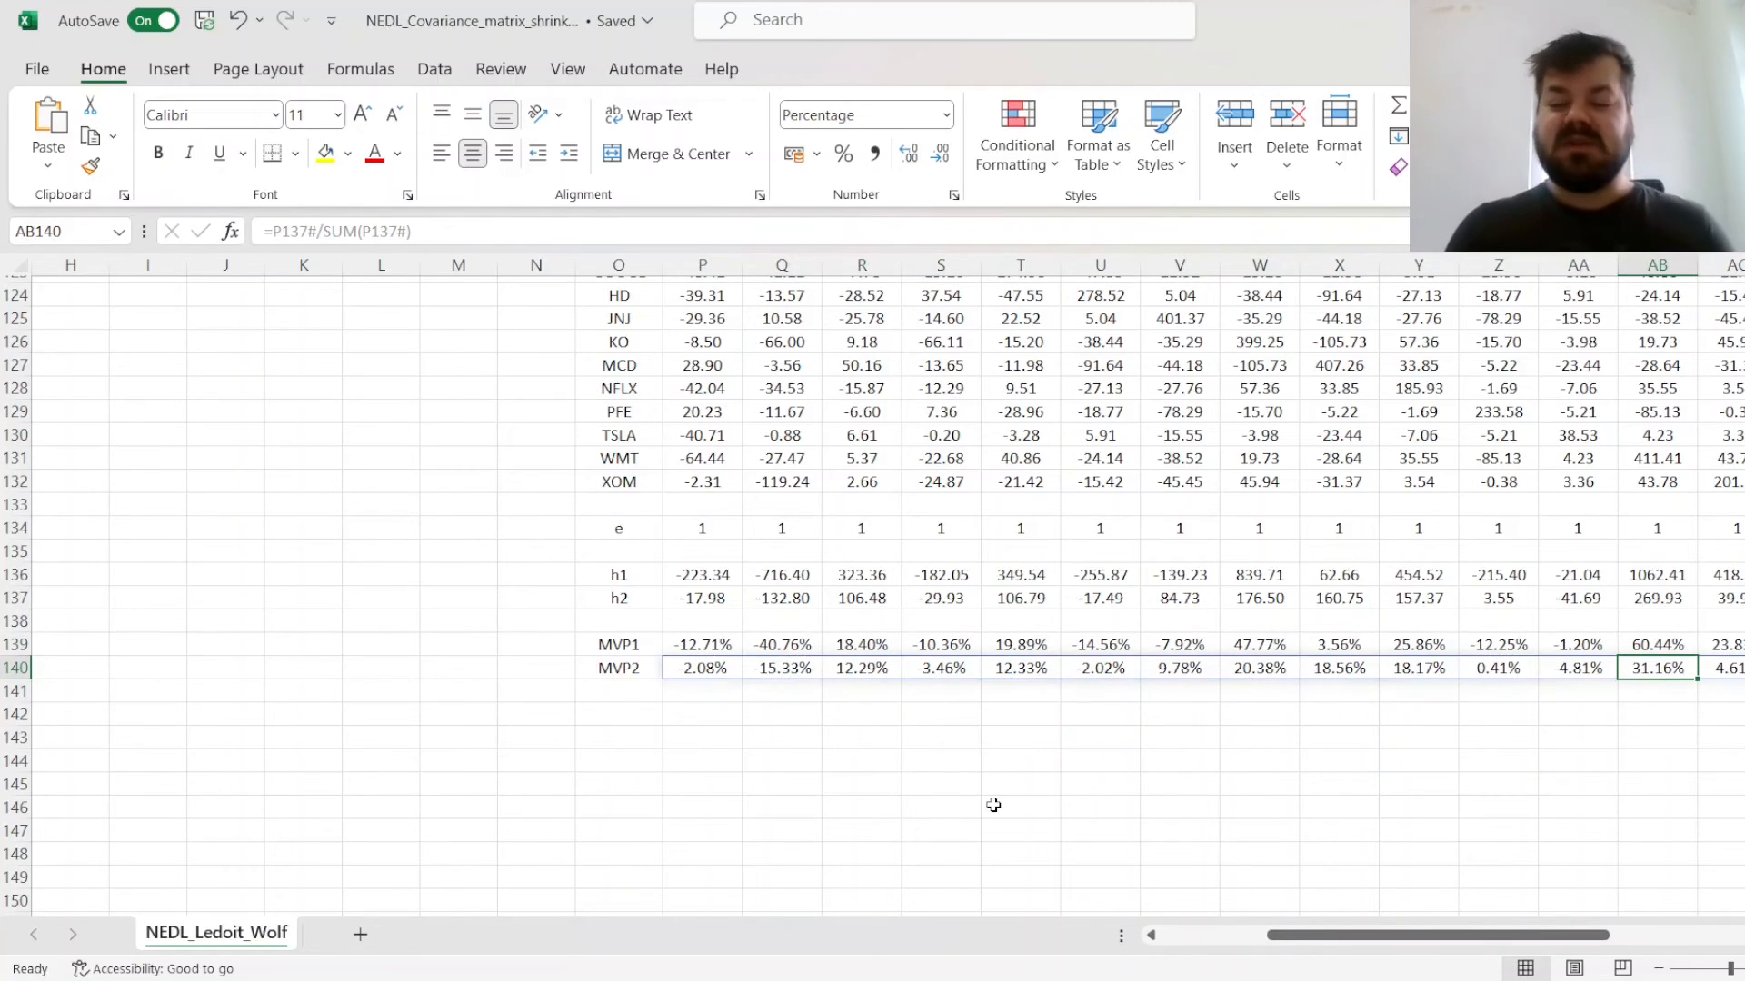
{"action": "left_click", "coordinate": [617, 668]}
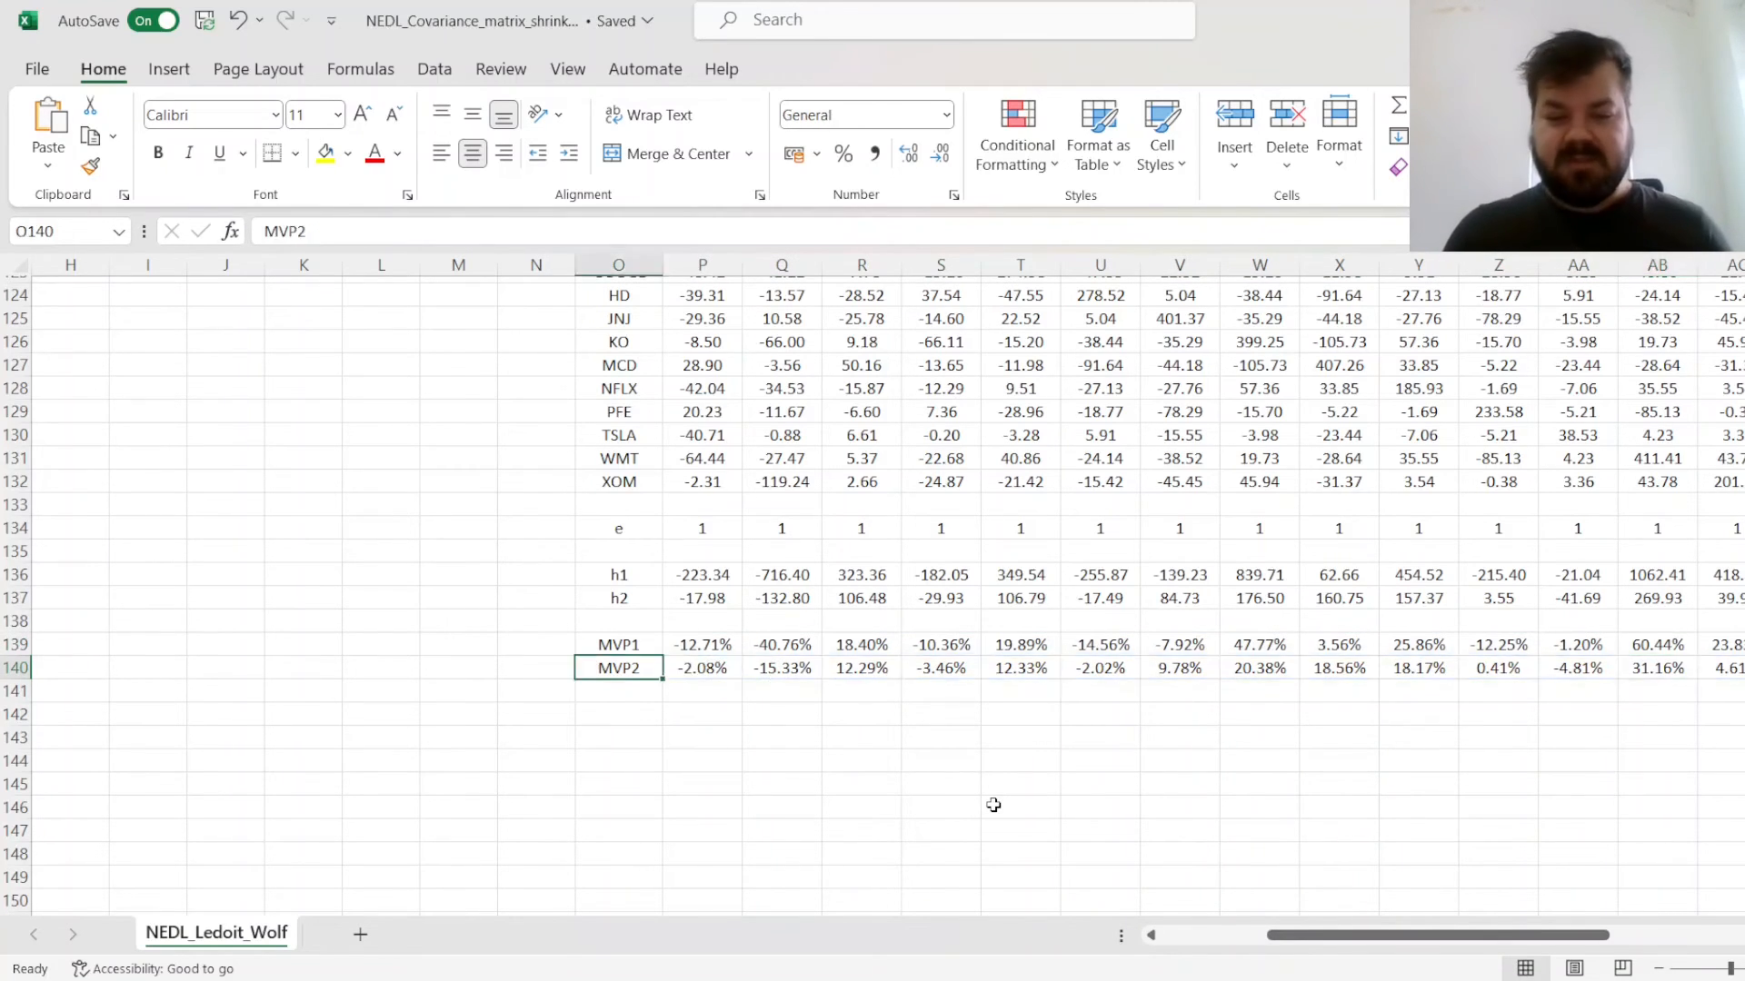
{"action": "left_click", "coordinate": [782, 644]}
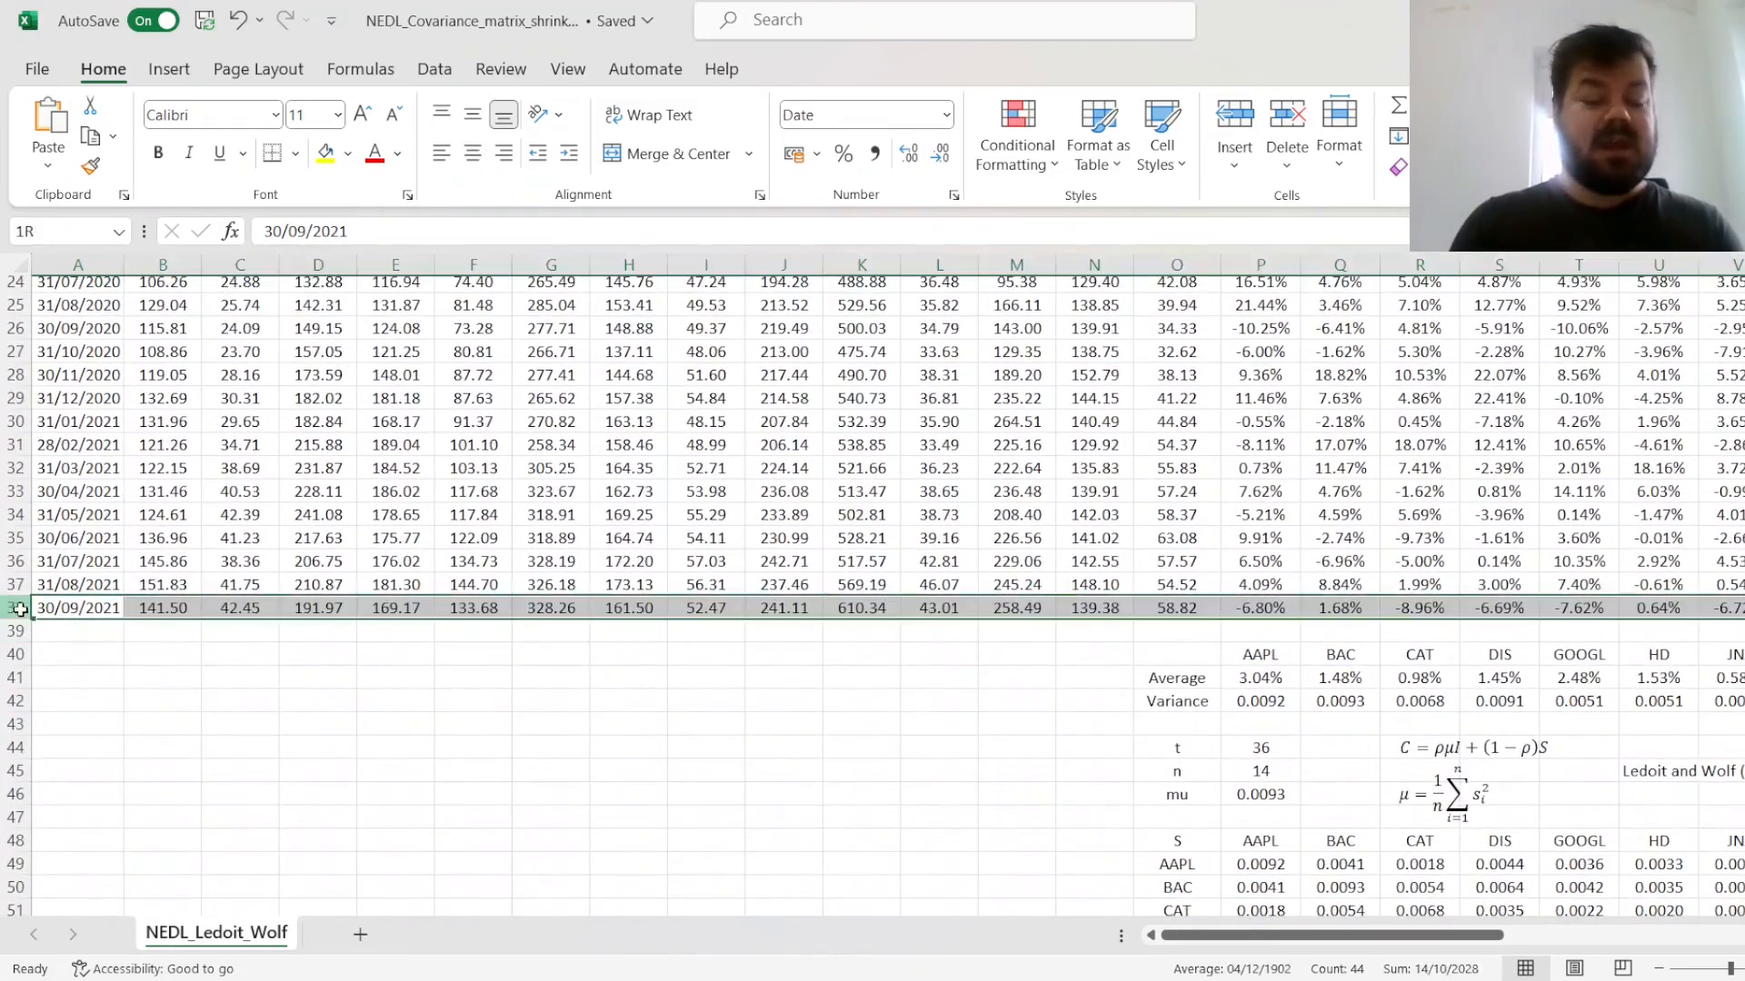
Delete more rows, then inspect the overflowing S^(-1), C^(-1) and the extreme MVP1 versus moderate MVP2 weights
{"action": "scroll", "scroll_direction": "up", "scroll_amount": 3}
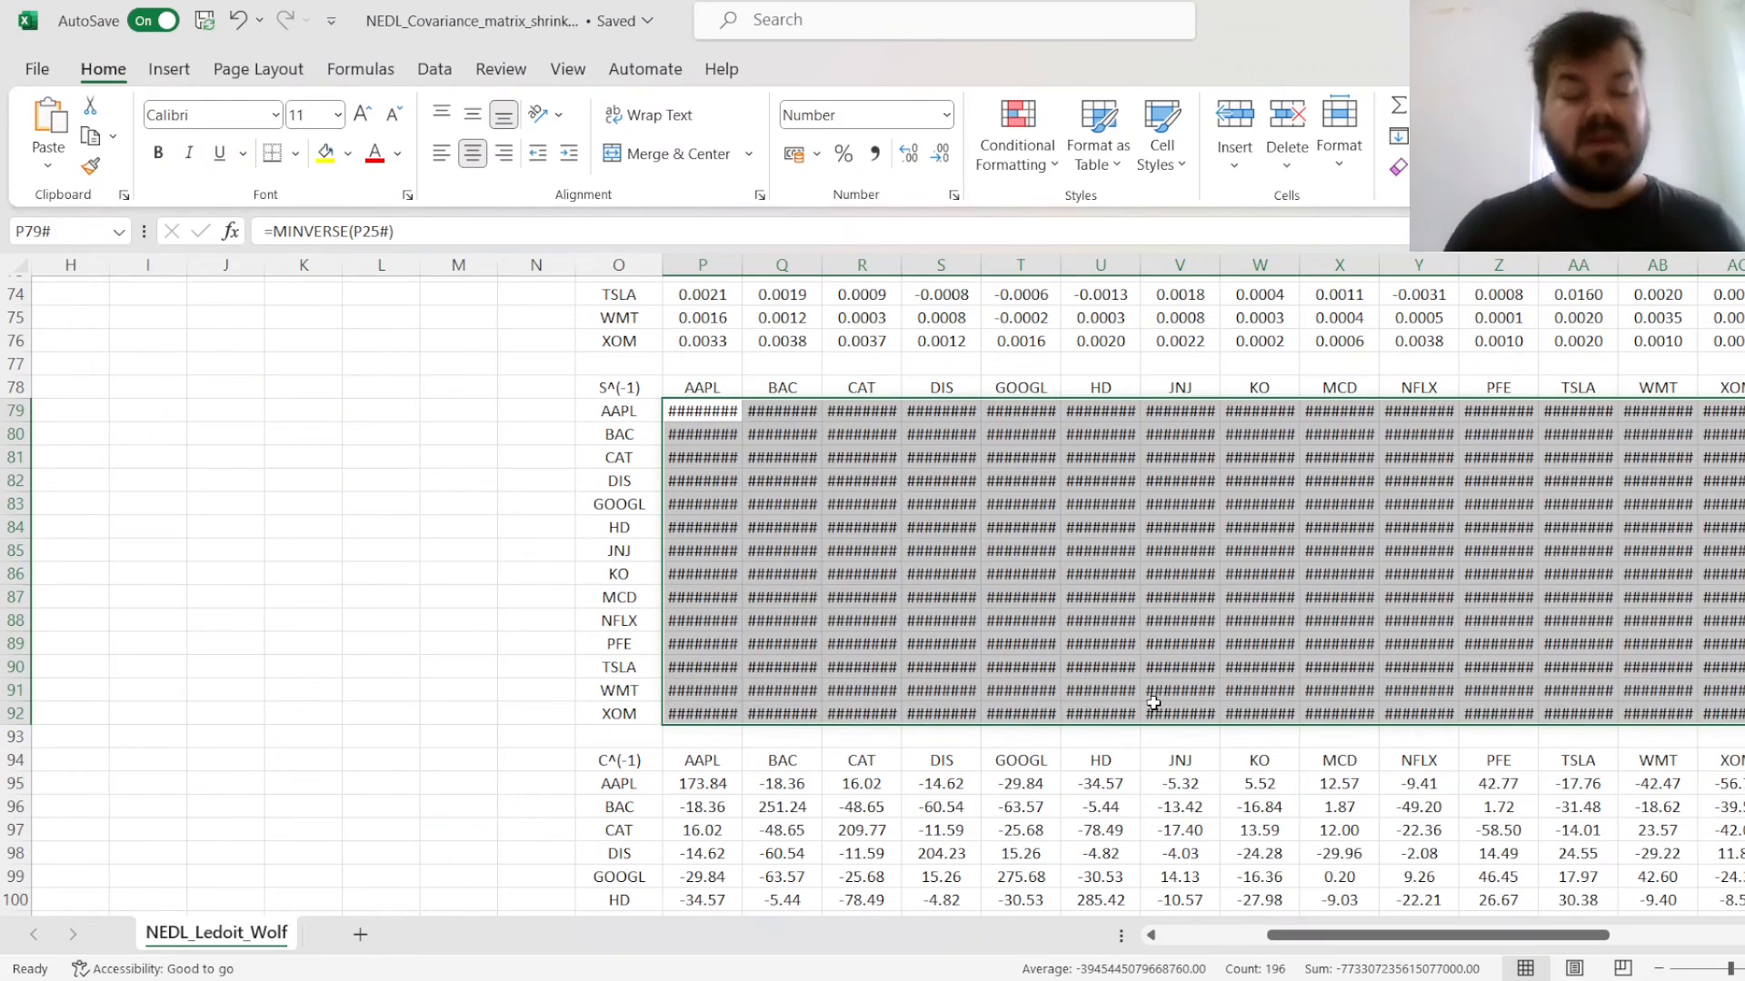
{"action": "left_click", "coordinate": [702, 854]}
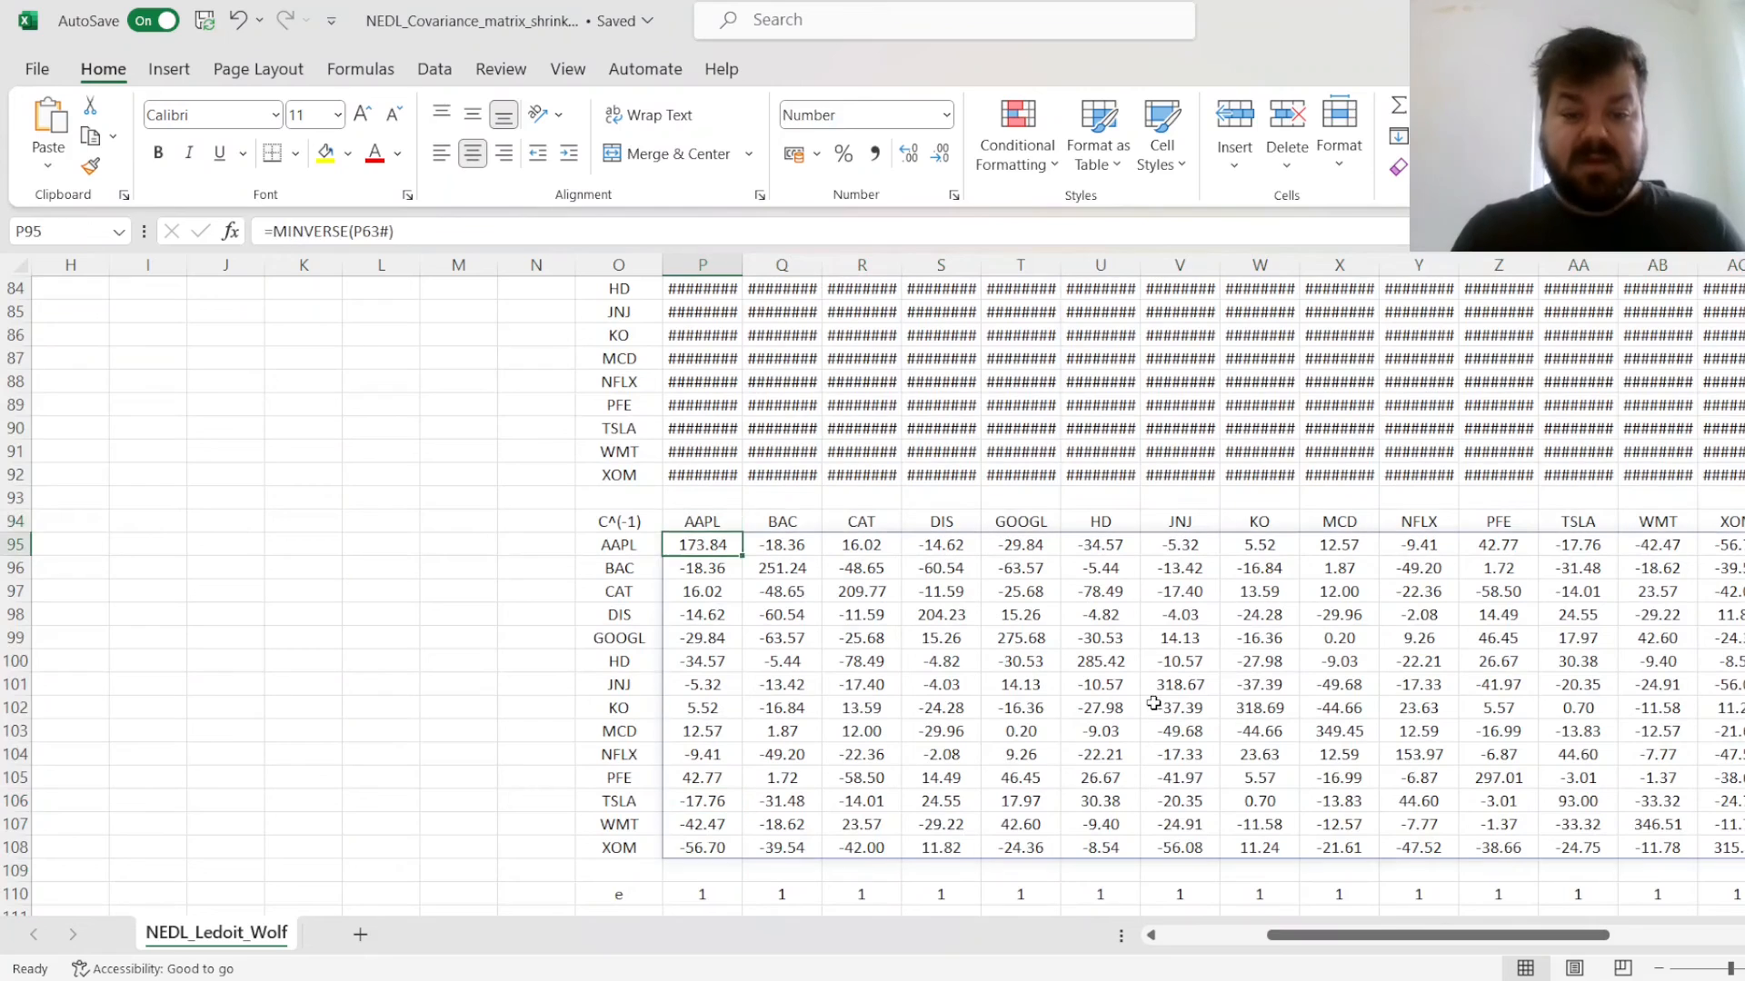
{"action": "left_click", "coordinate": [702, 893]}
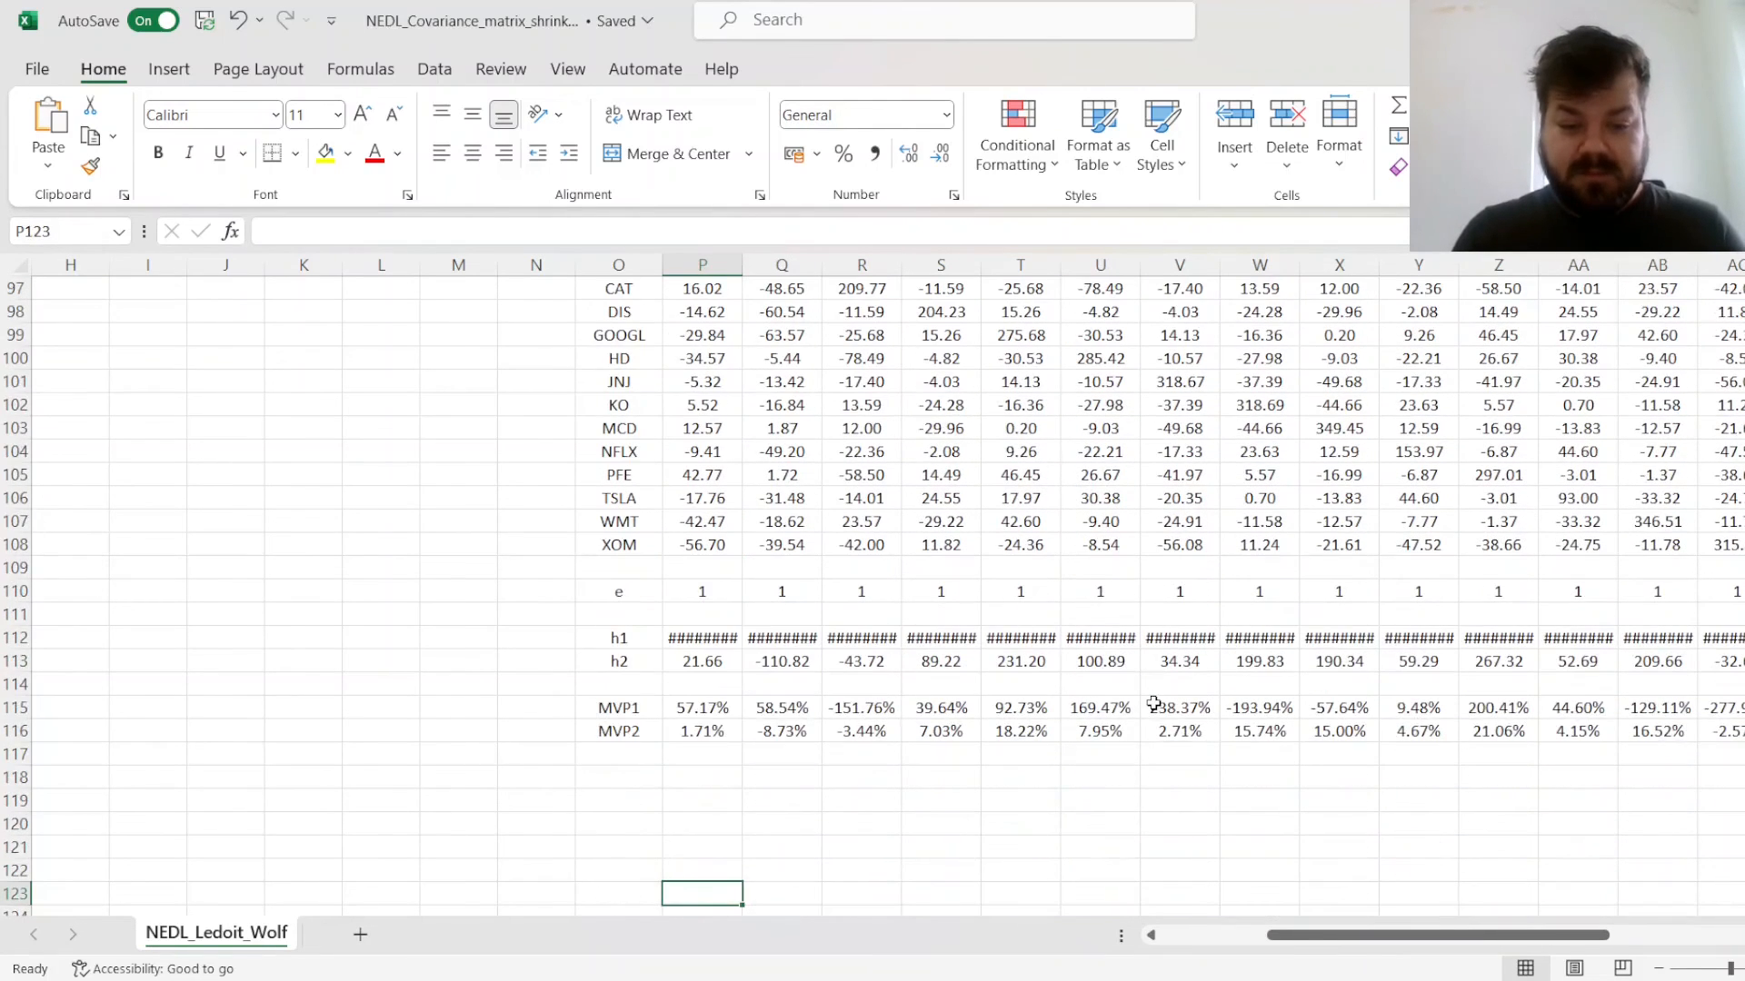
{"action": "left_click", "coordinate": [703, 707]}
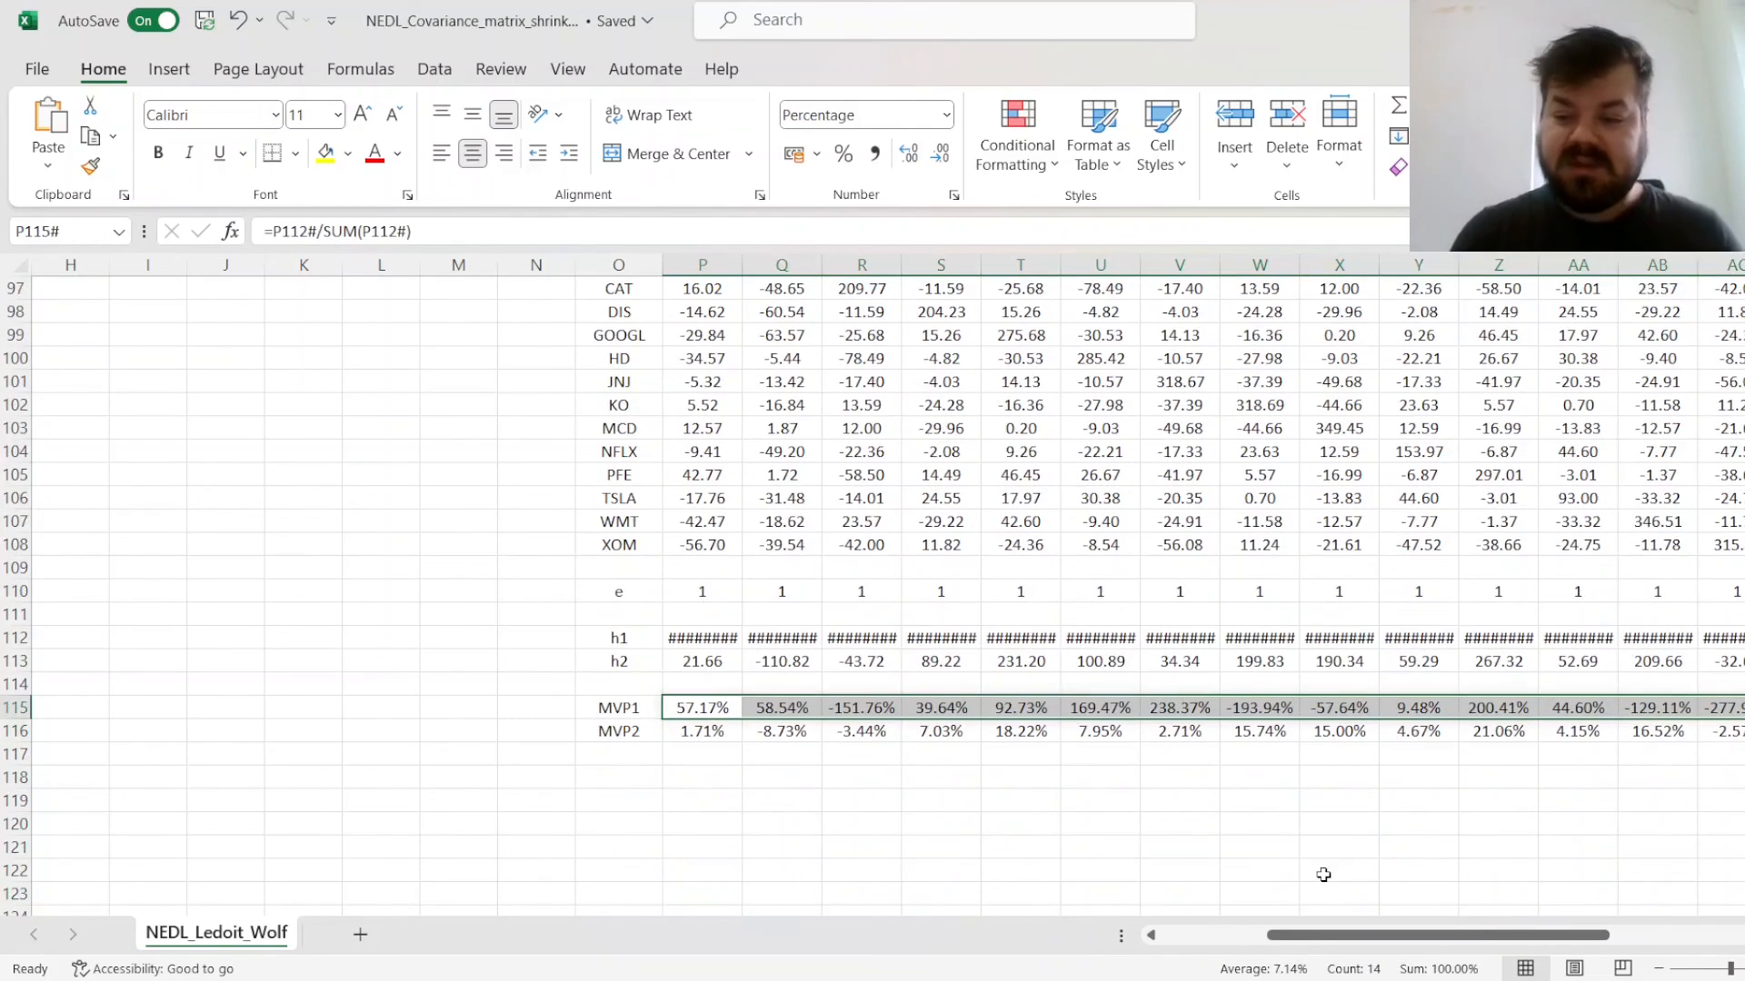
{"action": "left_click", "coordinate": [702, 730]}
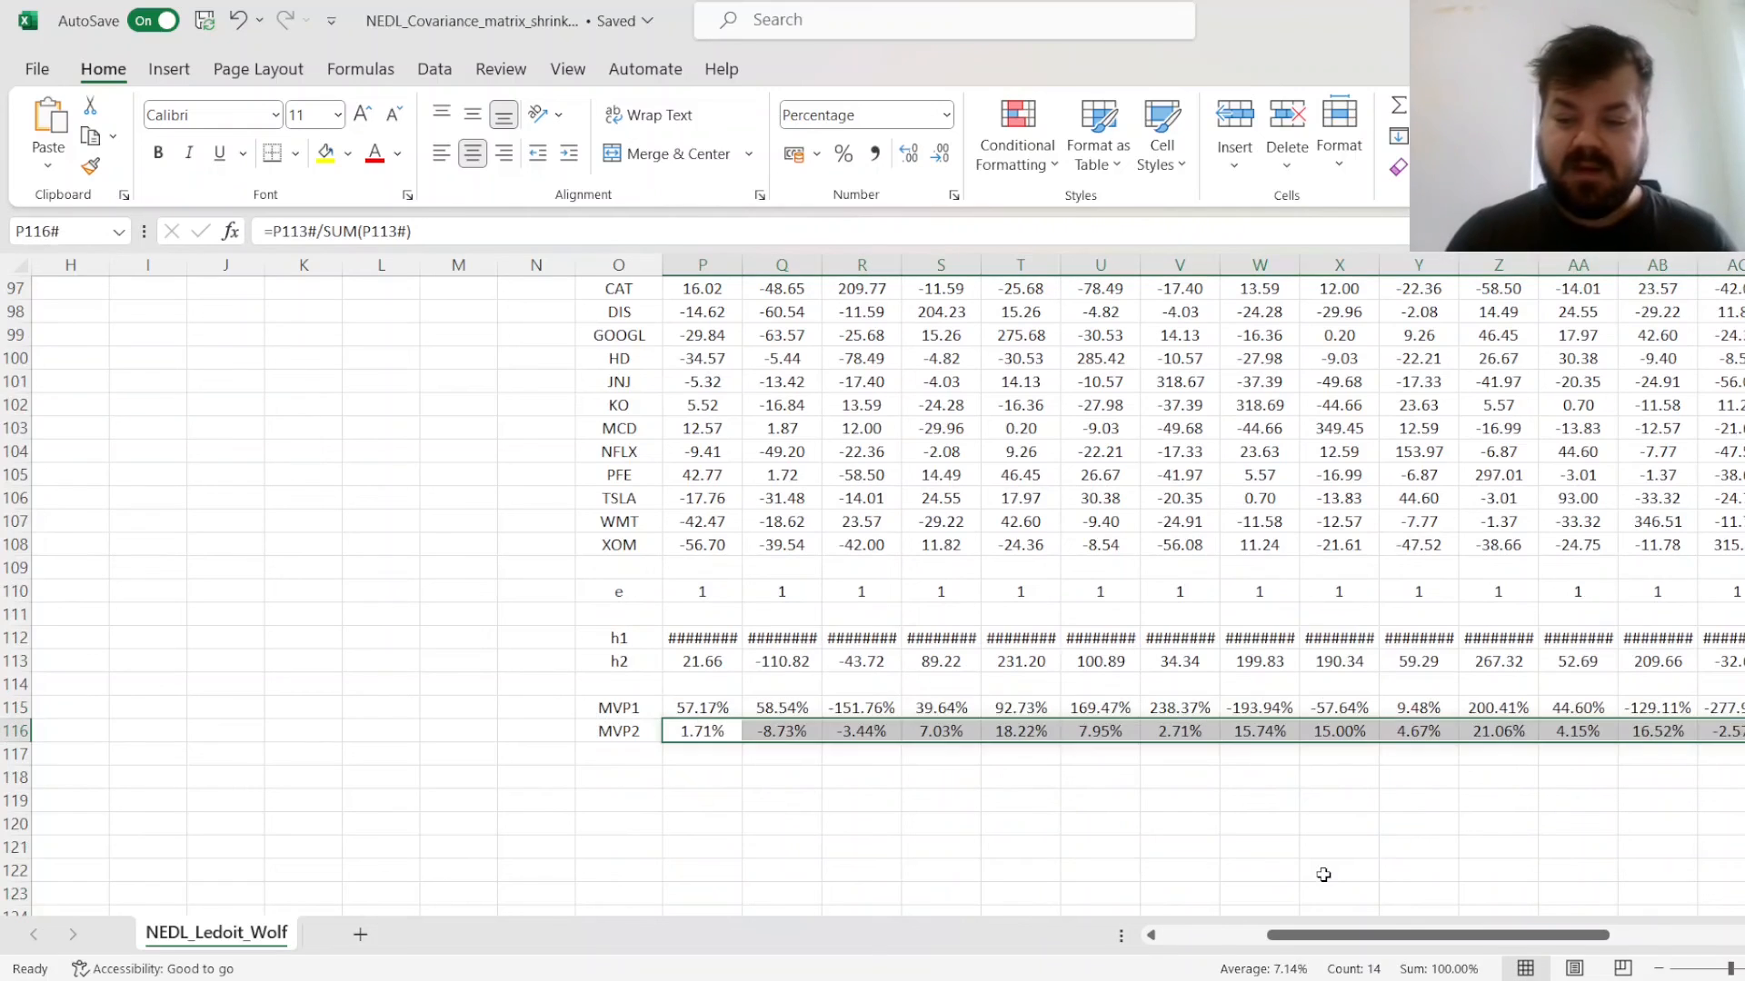